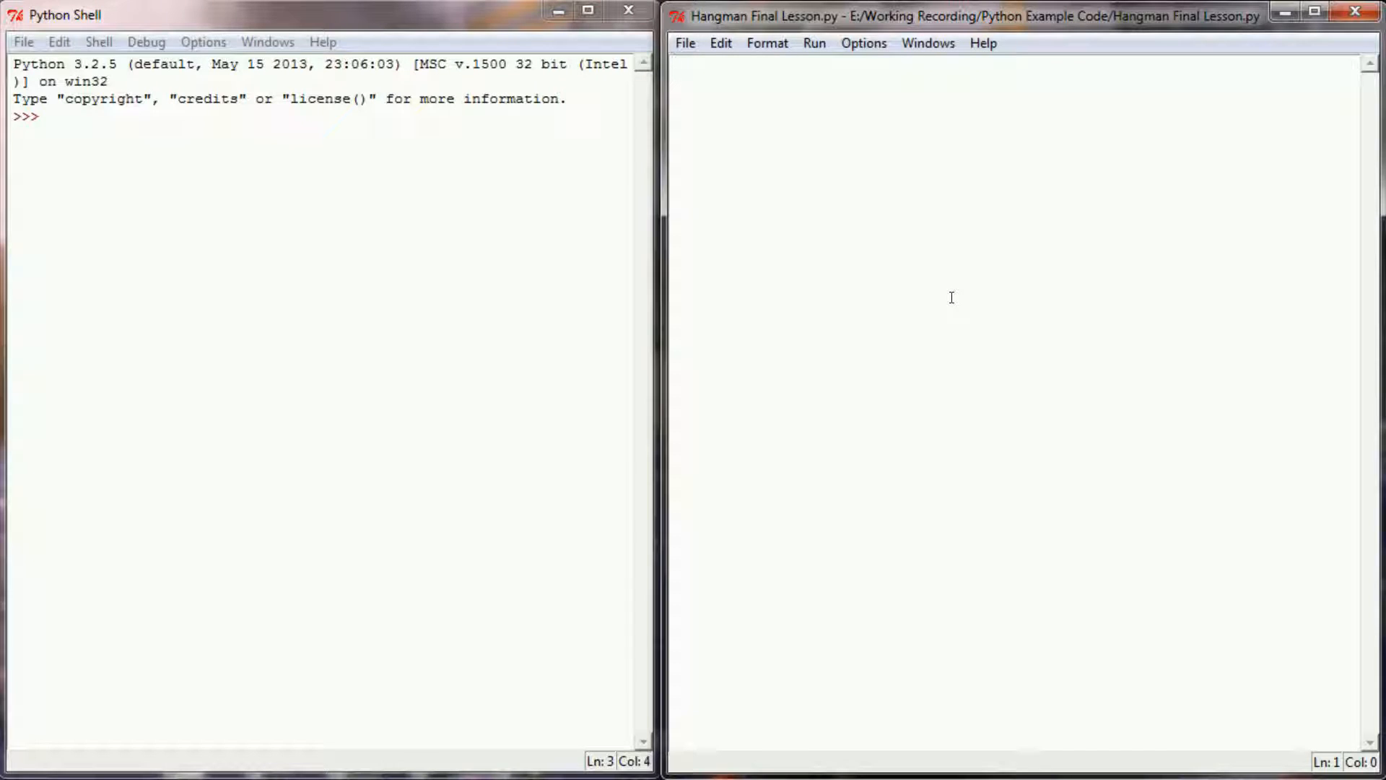
Step: Import the random module at the top of the Hangman script
text(im)
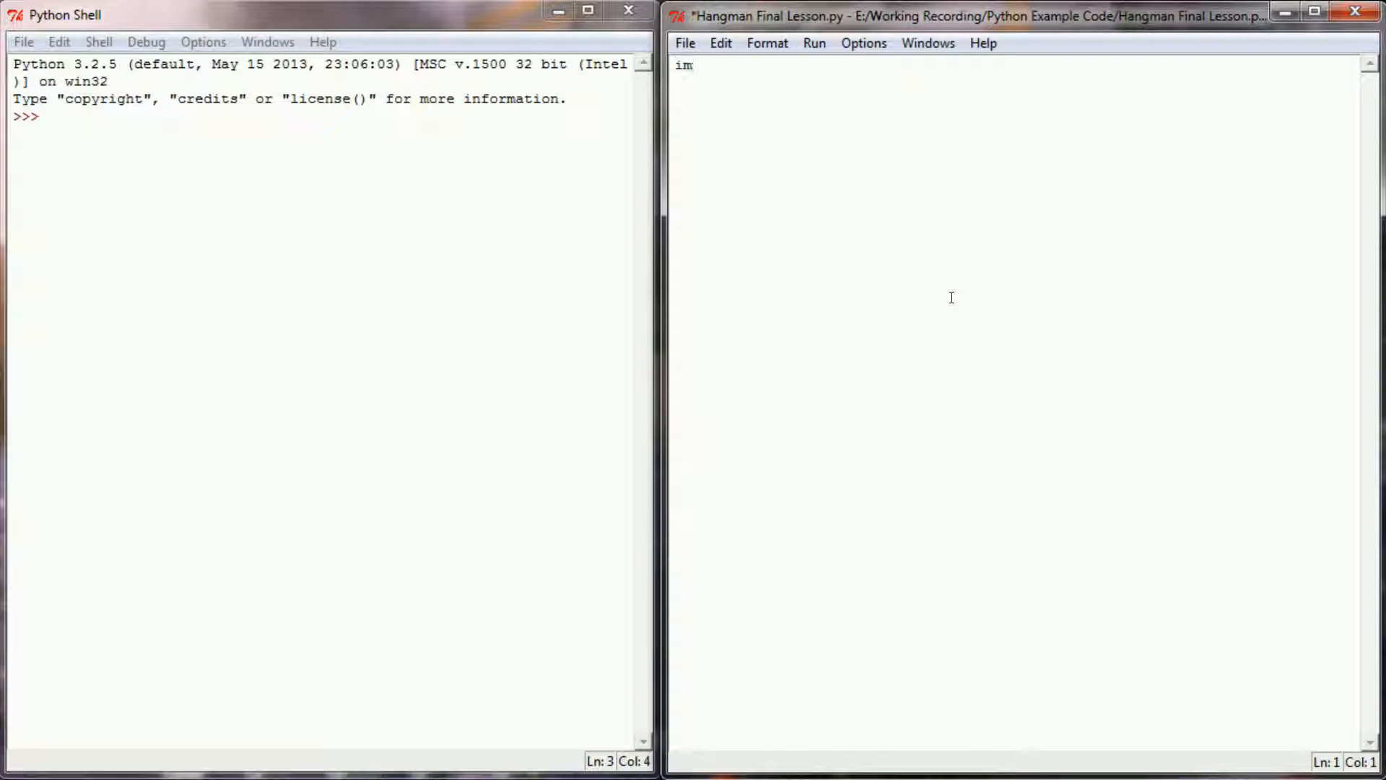
text(port random)
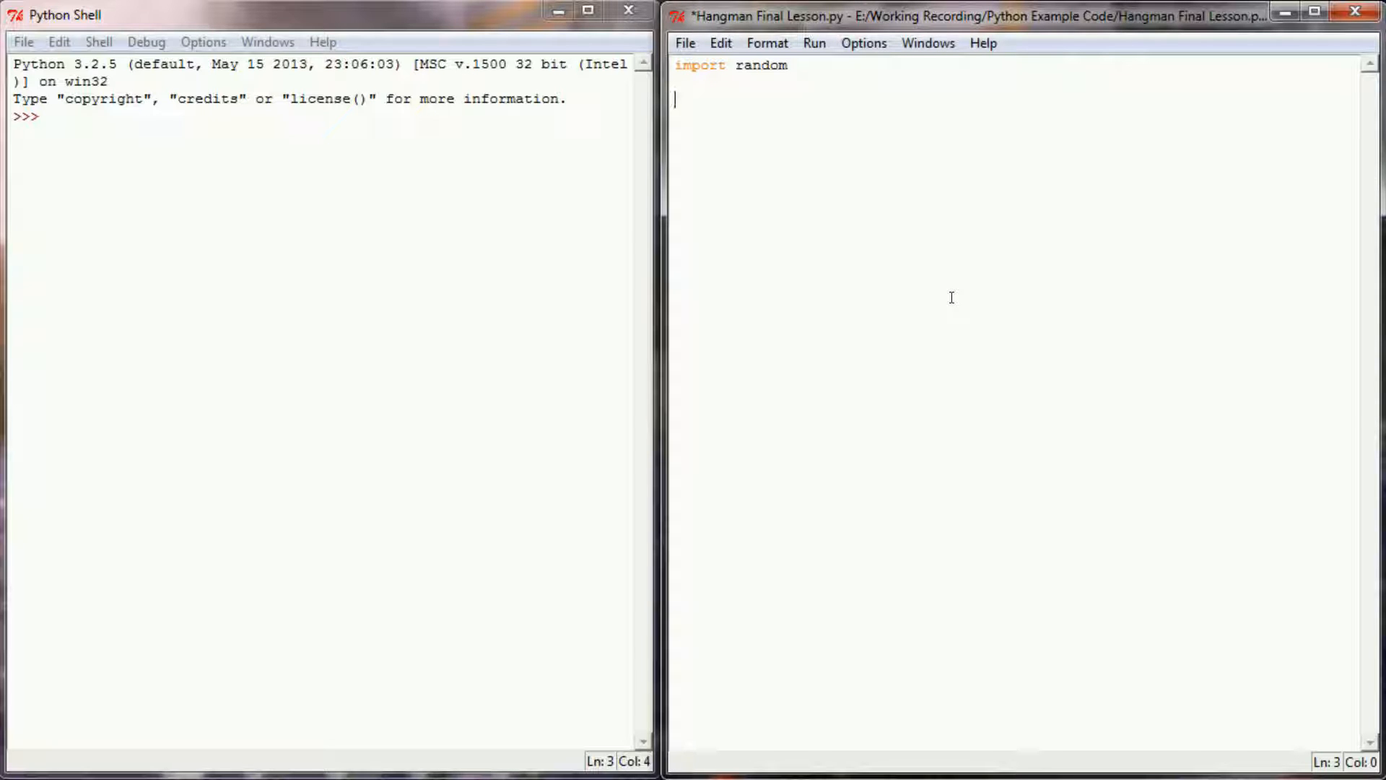
Step: Define wordlist as 'airplane vehicle television speaker computer'.upper().split()
text(wordlist =)
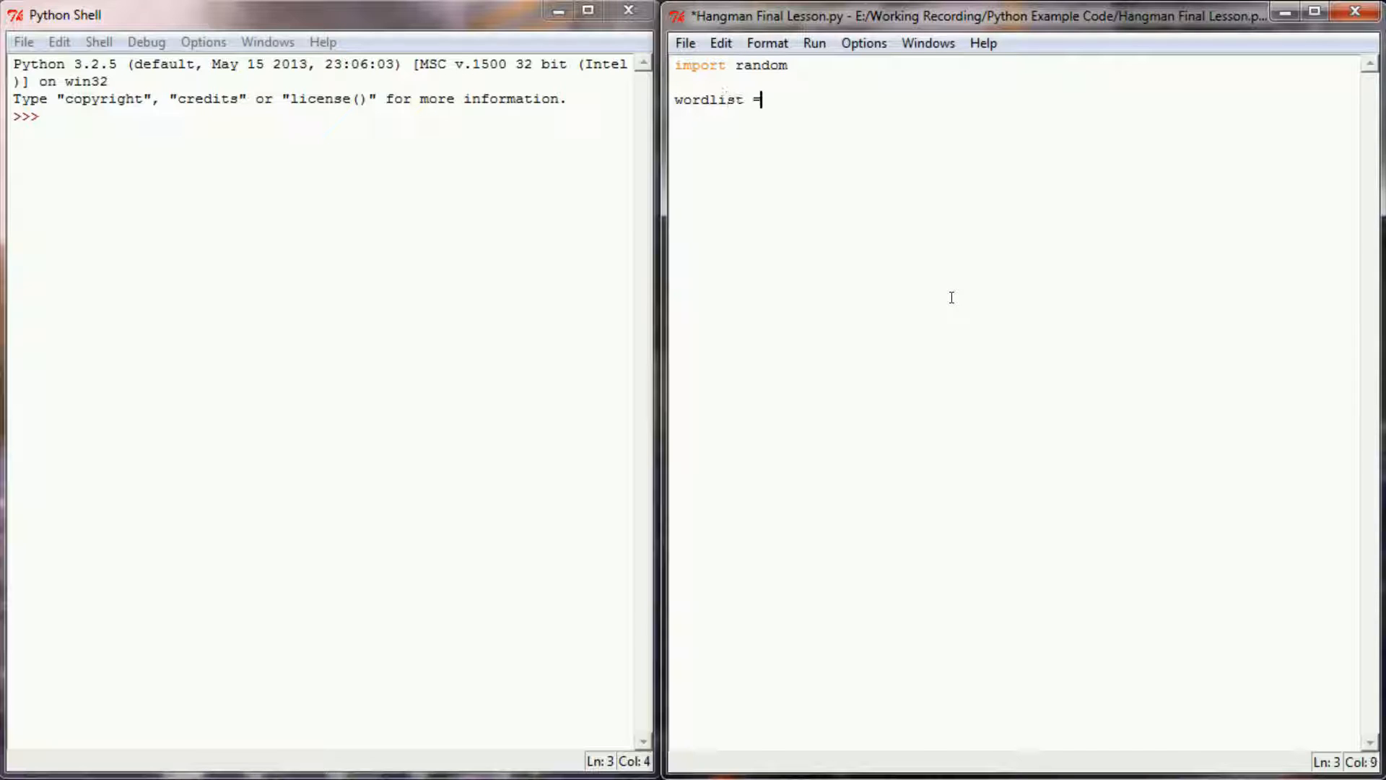
text('airplane vehicle)
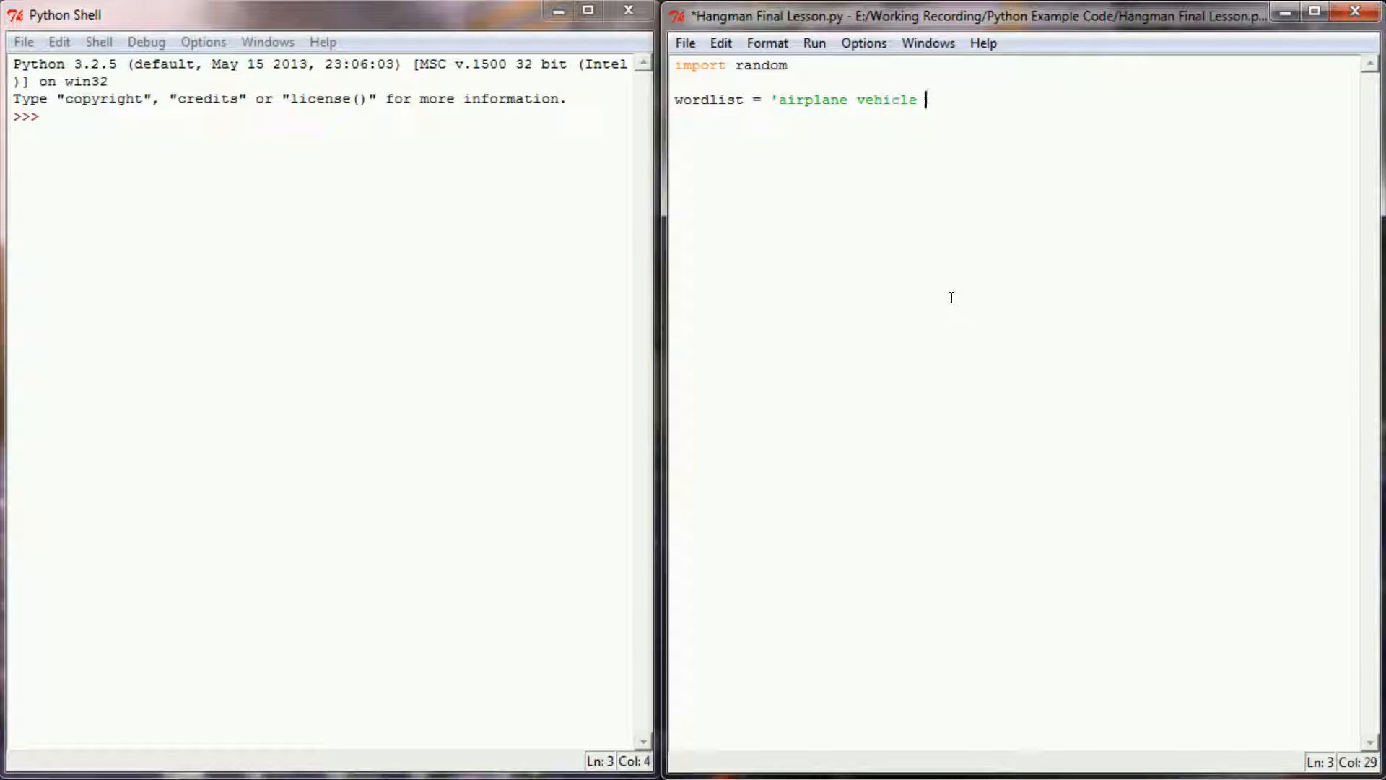
text(television)
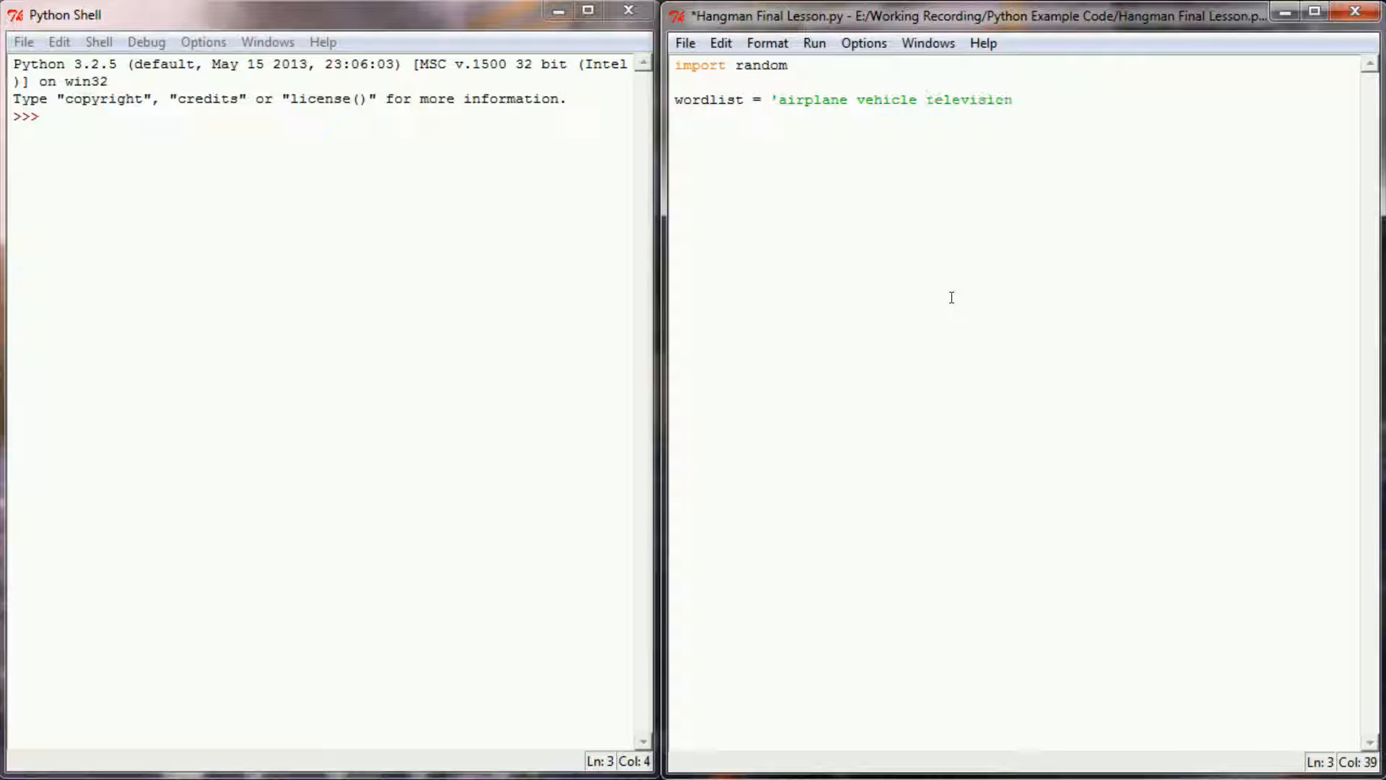
text(speaker c)
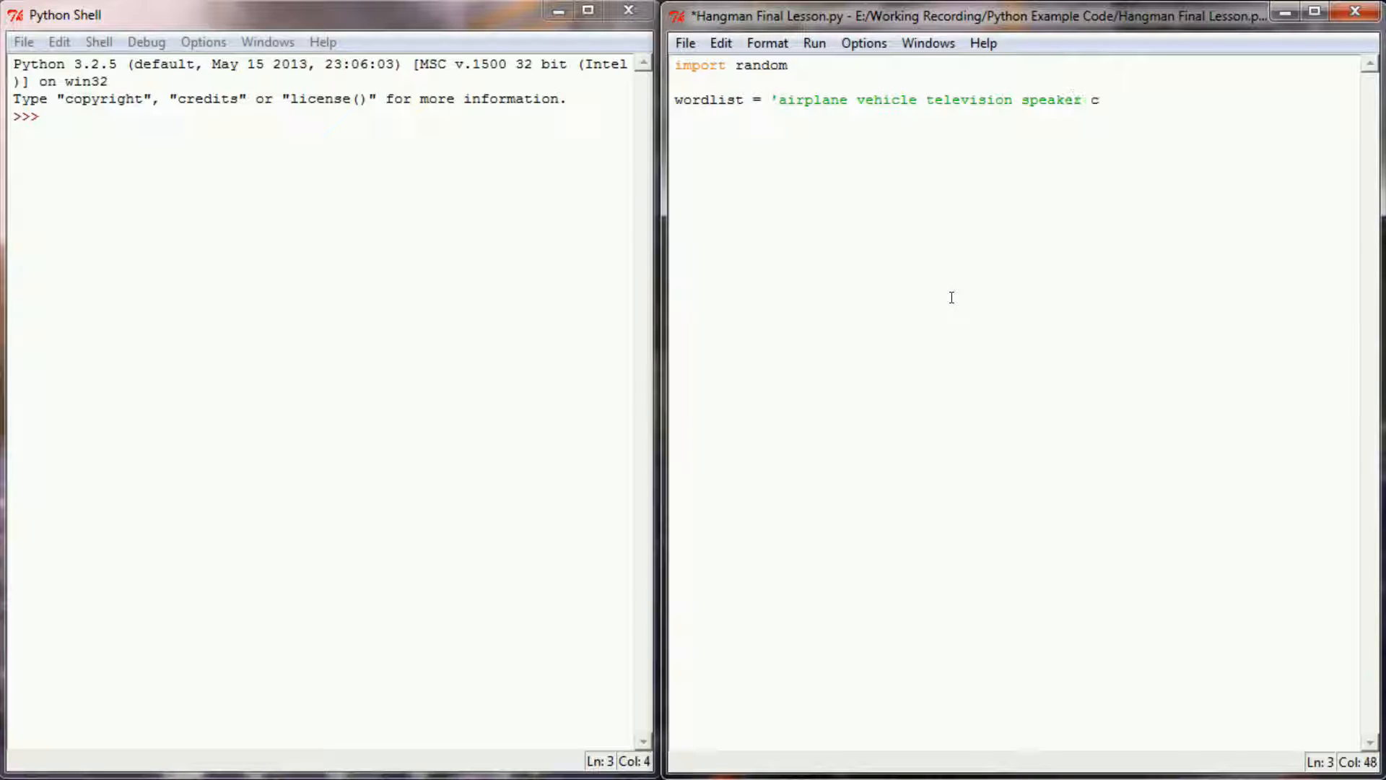
text(omputer')
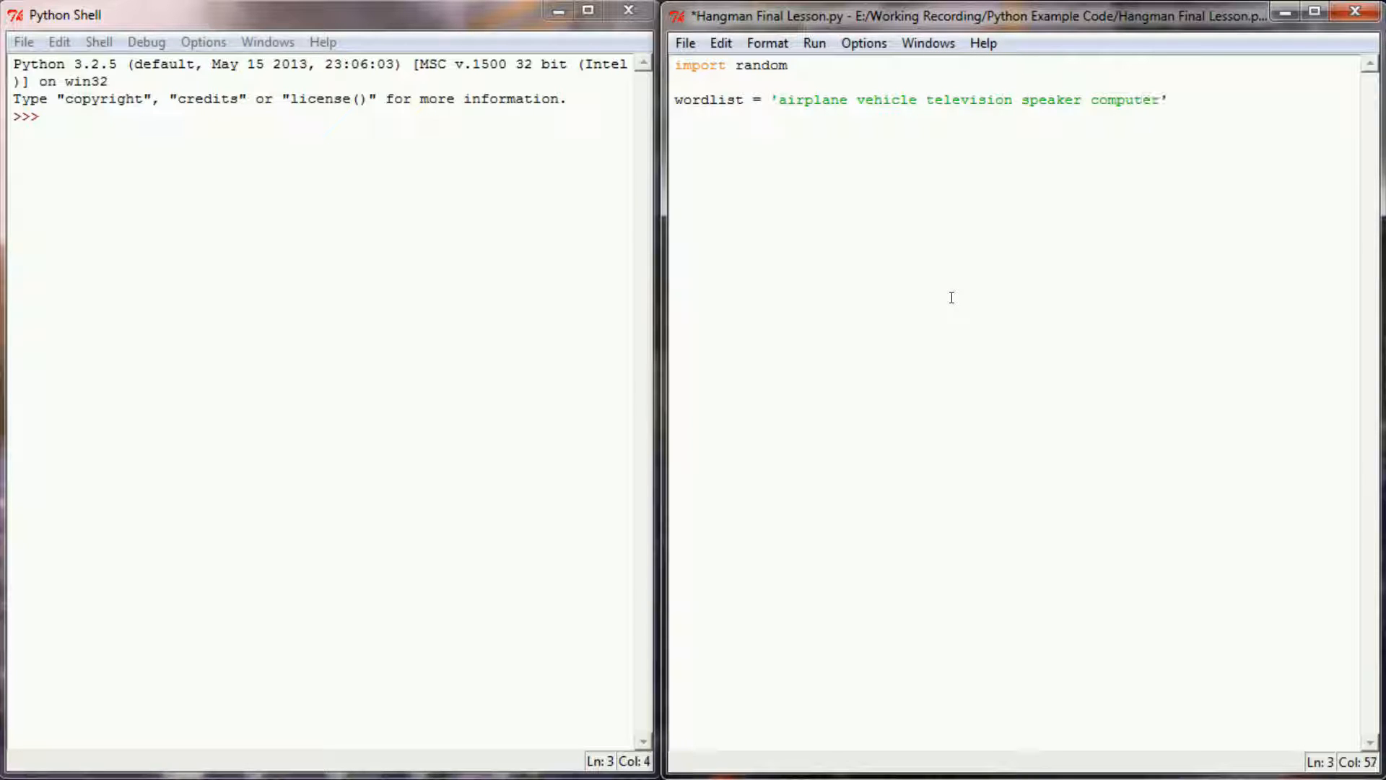
text(.)
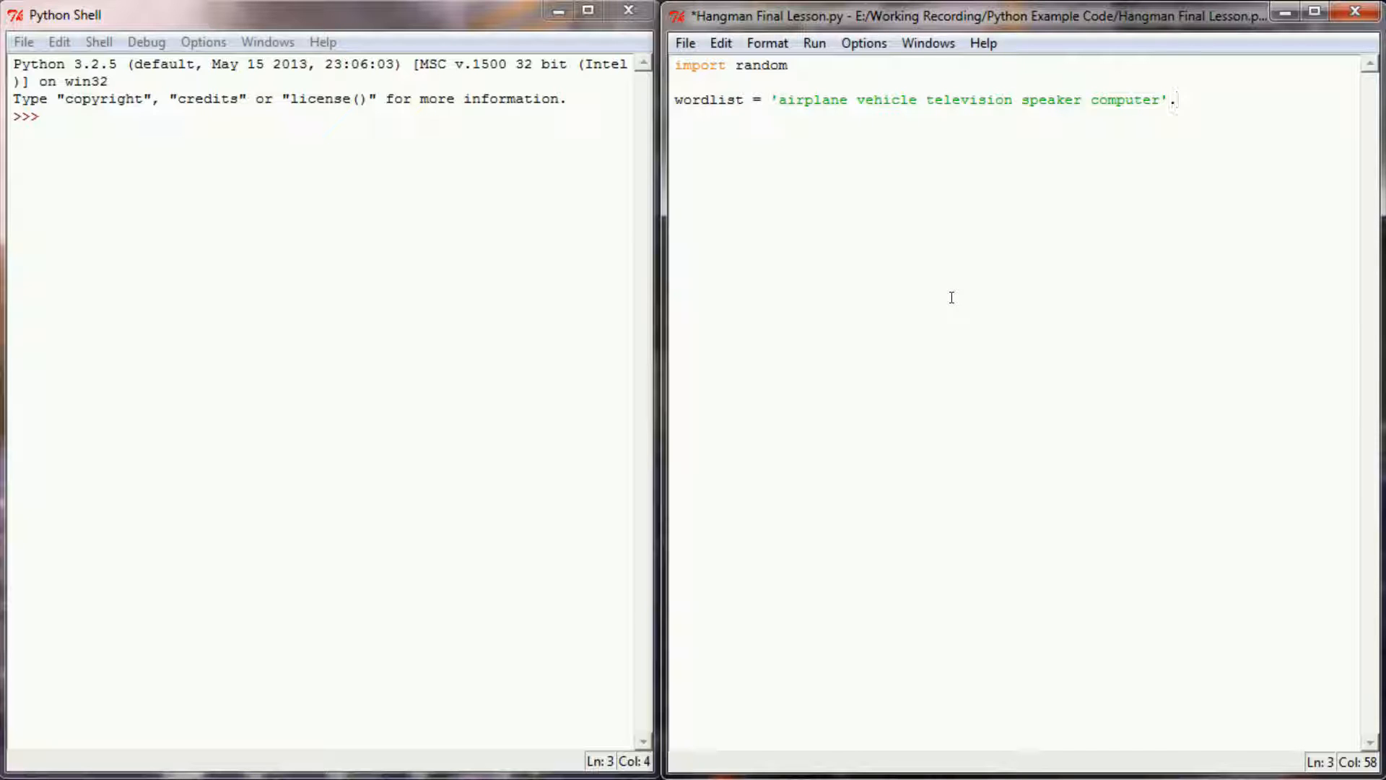
text(.)
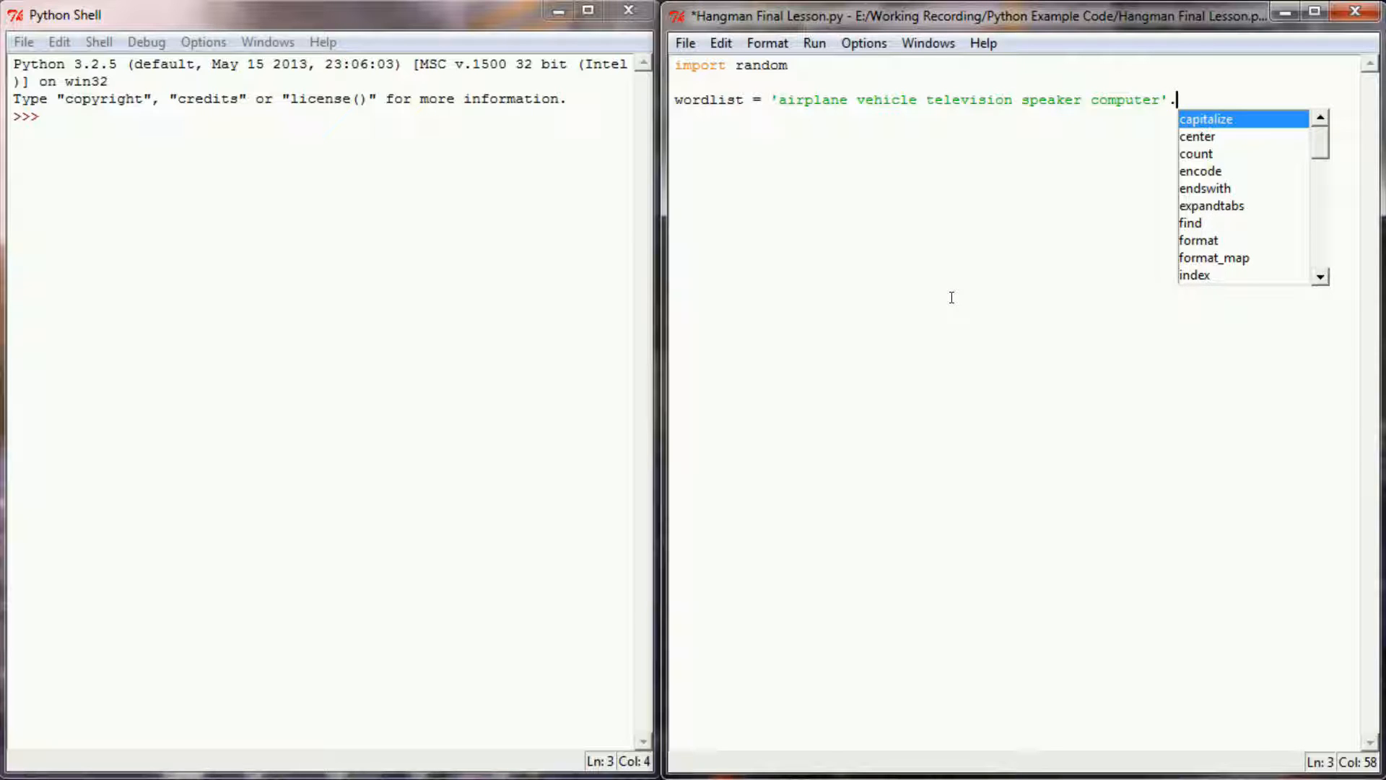
text(upper()
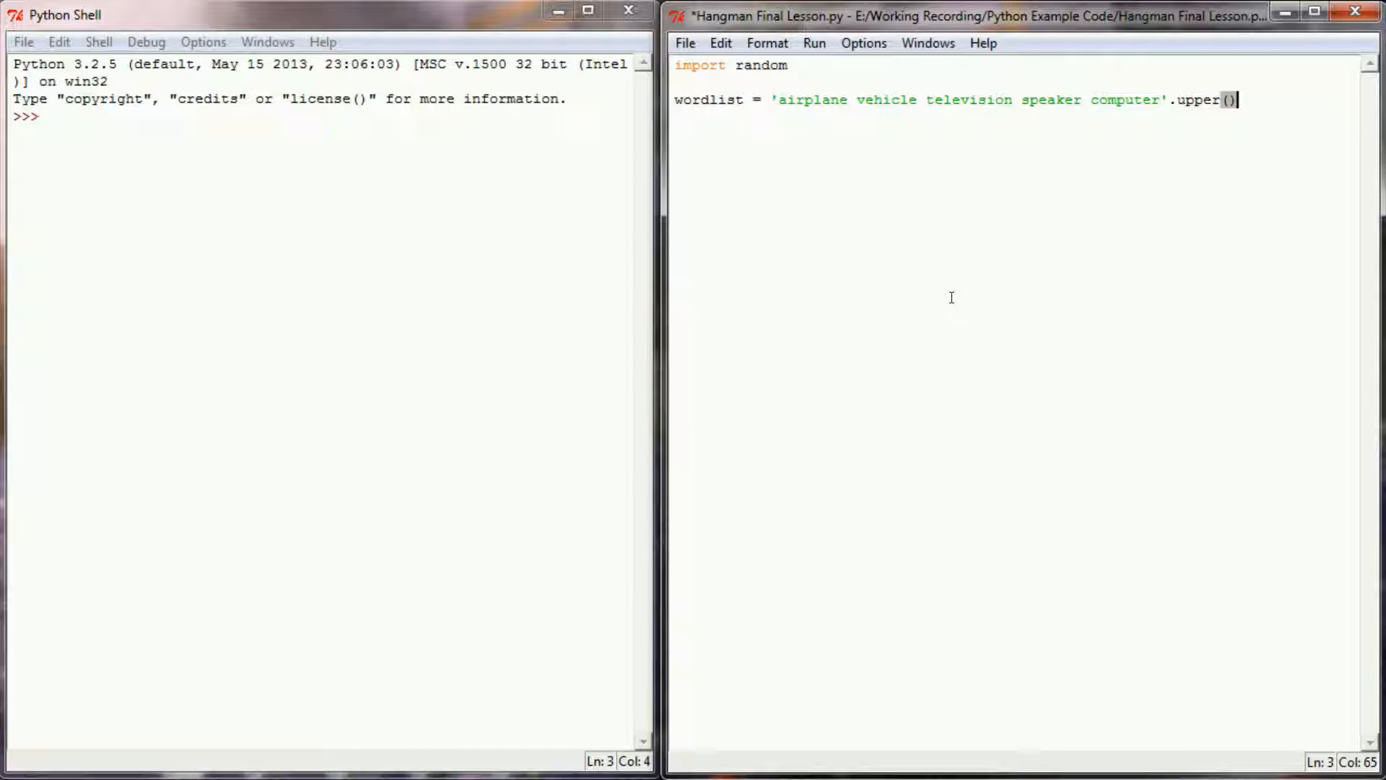
text(.split()
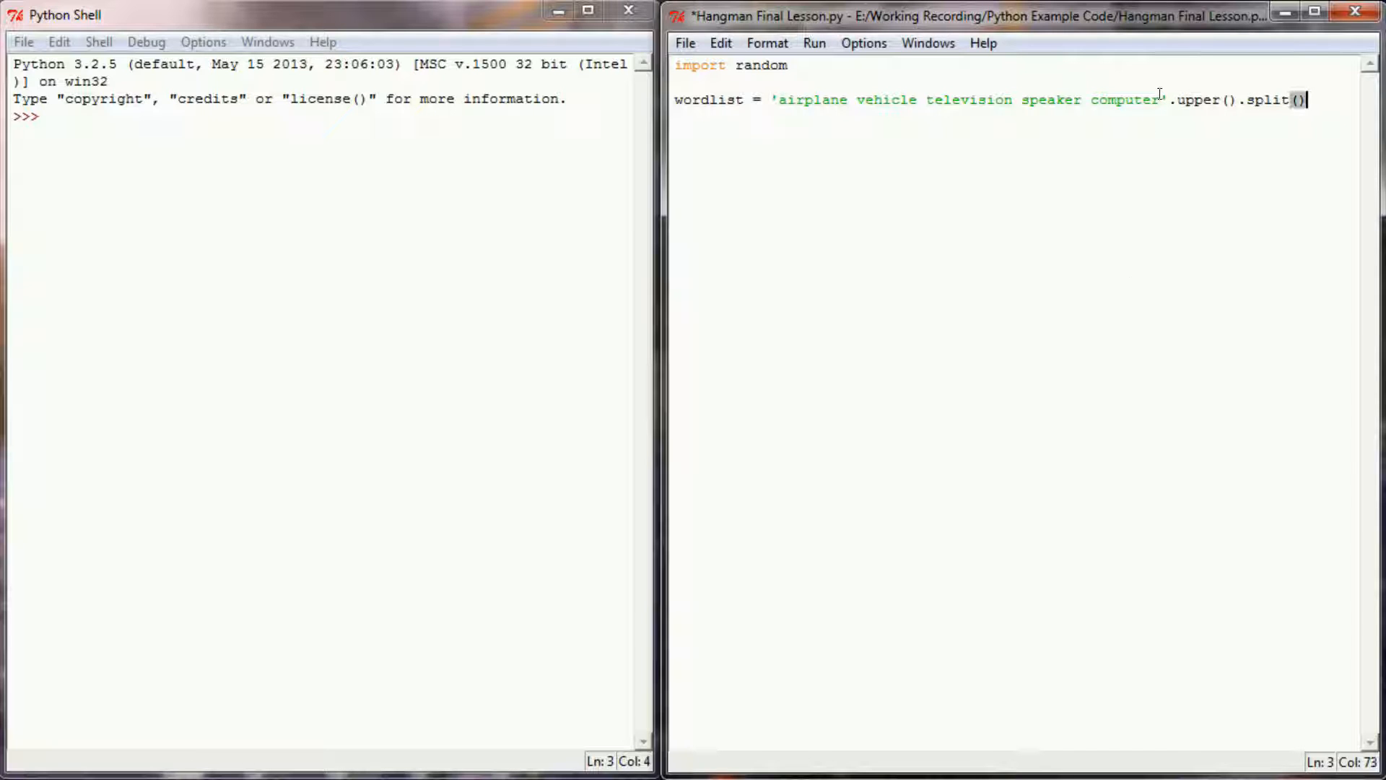
drag(780, 100, 1160, 99)
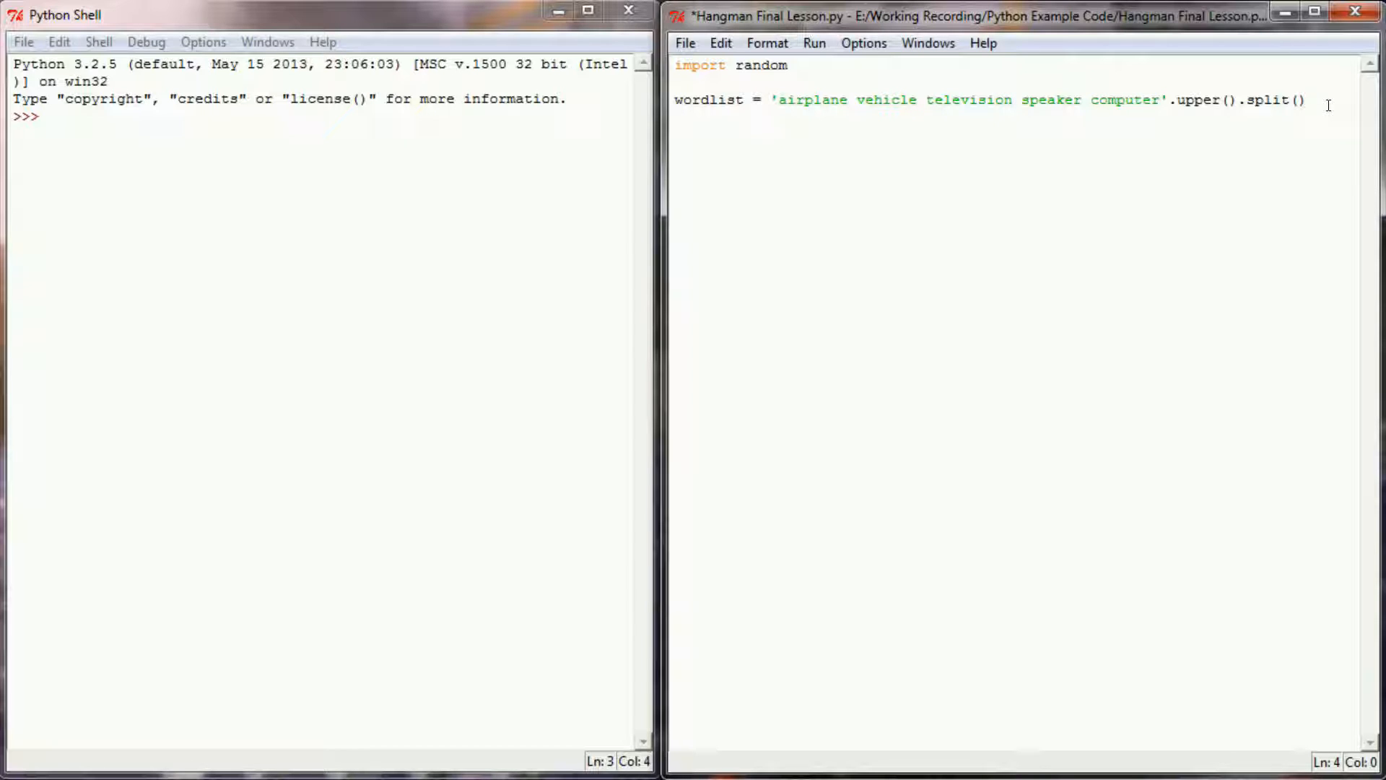
Step: Shuffle wordlist in place with random.shuffle(wordlist)
text(random.)
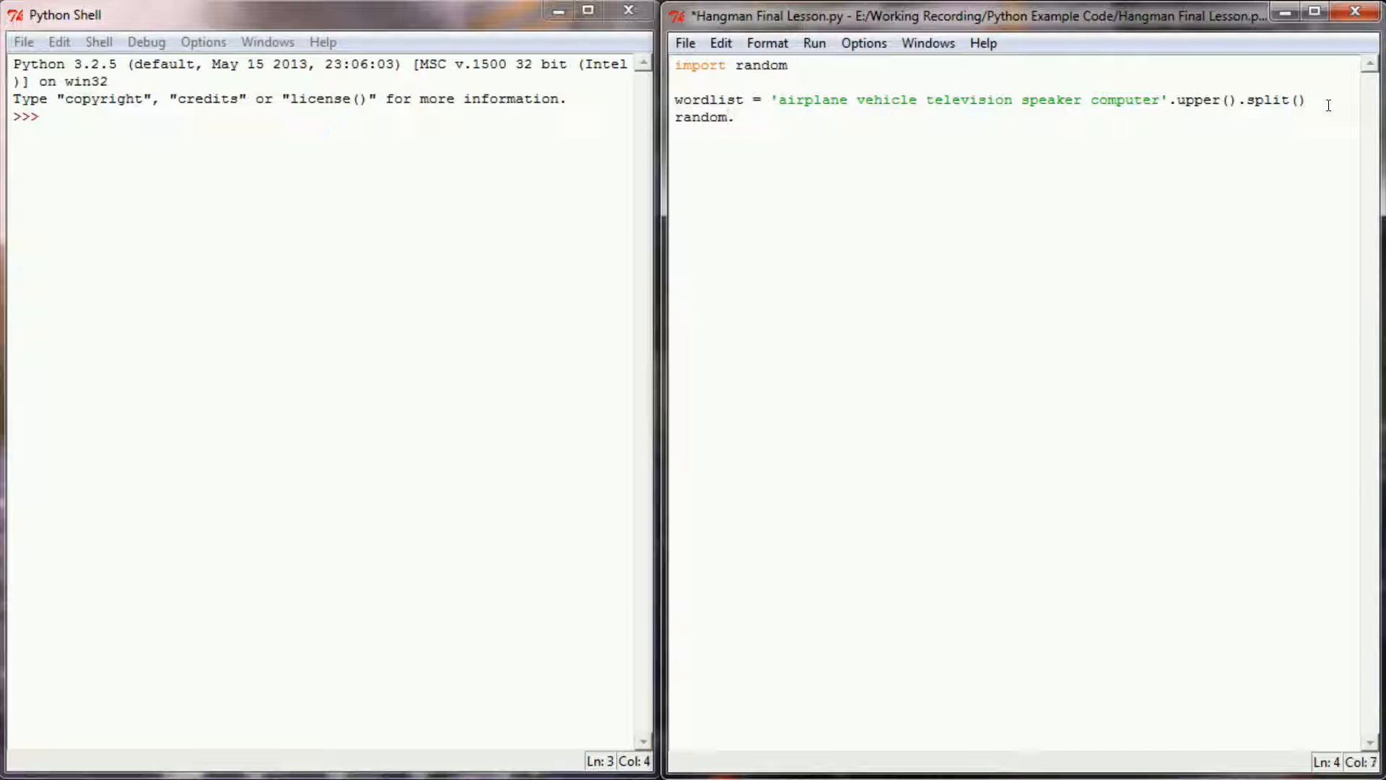
text(.shi)
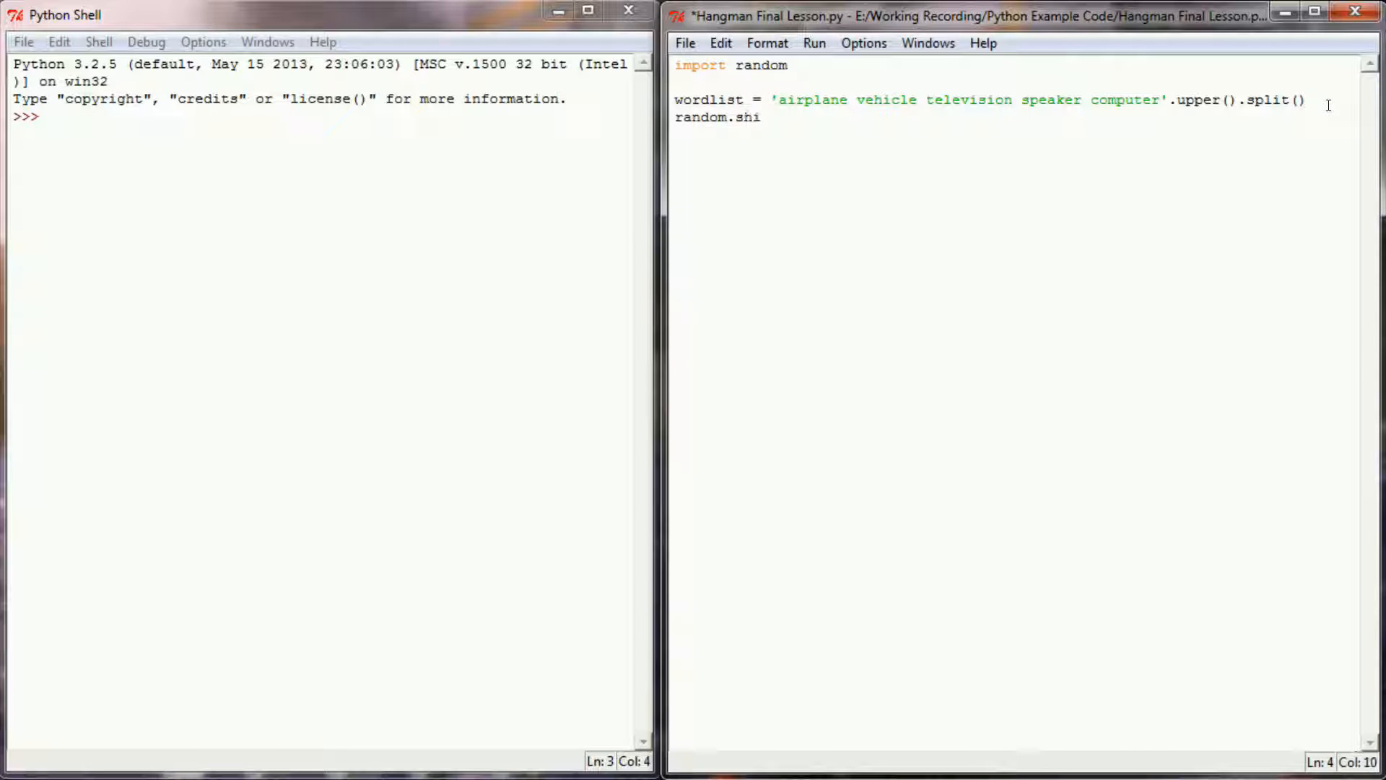
text(uffle(wor)
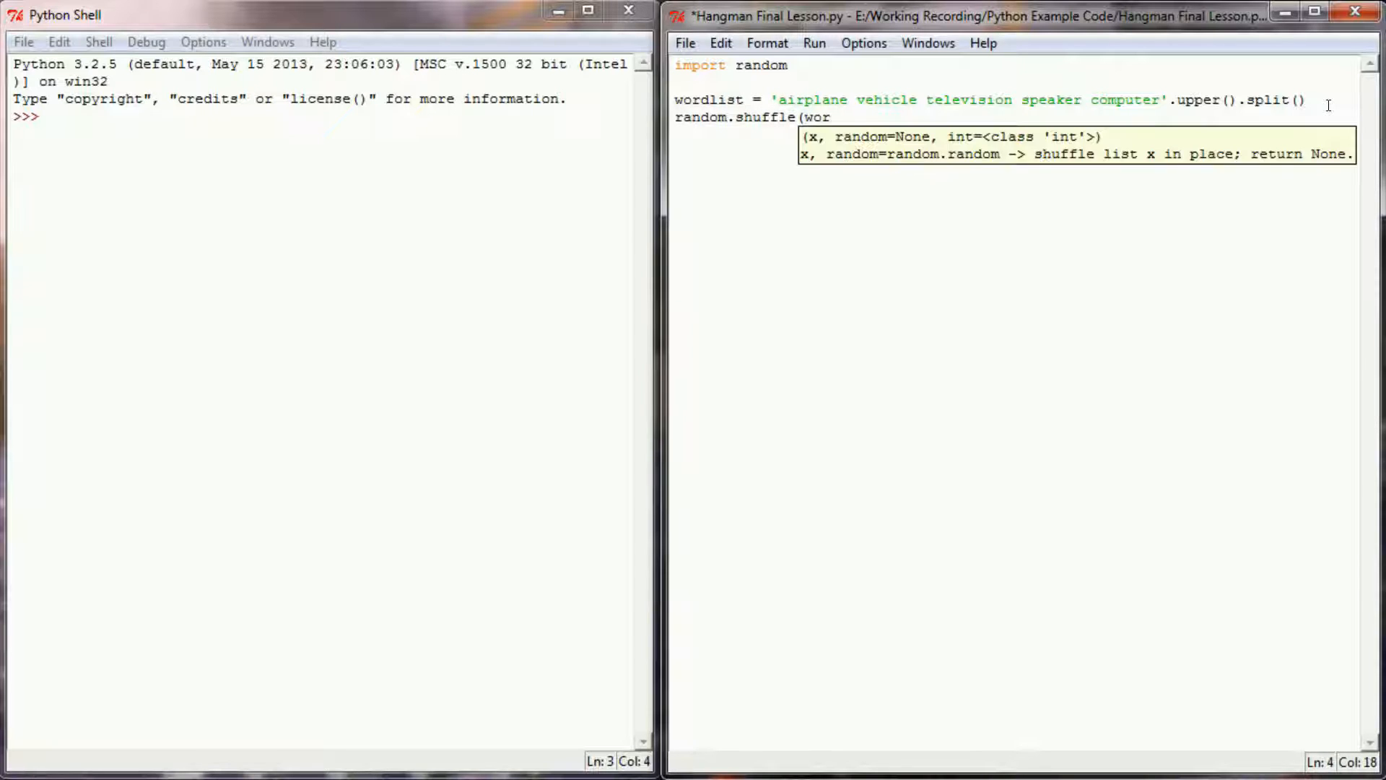
text(dlist)
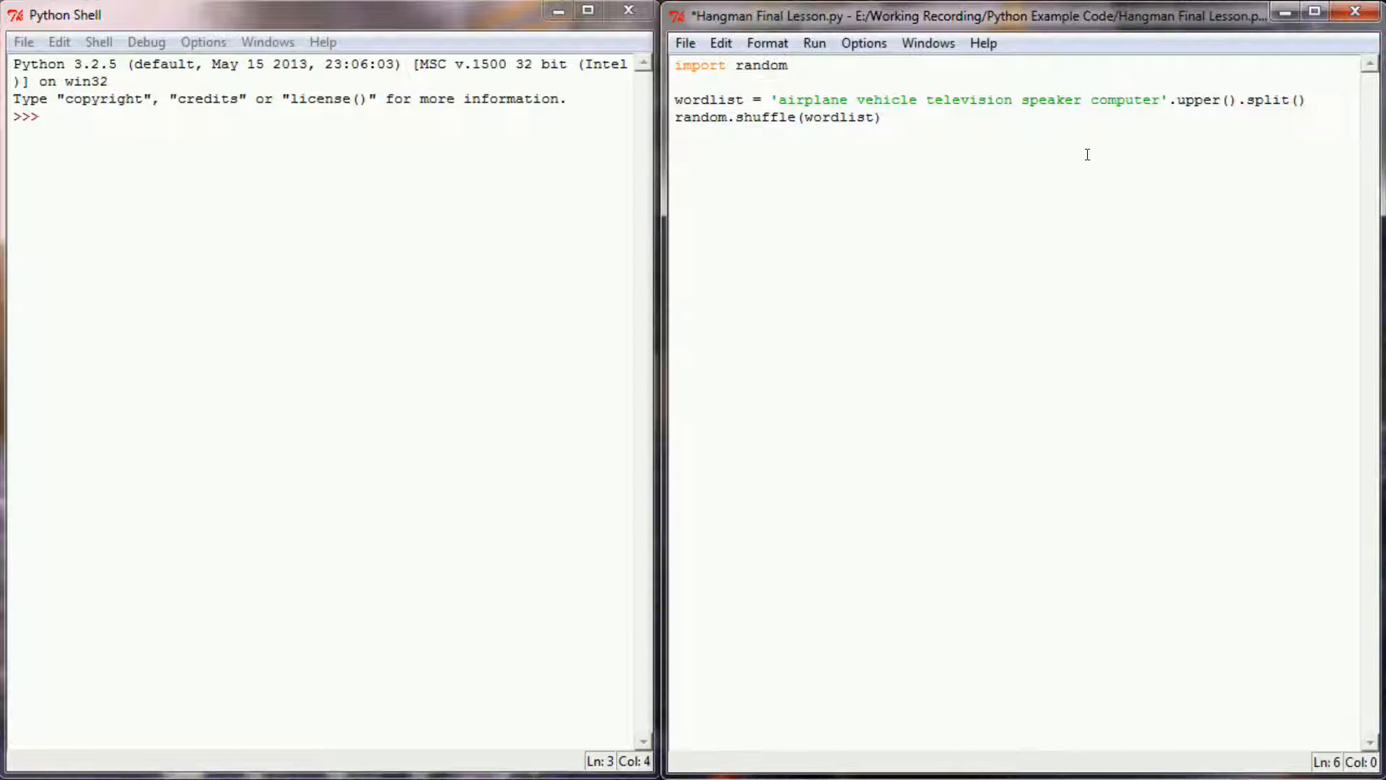
Step: Set secret_word = wordlist.pop() to draw one word from the list
text(secret_word =)
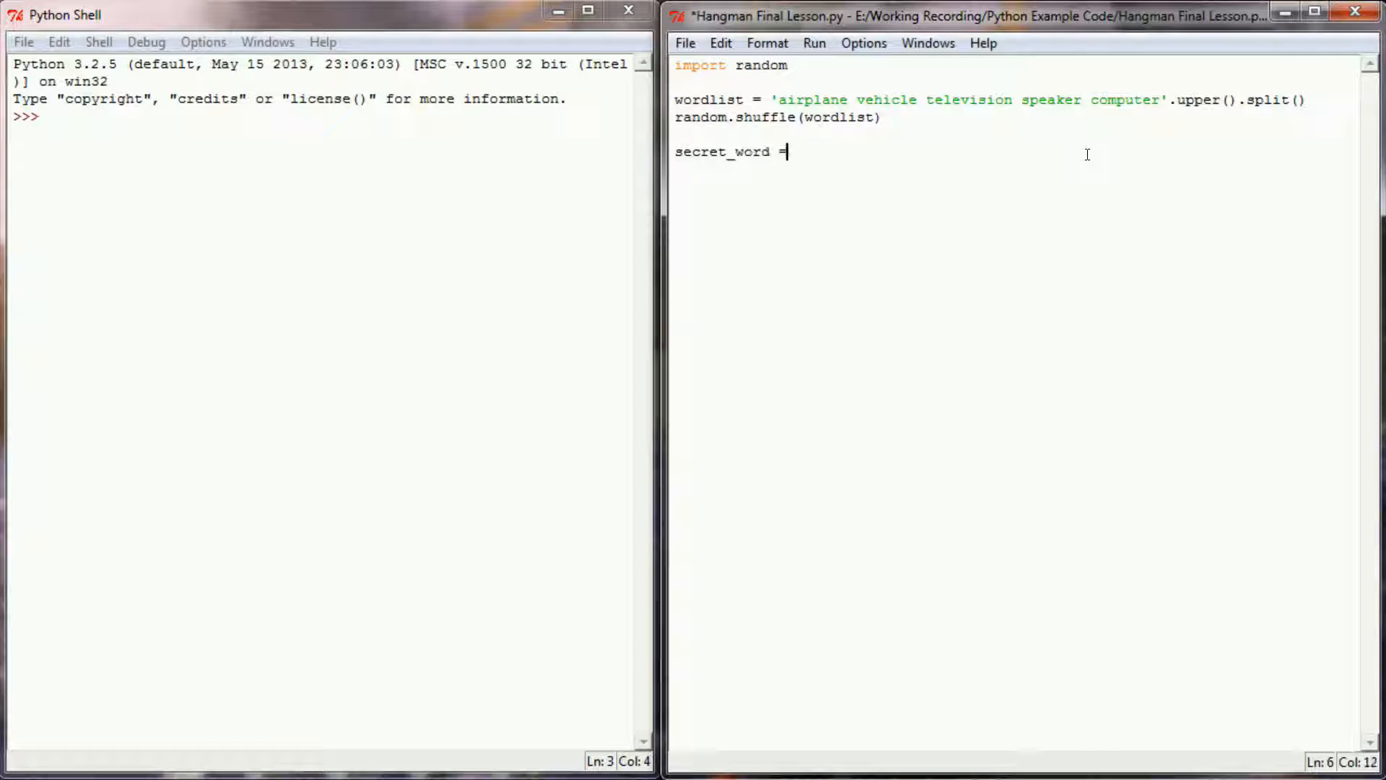
text(worl)
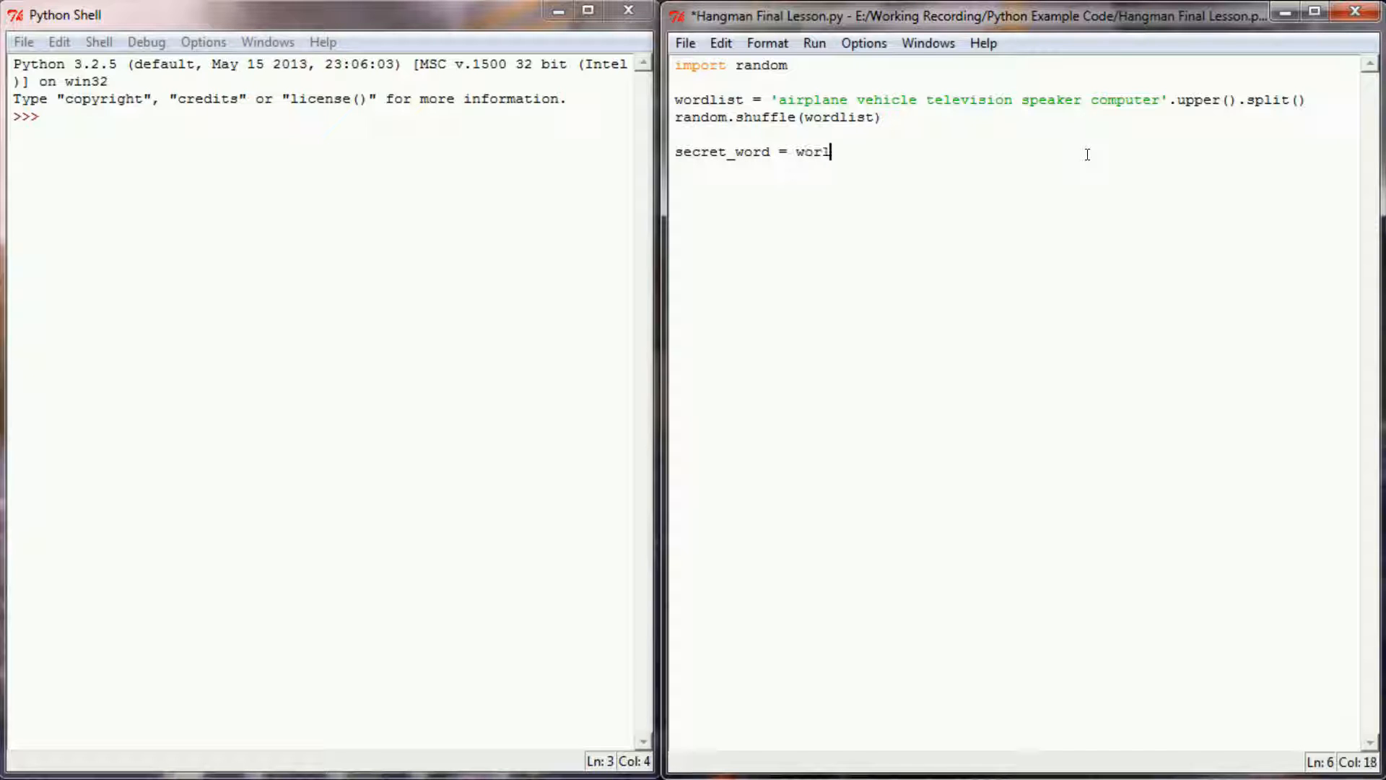
text(dlist.pop()
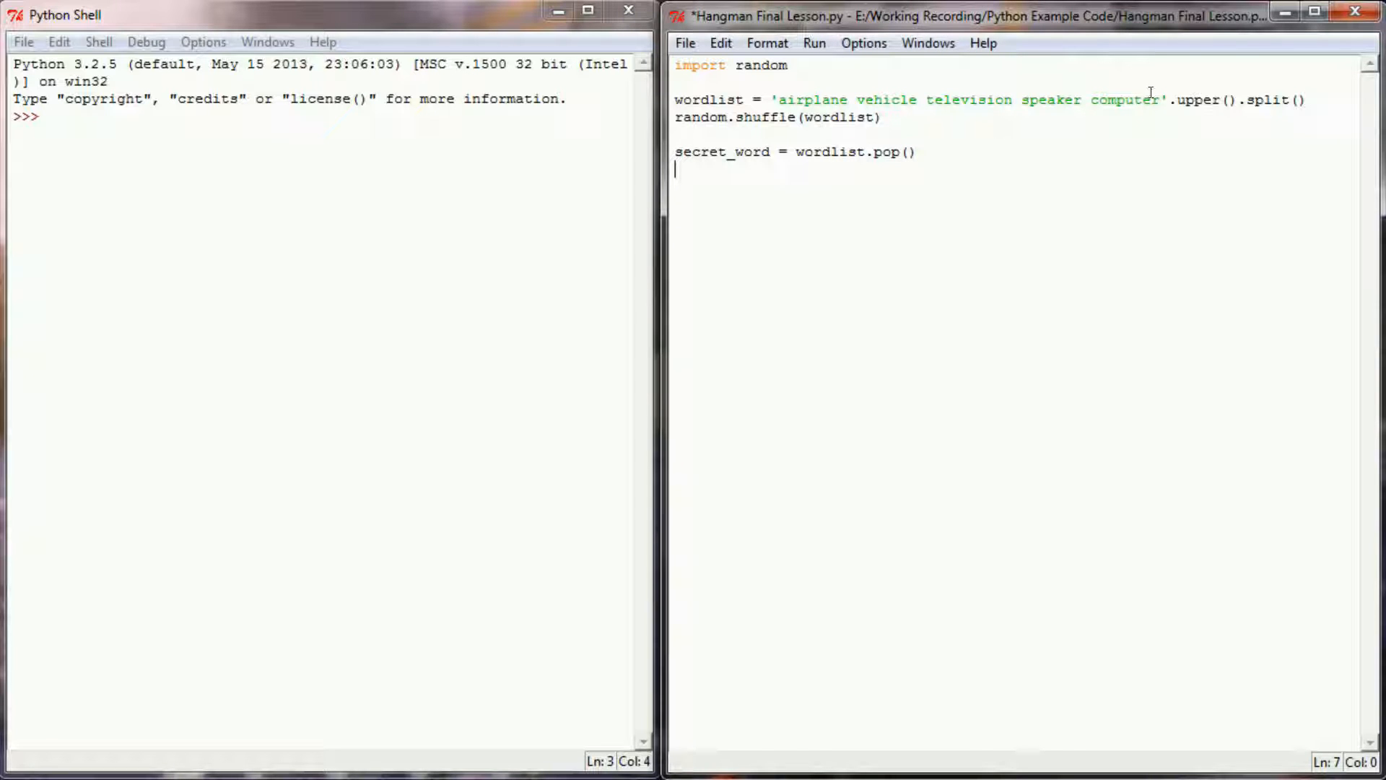
drag(785, 100, 1161, 100)
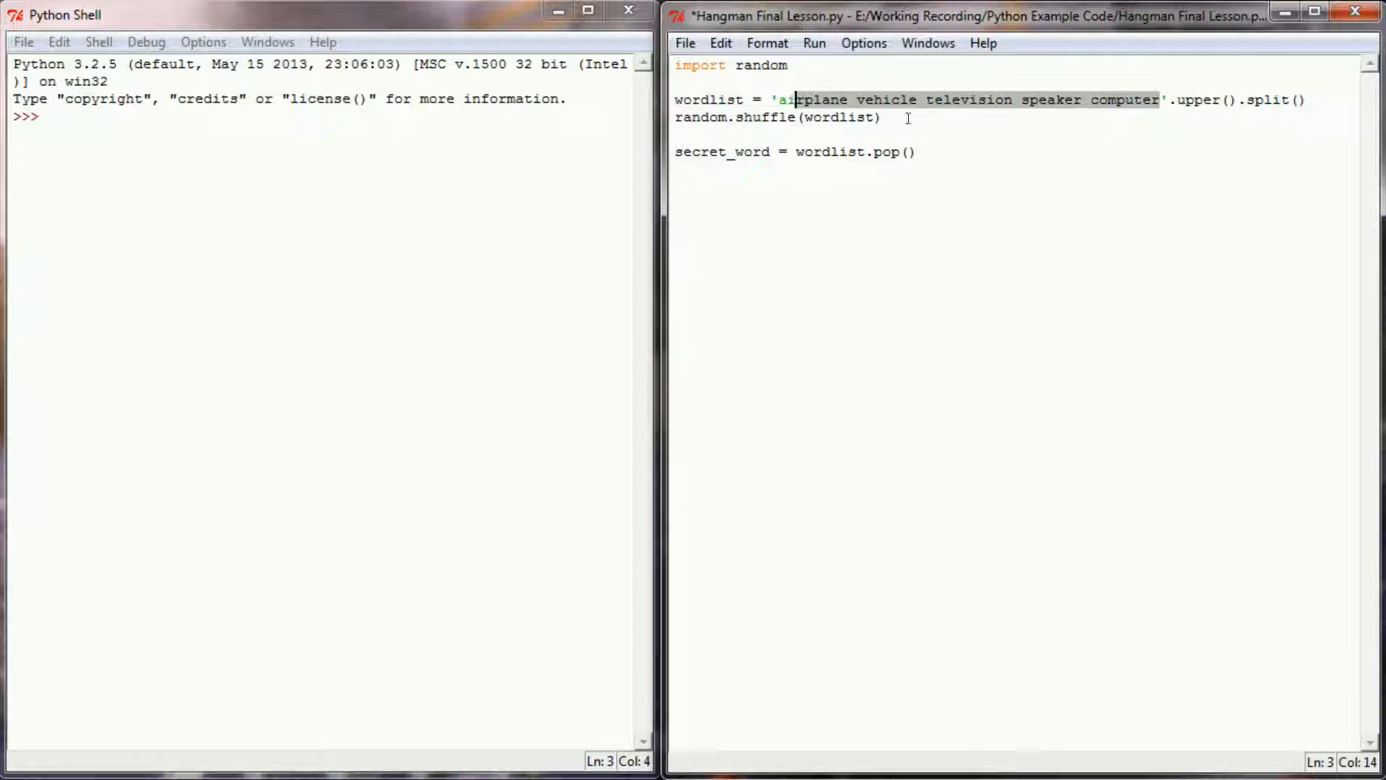
click(957, 165)
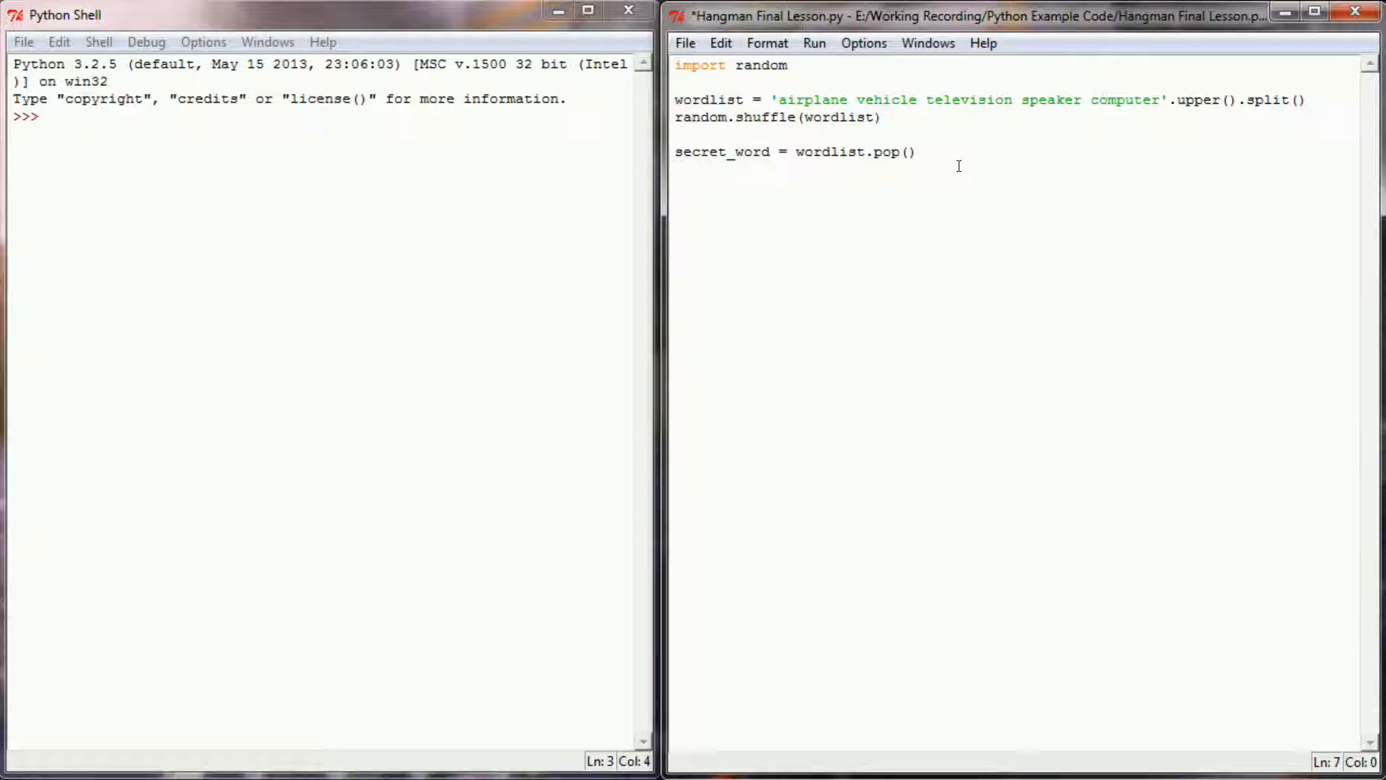
Step: Create empty correct = [] and incorrect = [] lists
text(correct =)
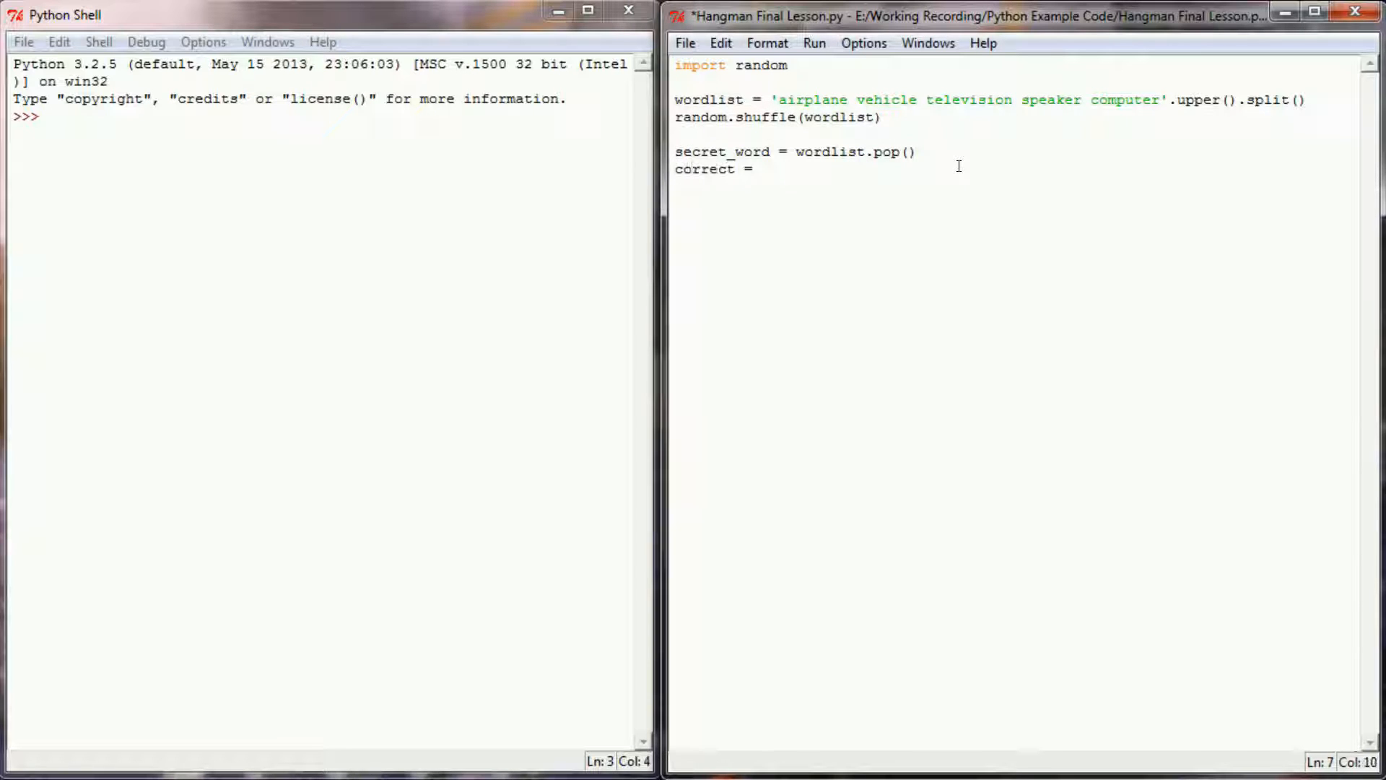
text([])
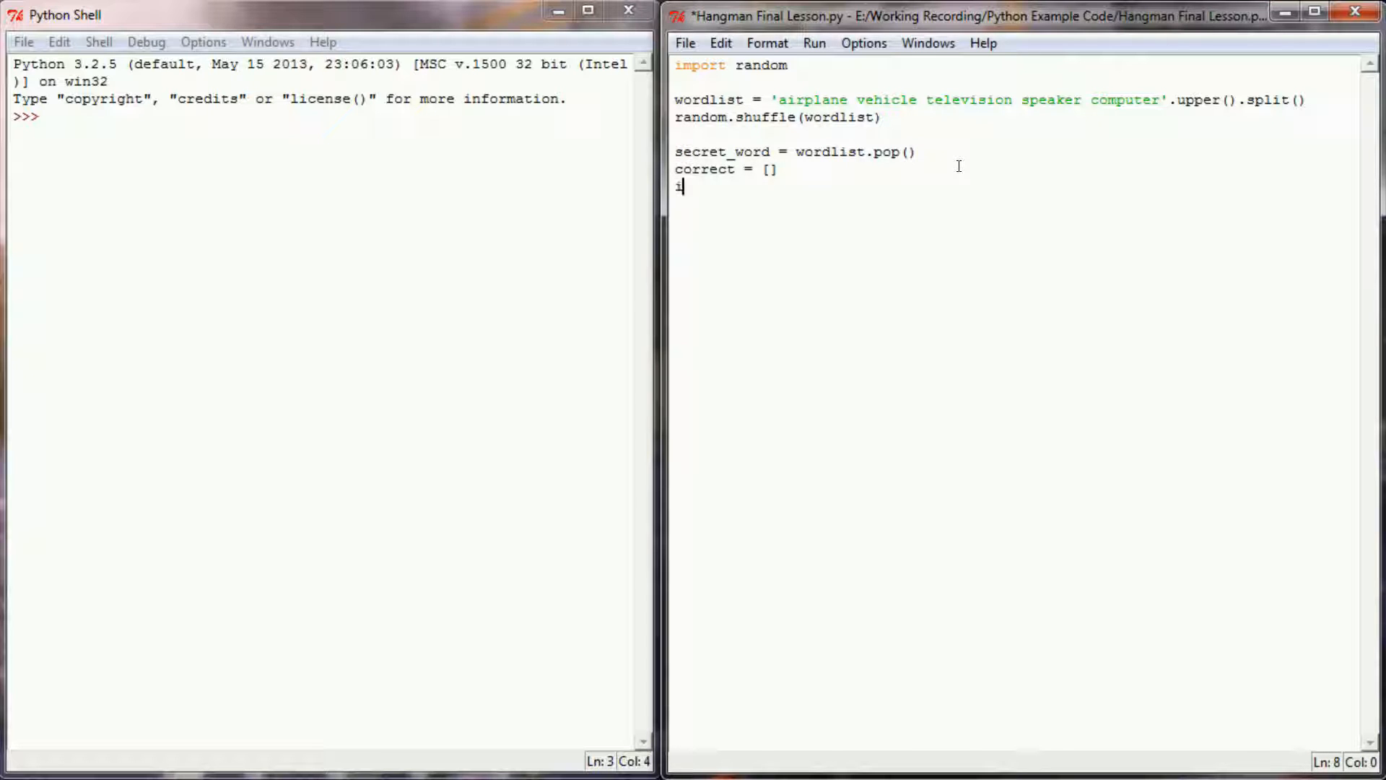
text(ncorrect =)
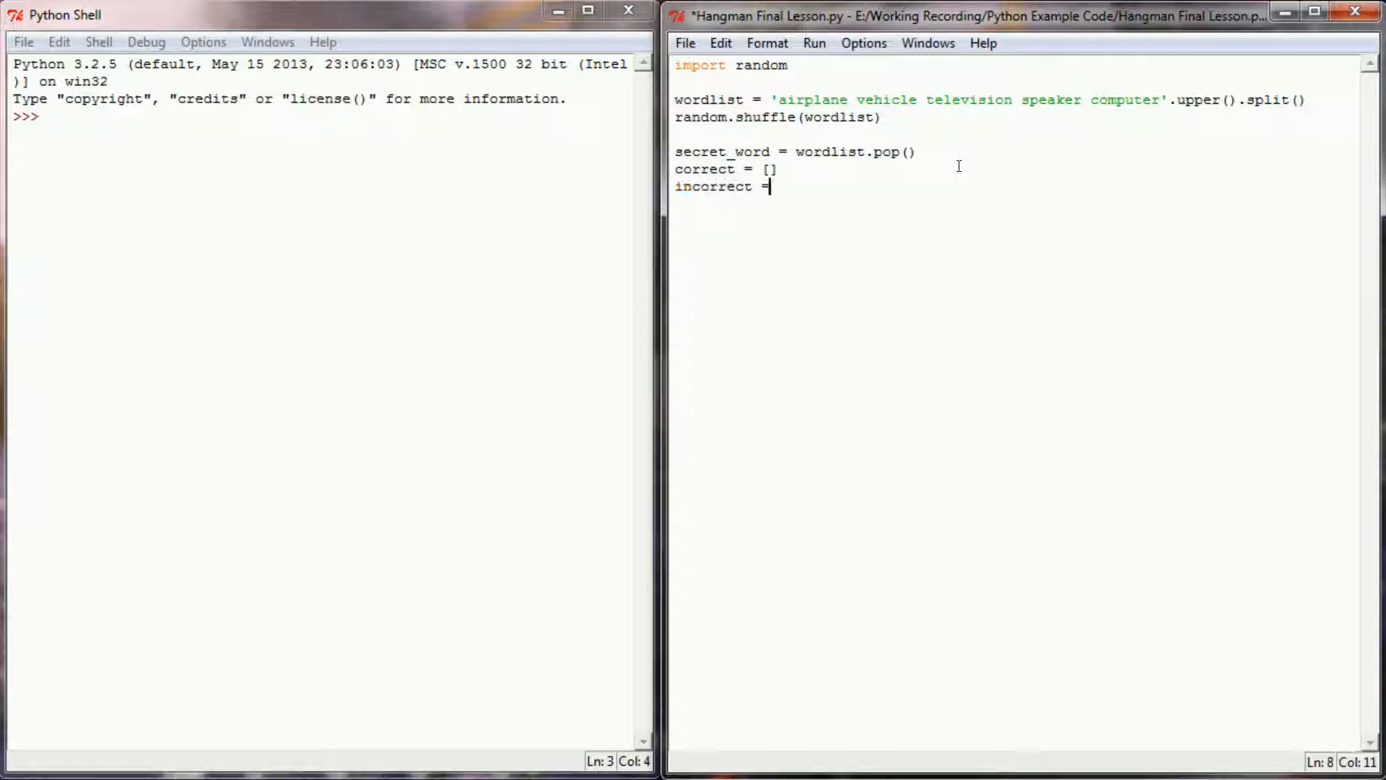
text([])
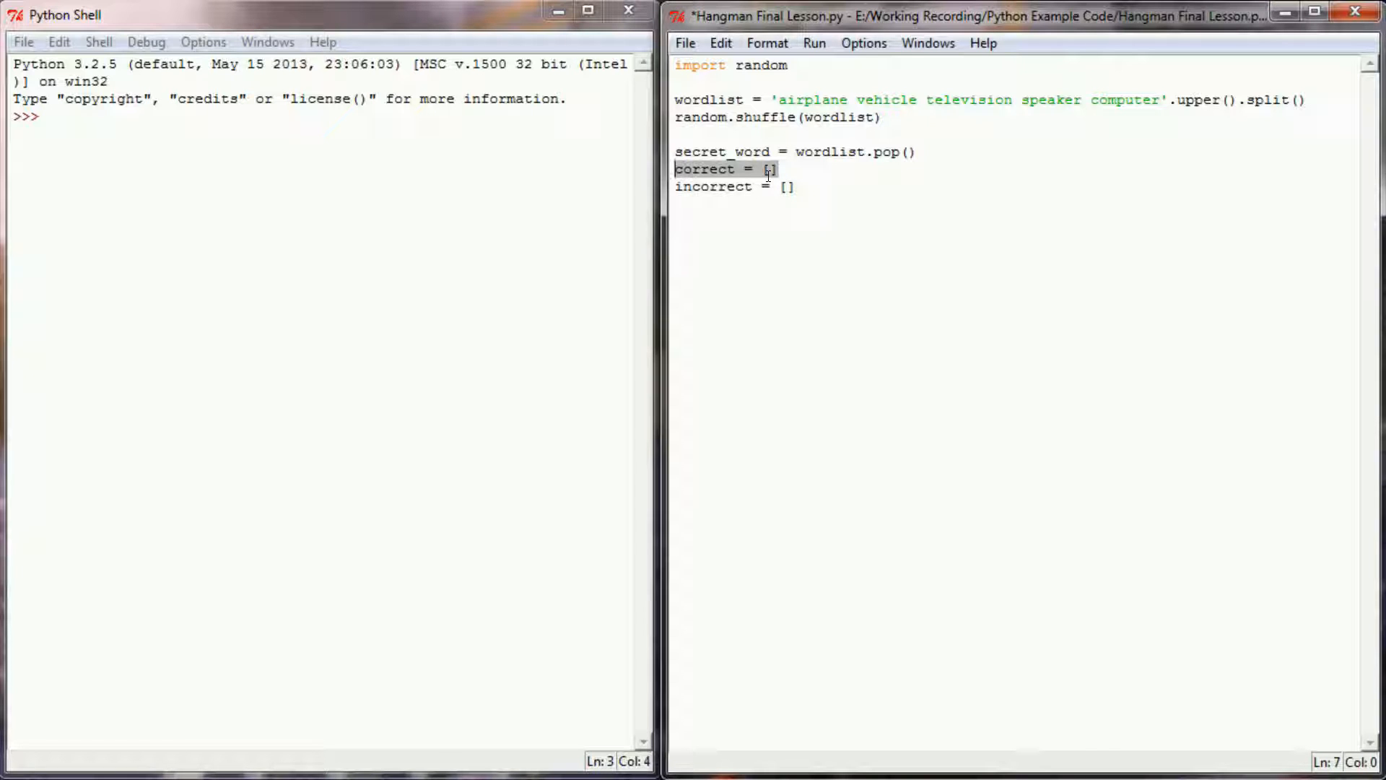
click(717, 186)
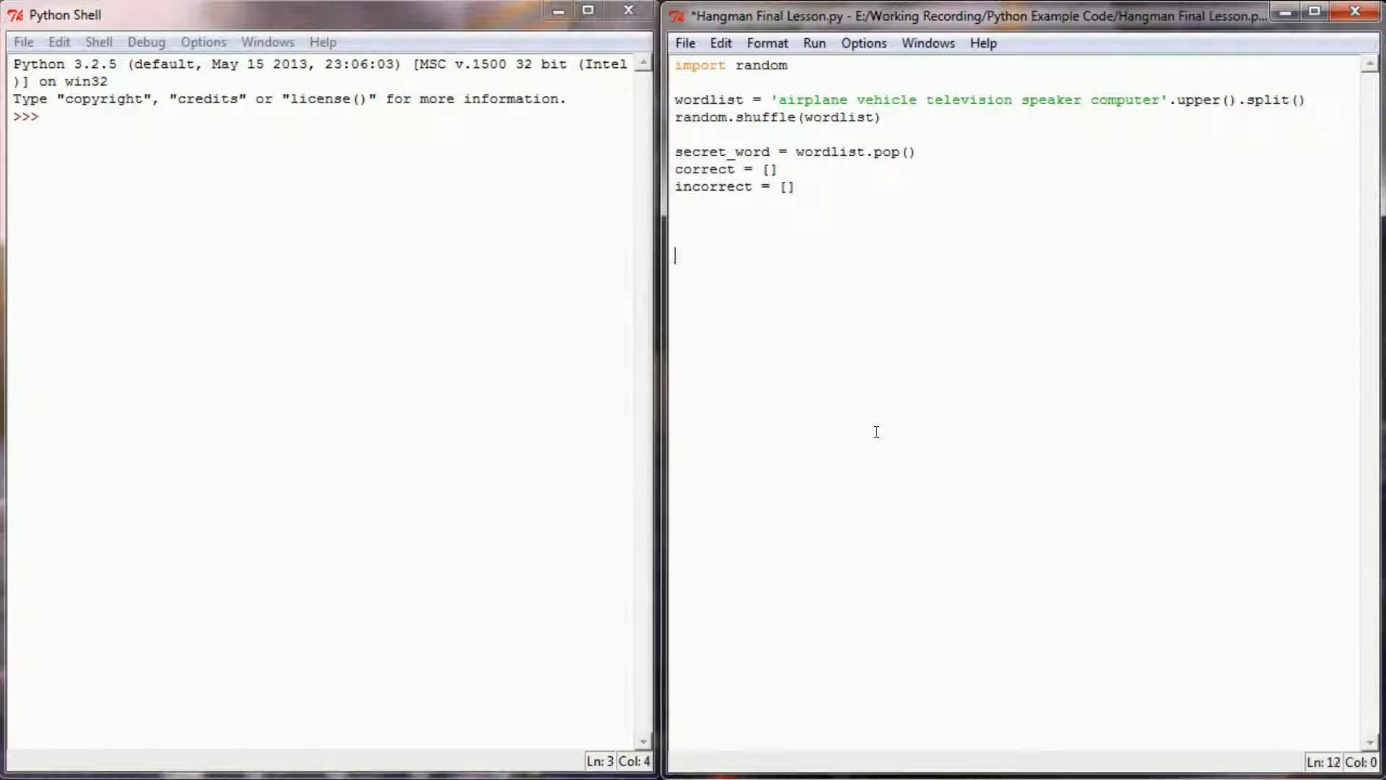
Step: Add a while True: game loop containing only pass below the lists
text(while Tru)
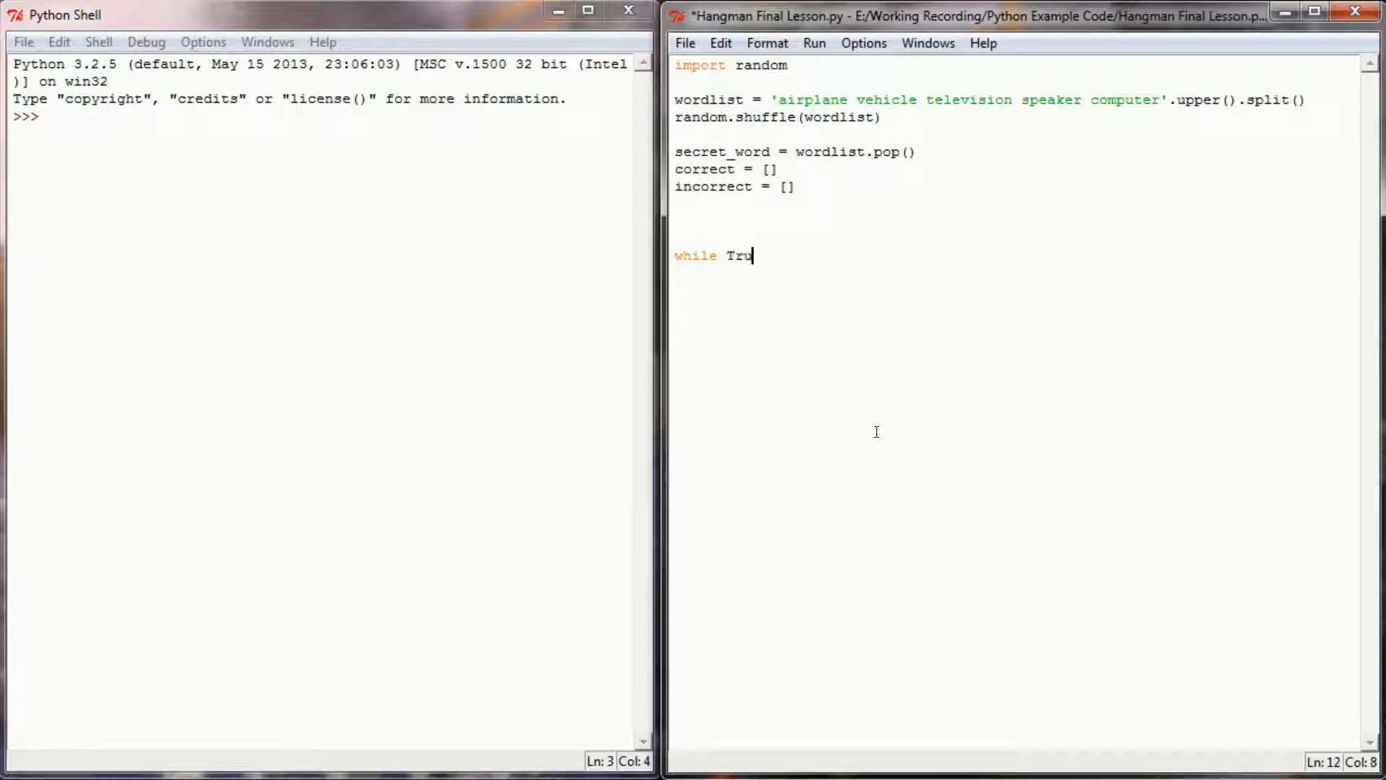
text(e:)
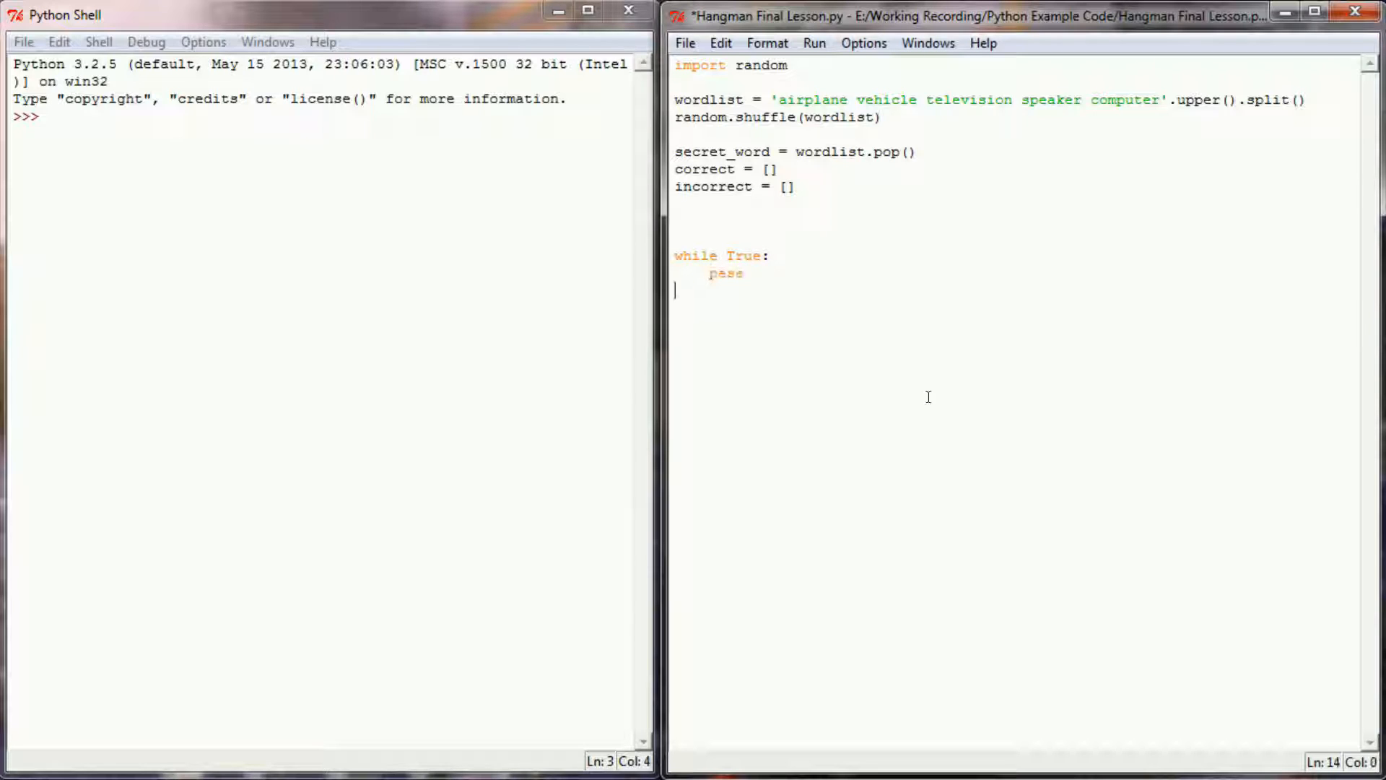
click(676, 220)
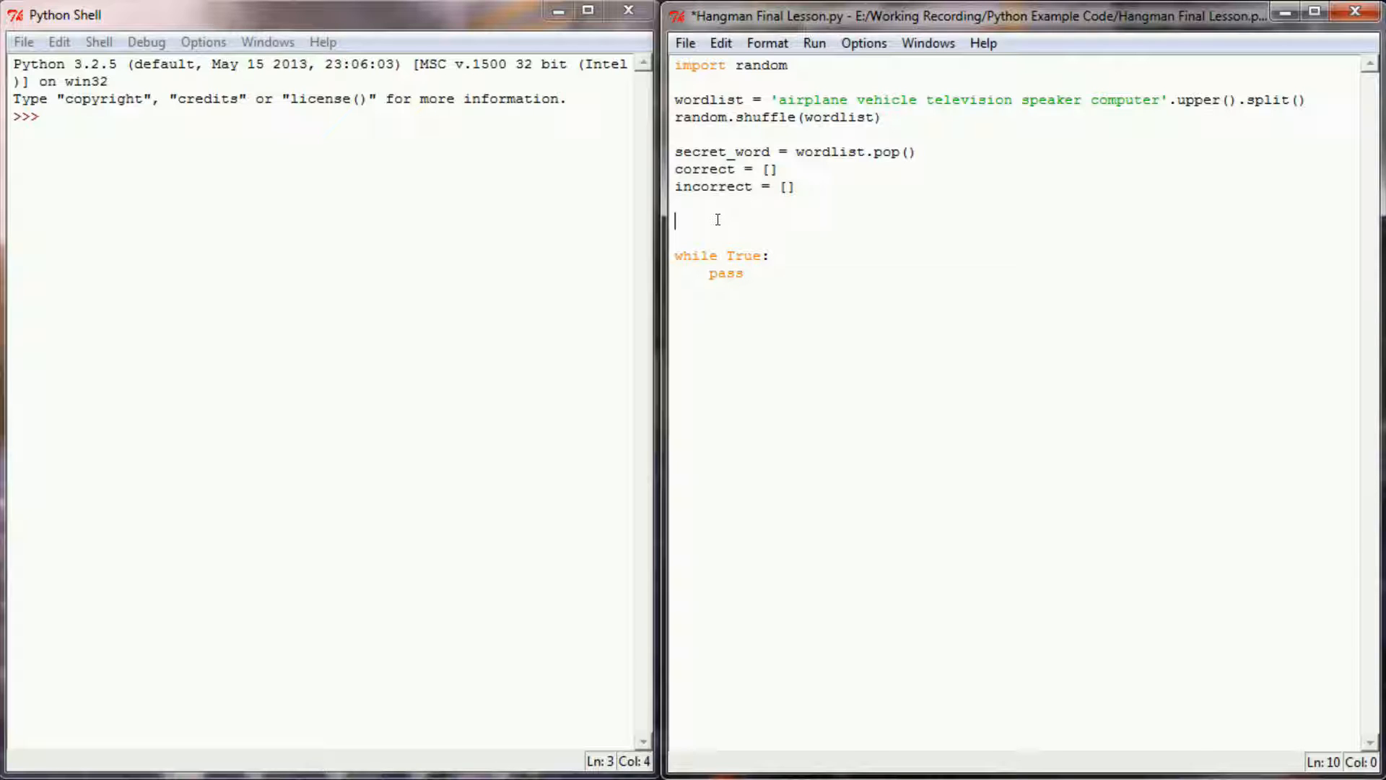
Step: Define draw_board() with a comment about drawing the gallows and displaying the word
text(d)
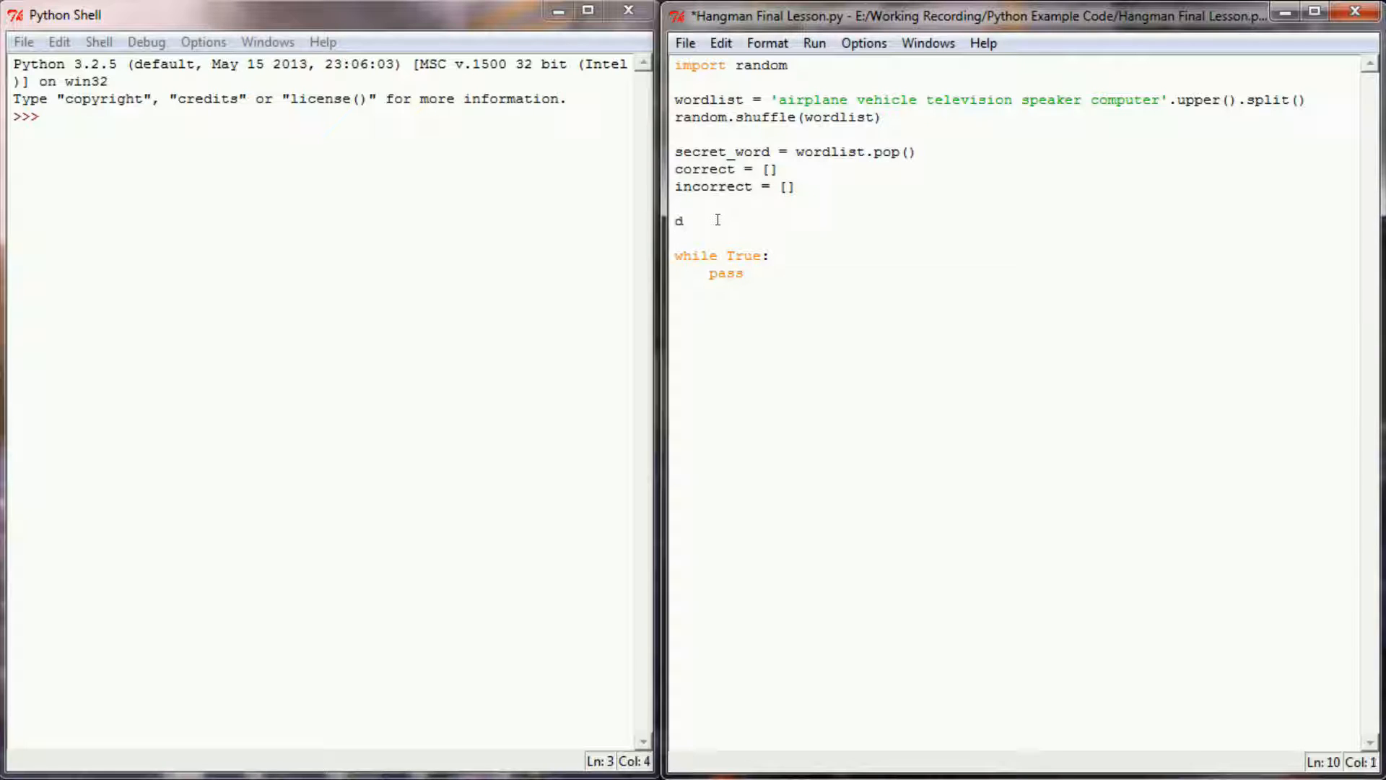
text(ef dra)
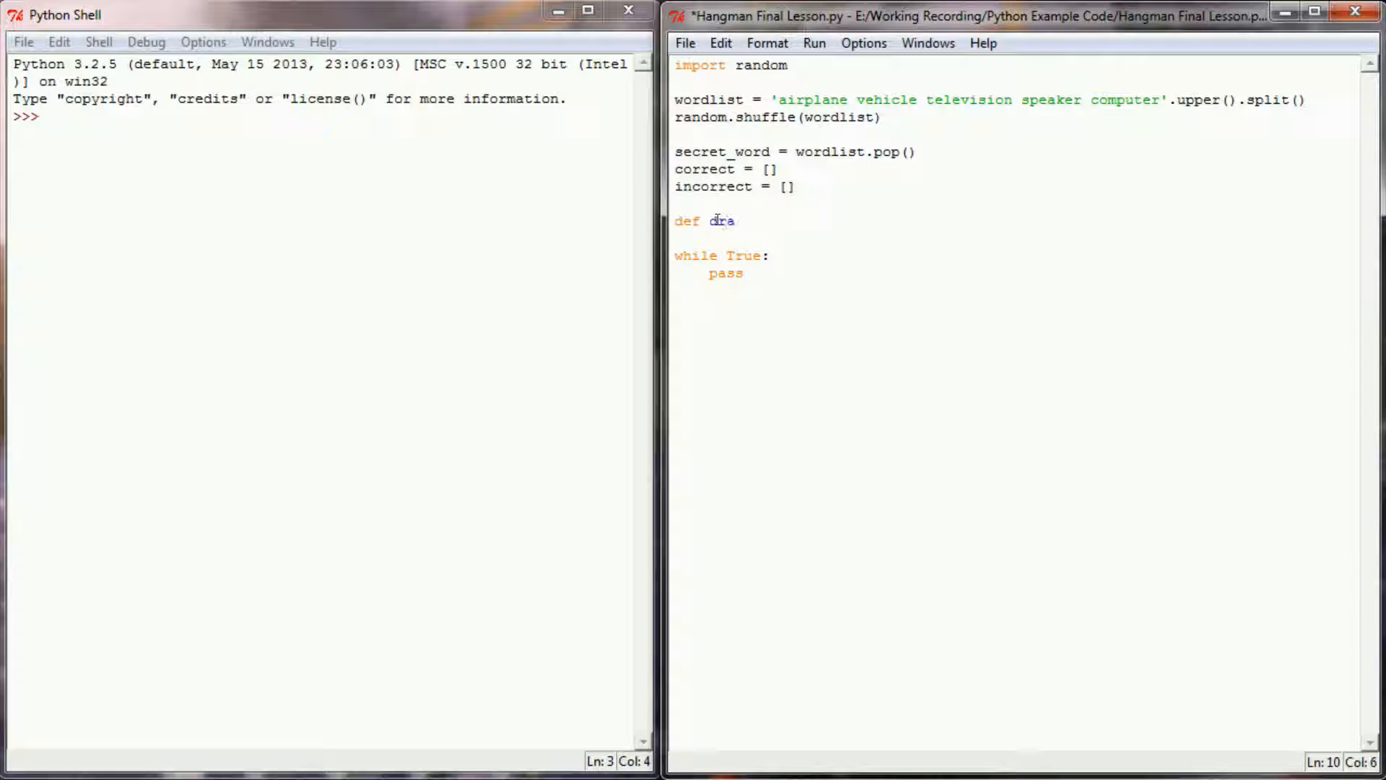
text(w_board():)
text(# )
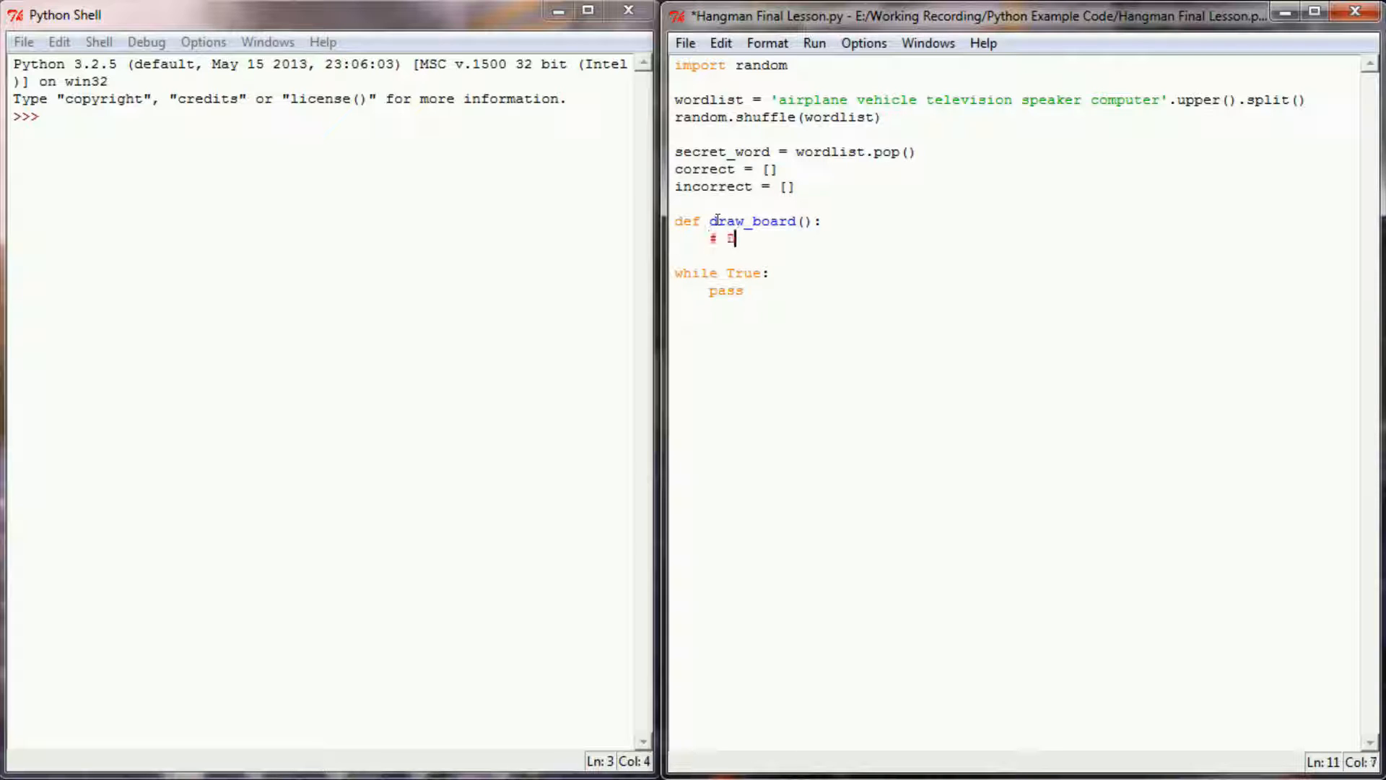
text(Draw the Gallows)
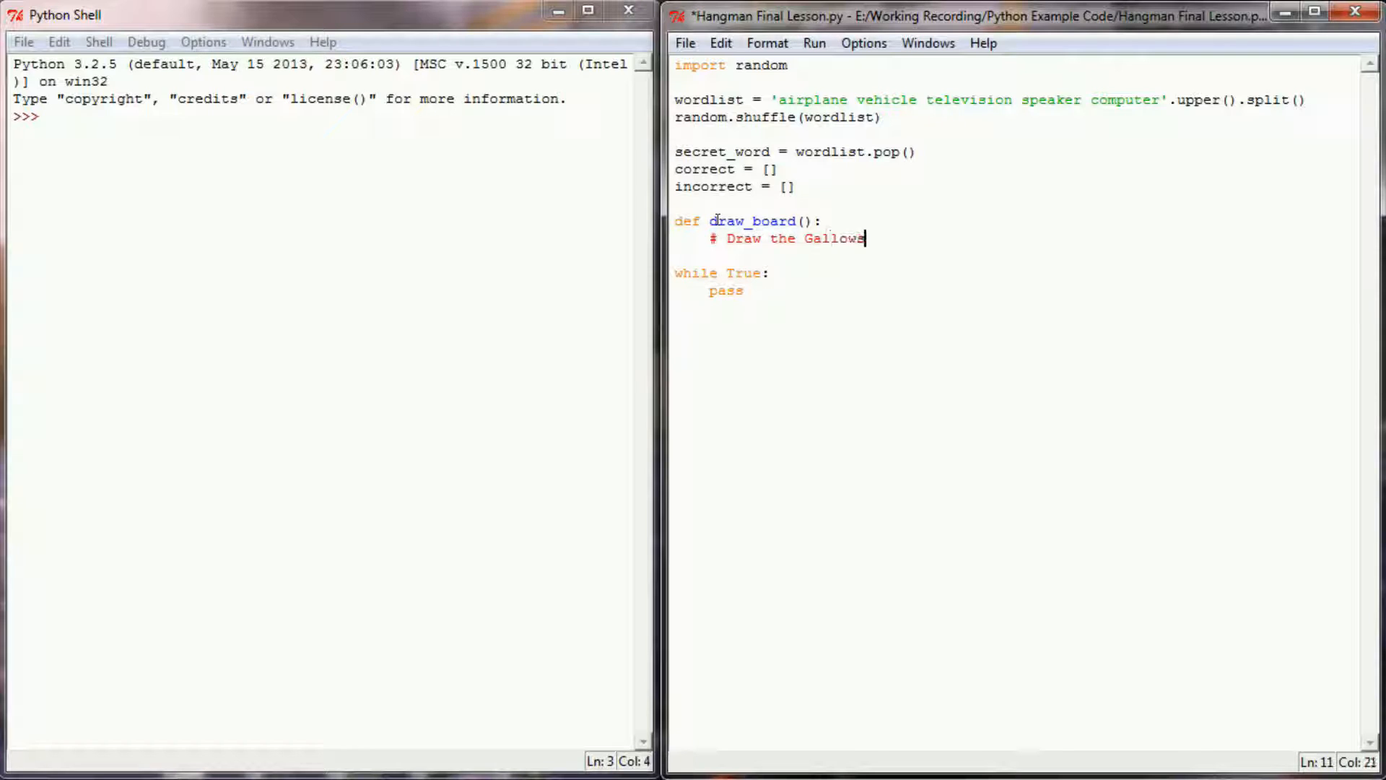
text((Eventually) as well as di)
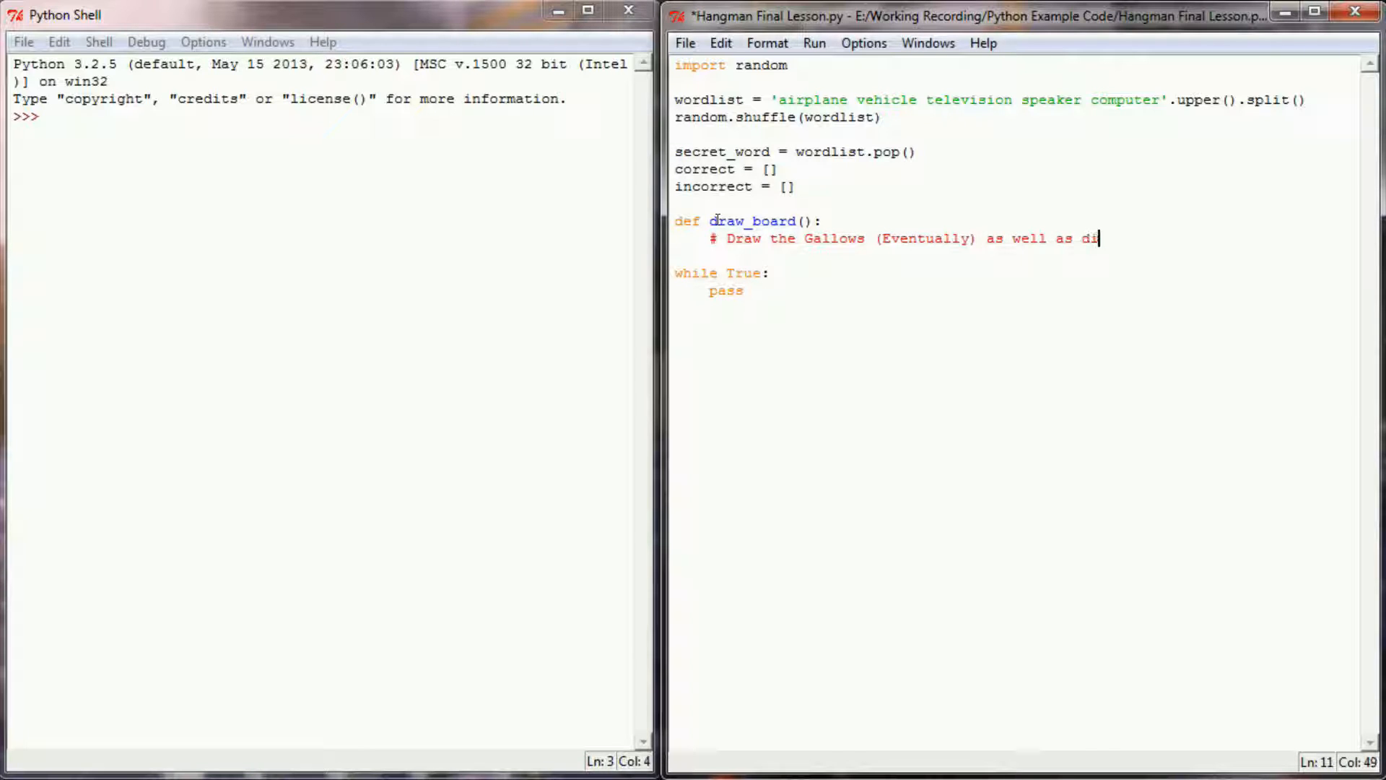
text(splay the wo)
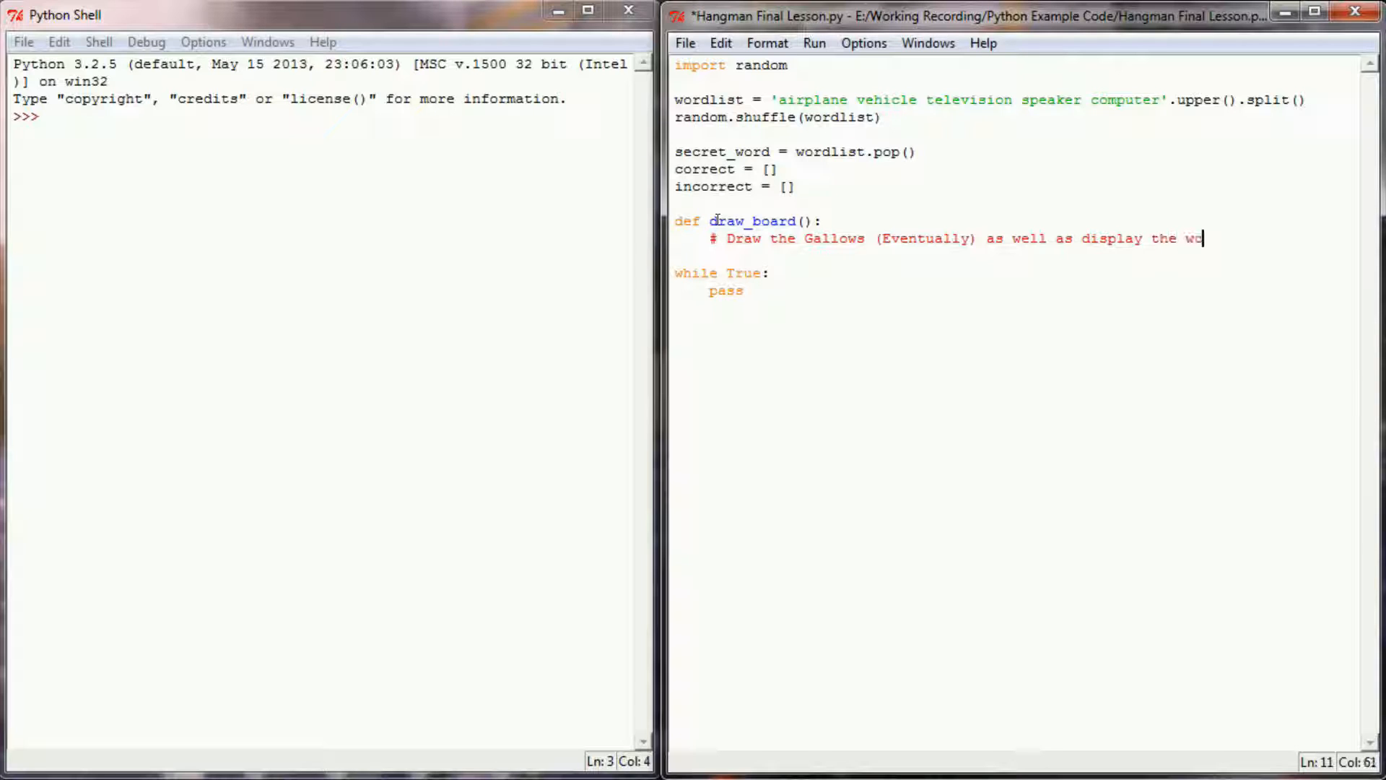
key(Return)
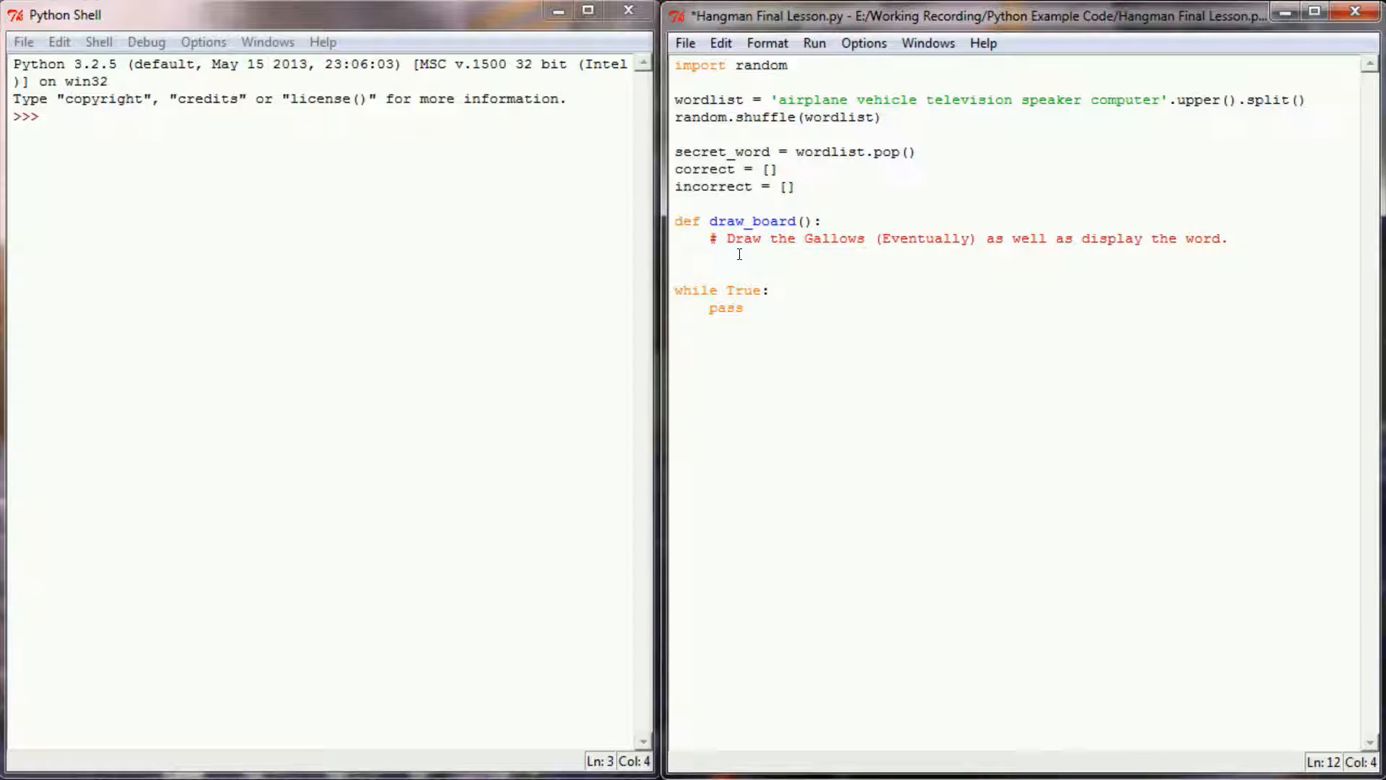
Step: Loop over secret_word printing each letter in correct with end=' '
text(for i in)
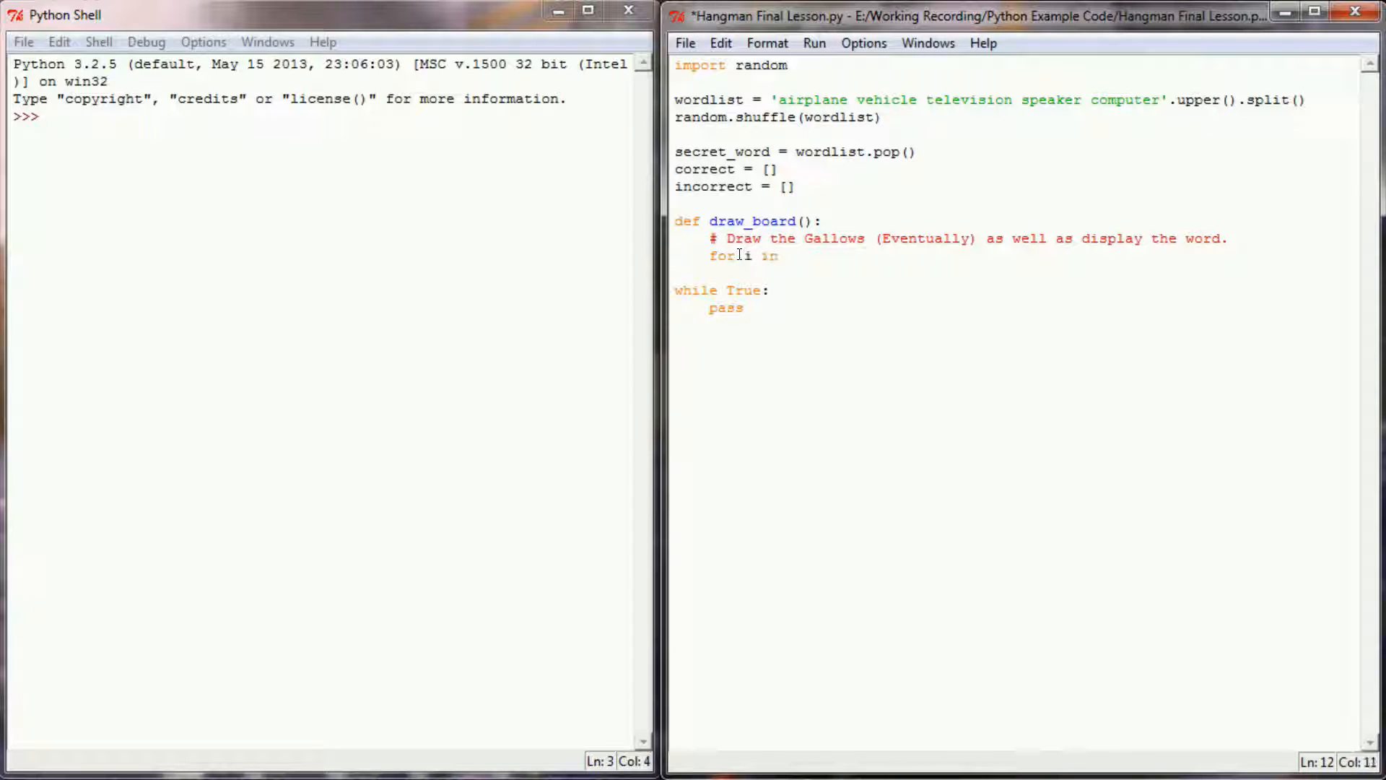
text(secret_word:)
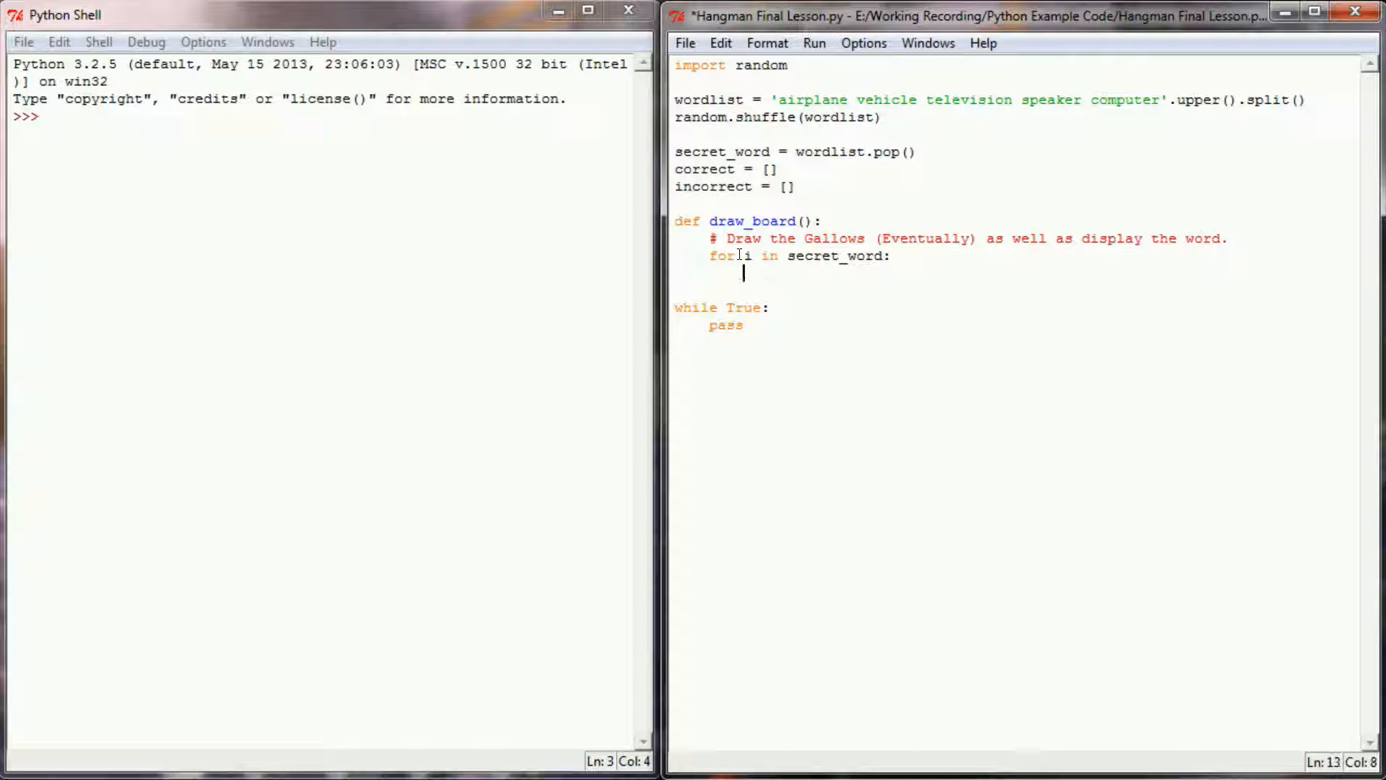
text(if i)
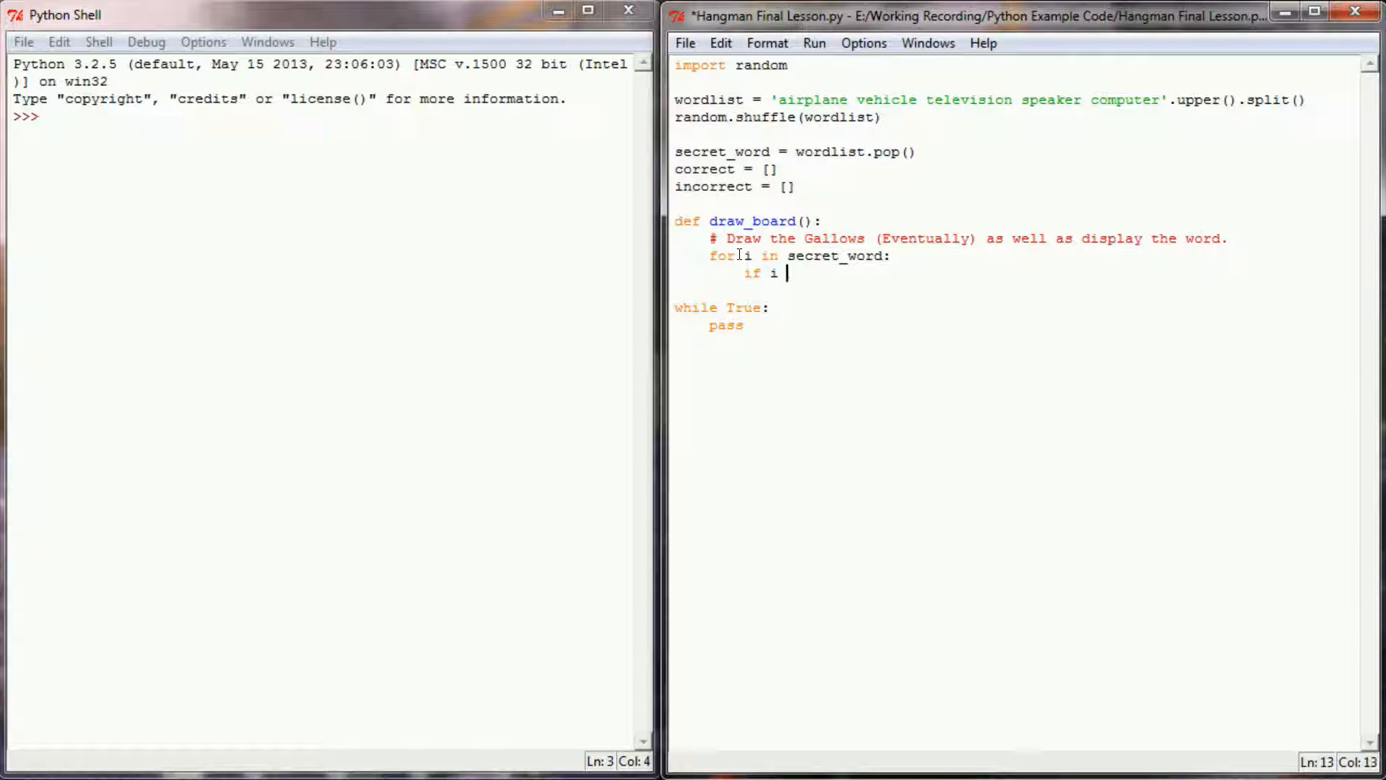
text(in correct:)
text(pr)
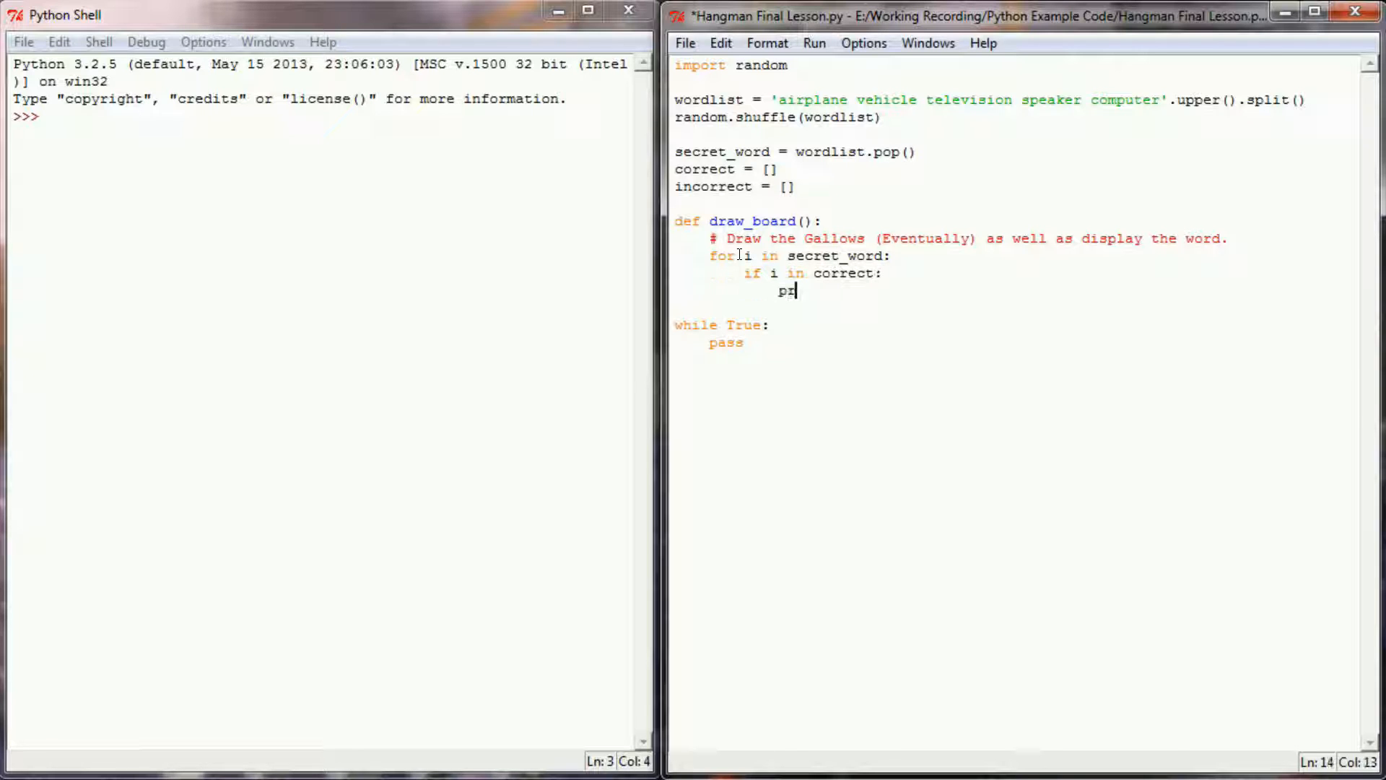
text(int(i)
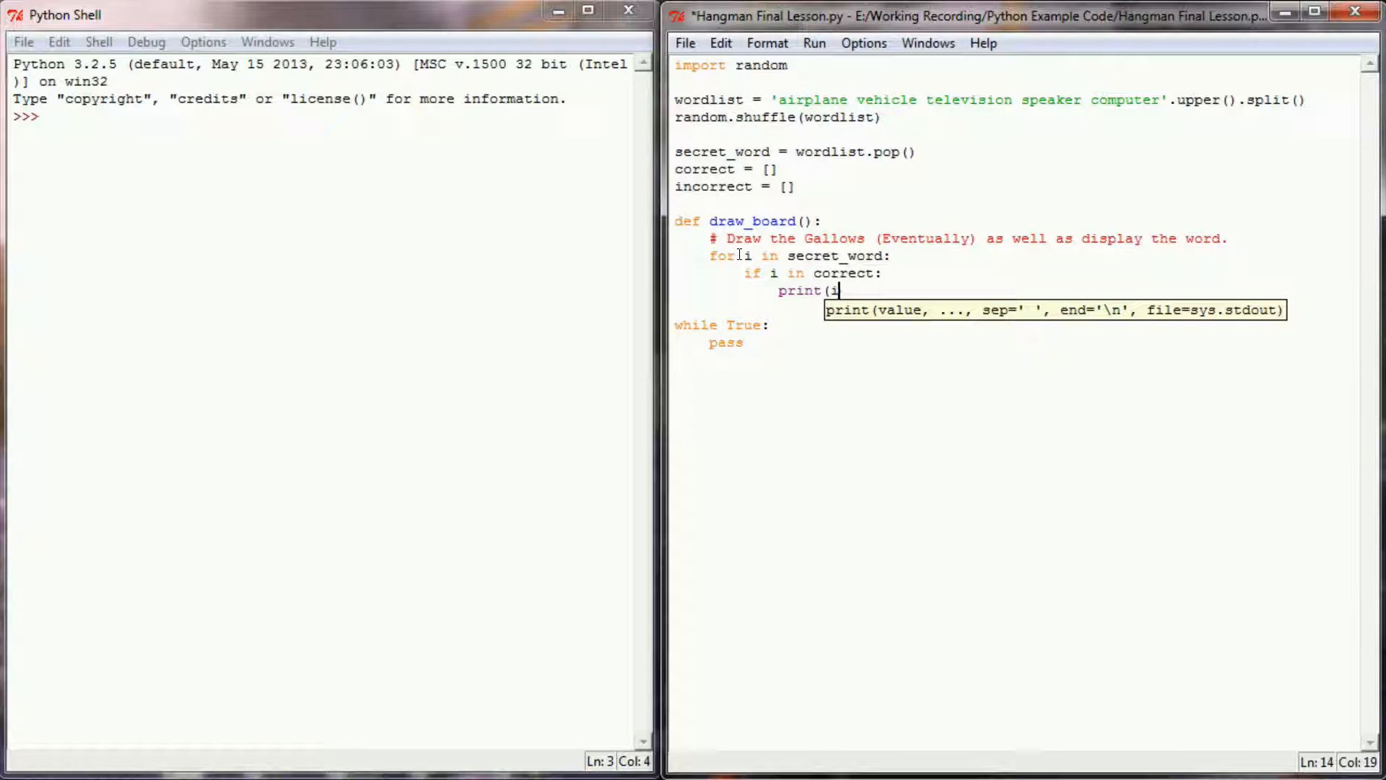
text(, end=' ')
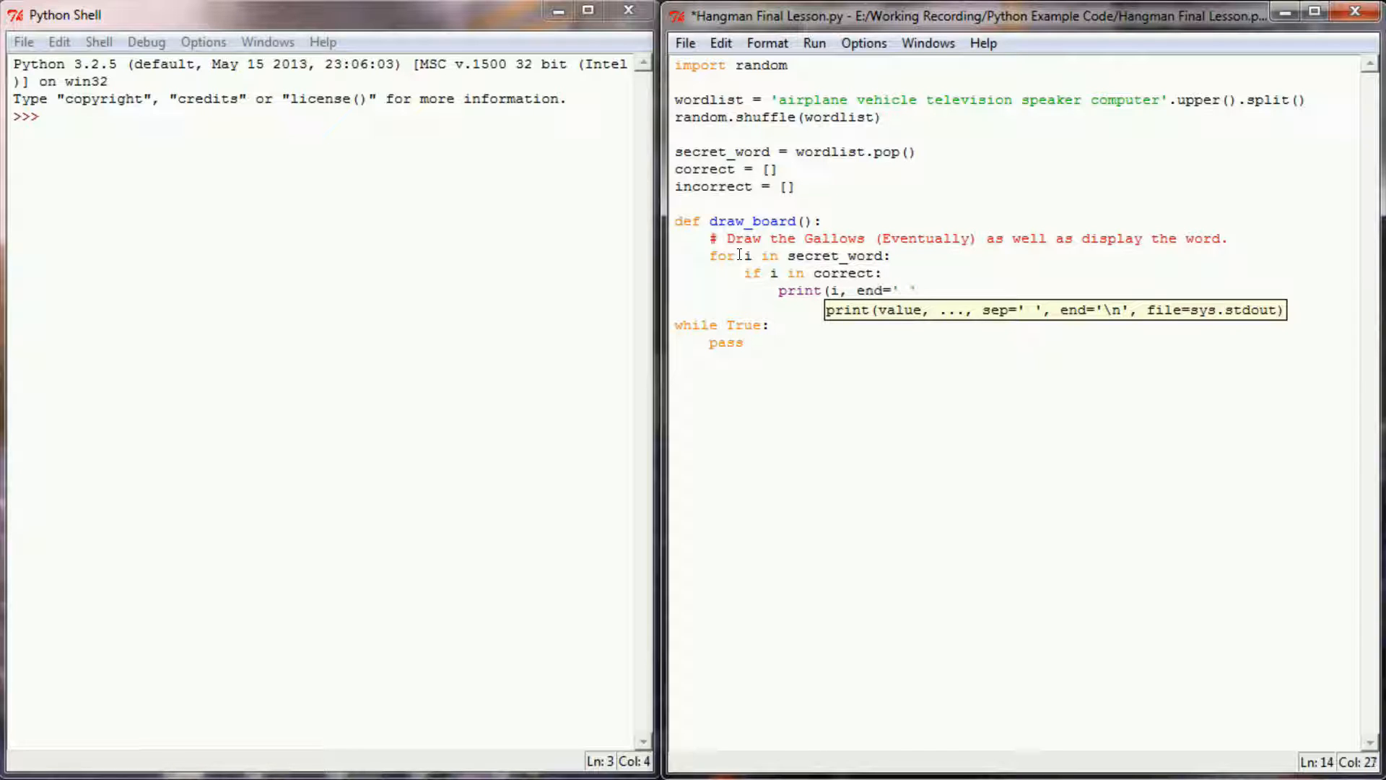
text())
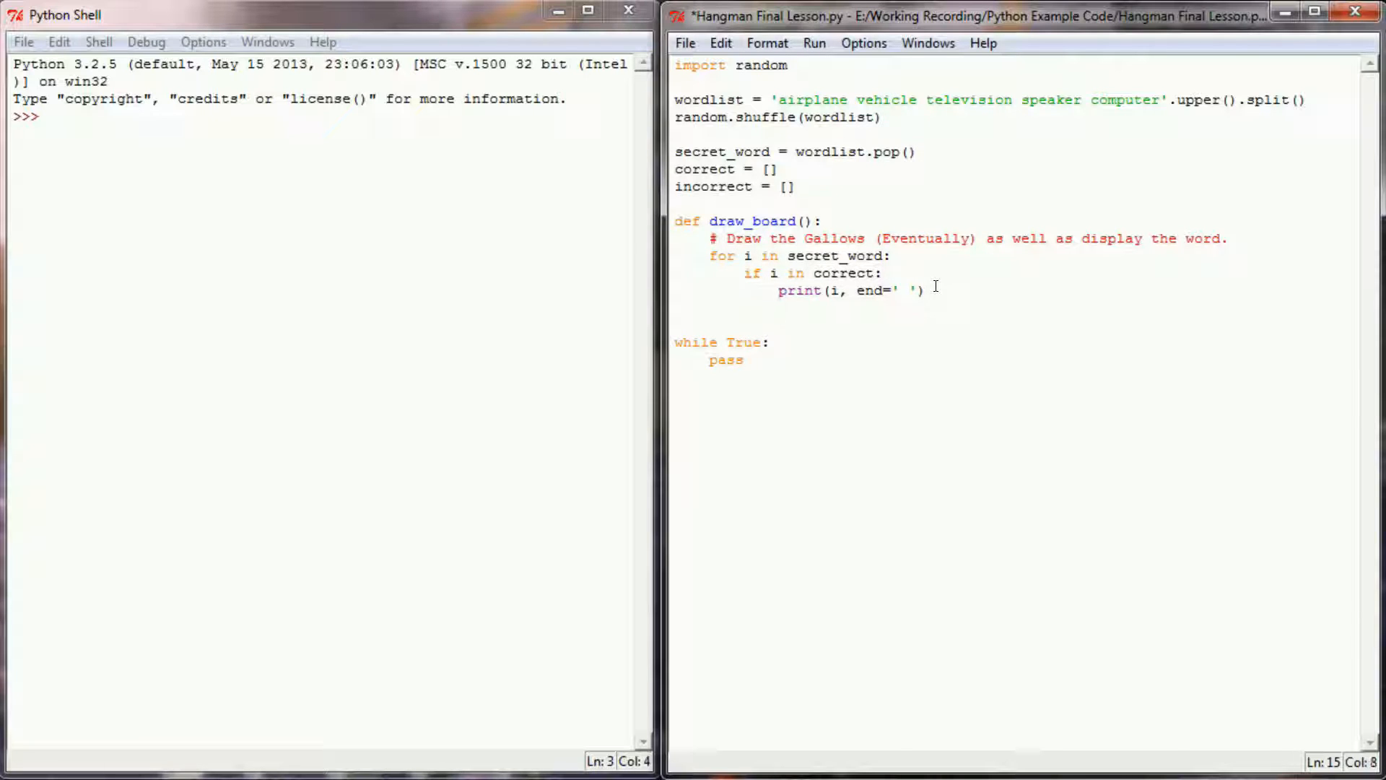
Step: Add the else branch printing '_' with end=' ' for unguessed letters
text(else:)
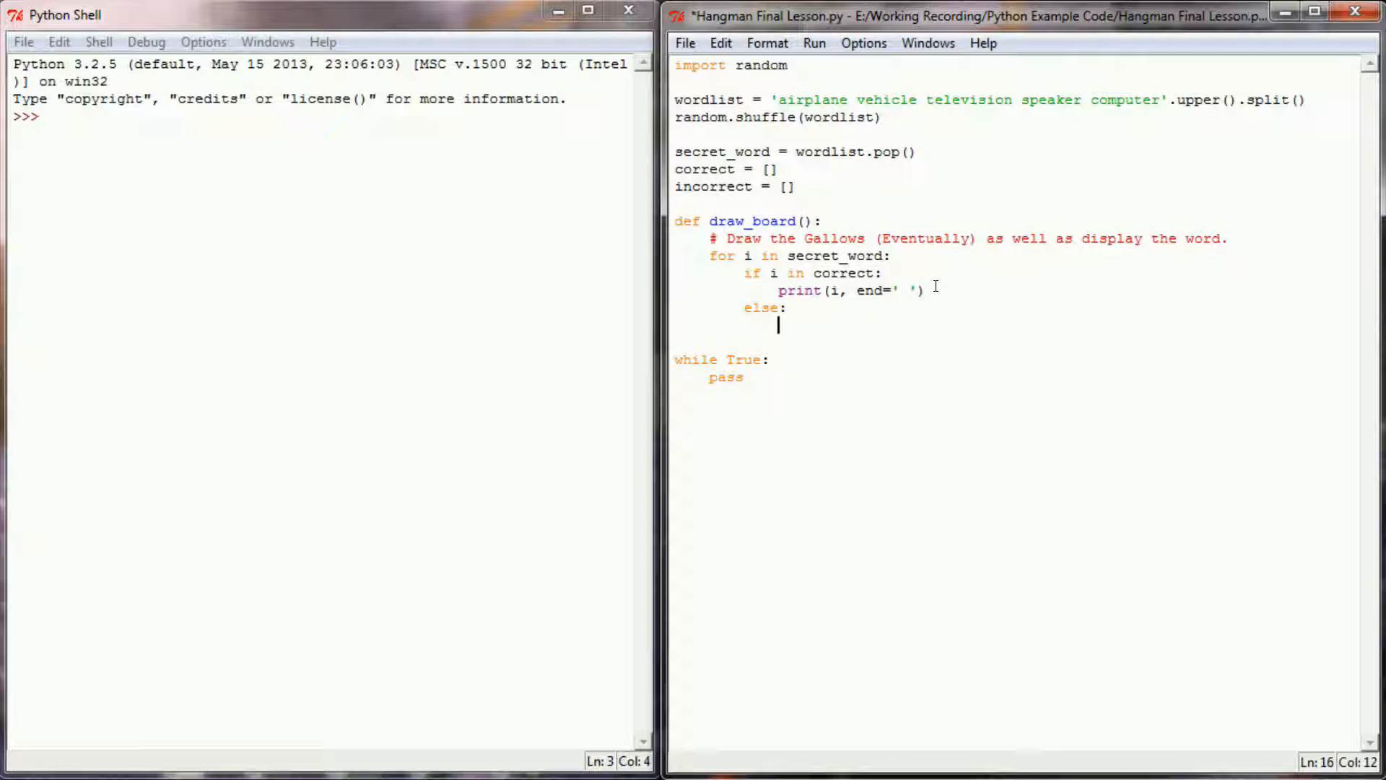
text(print()
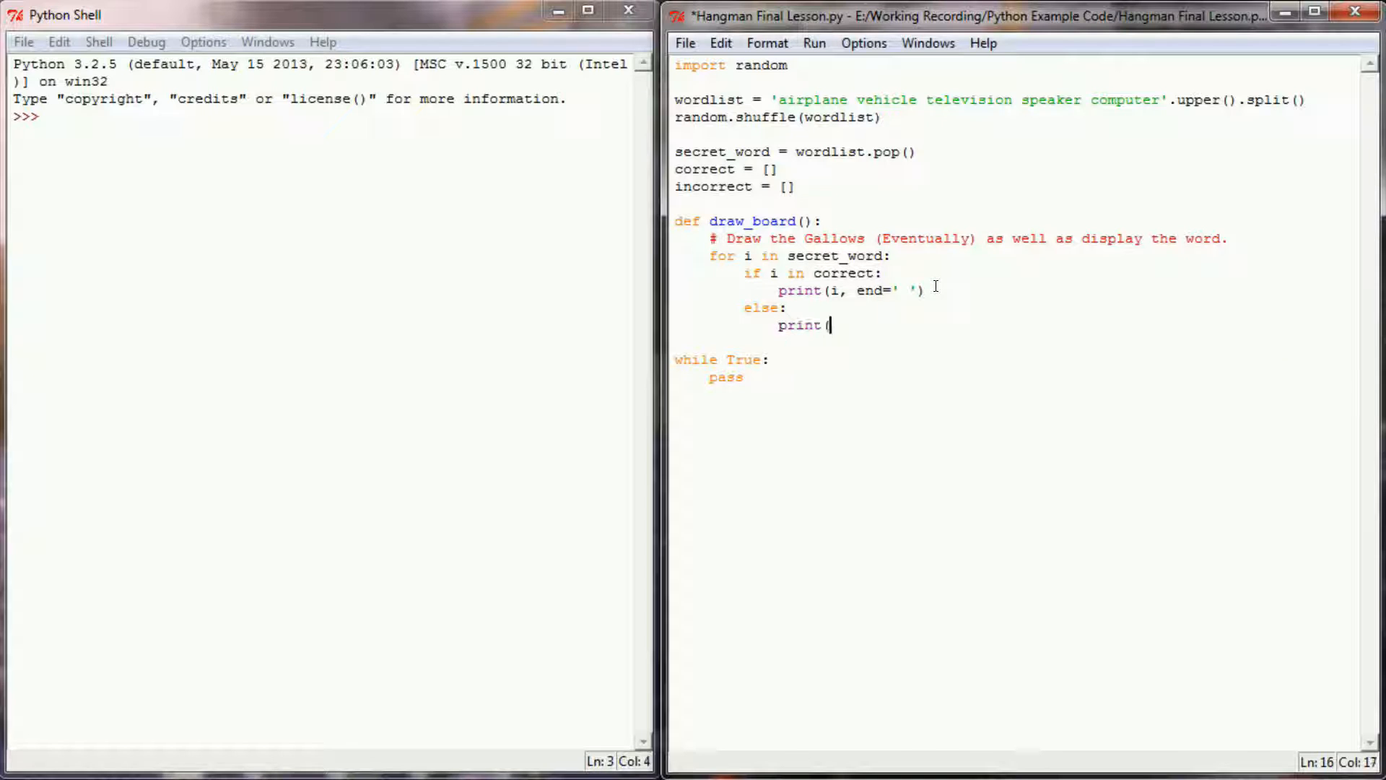
text('_', e)
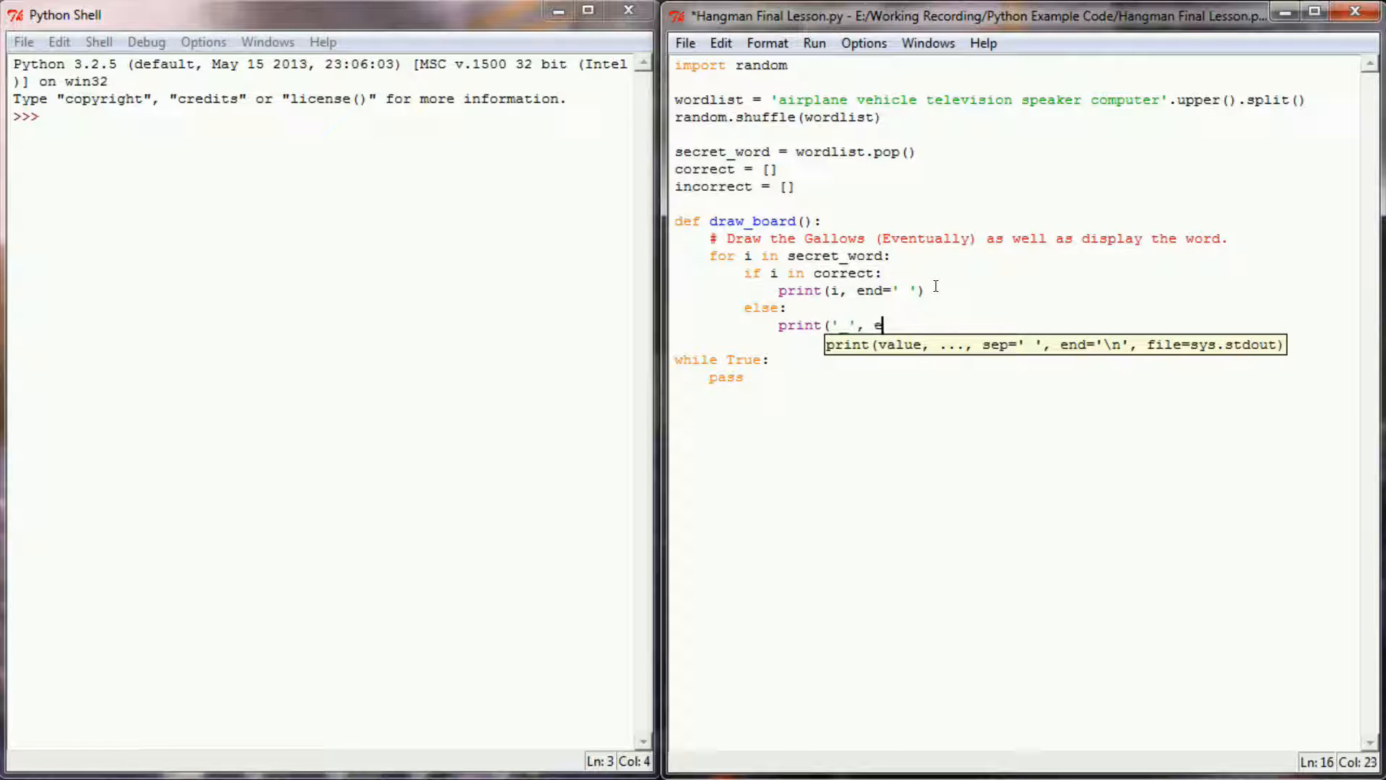
text(nd=' '))
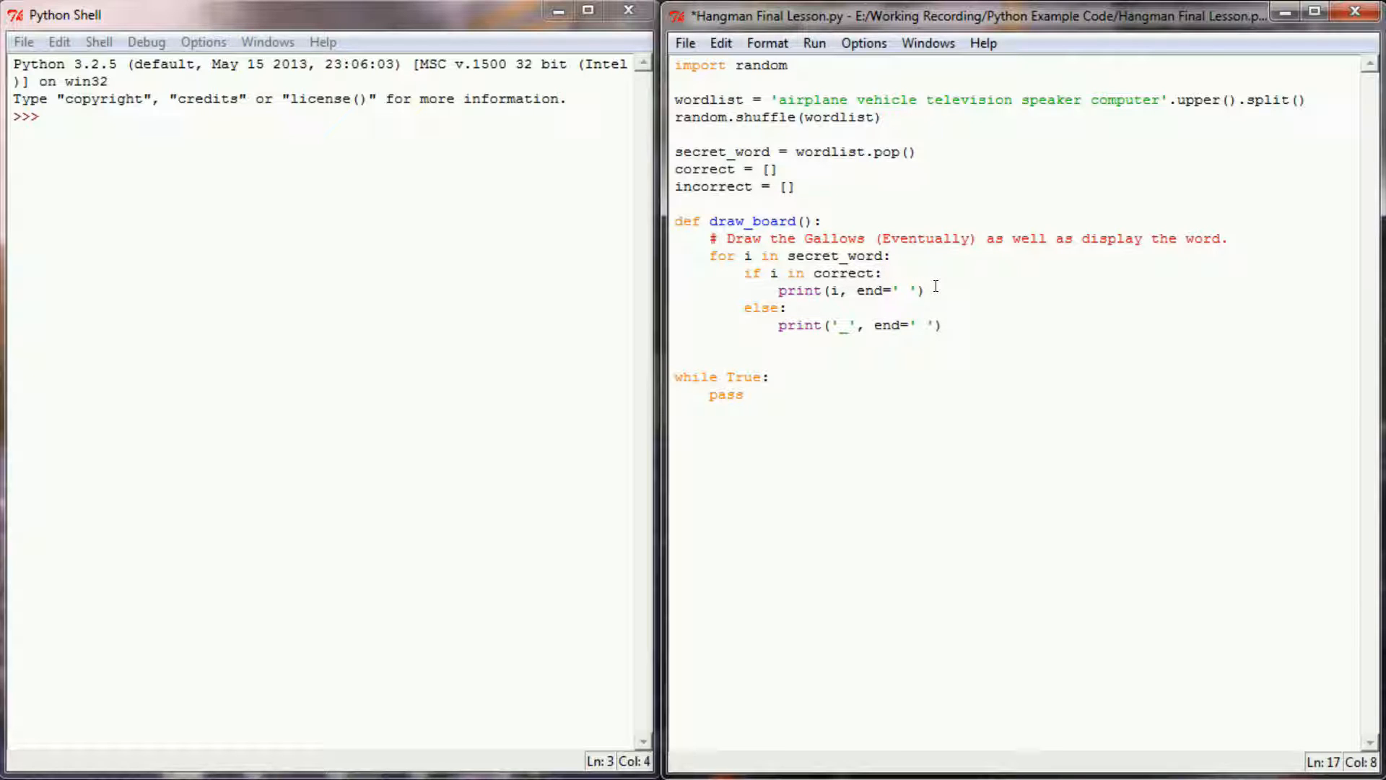
text(print(")
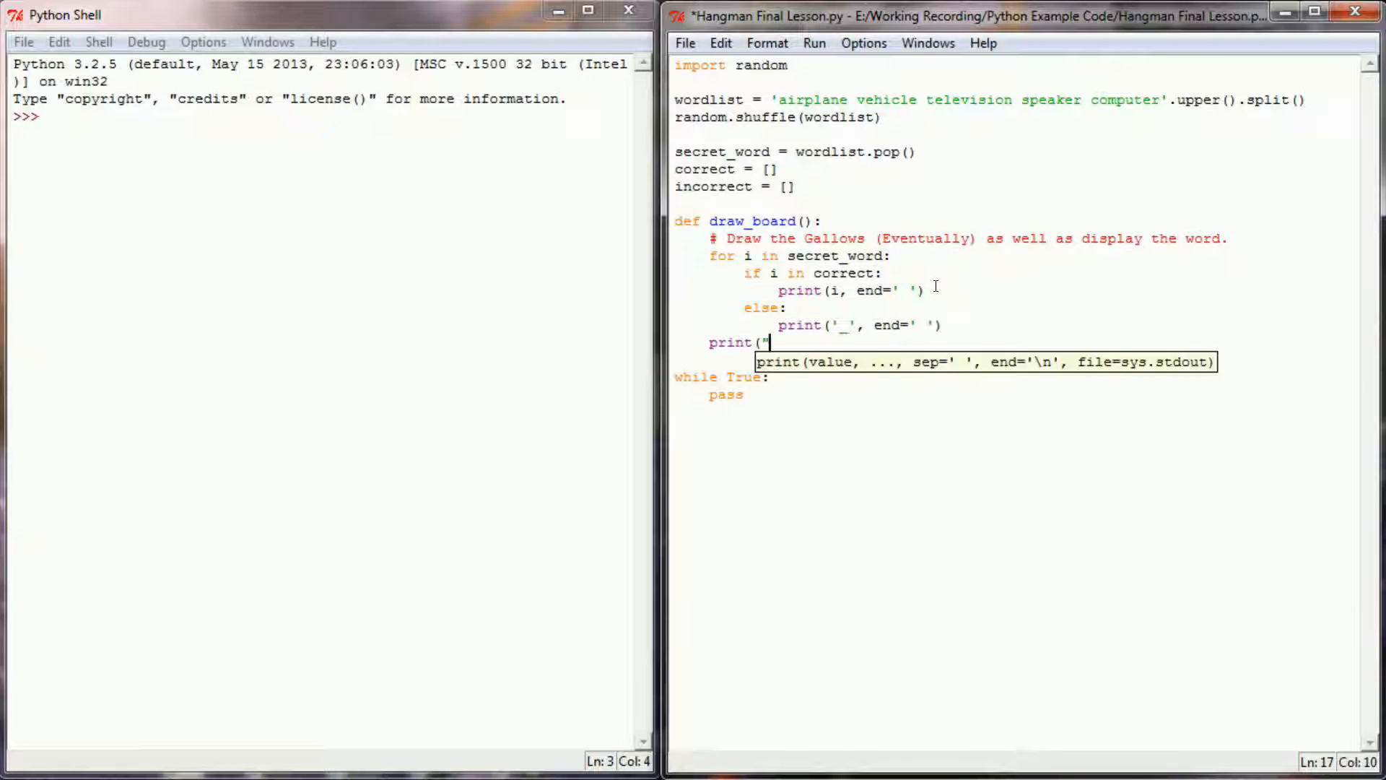
Step: Print "\n\n" then a "*** MISSED LETTERS ***" heading after the word display
text(\n\n)
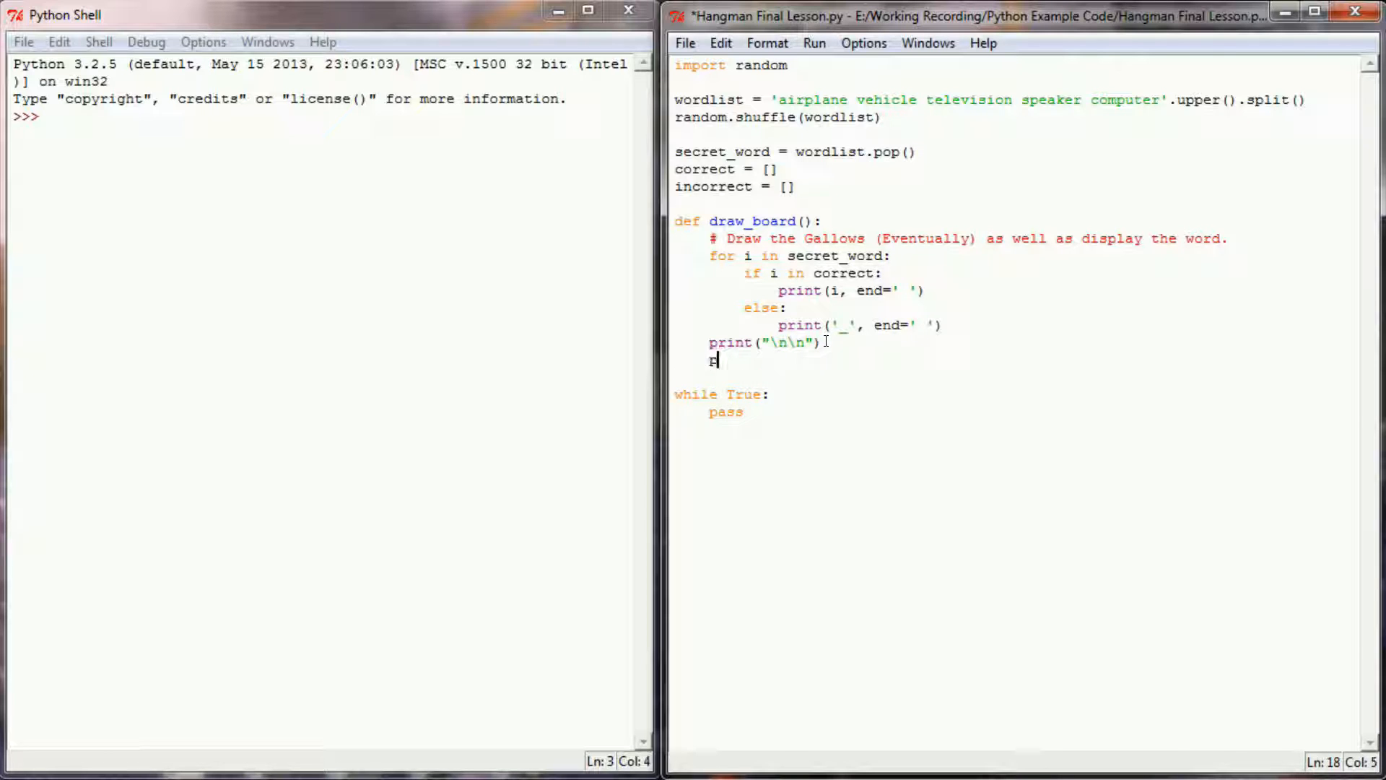
text(print(")
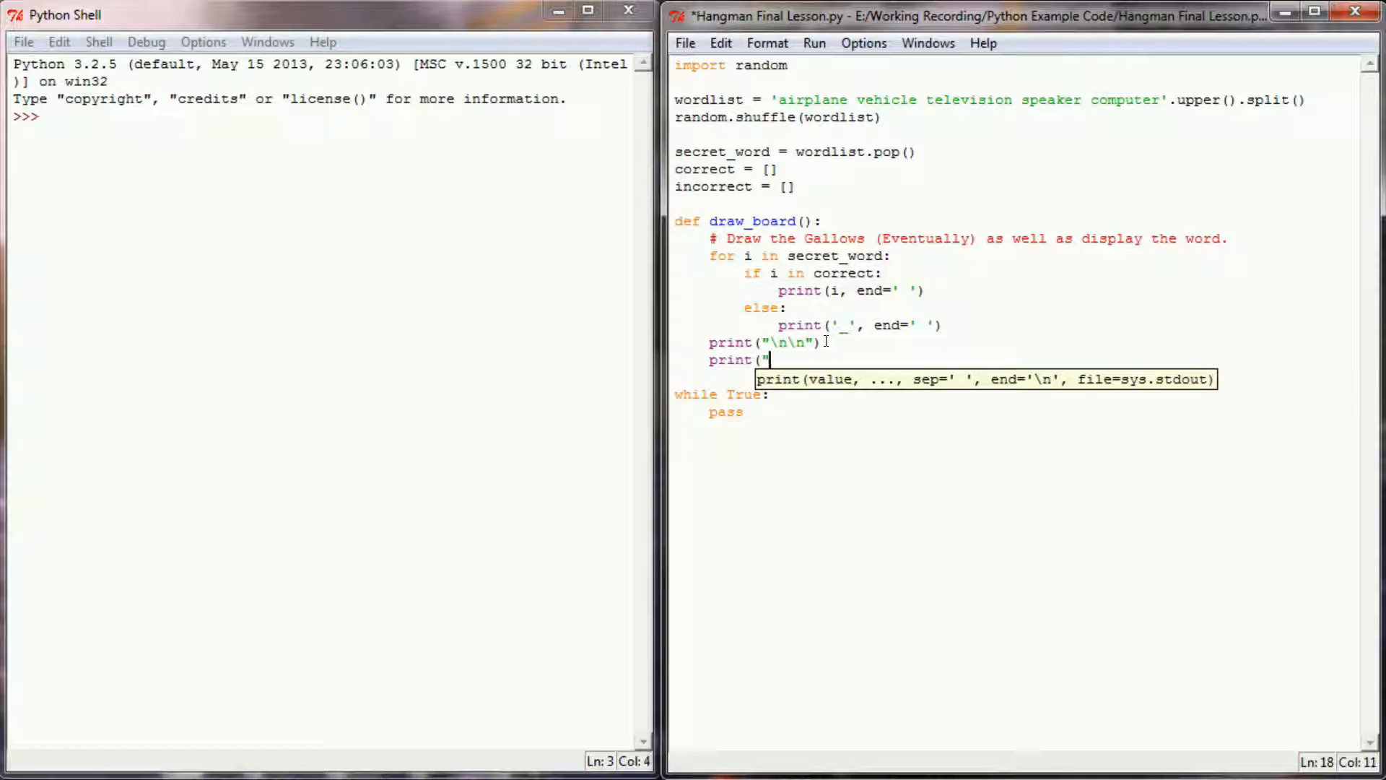
text(*** MISS)
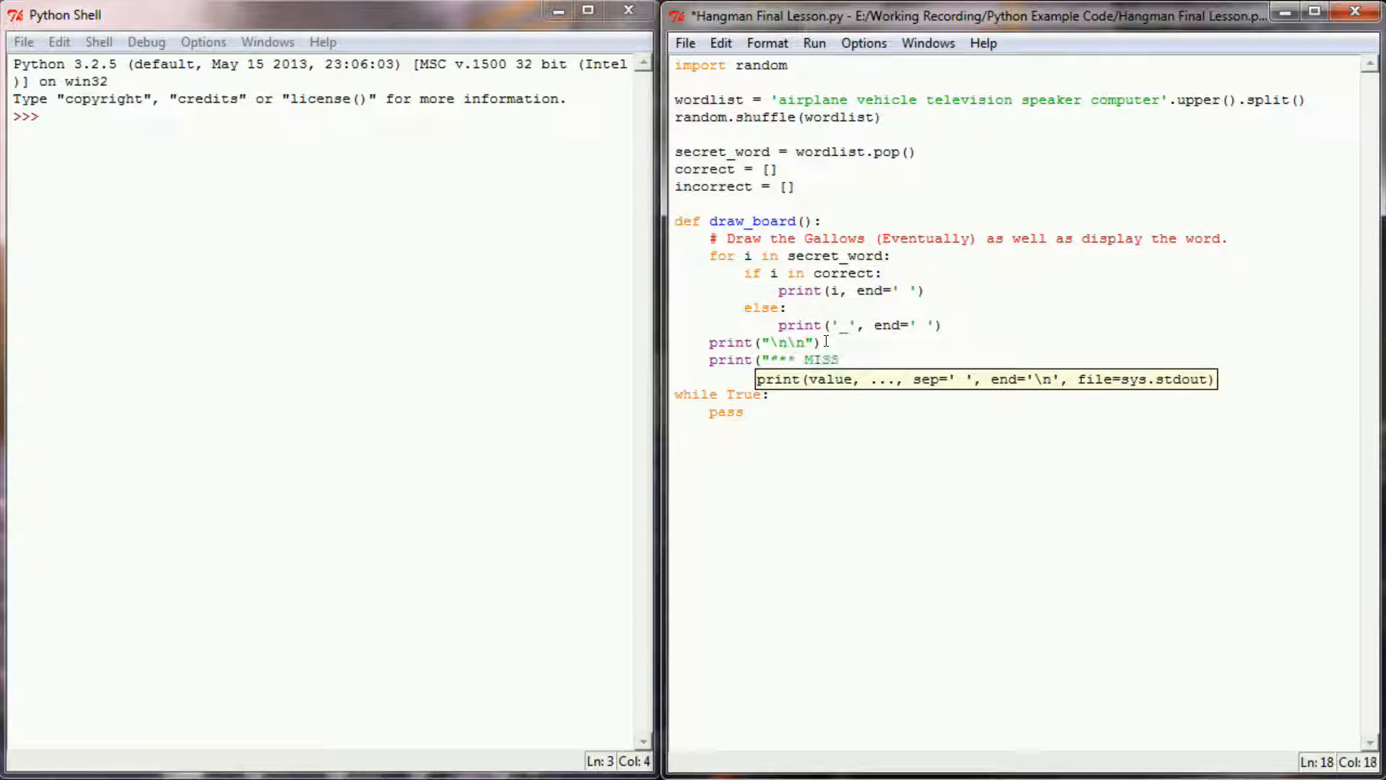
text(ED LETTE)
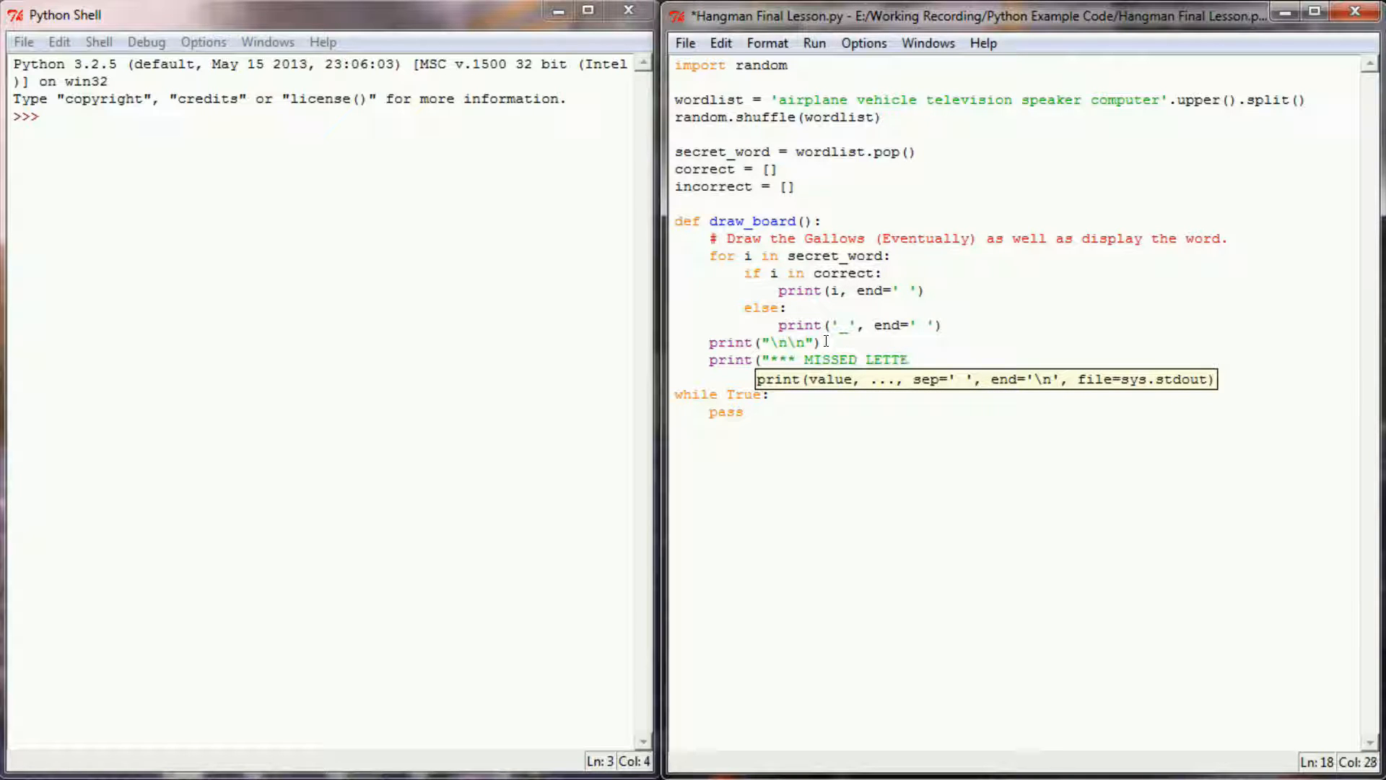
text(RS ***")
text(for)
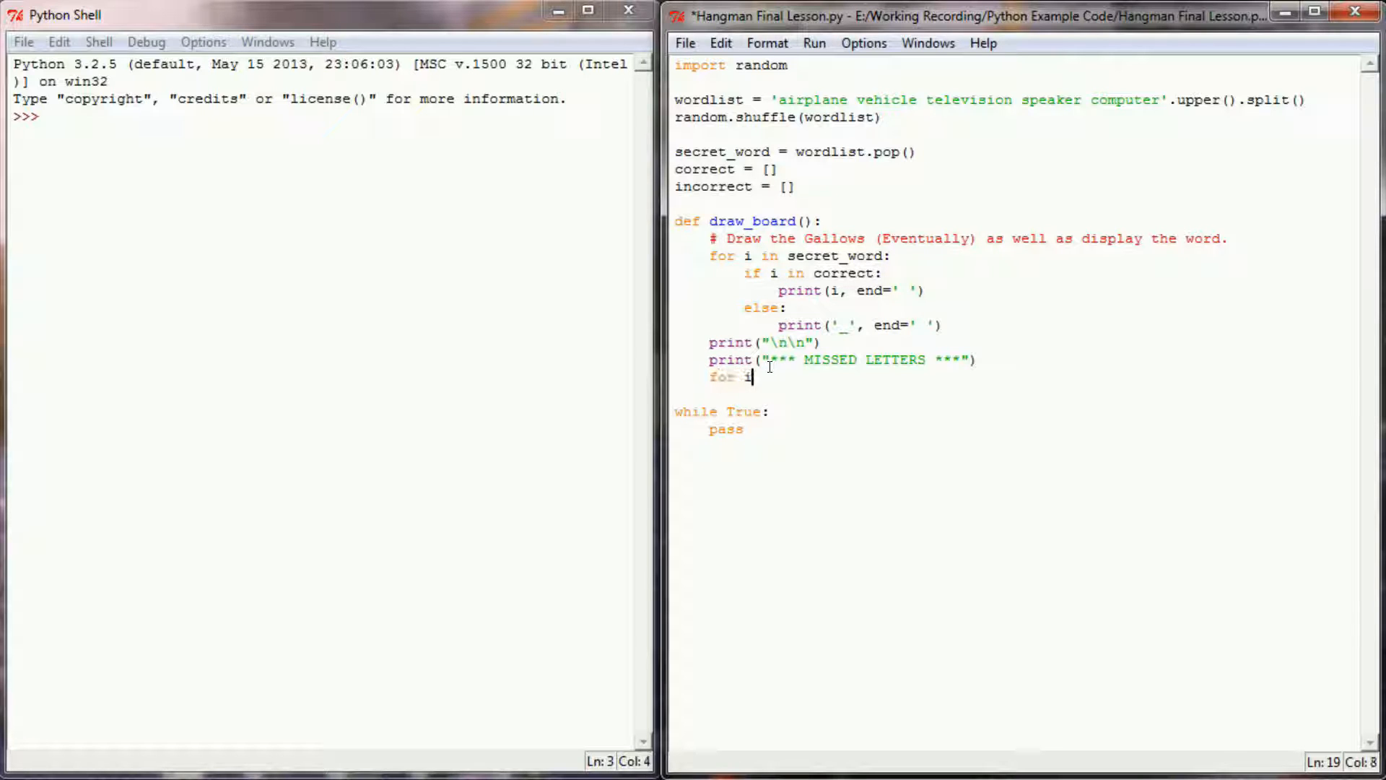
Step: Loop over incorrect printing each missed letter with end=' '
text(" in inc")
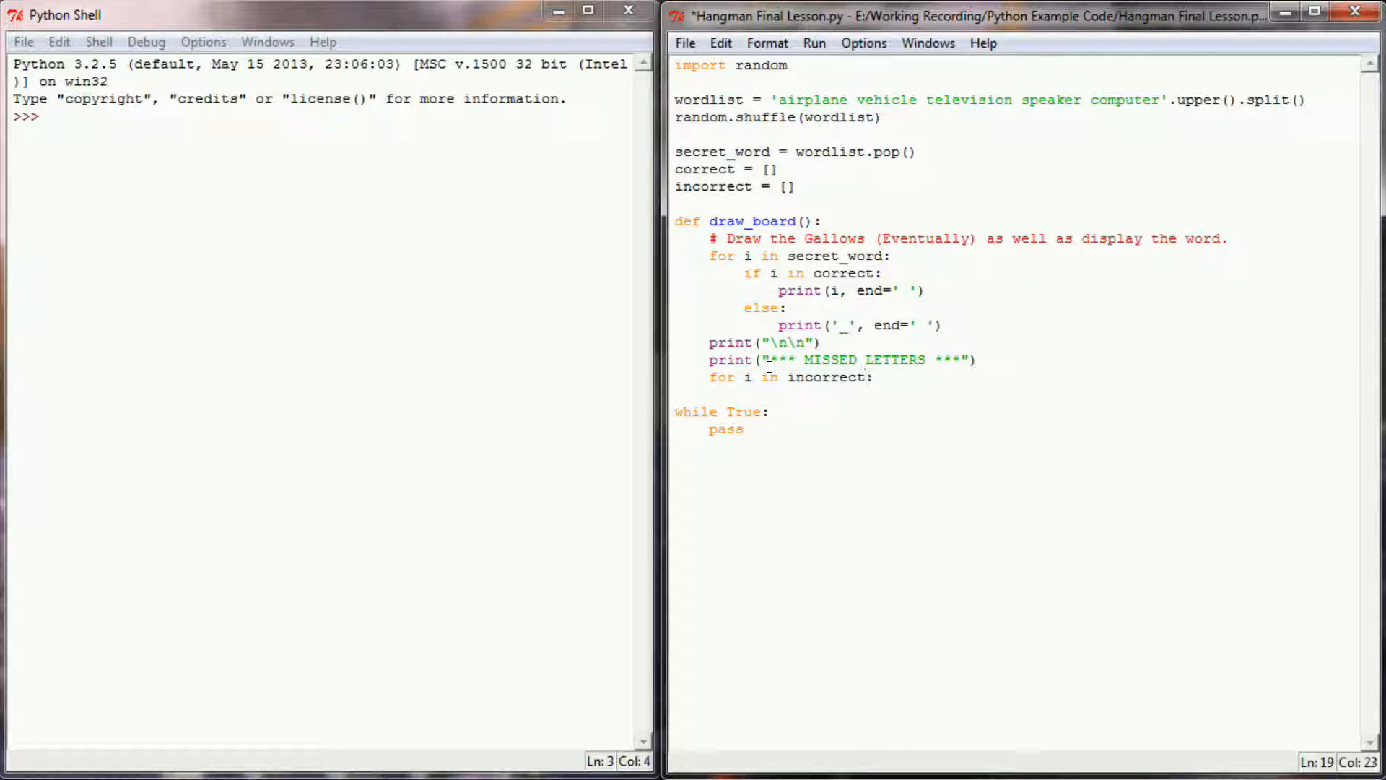
text(print(i,)
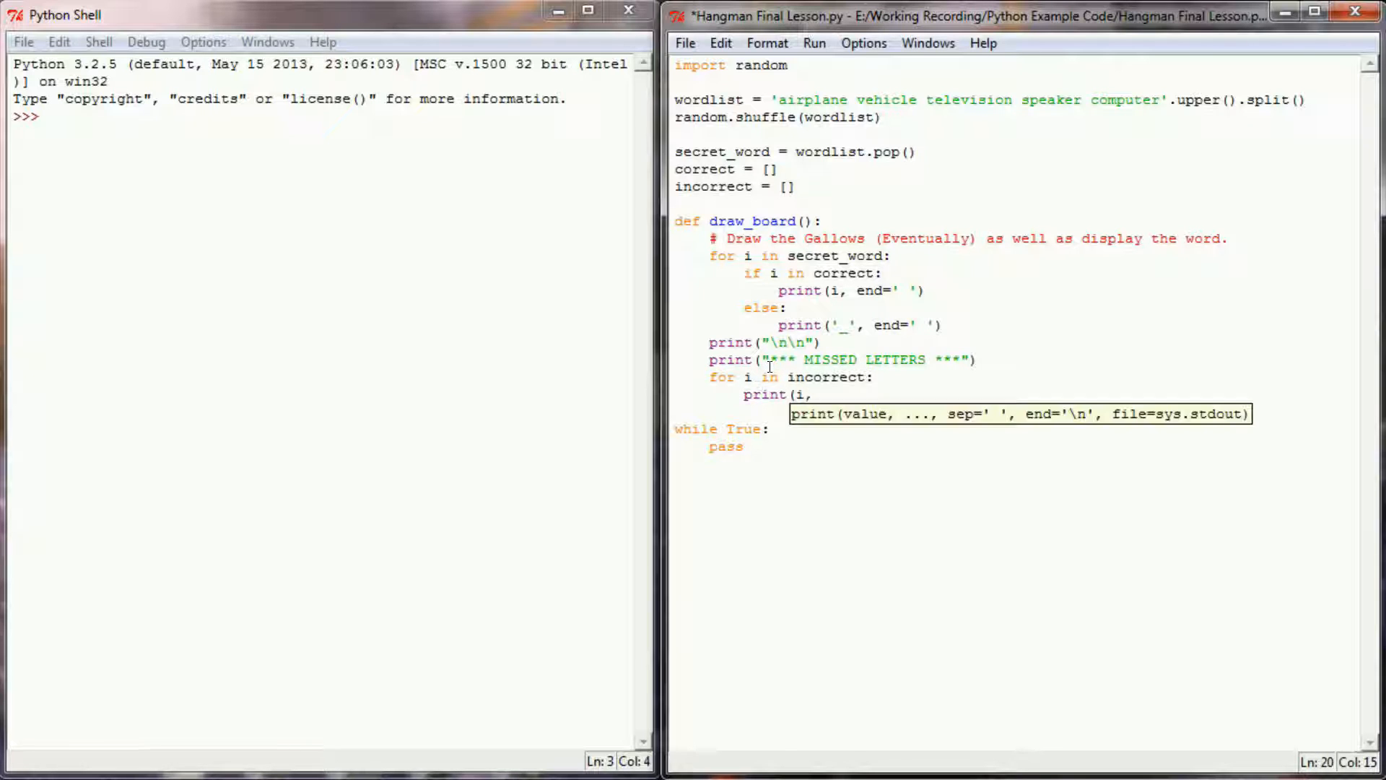
text(en)
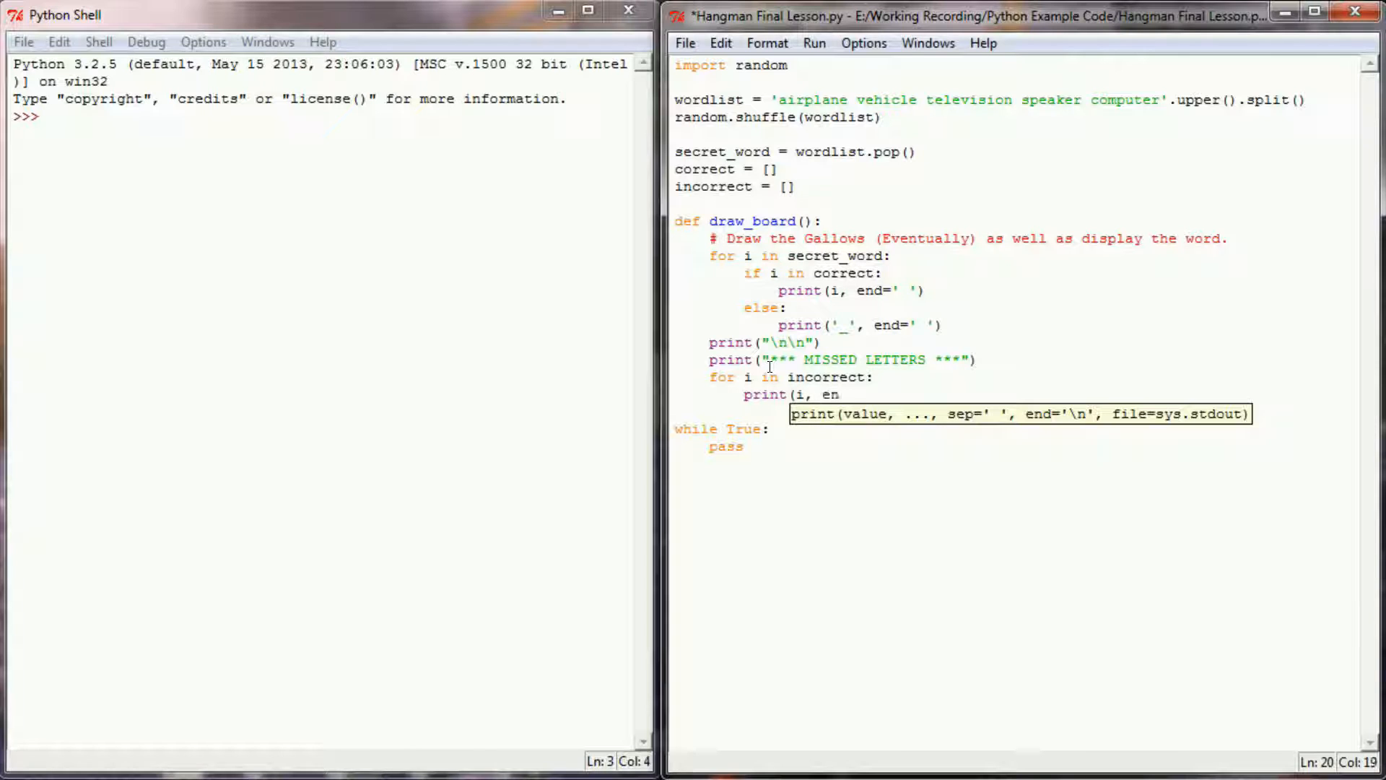
text(d=' '))
text(print)
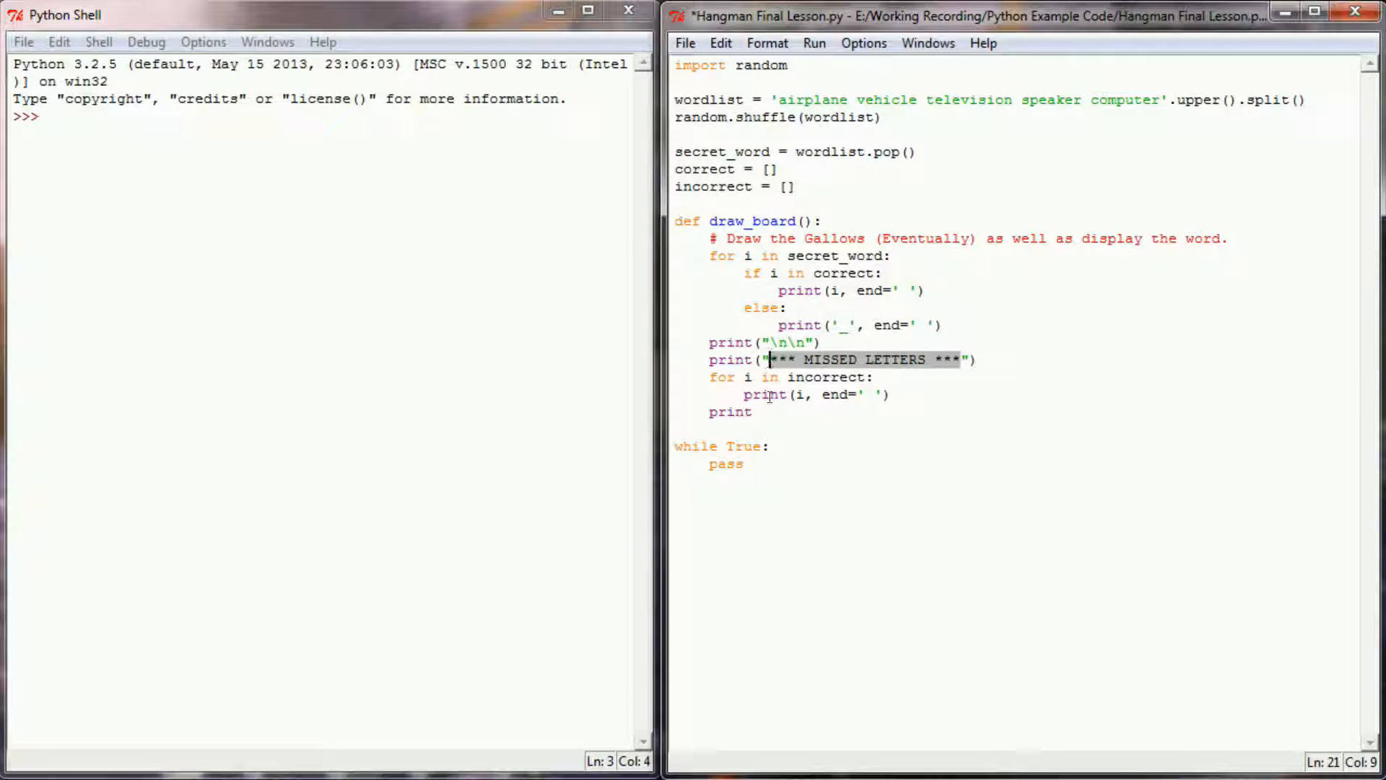
Step: Print a newline followed by a row of asterisks to close the board
text(()
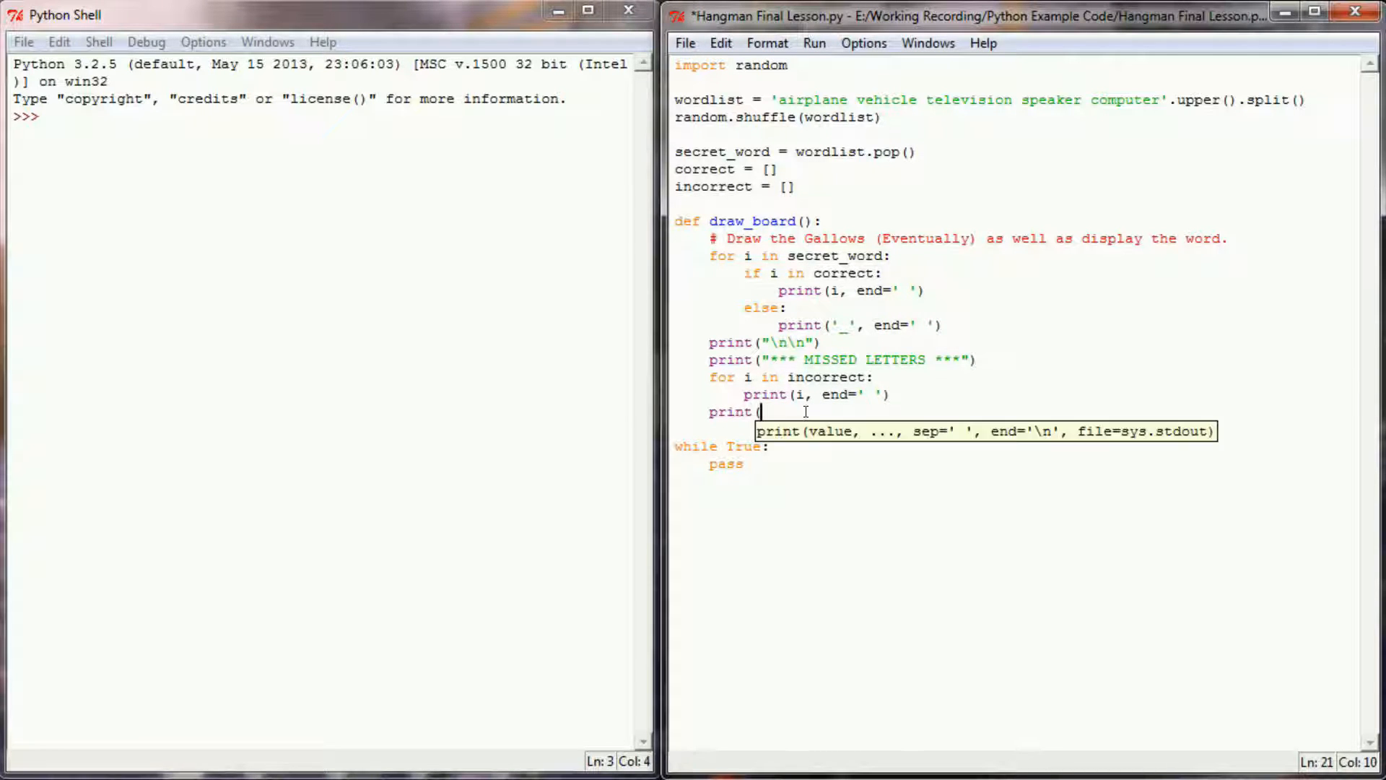
text('\n)
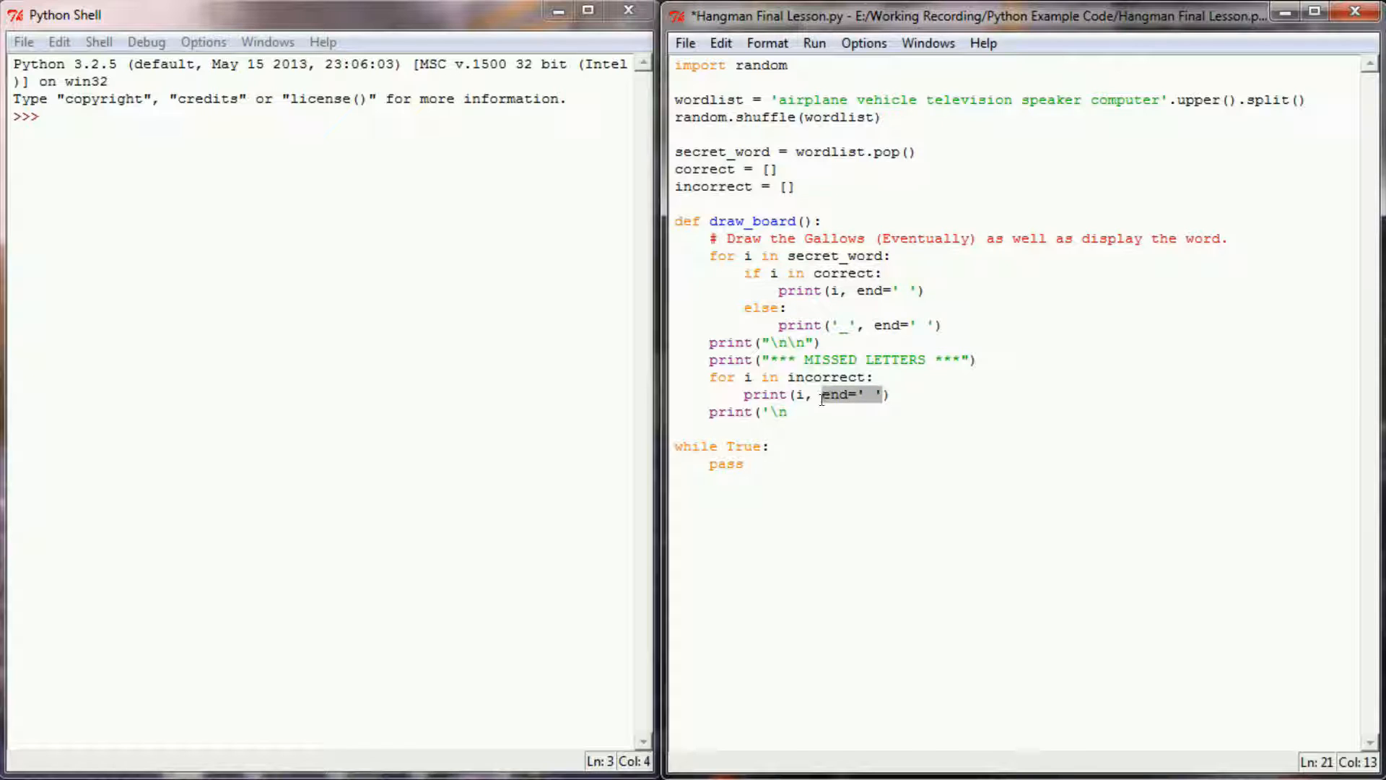
text(****)
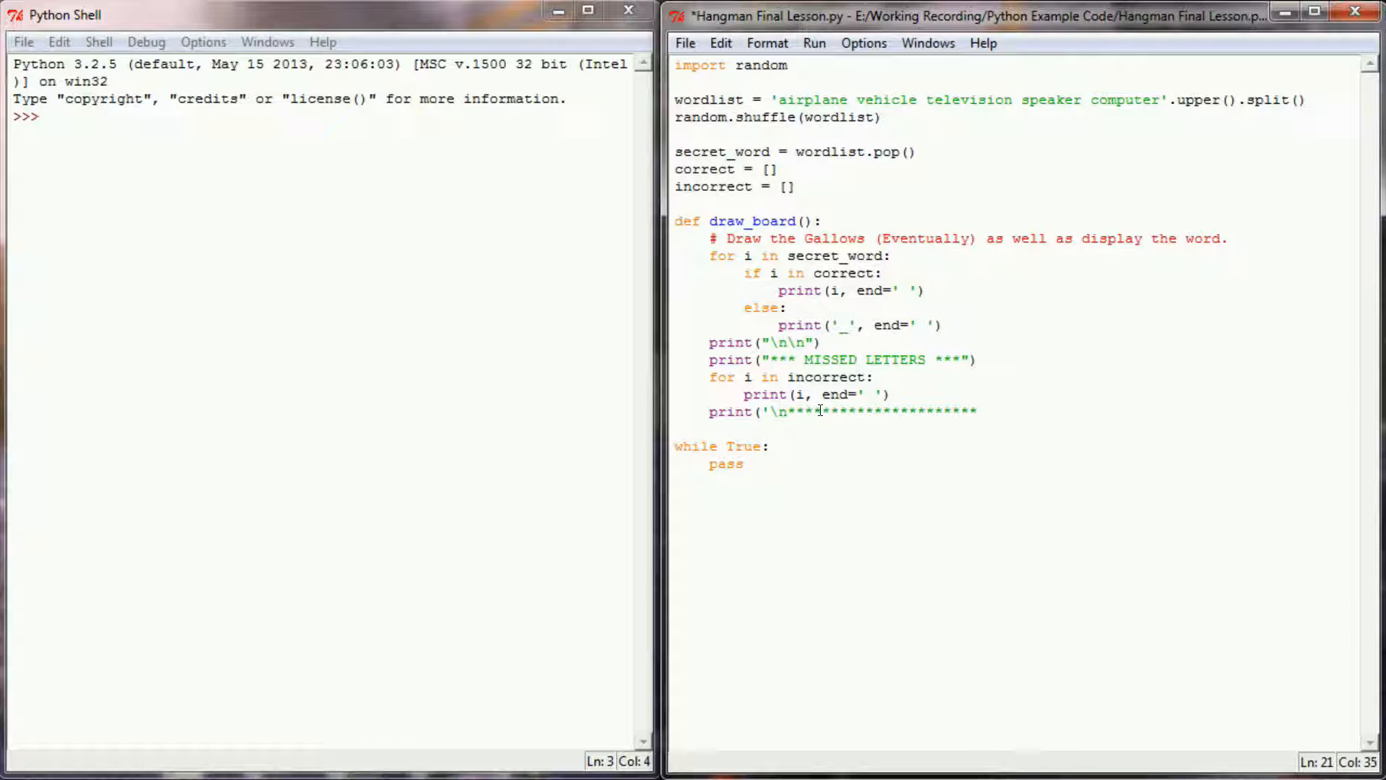
text("))
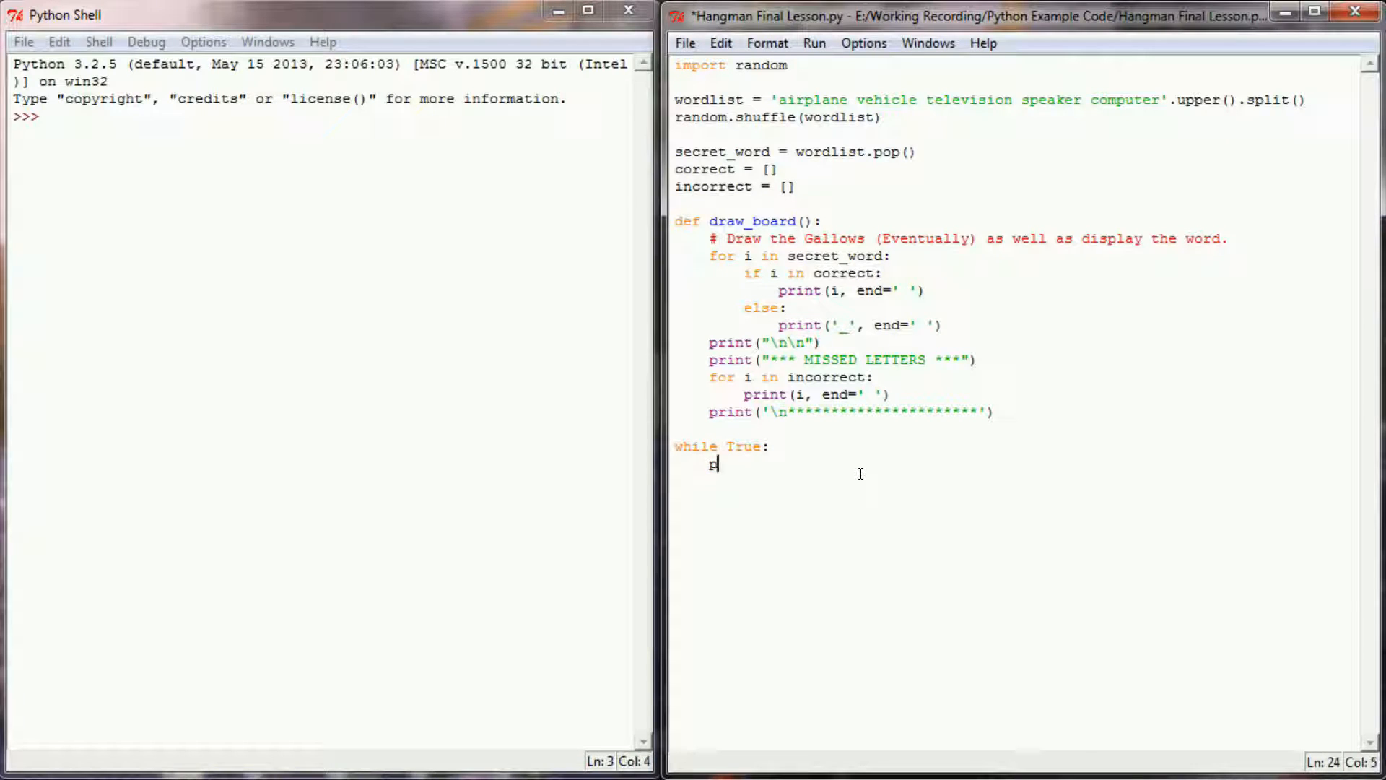
Step: Have the game loop call draw_board() then wait with input()
text(raw_board()
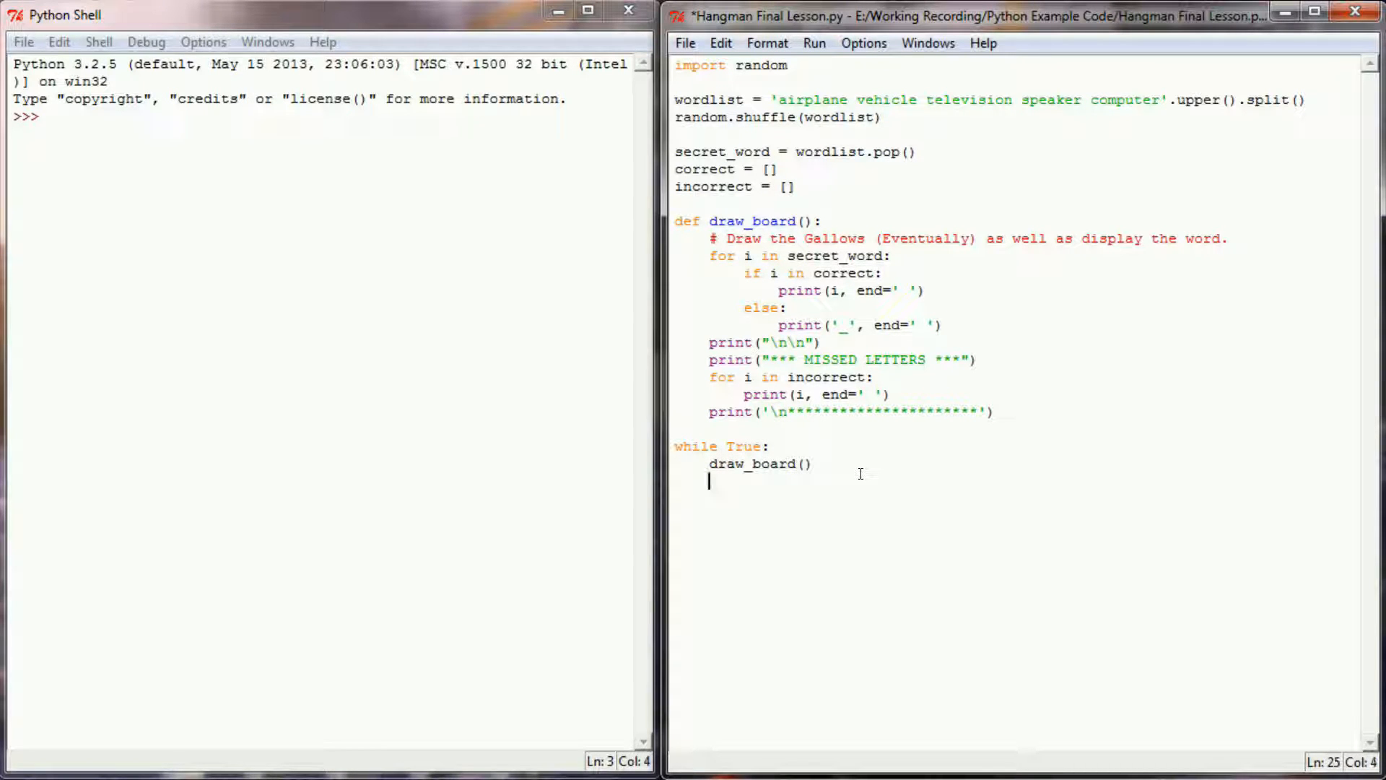
text(input())
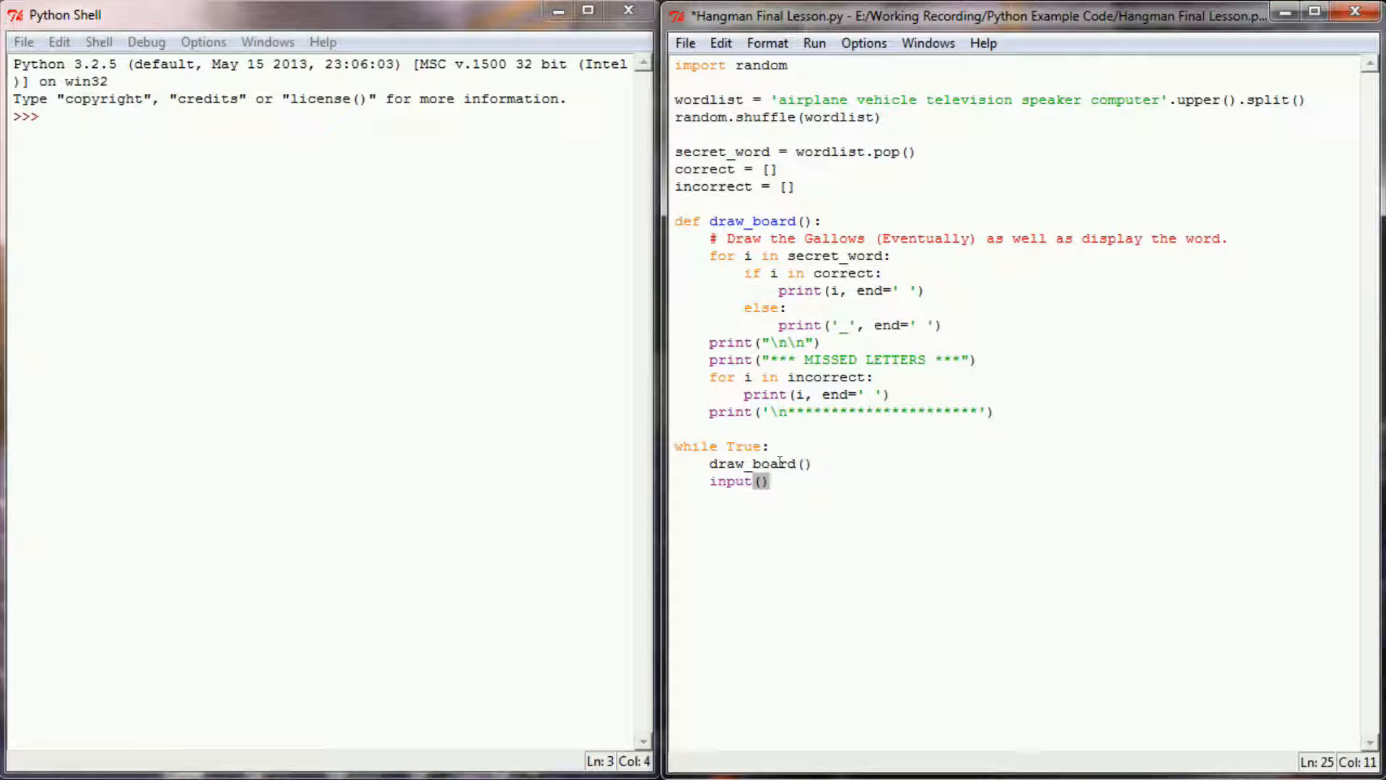
Step: Run the module, saving first, and redraw the blank board in the shell
click(813, 42)
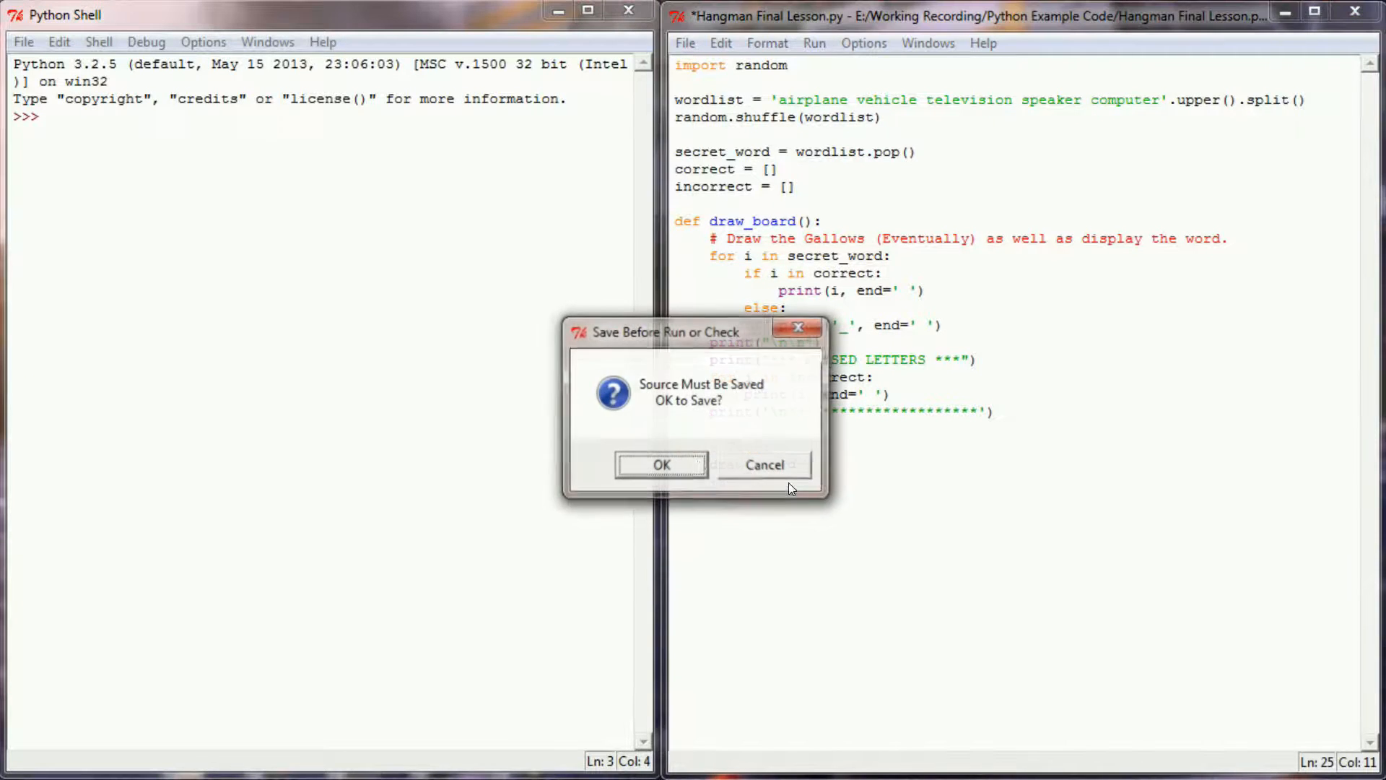
click(660, 463)
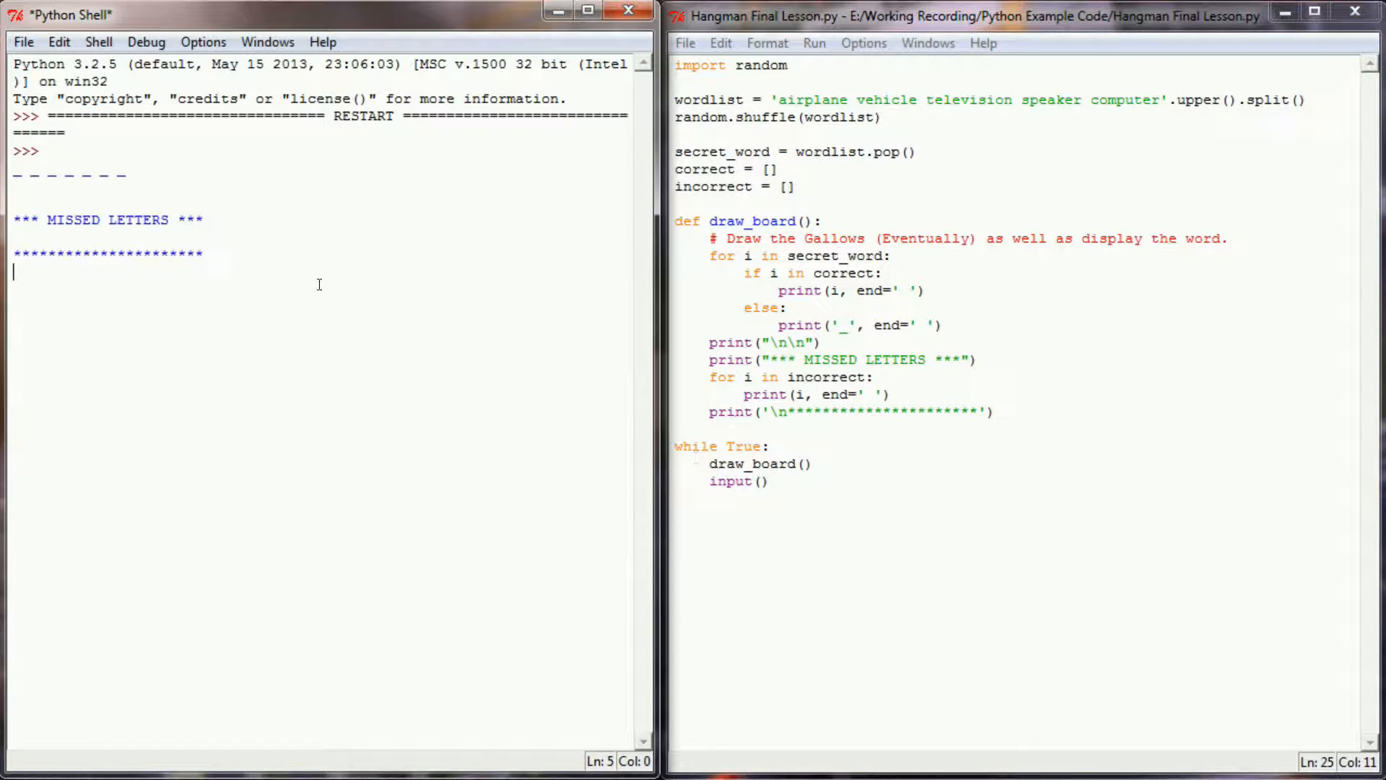
mouse_move(139, 195)
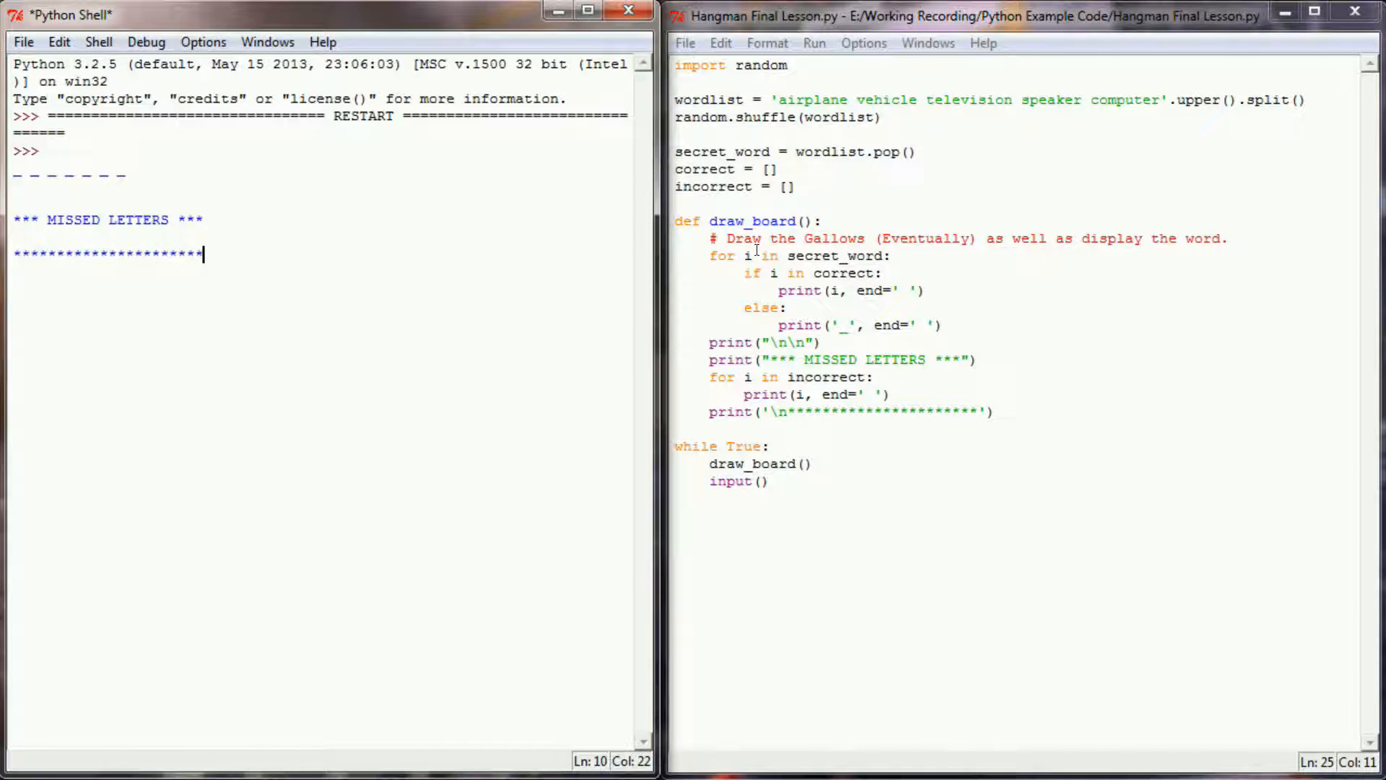
click(753, 219)
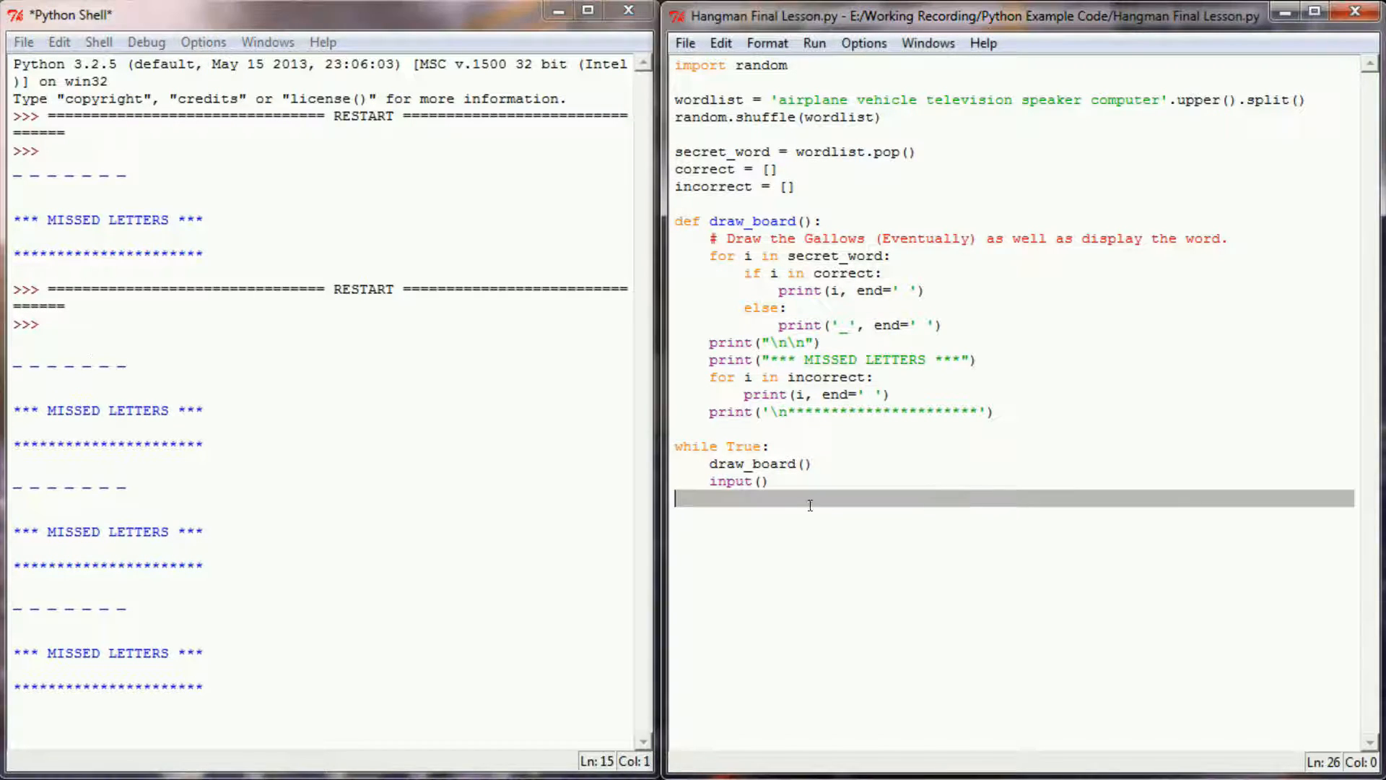
click(891, 205)
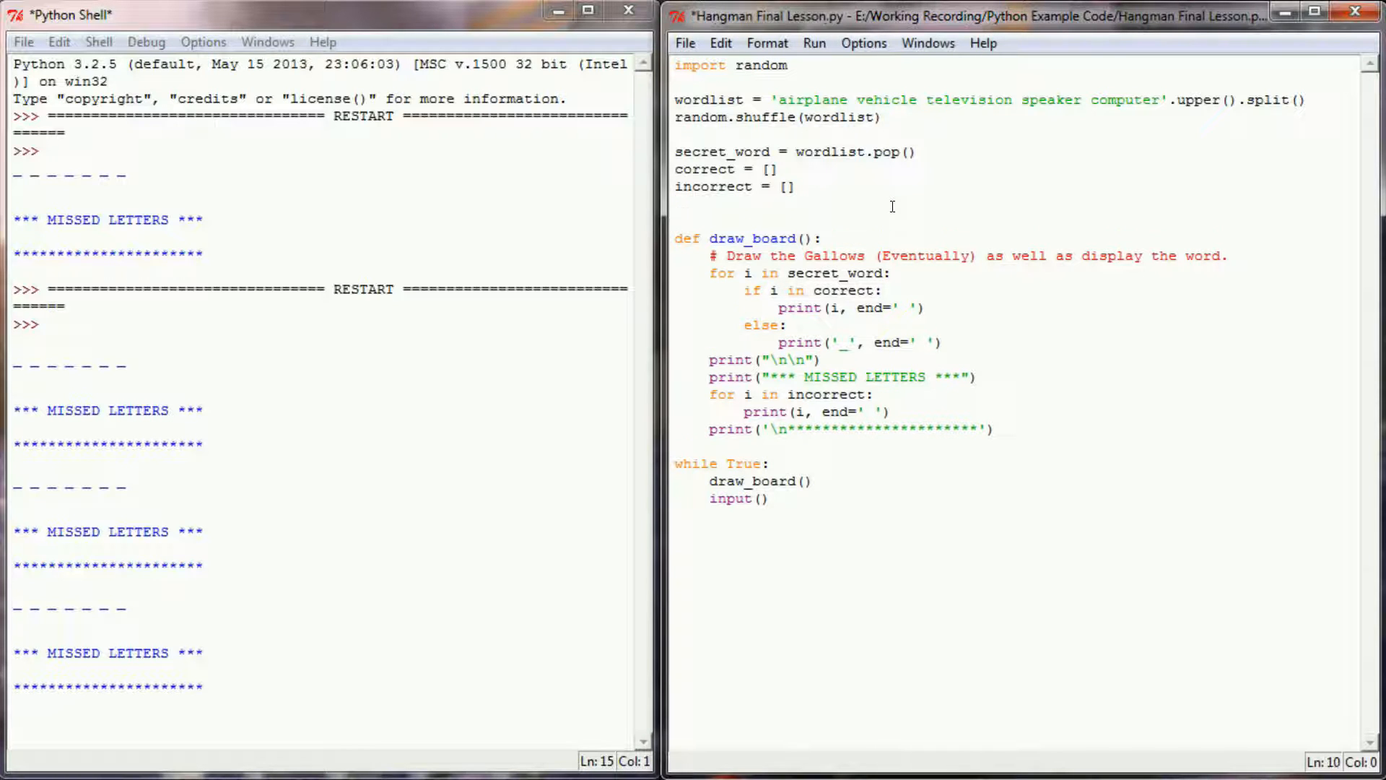
Step: Add print("DEBUG: %s" % secret_word) after the lists and run the module
text(print()
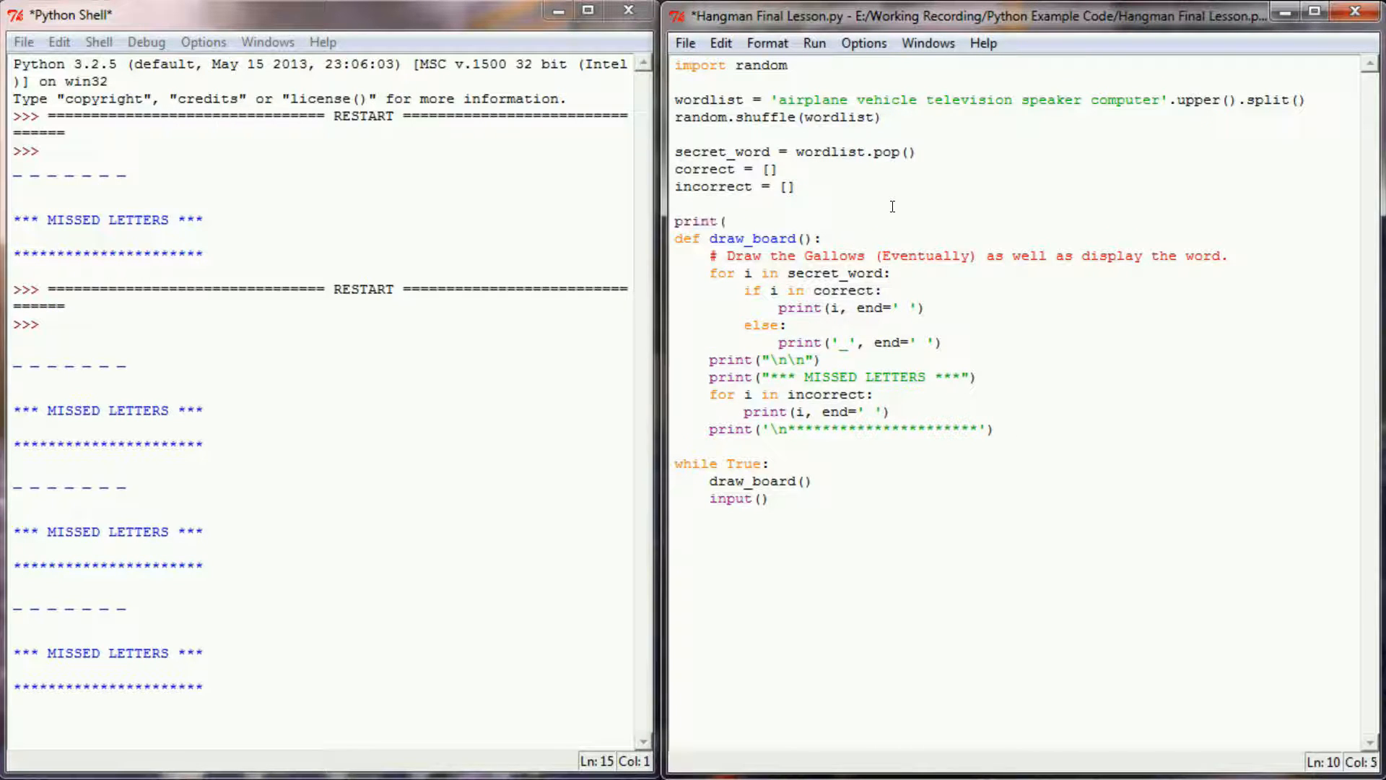
text("DEBUG":)
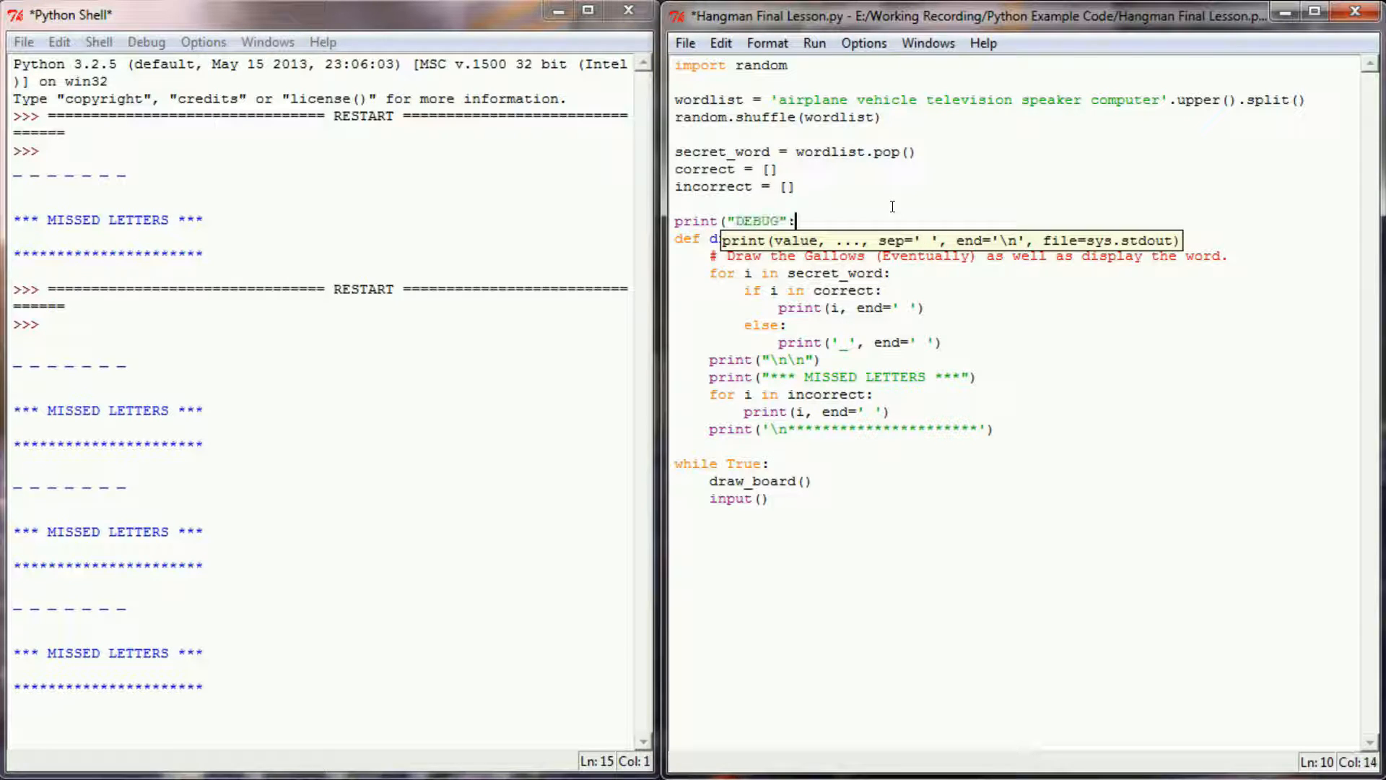
text(%s)
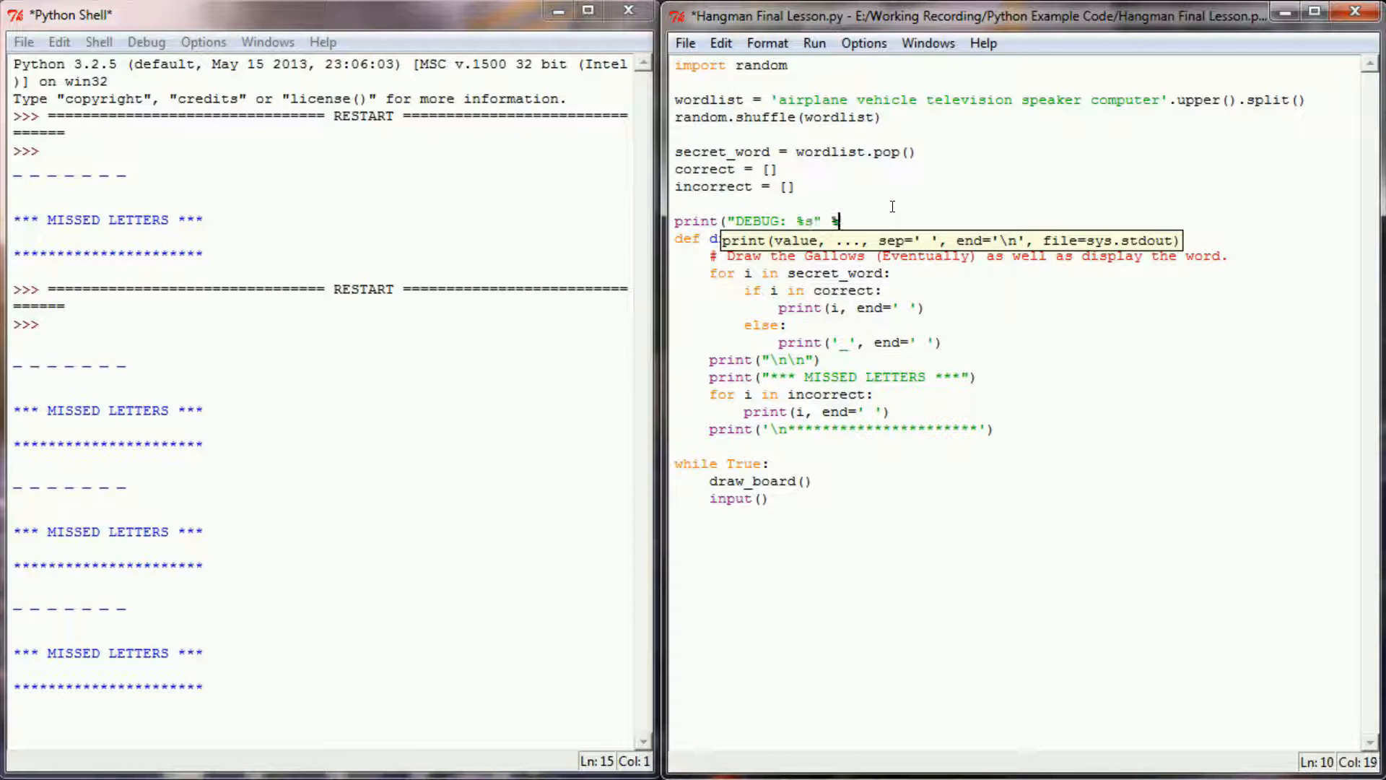
text(secret_word)
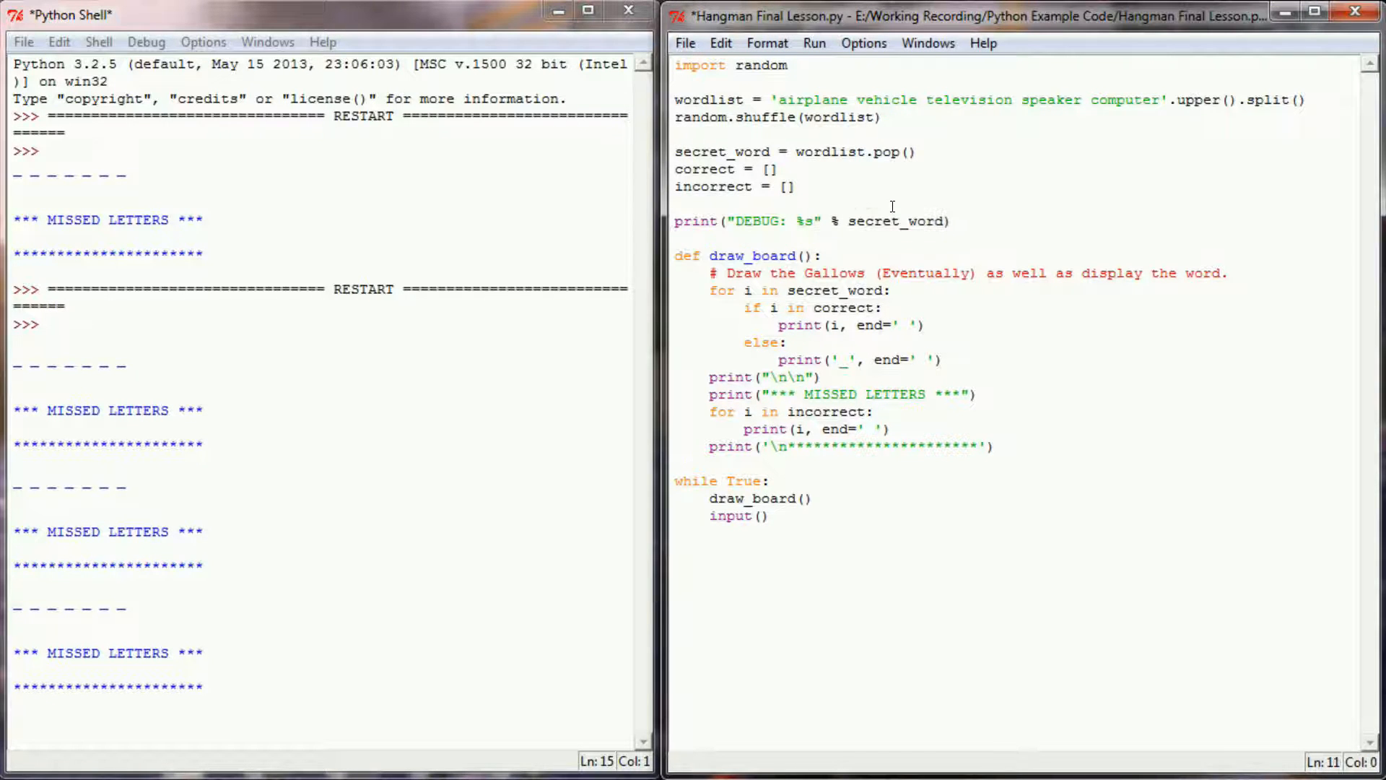
drag(724, 221, 950, 221)
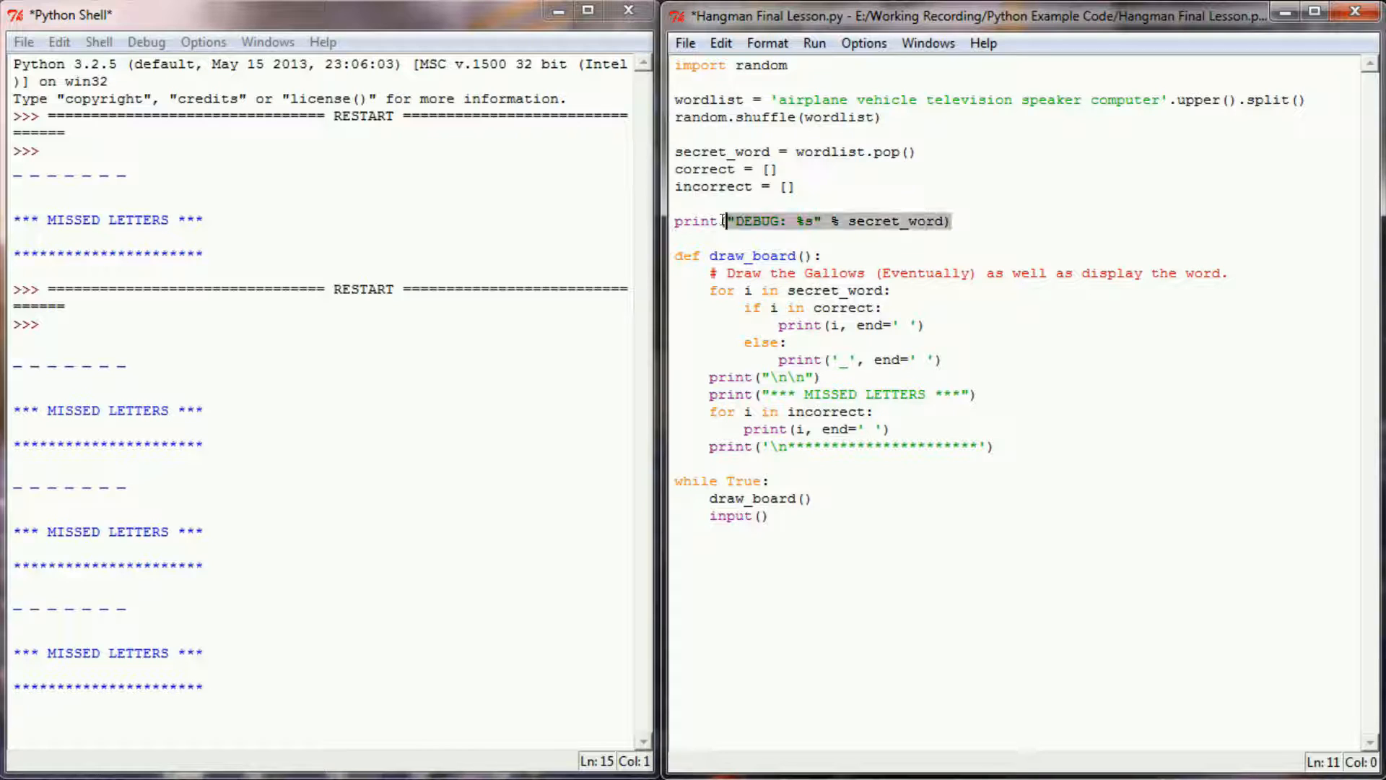
click(675, 221)
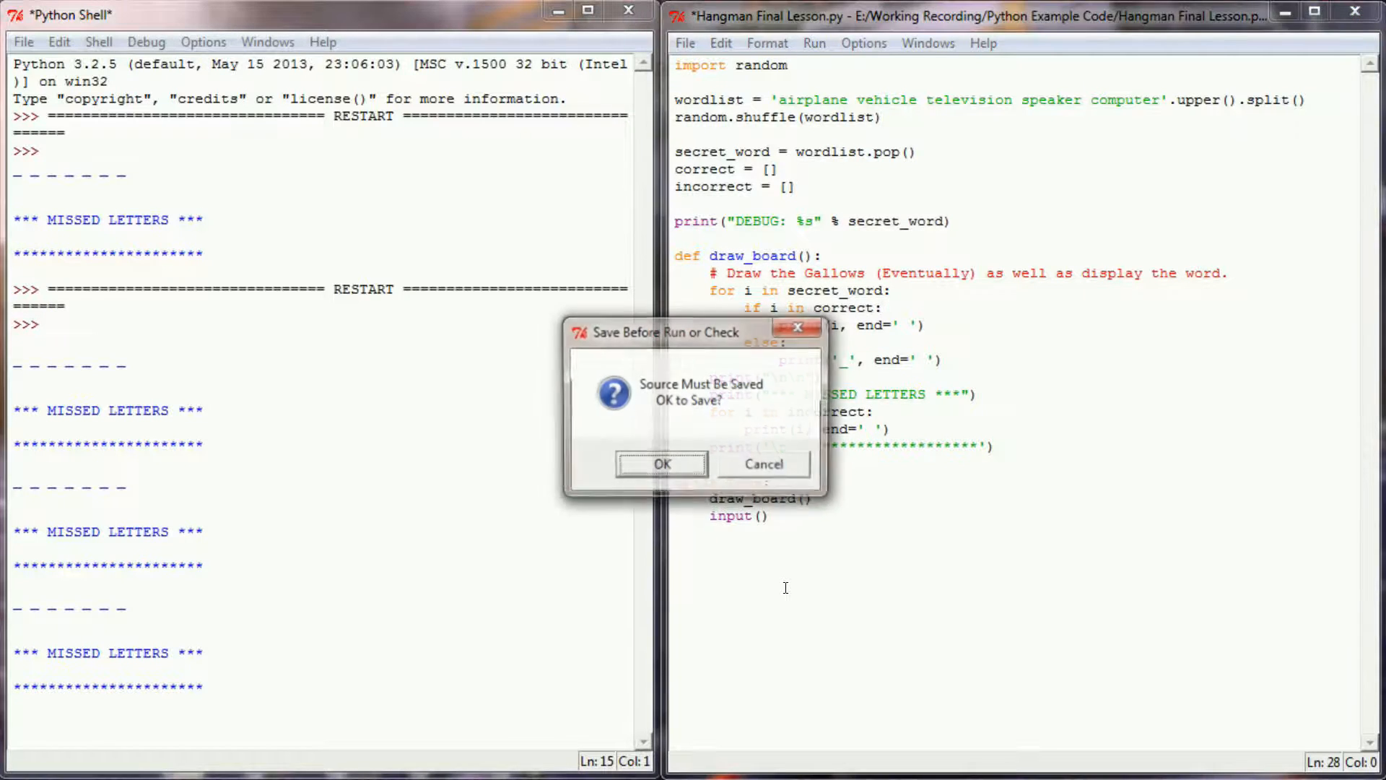
Step: Confirm the save so the script runs and prints the DEBUG secret word
click(661, 464)
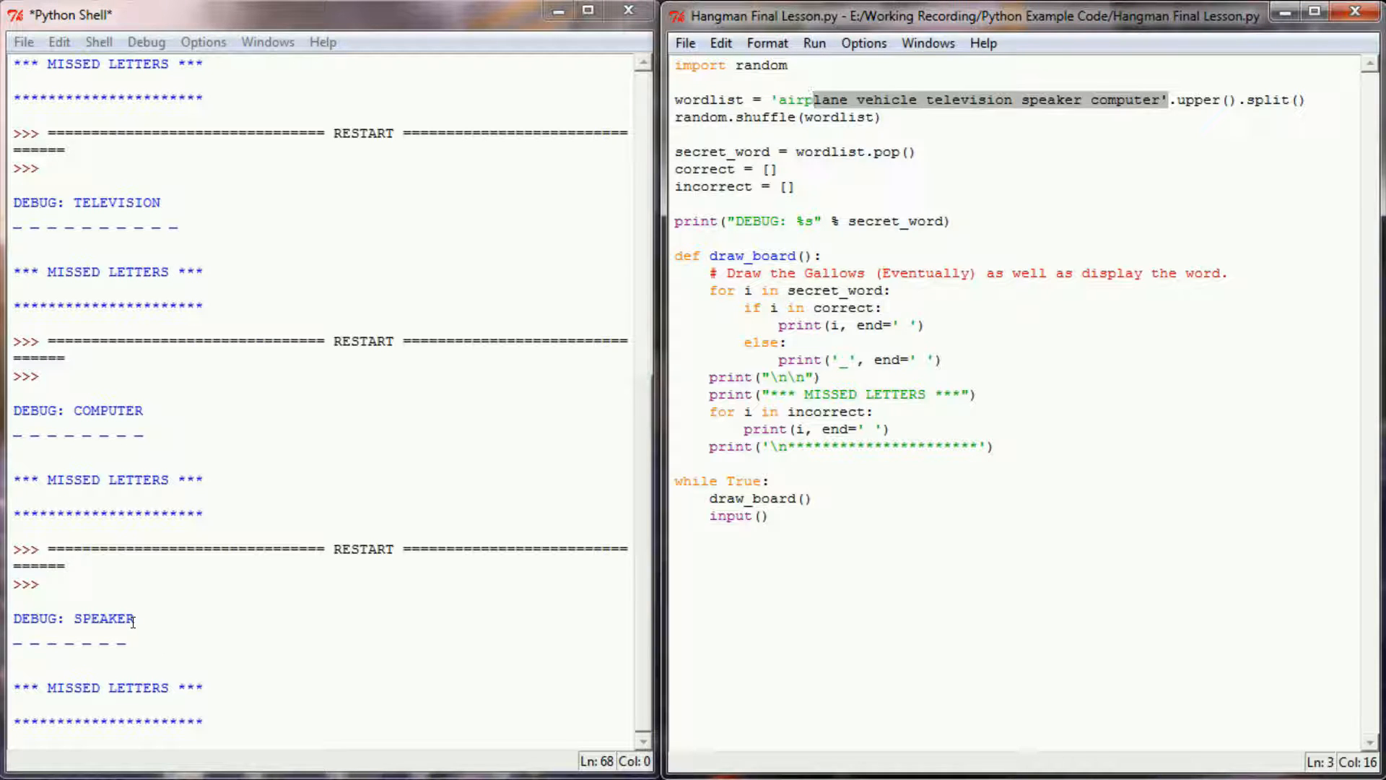
mouse_move(150, 634)
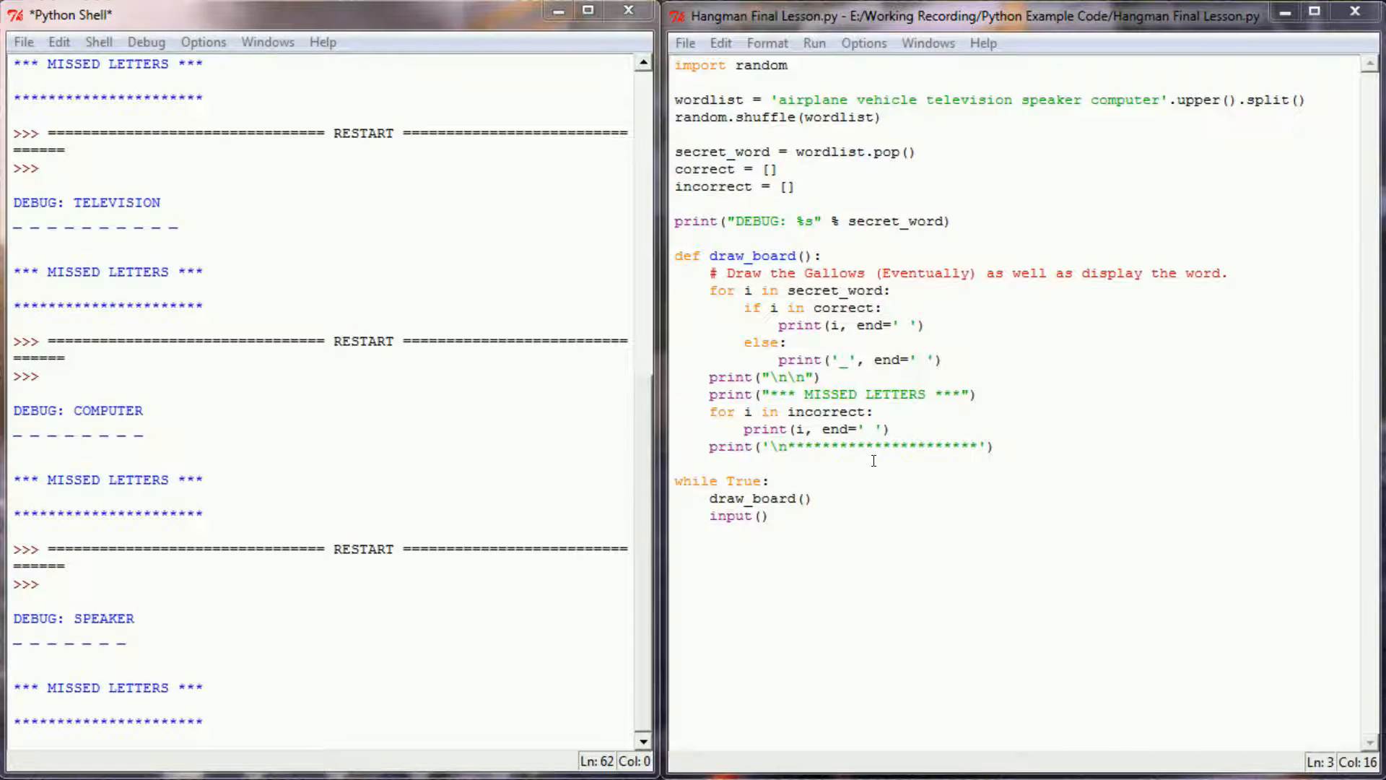
Step: Define user_guess() with a comment: take a guess, append that letter to correct or incorrect
text(d)
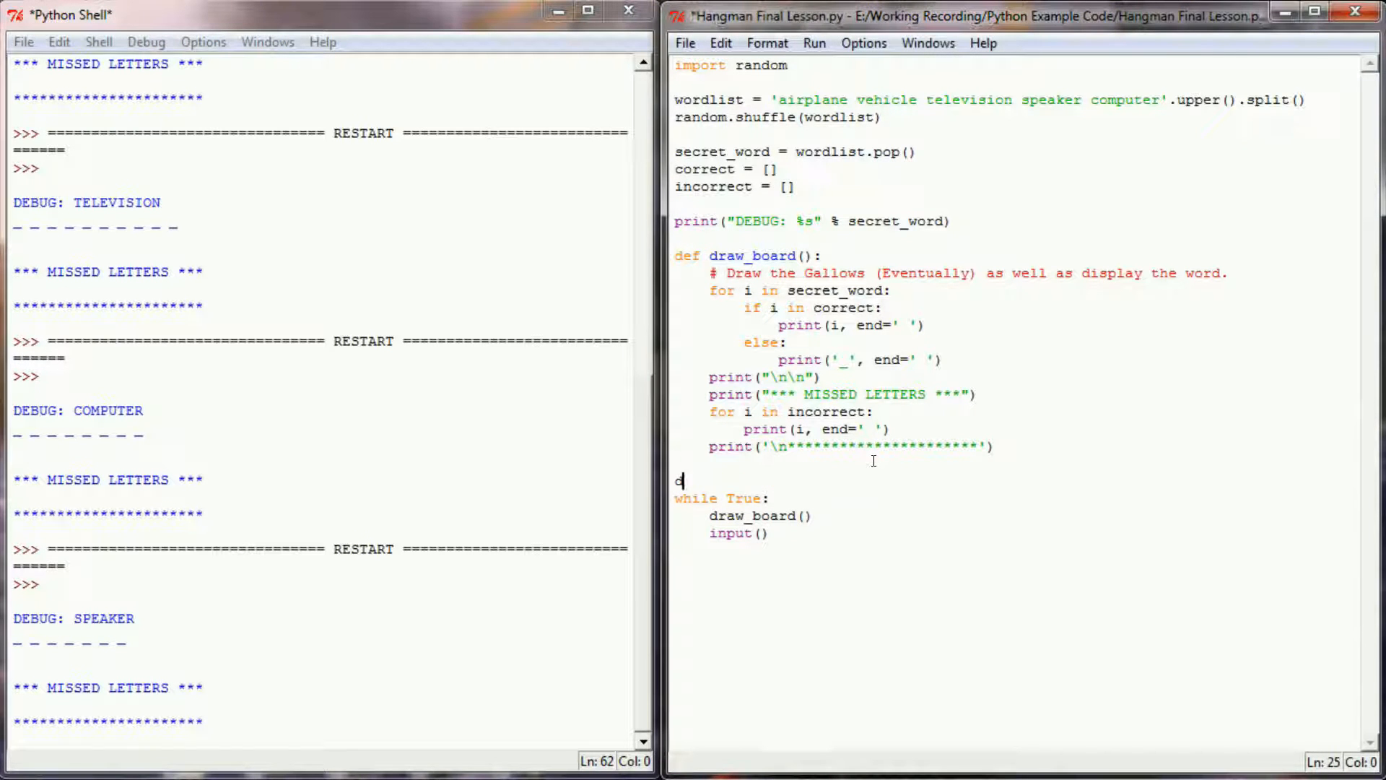
text(ef user_)
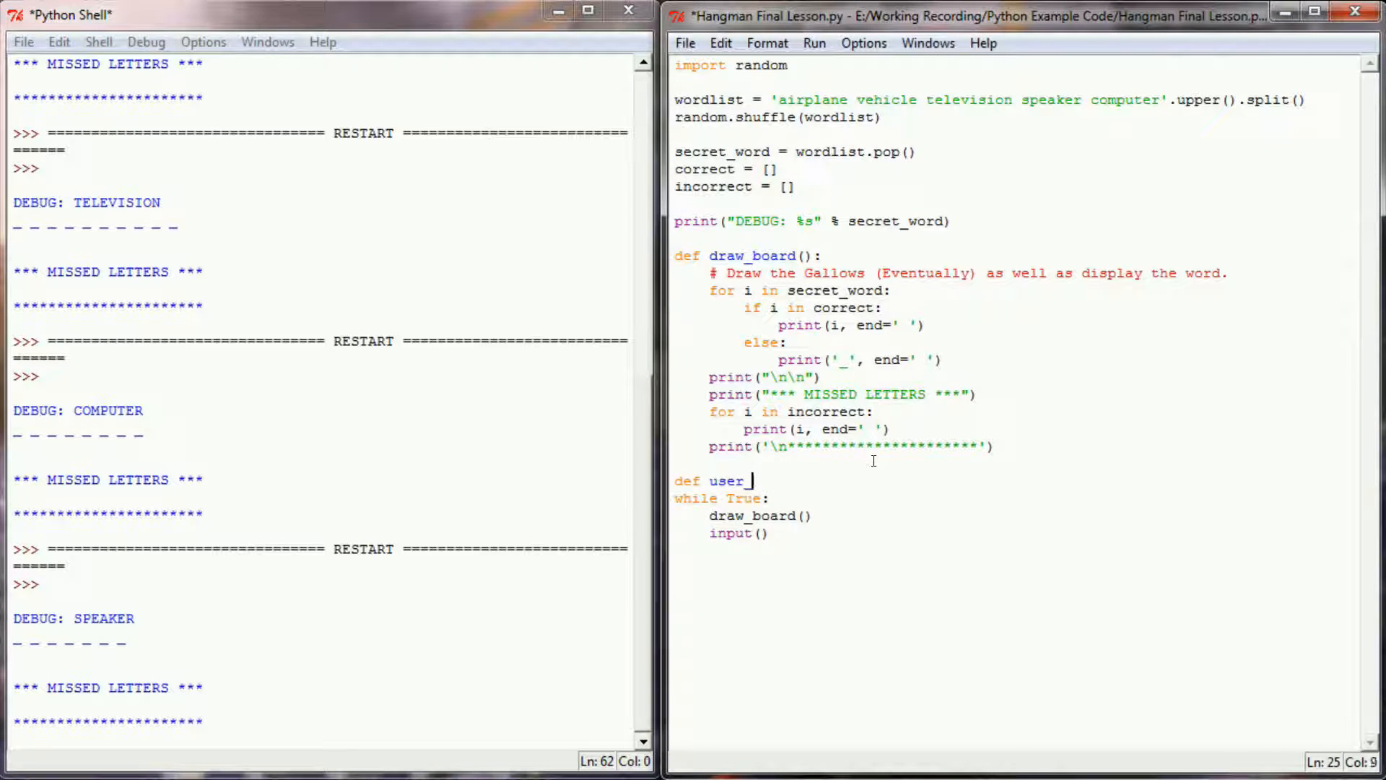
text(guess():)
text(#)
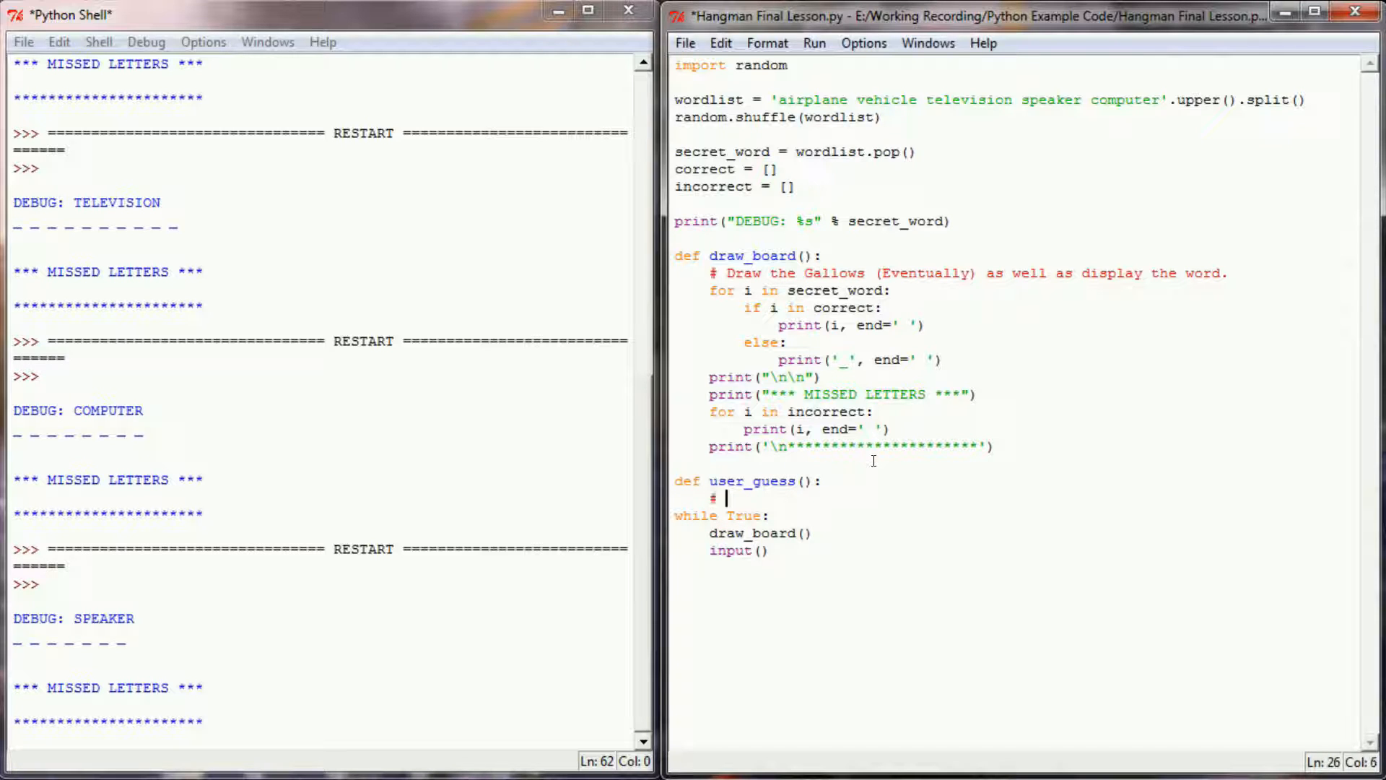
text(Allow the user to t)
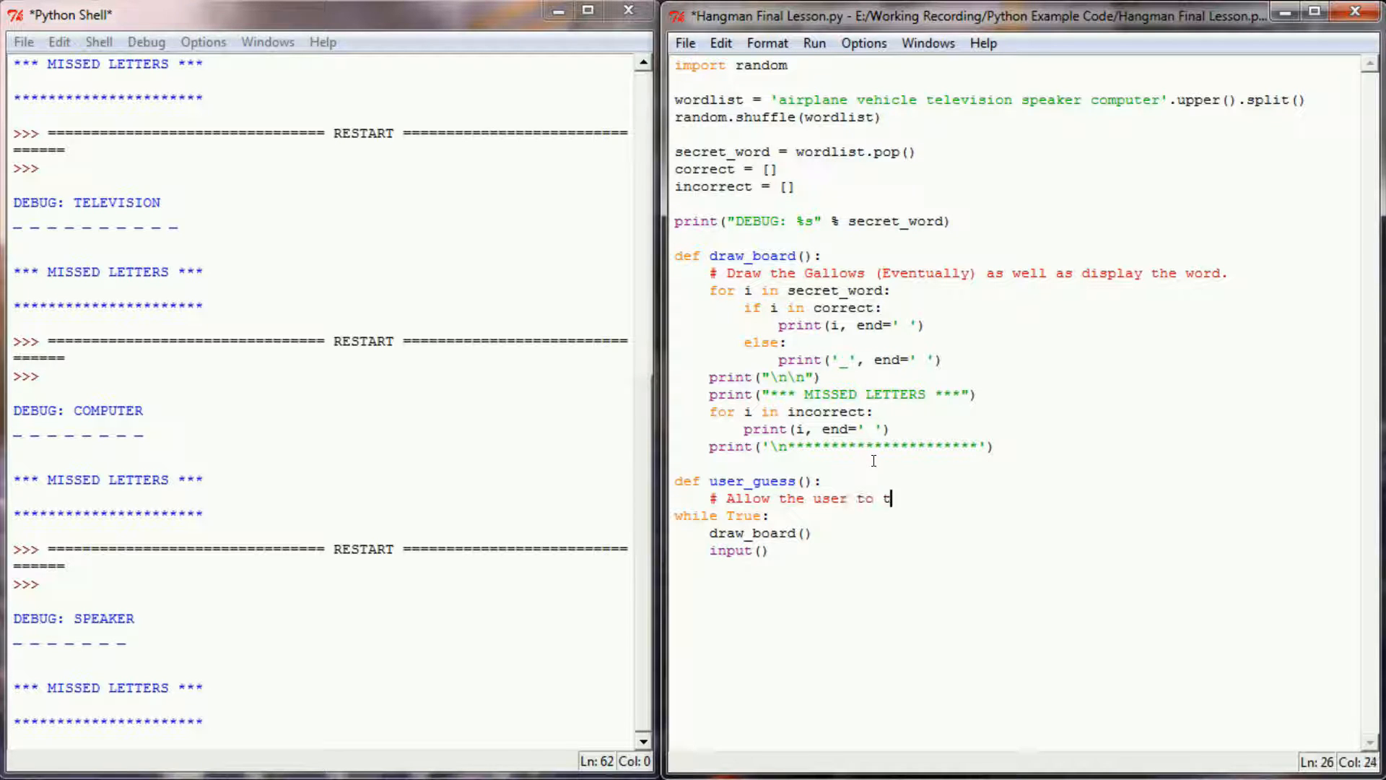
text(ake a guess,)
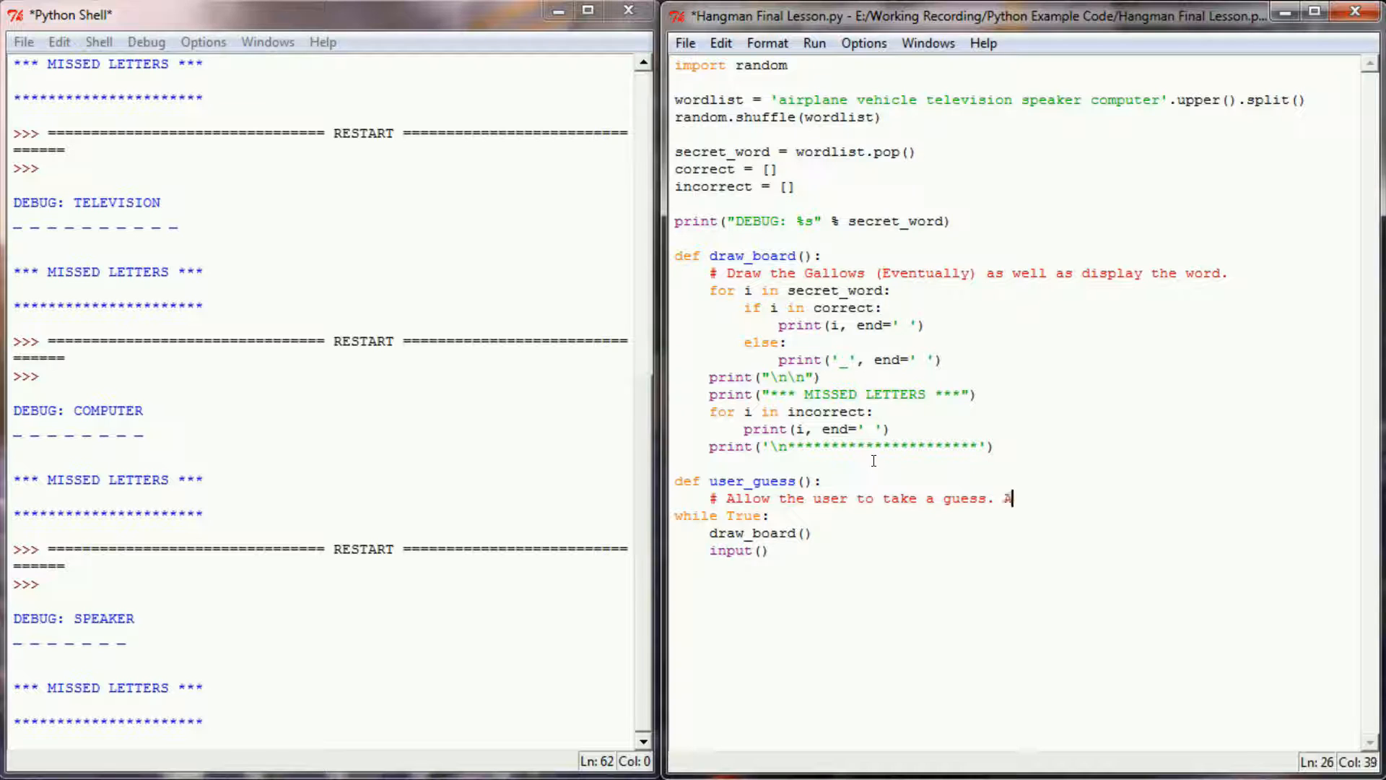
text(ppend that letter to correct or incorrec)
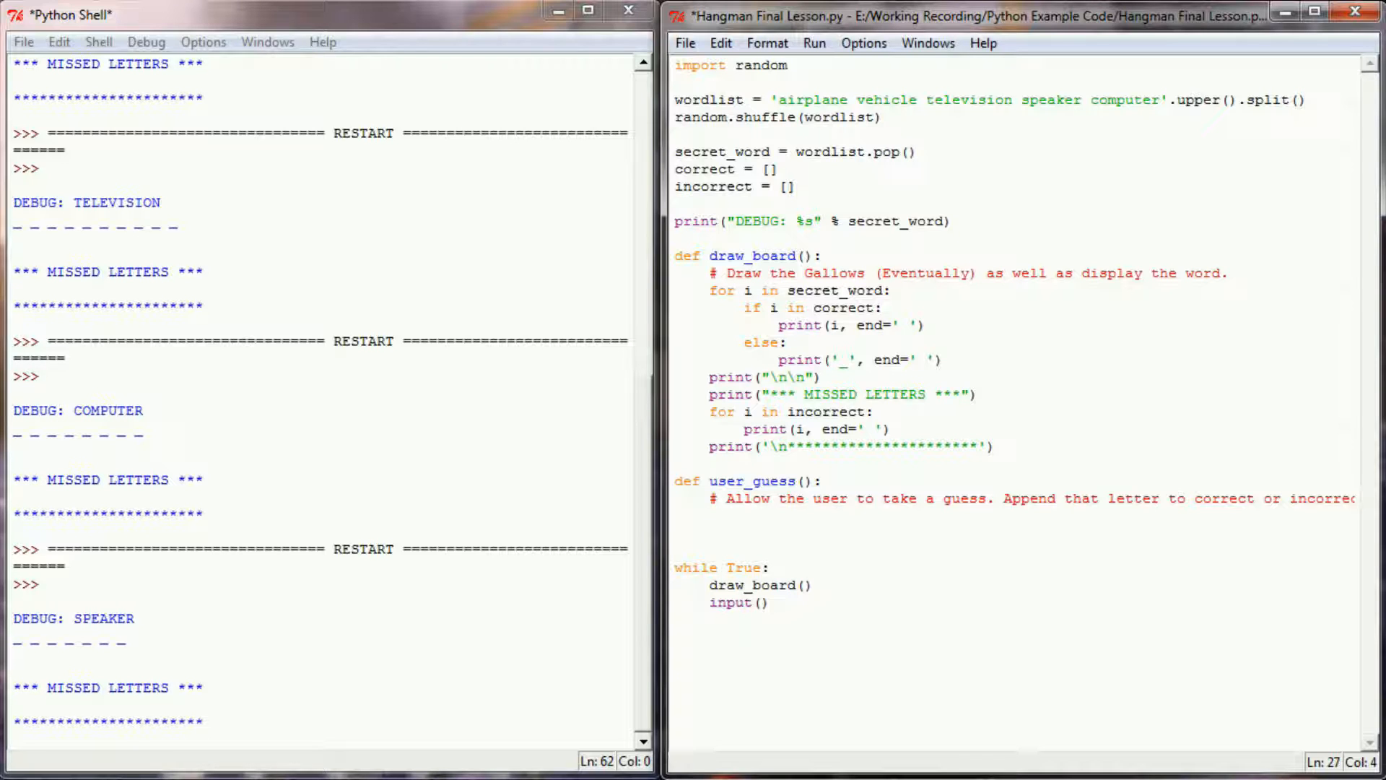
Step: Add a while True loop setting guess = input("Guess a letter\n: ").upper()
text(while Tr)
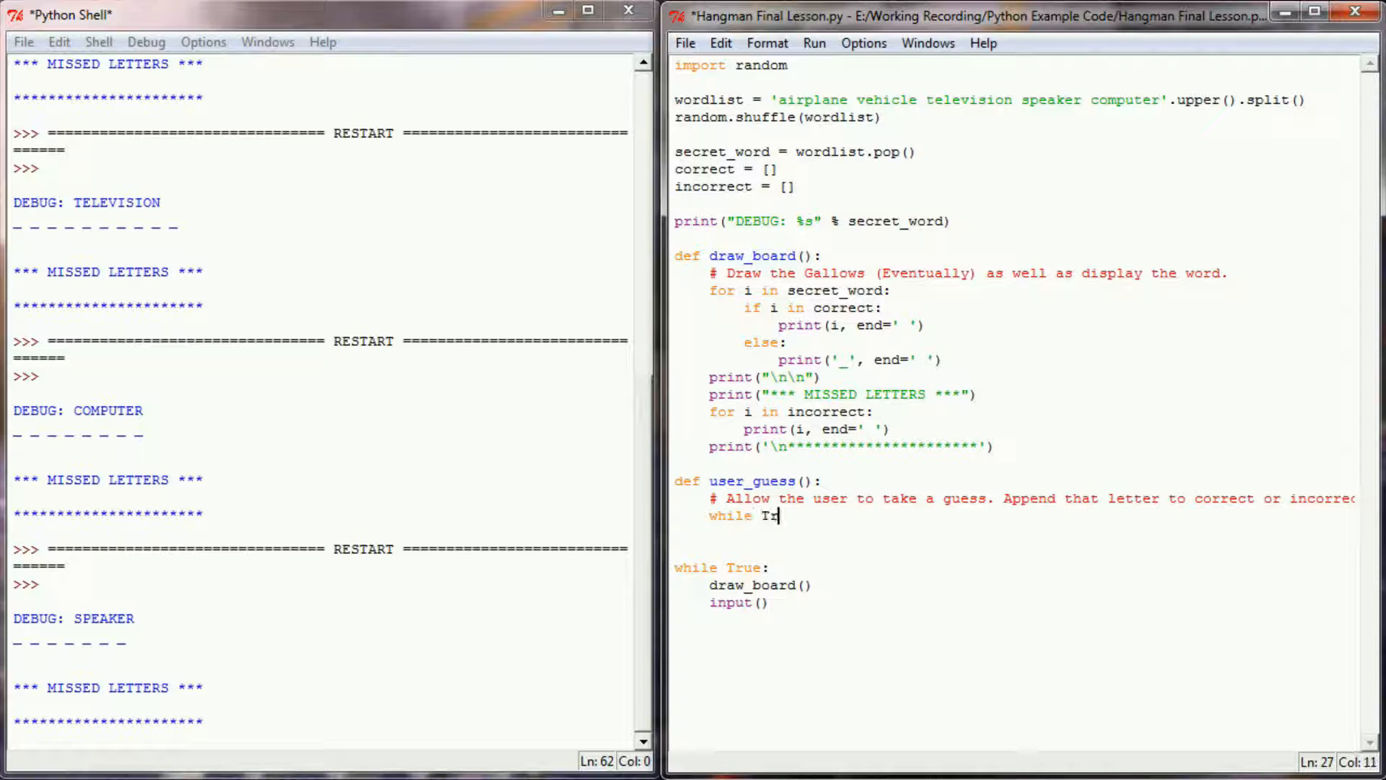
text(ue:)
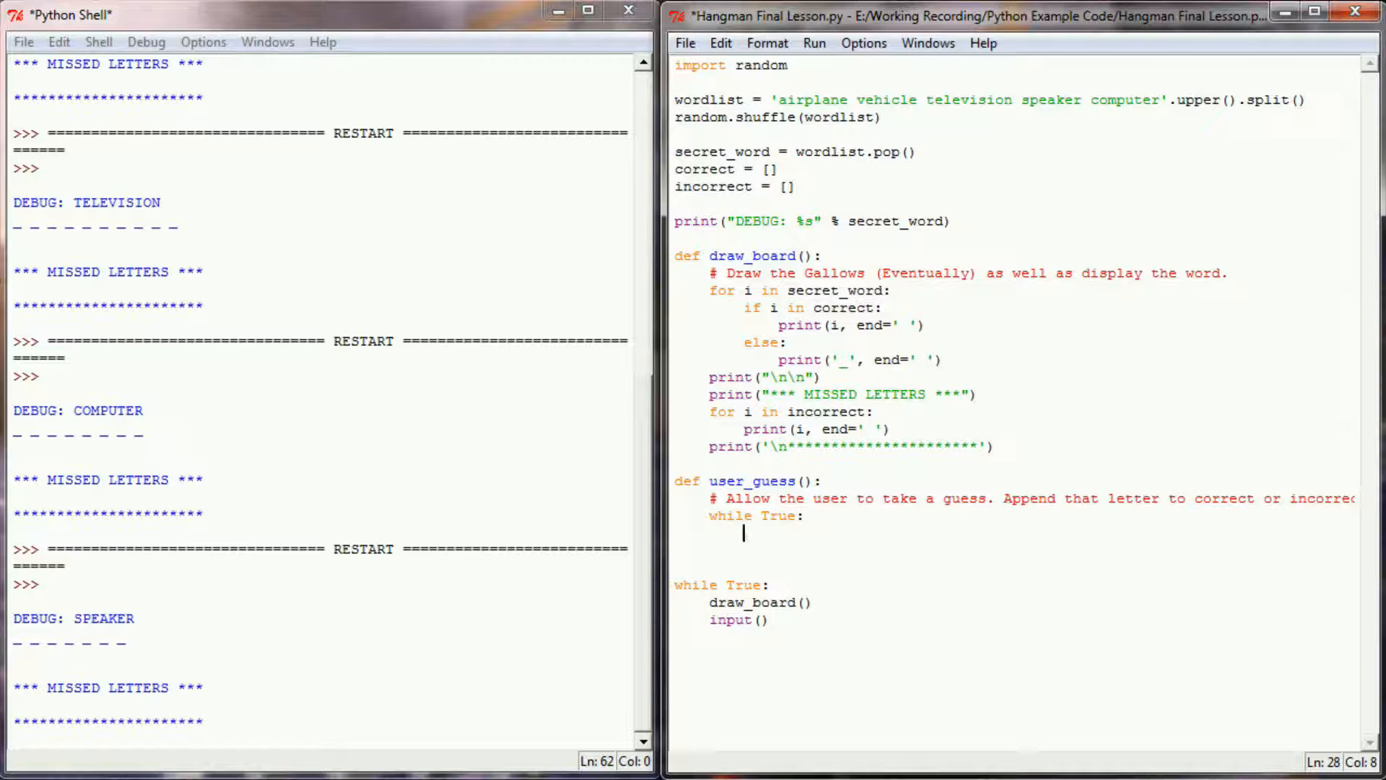
text(guess)
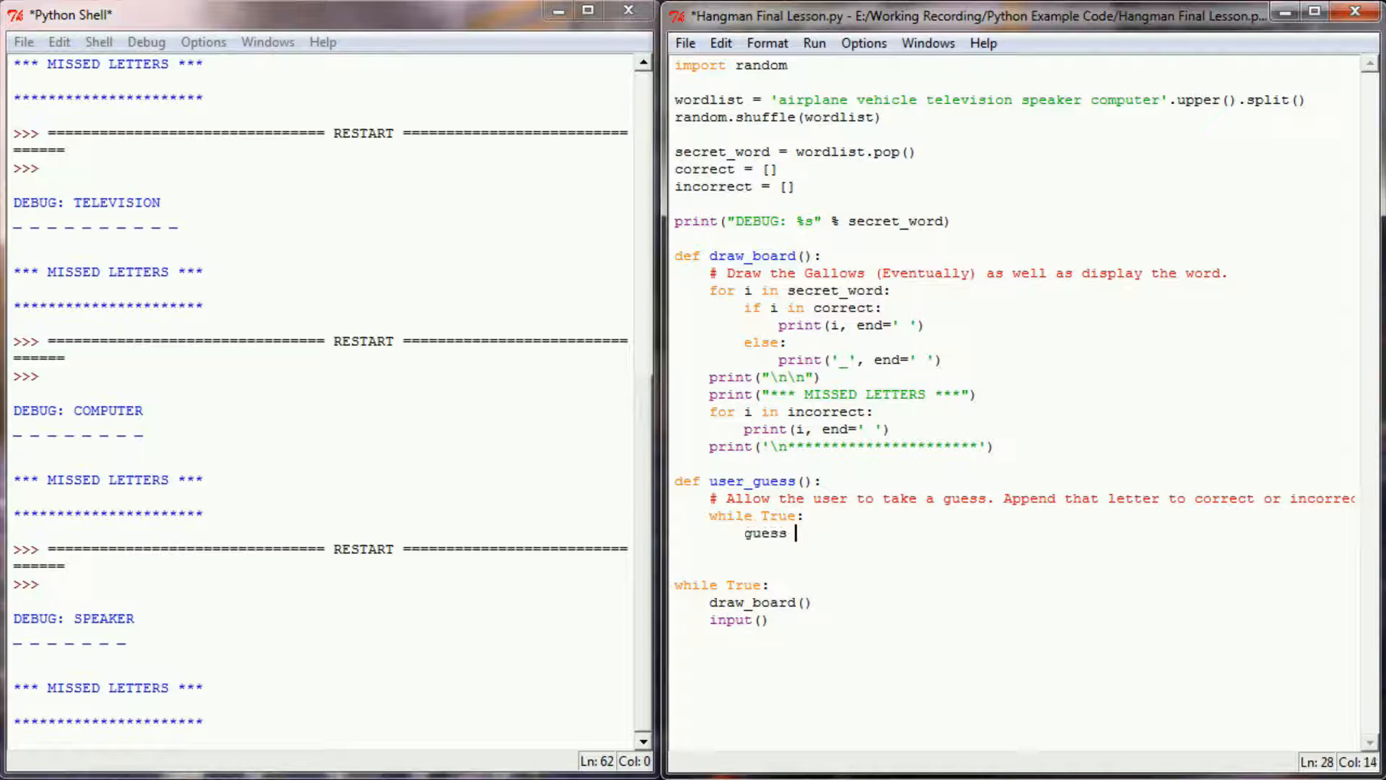
text(= input()
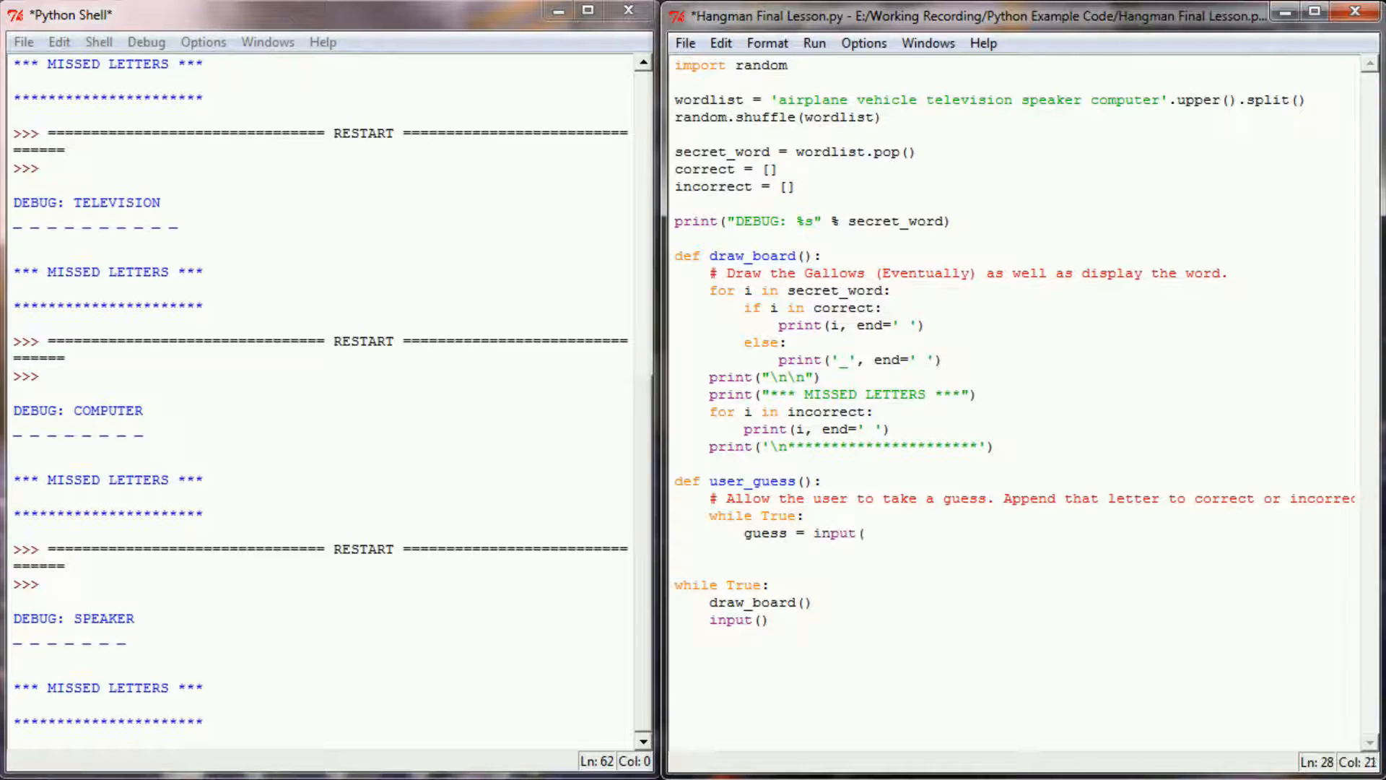
text(()
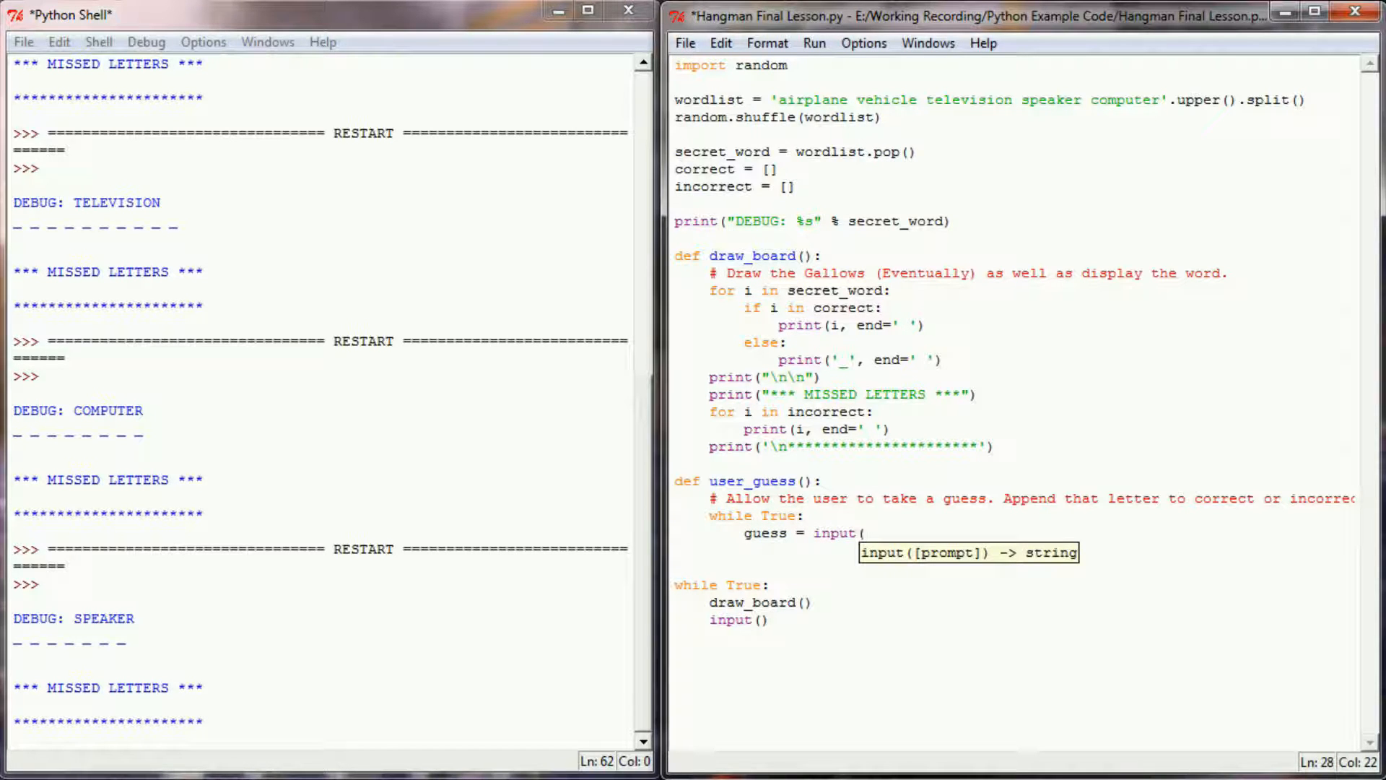
text("Guess a le)
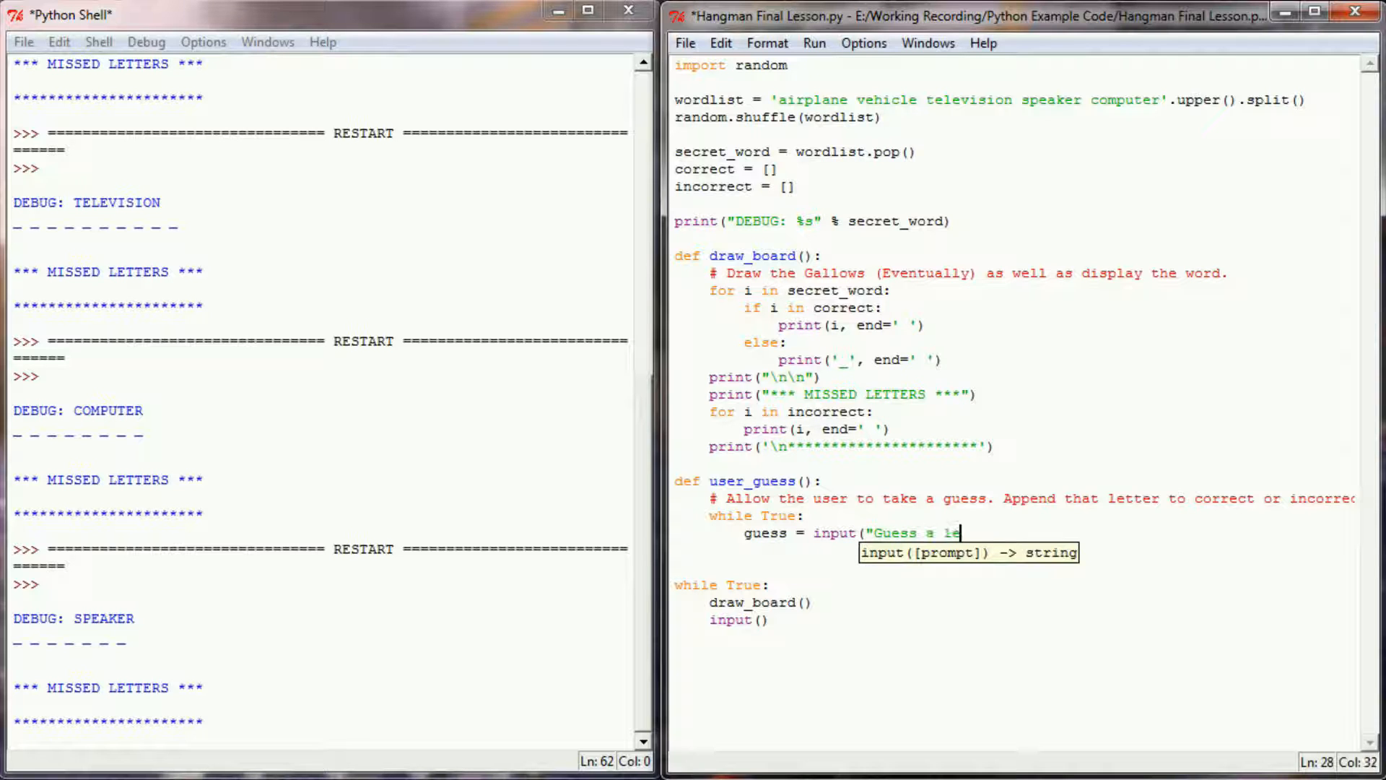
text(tter\)
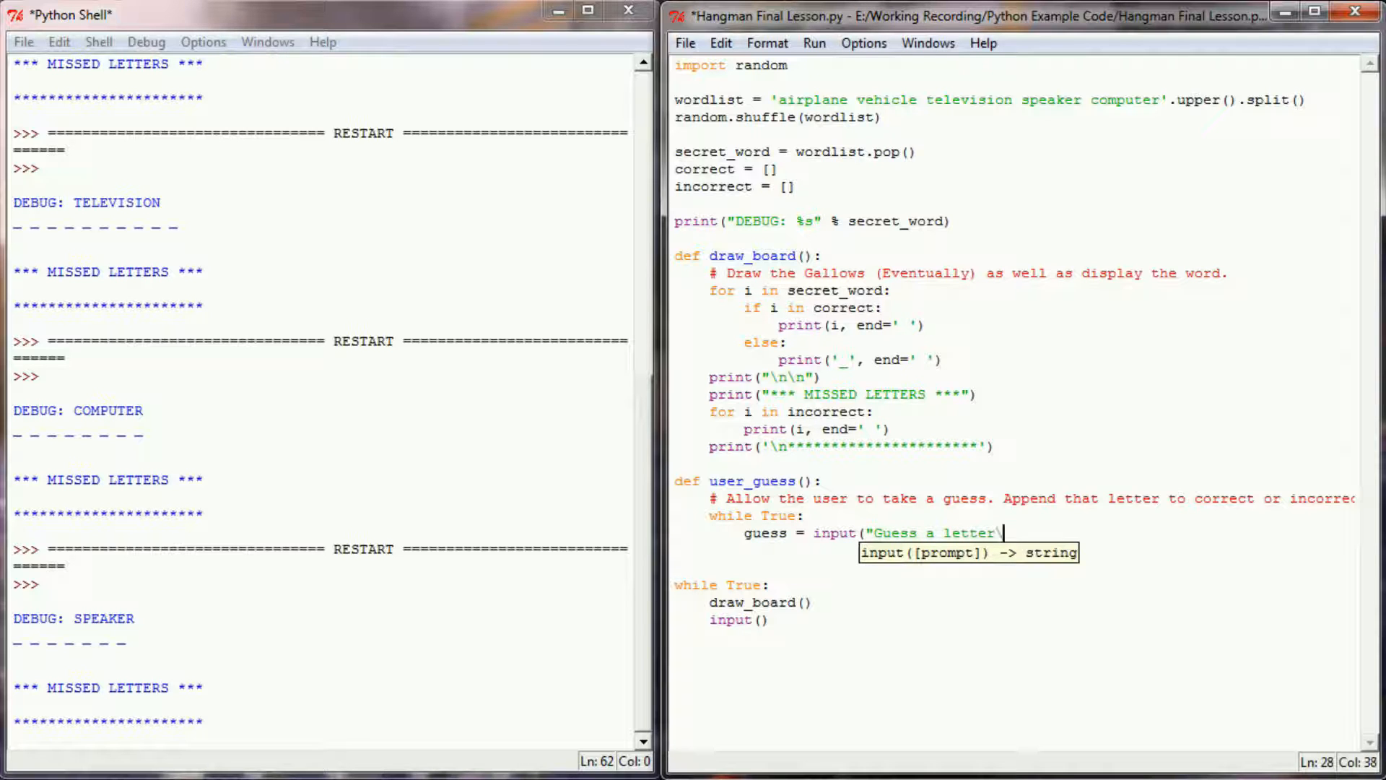
text(n:)
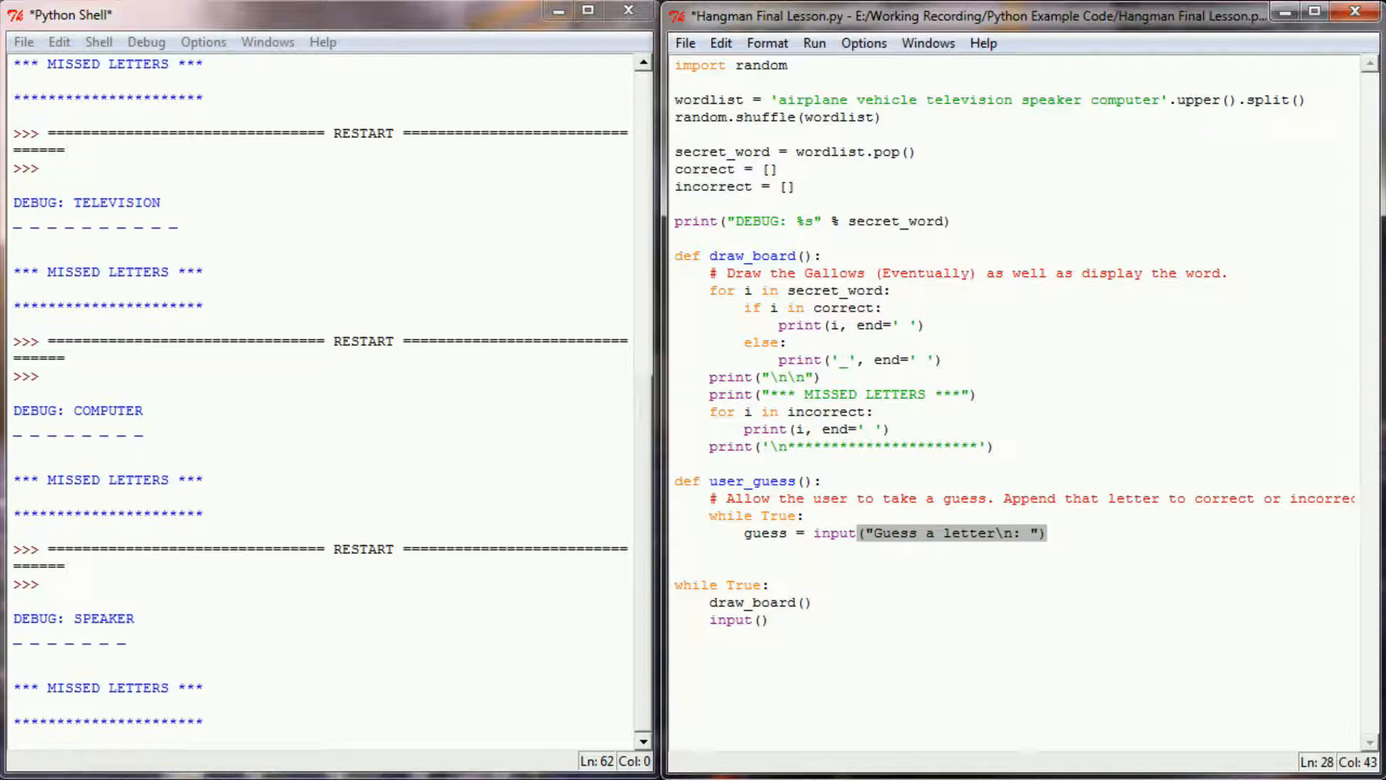
text(.upper()
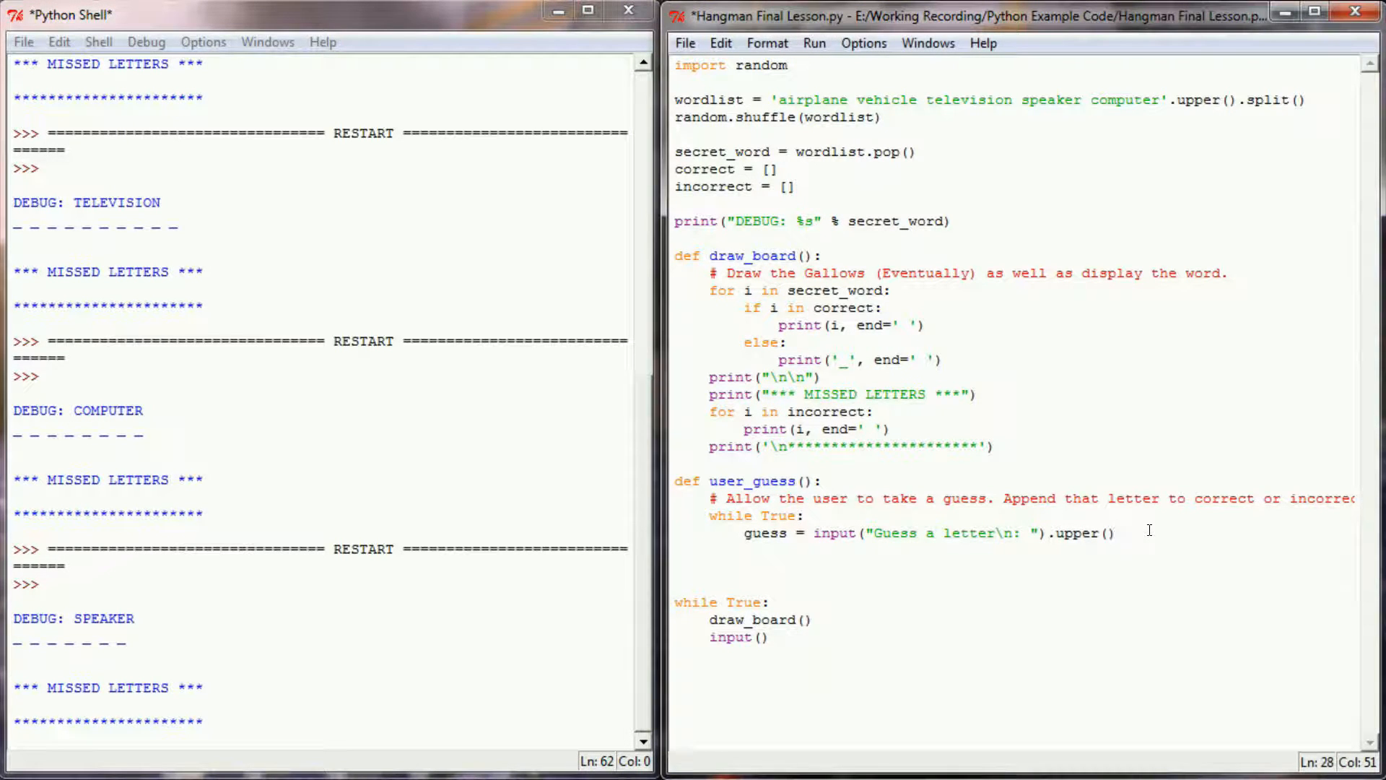
key(enter)
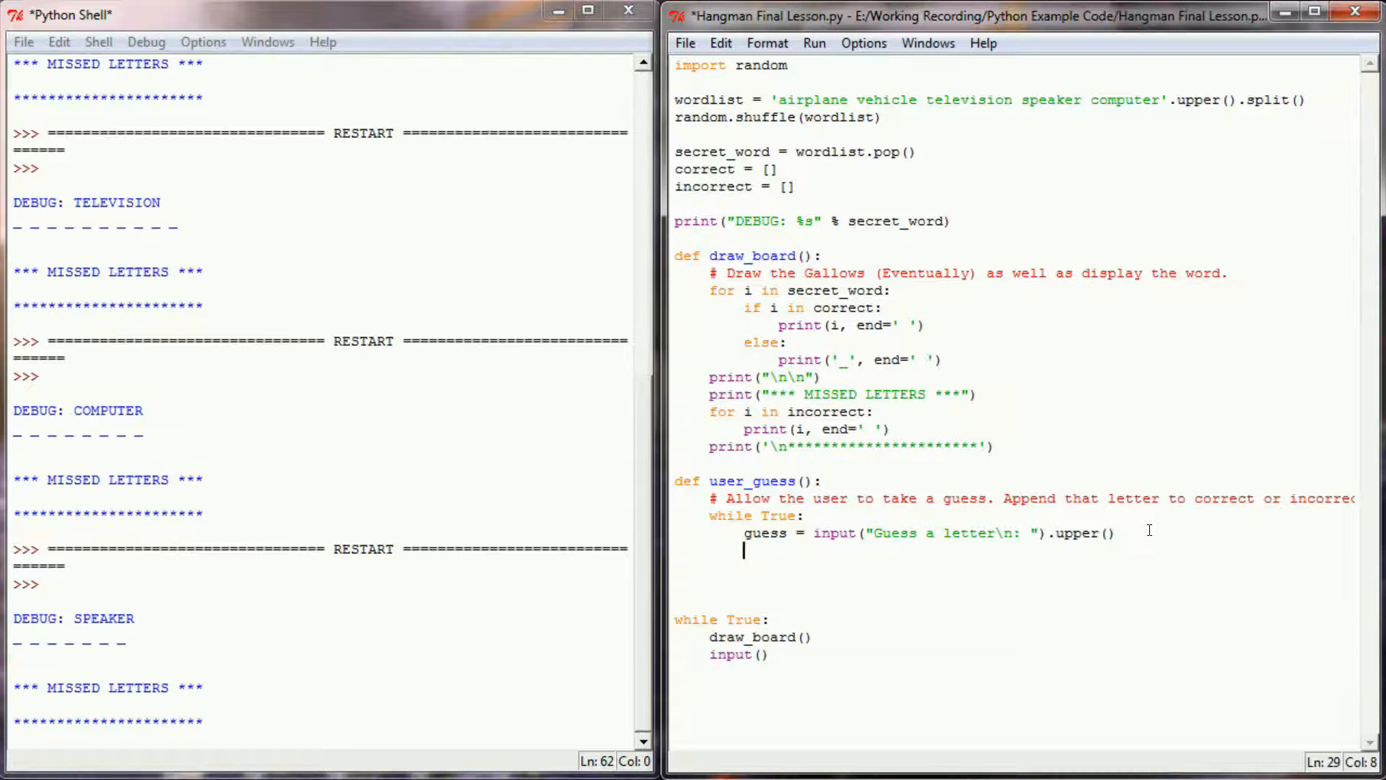
Step: Reject guesses already in correct or incorrect with 'You have already guessed that letter. Guess again.'
text(if g)
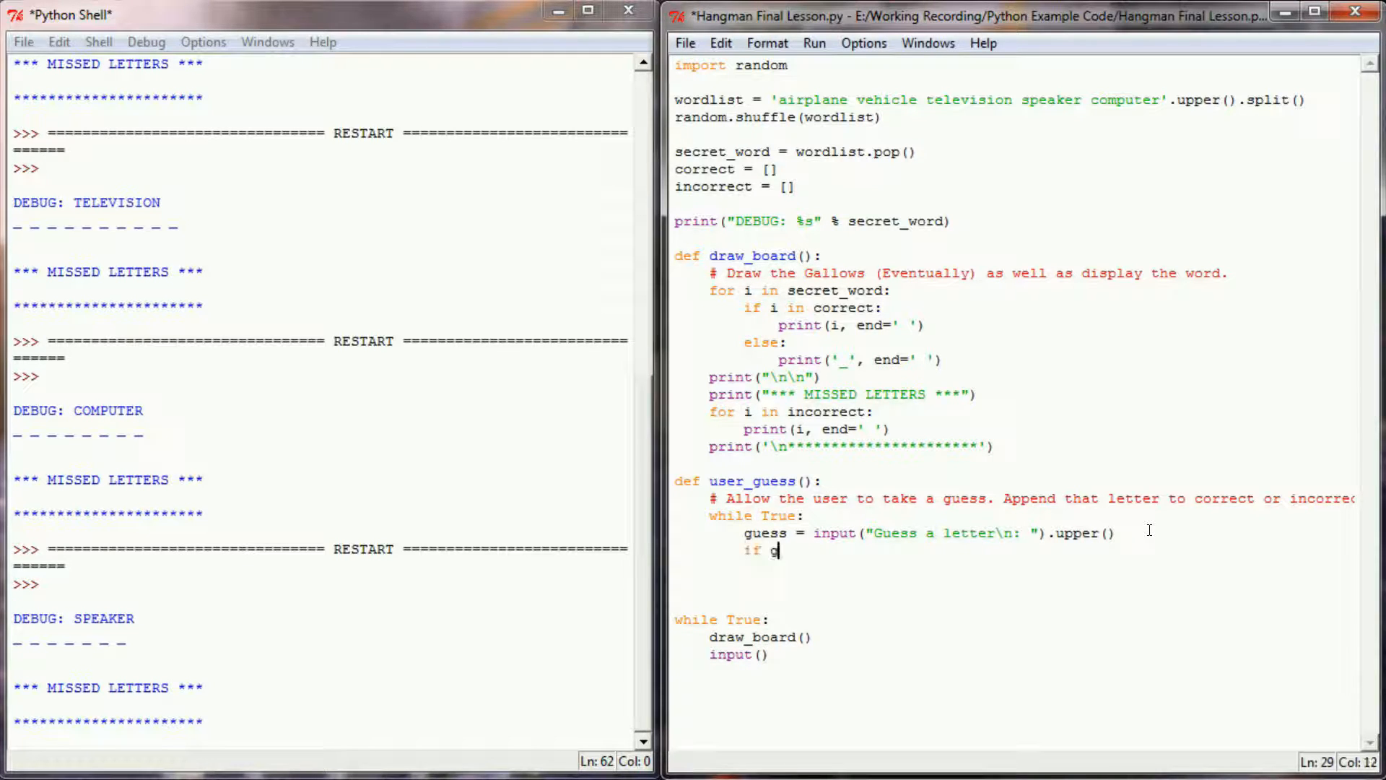
text(uess in correct or gue)
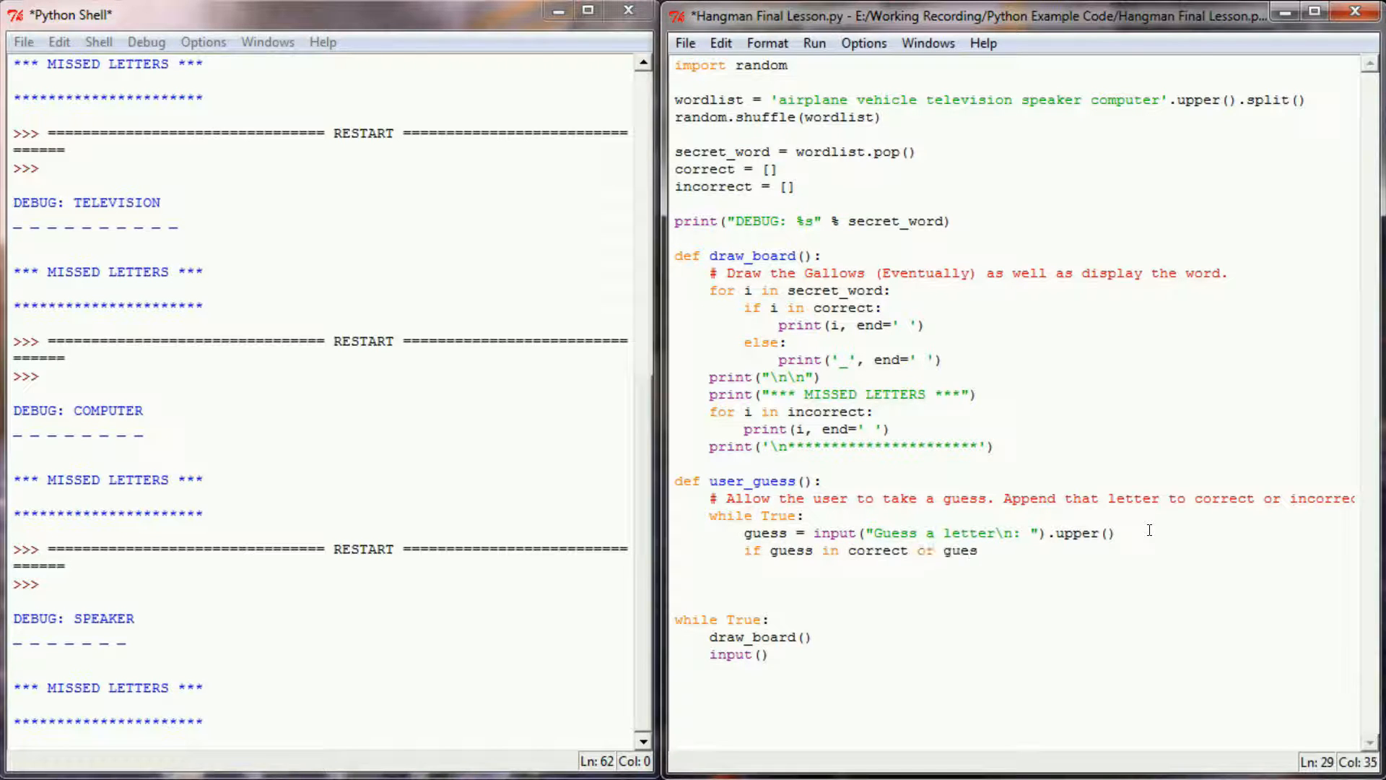
text(s in incorrect)
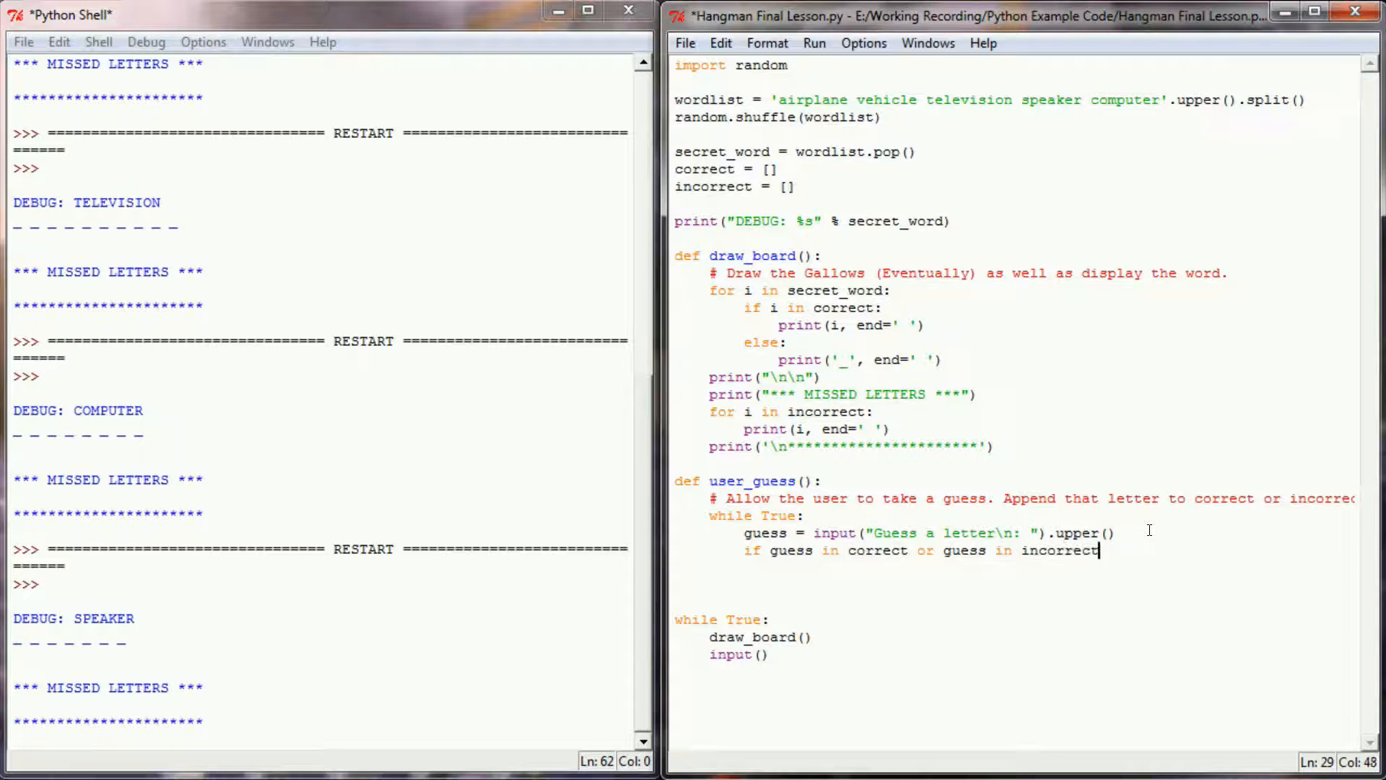
text(p)
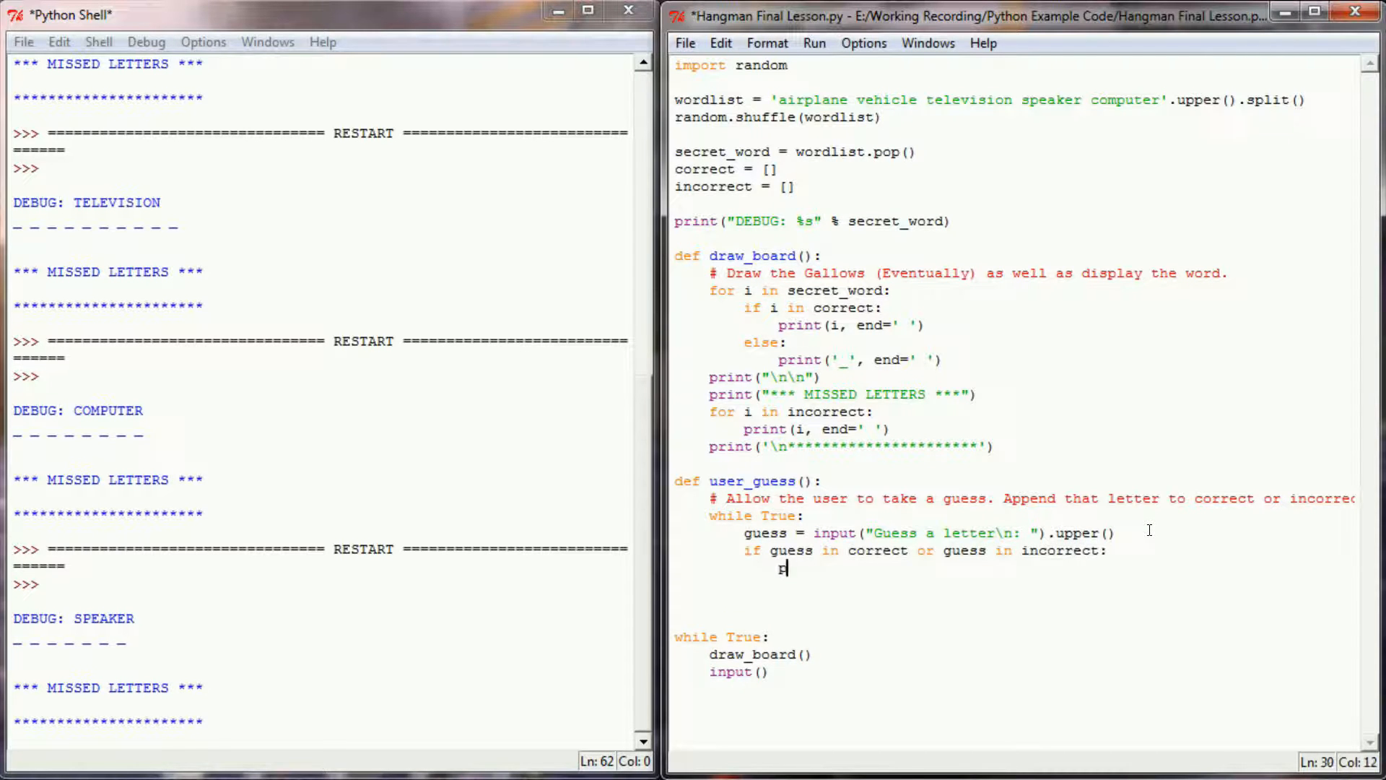
text(print("E)
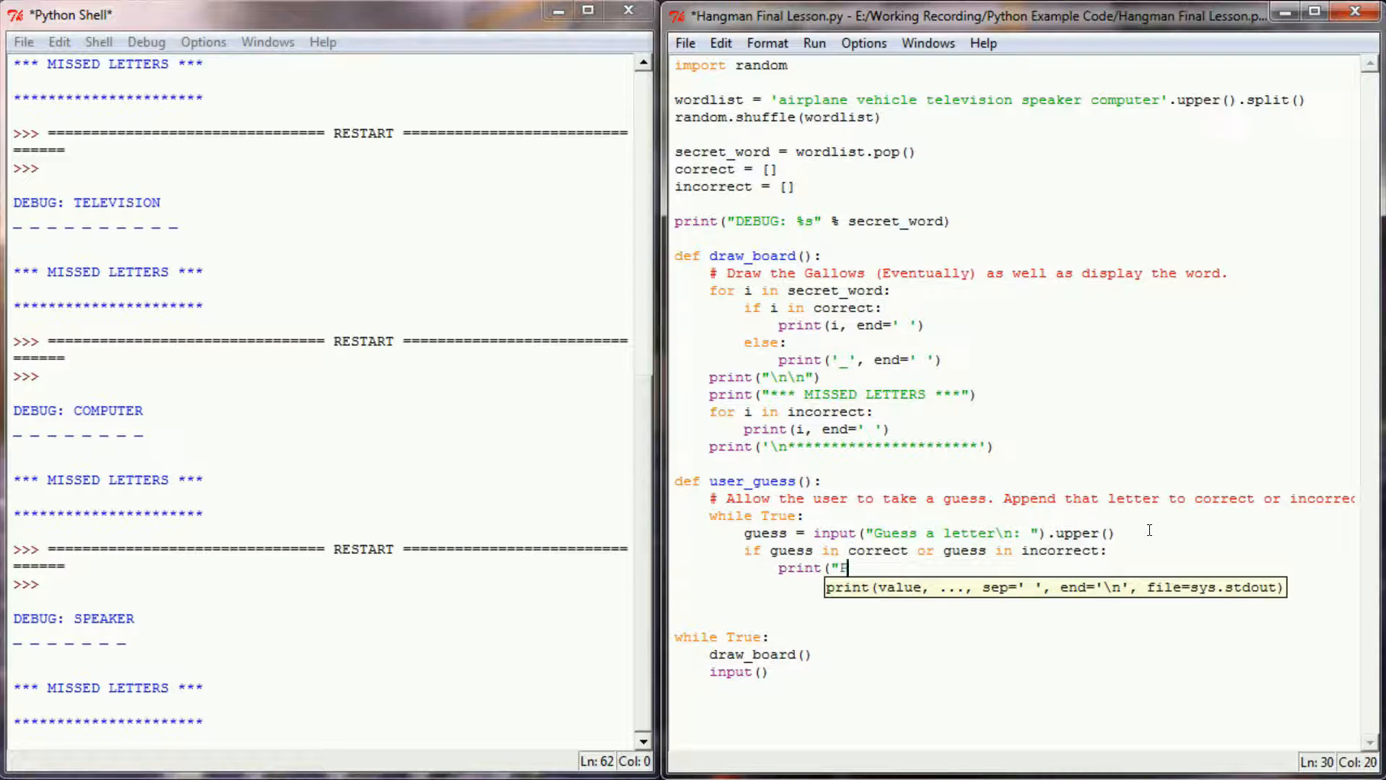
text(You have already)
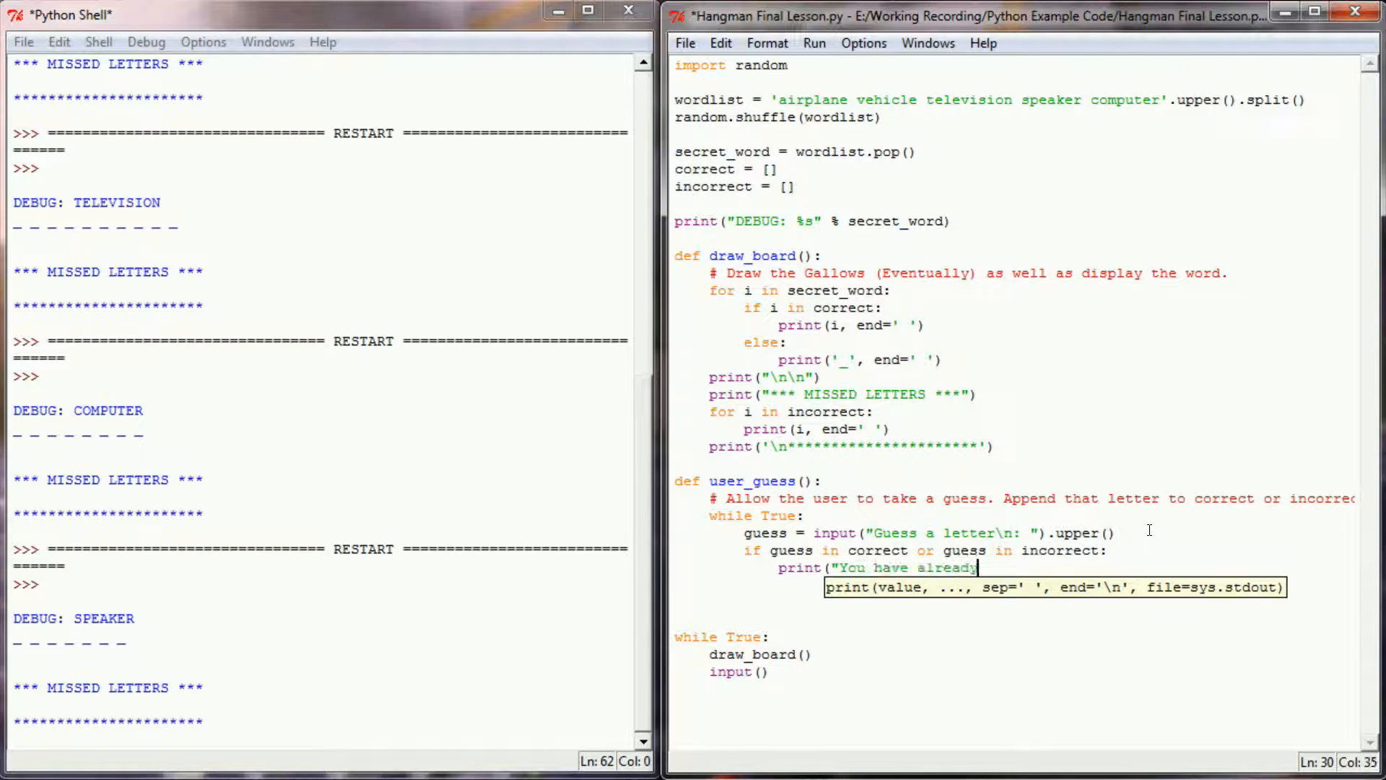
text(guessed that letter)
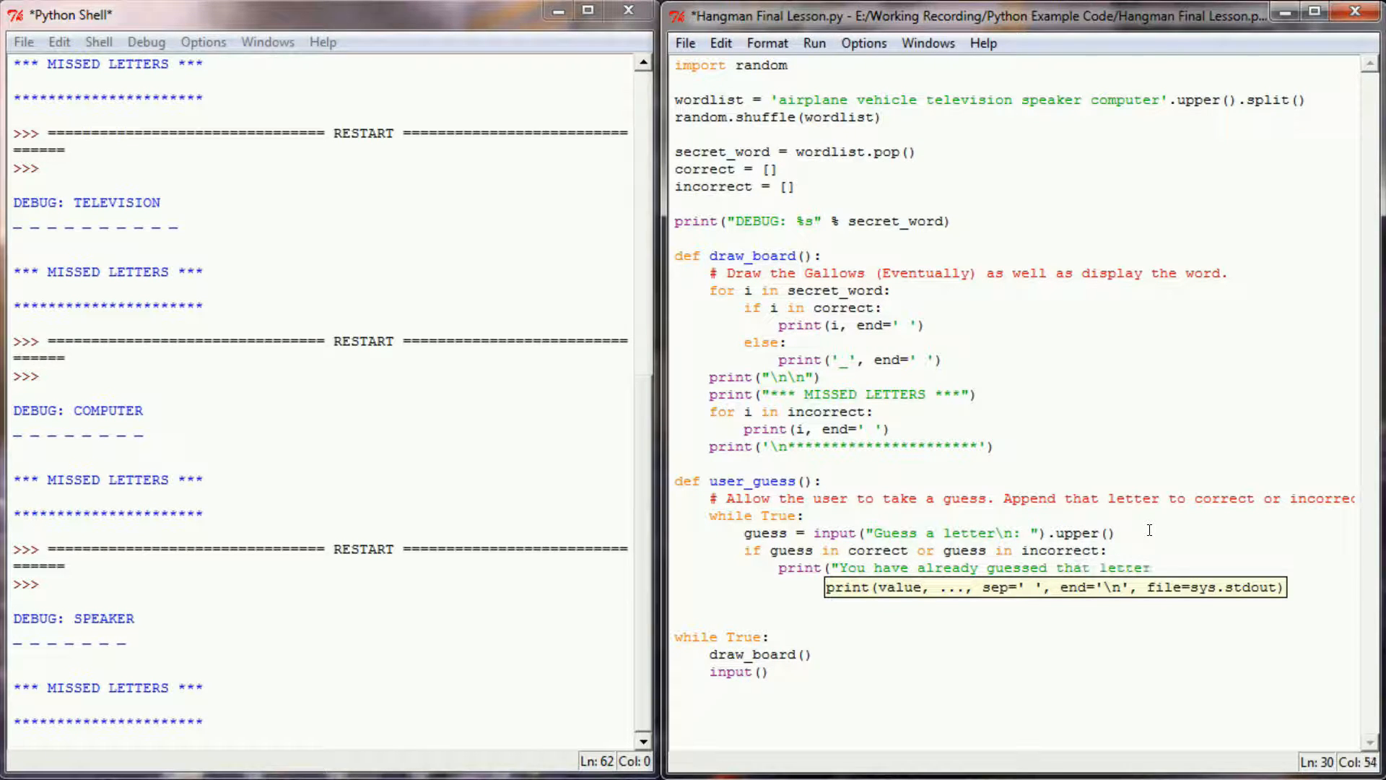
text(Guess again.)
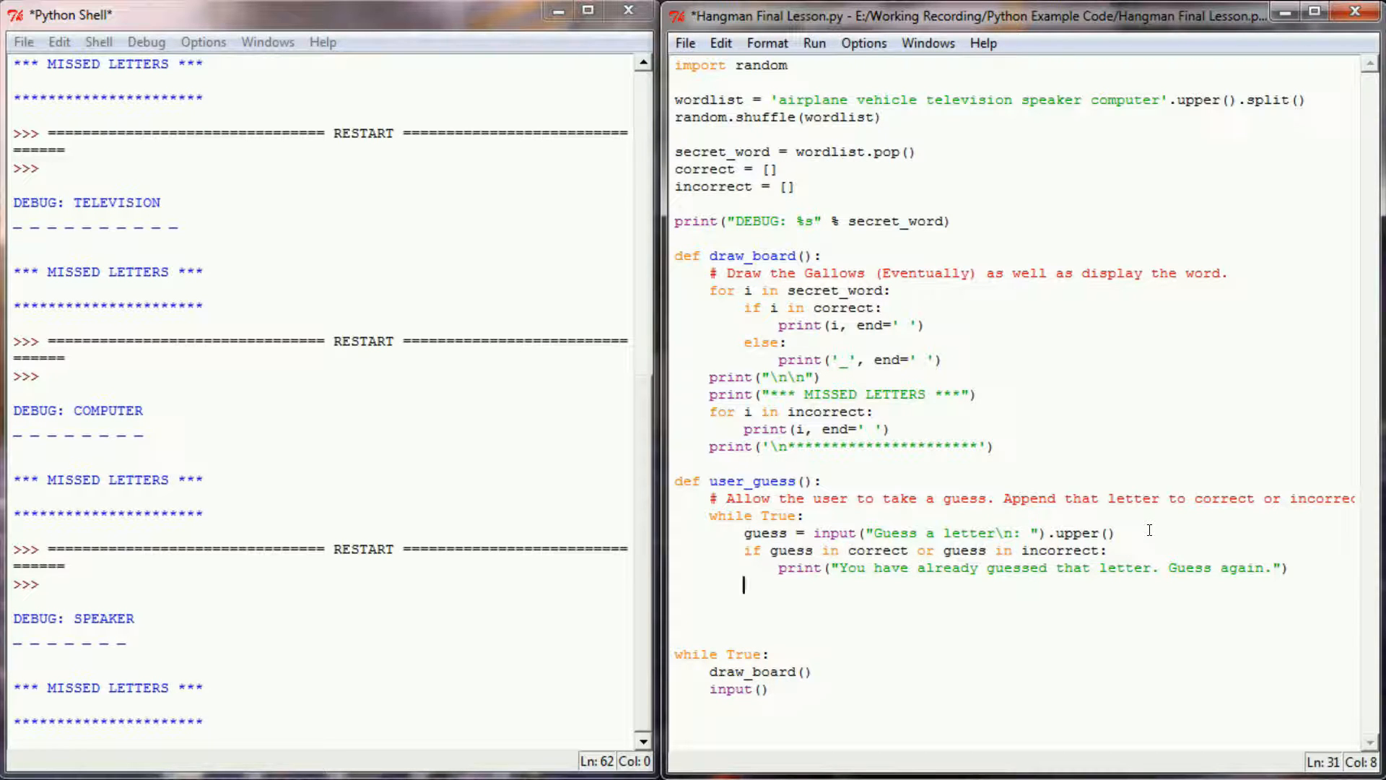
Step: Add an elif for numeric input printing 'Please enter letters, not numbers. Guess again.'
text(elif guess.isnumeric()
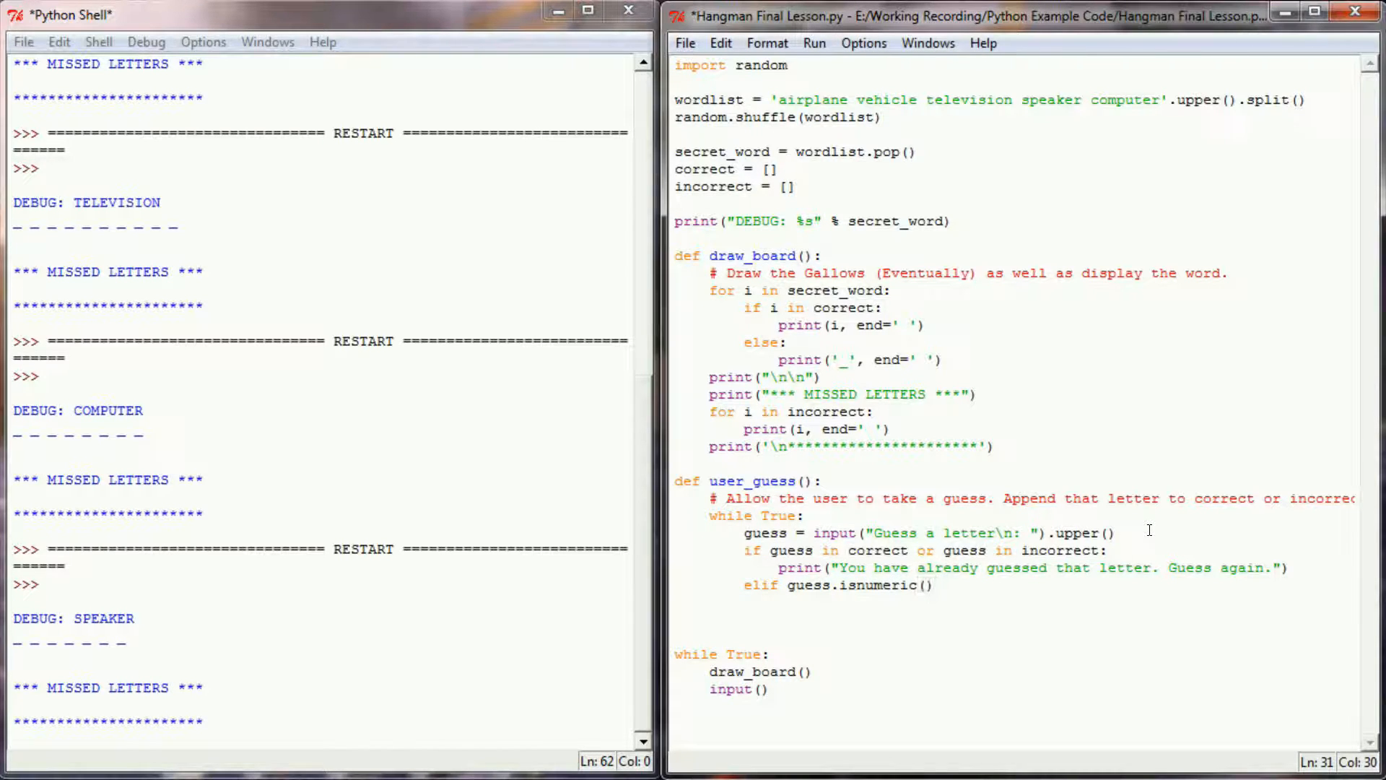
text(print(")
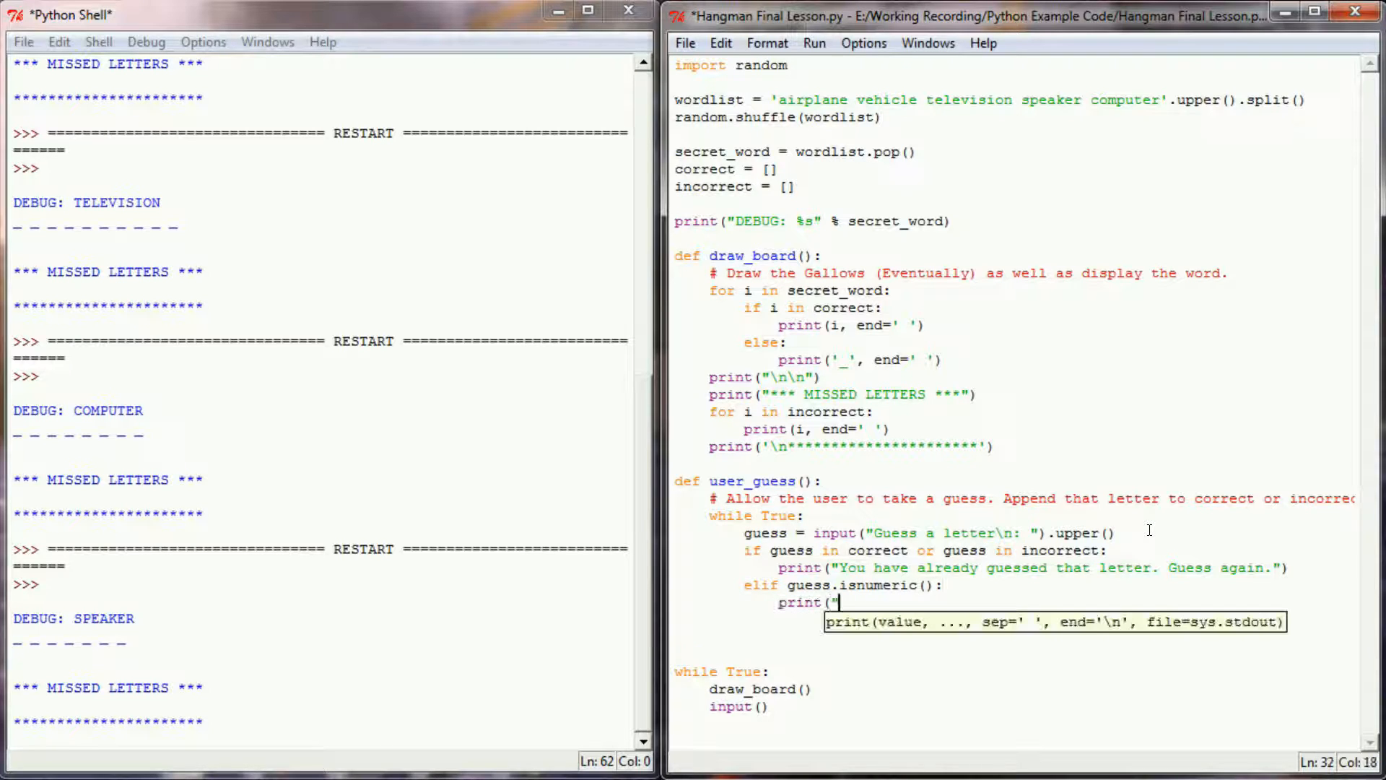
text(Please enter only lett)
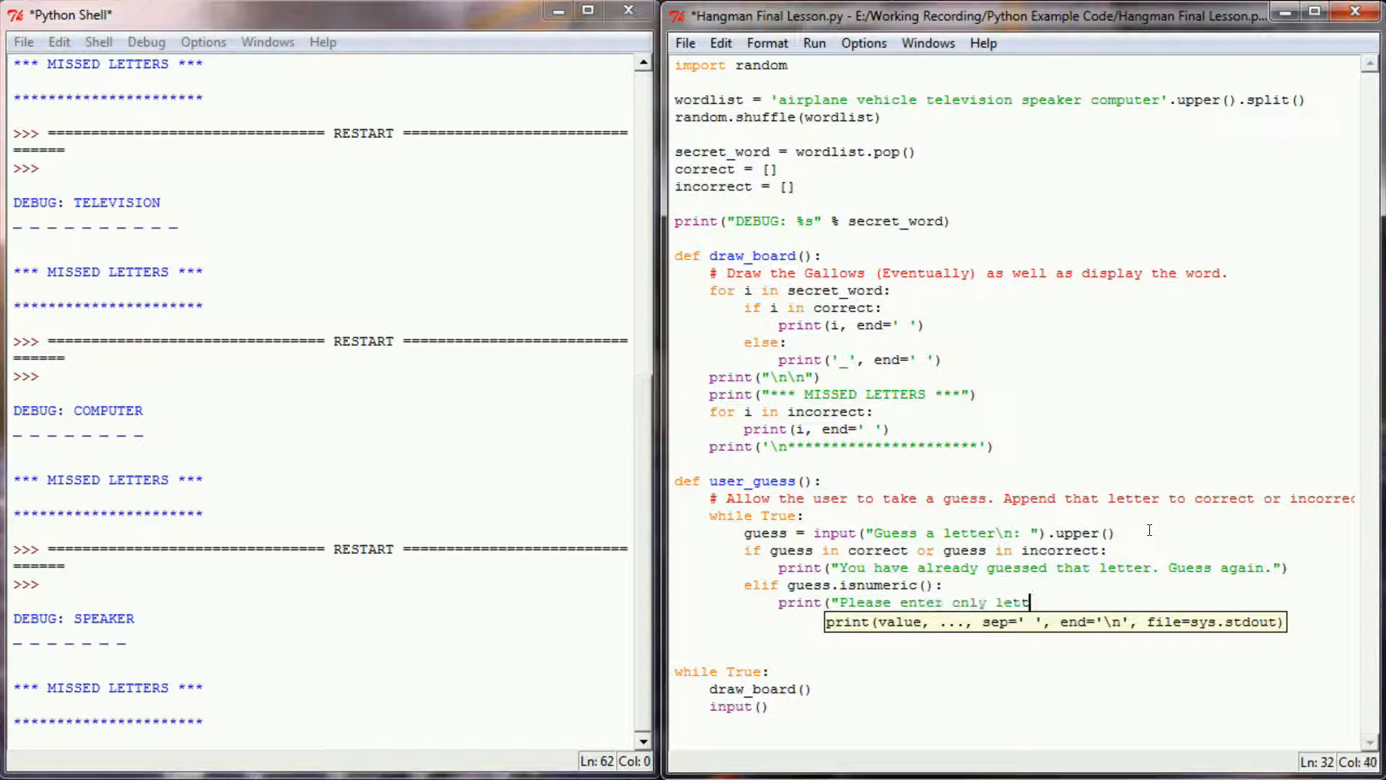
text(ers, not numbers.)
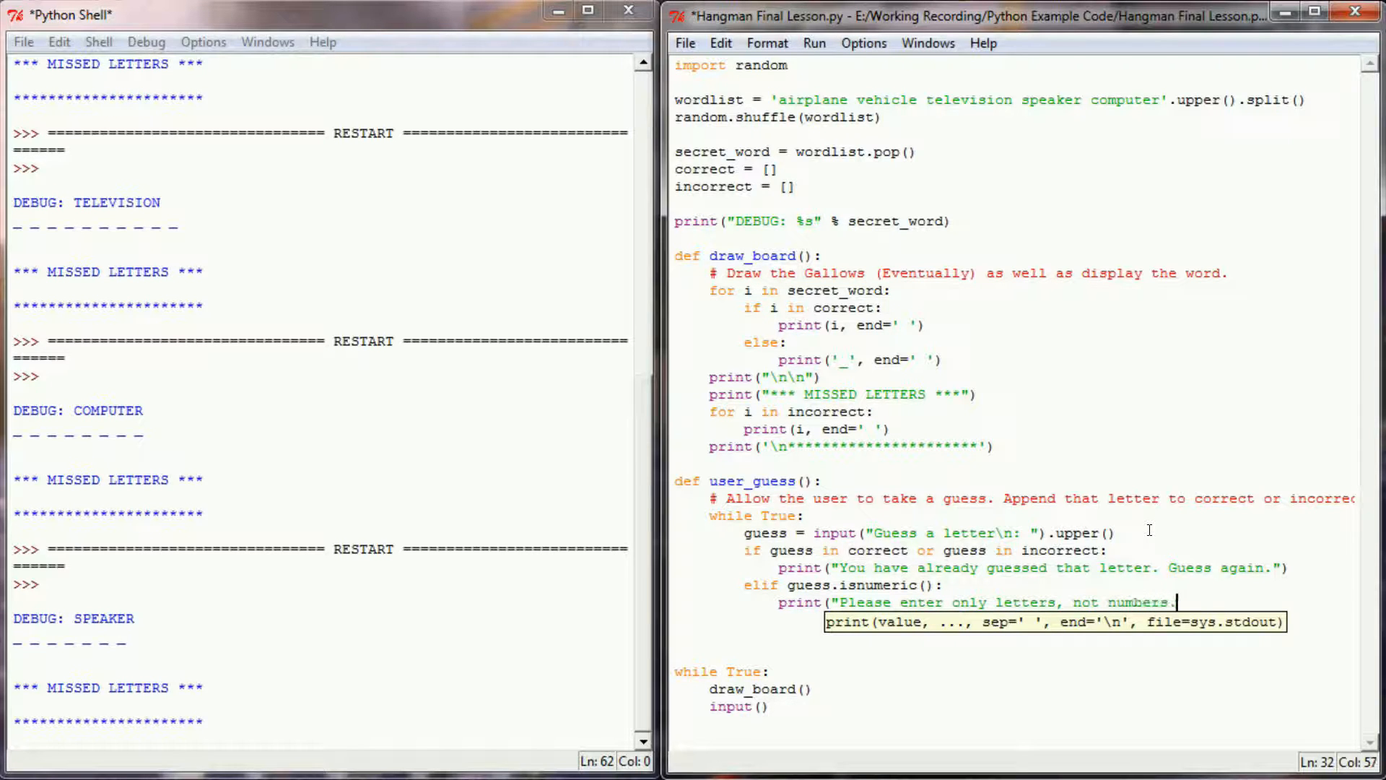
text(Guess again.")
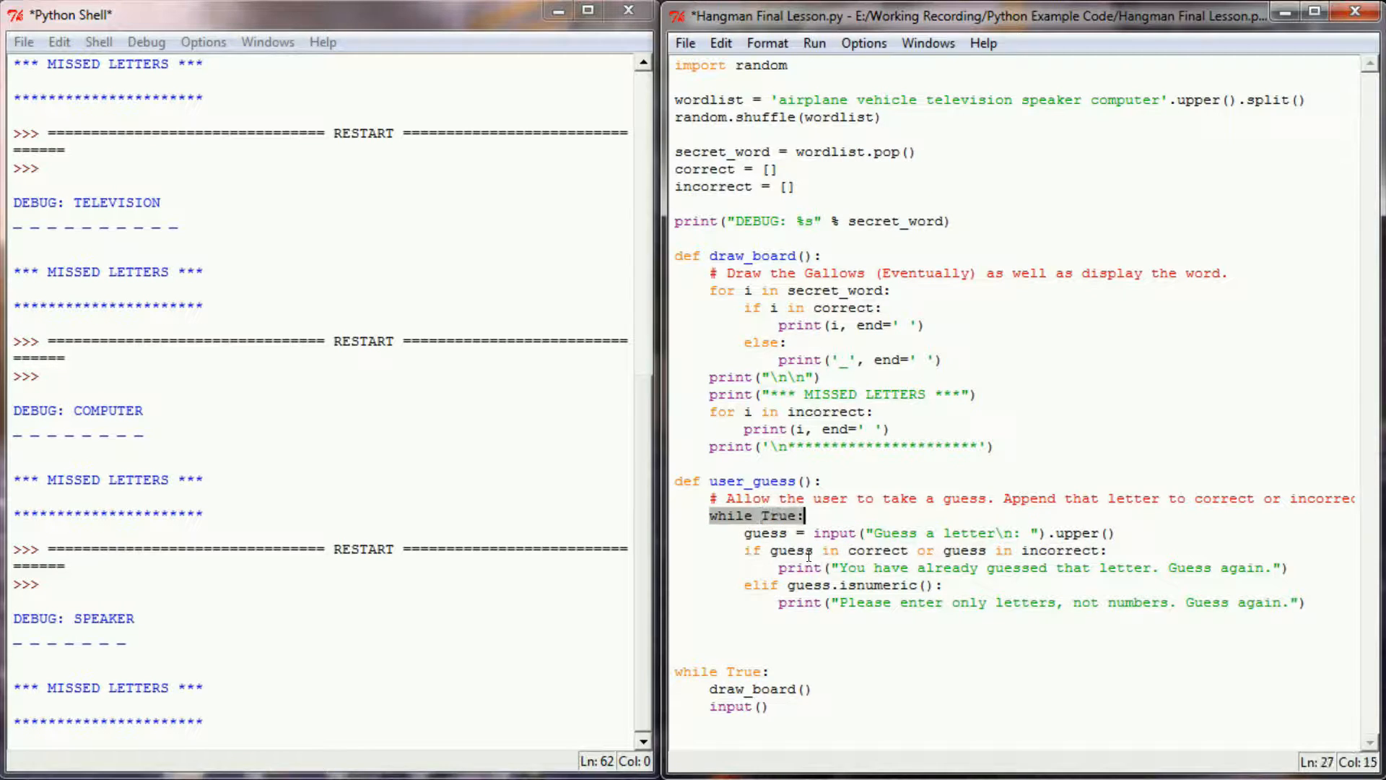
Step: Add elif len(guess) > 1 printing 'Please enter one letter at a time. Guess again.'
drag(805, 516, 1070, 550)
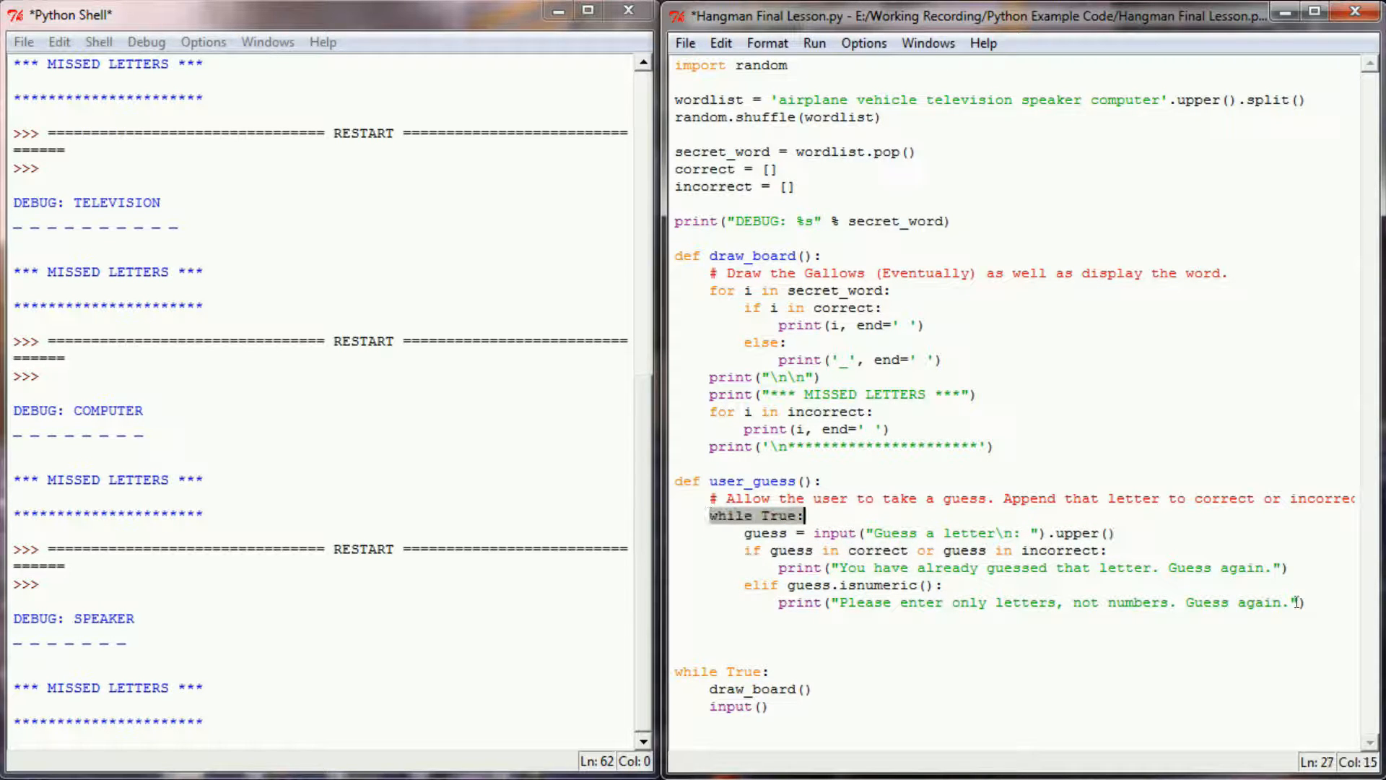
text(el)
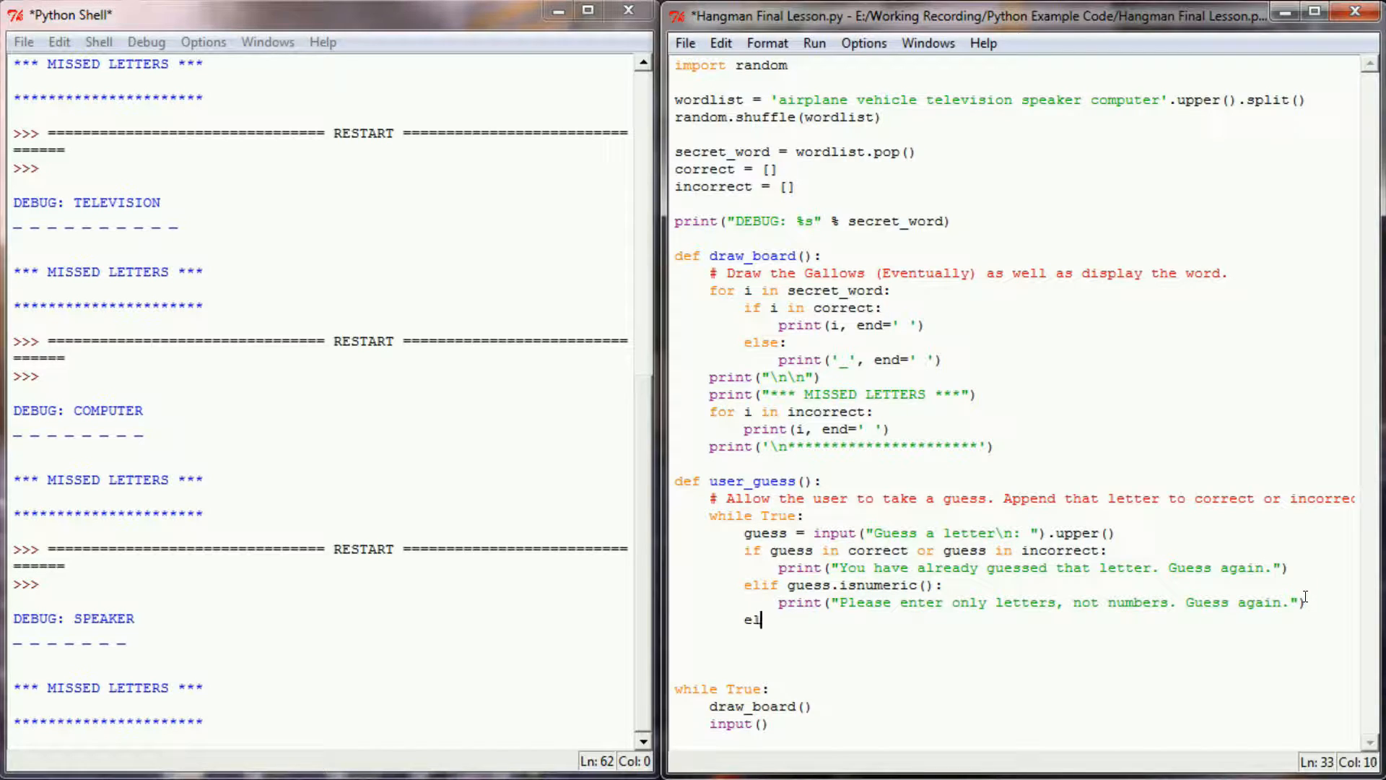
text(if)
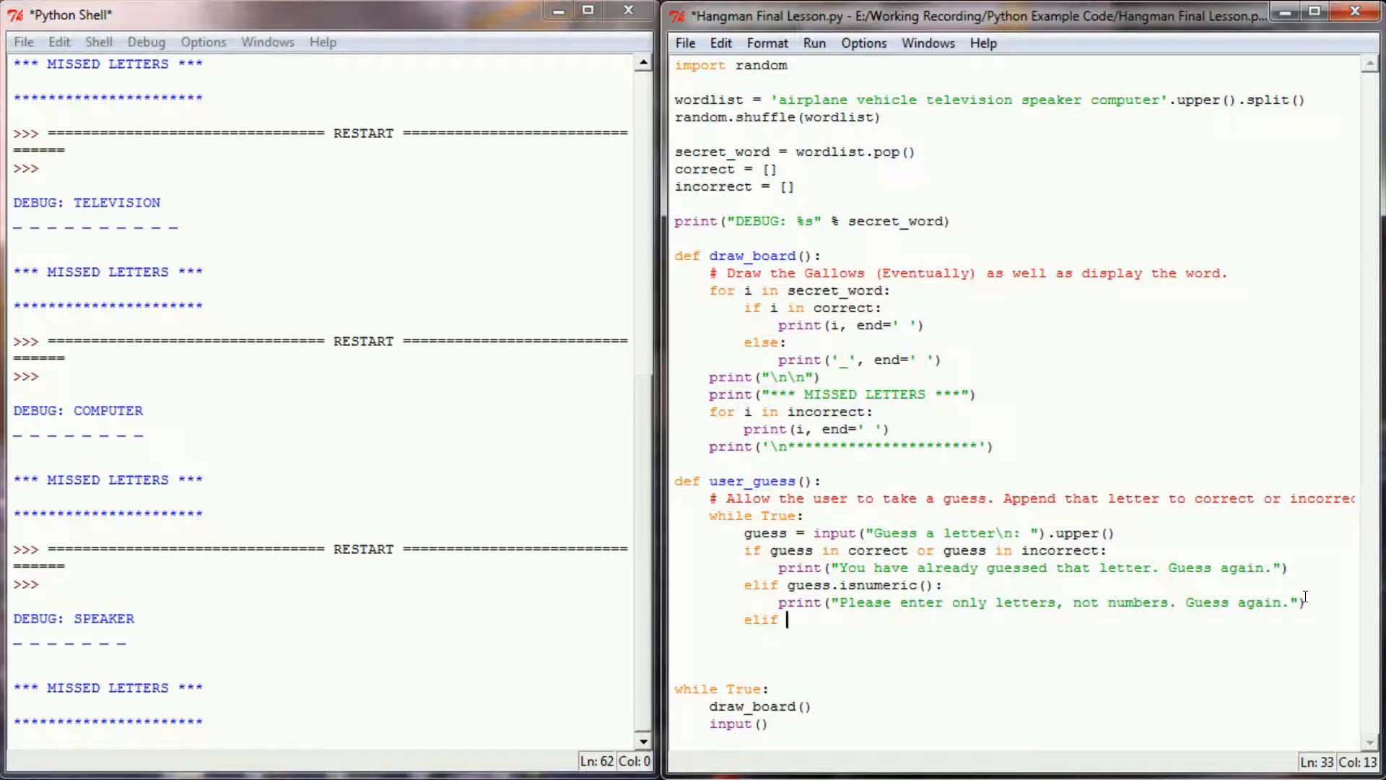
text(len(guess))
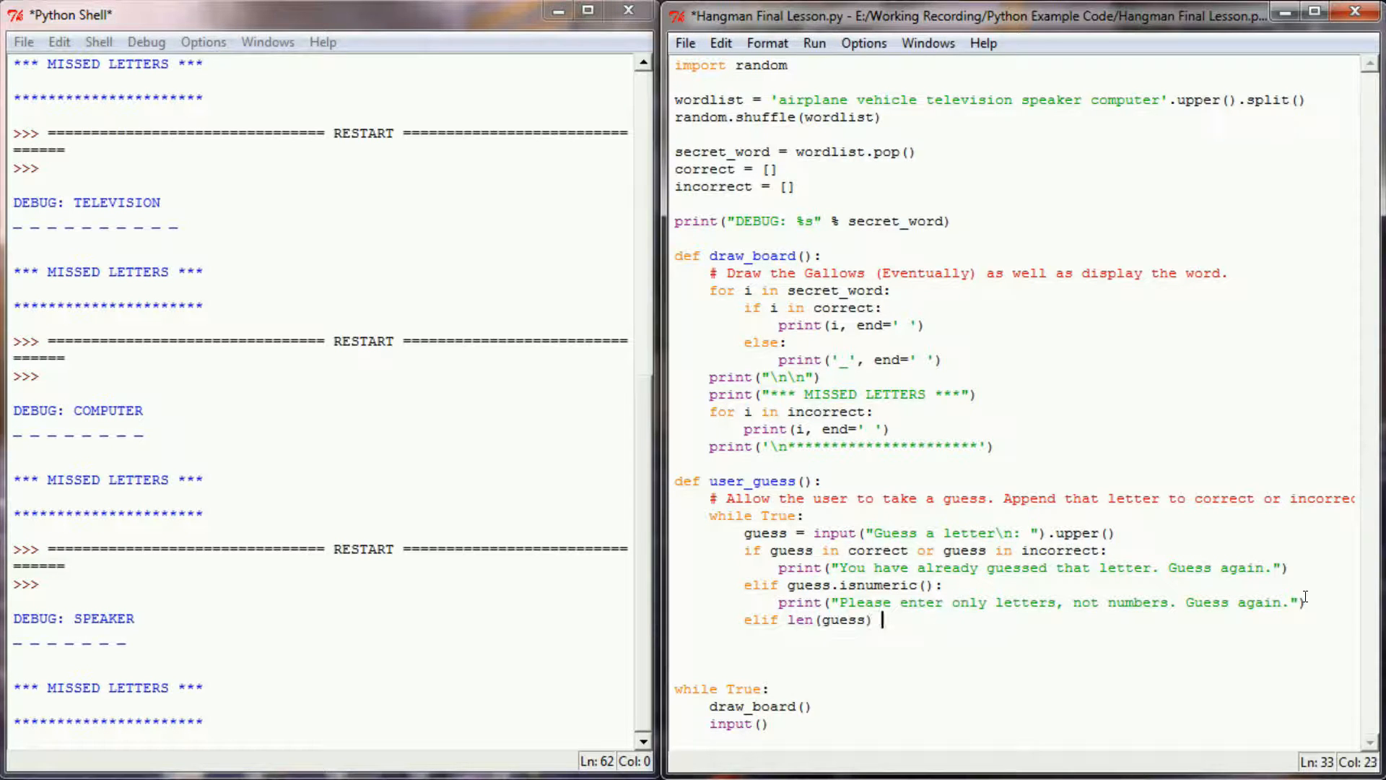
text(> 1:)
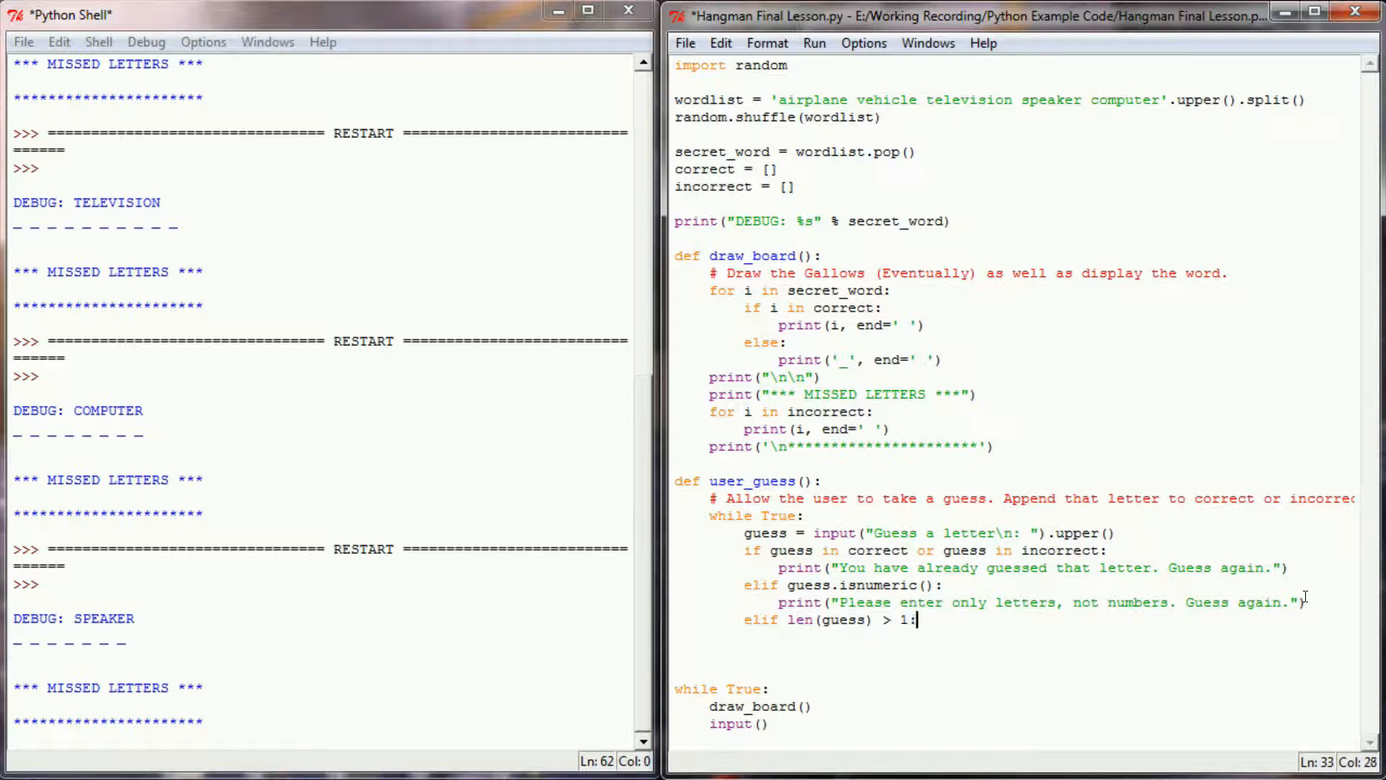
text(print(")
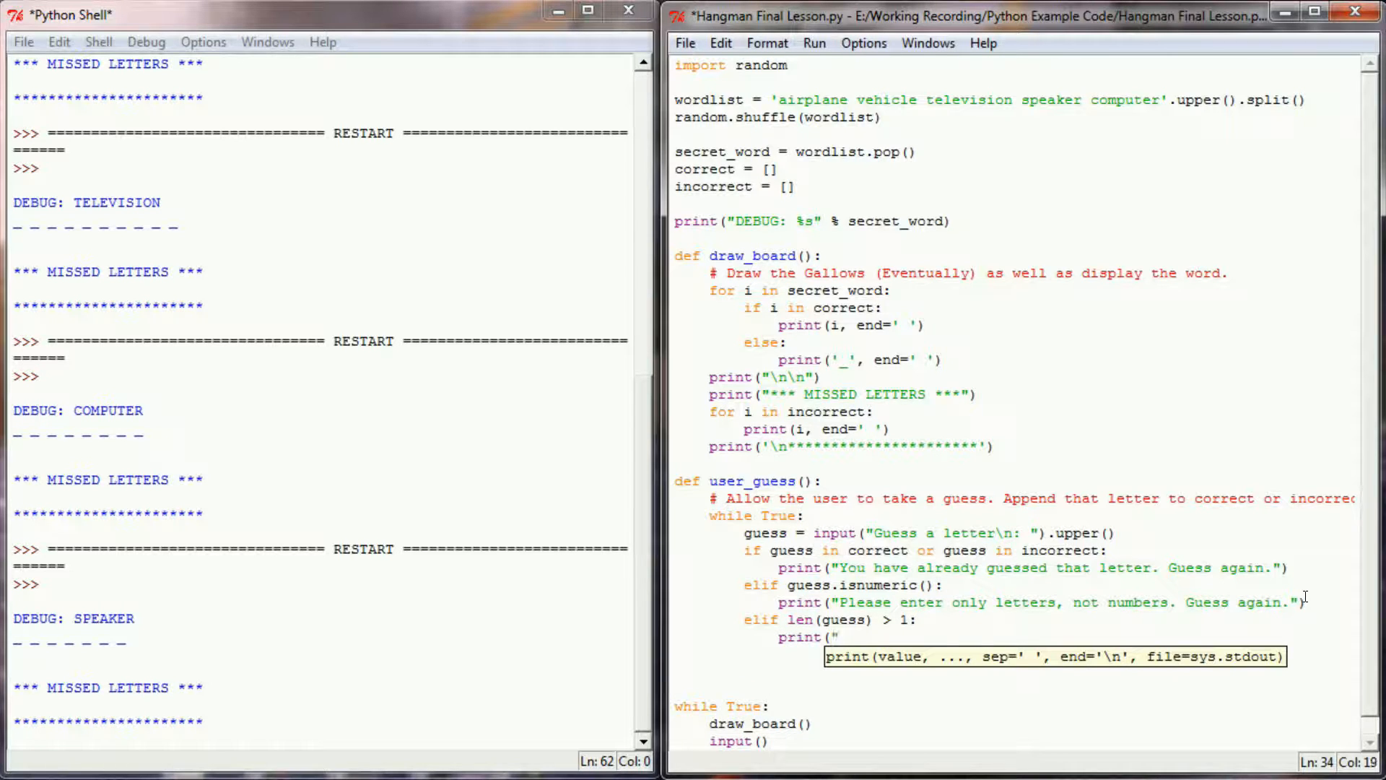
text(Please enter only one letter)
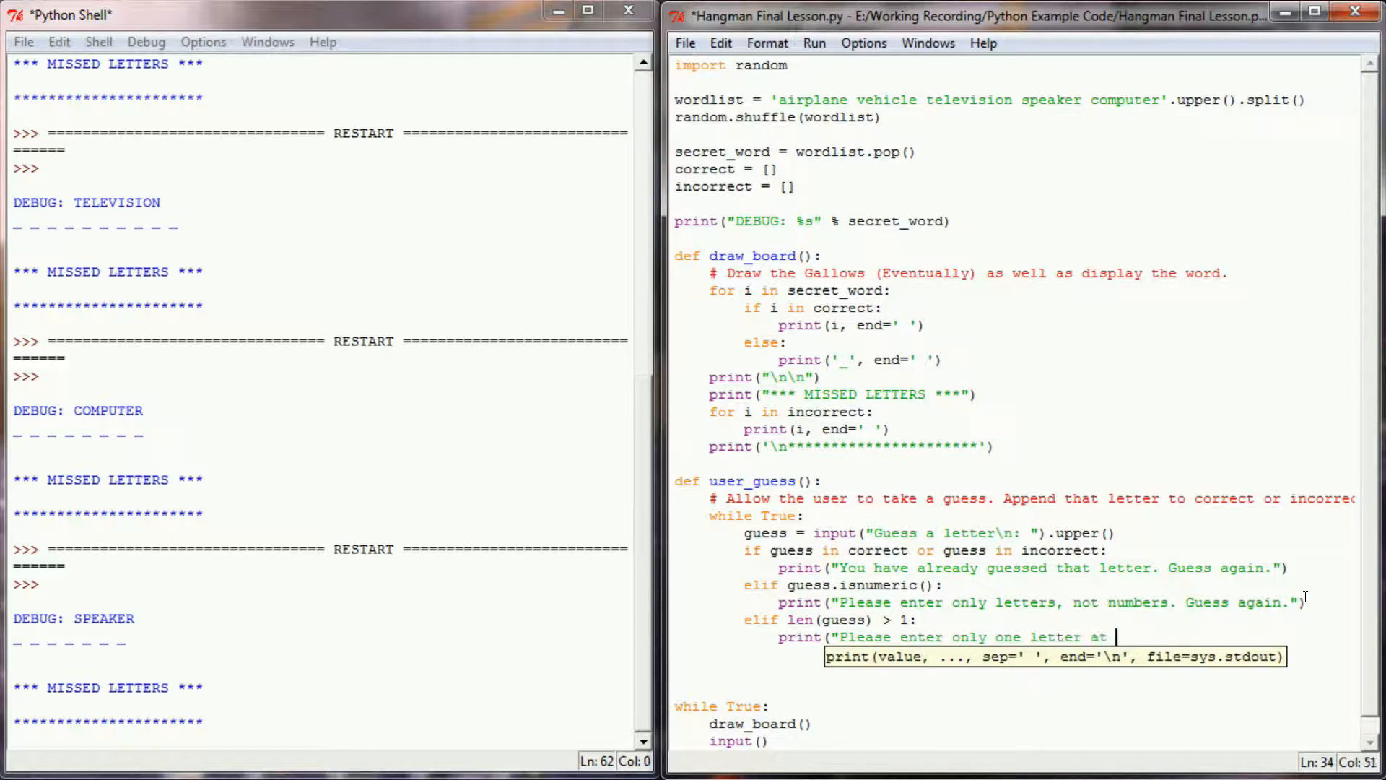
text(a time. Guess again)
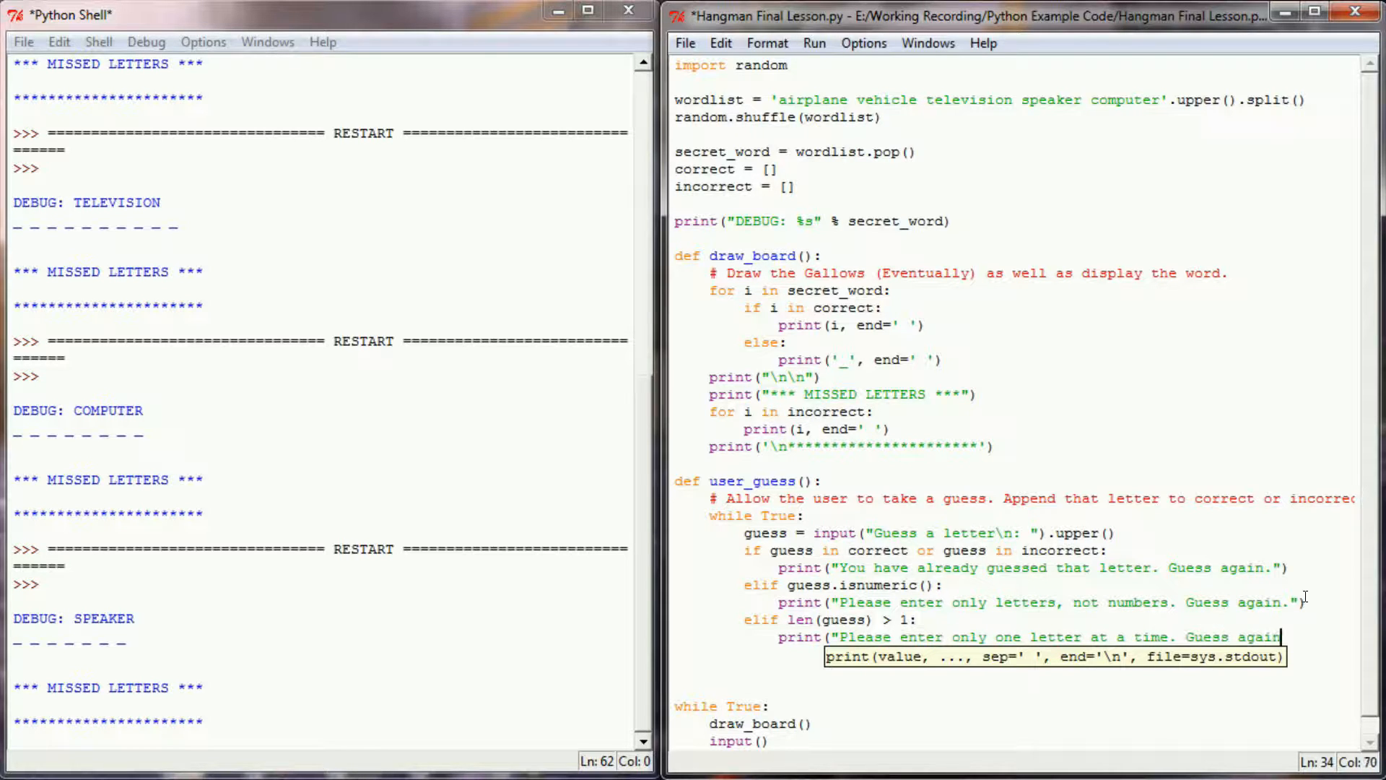
key(Return)
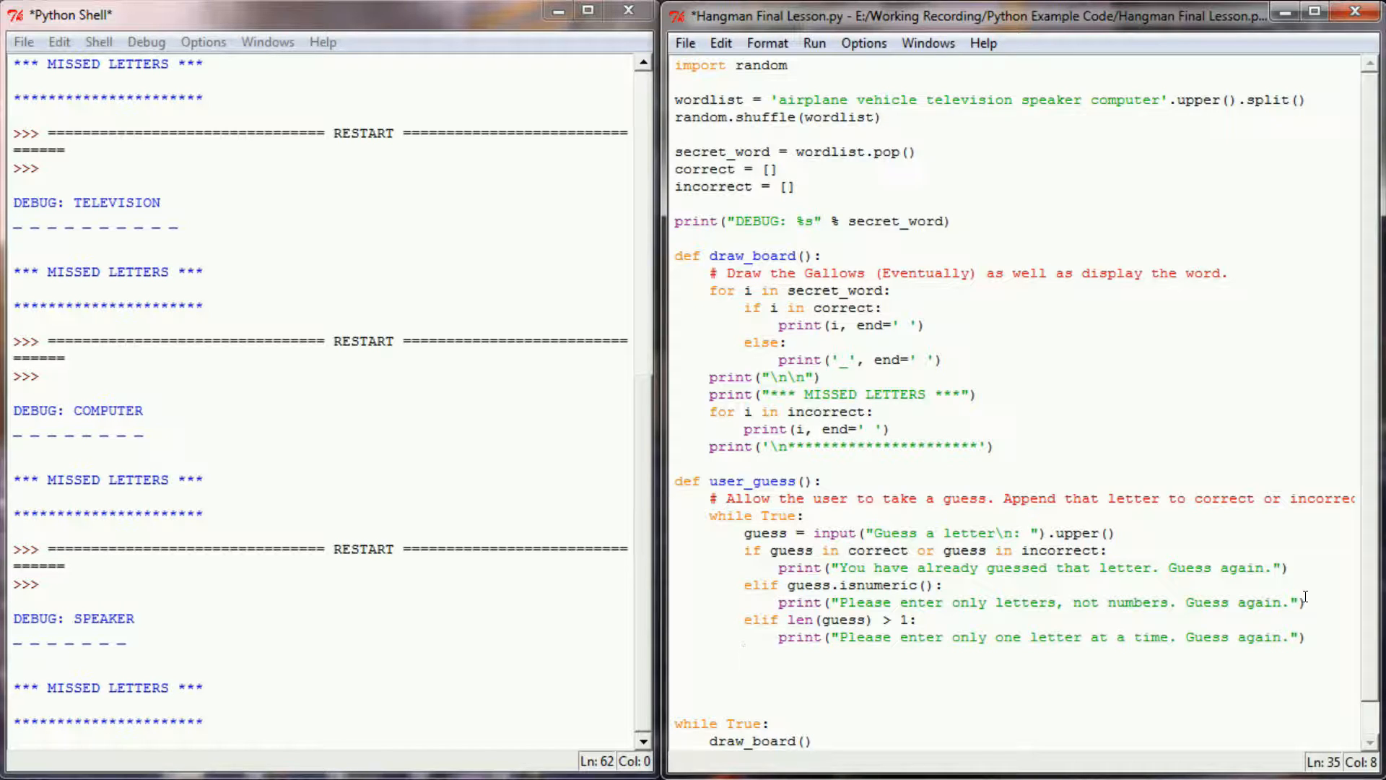
Step: Add elif len(guess) == 0 with an empty-selection message, then else: break to leave the loop
text(elif)
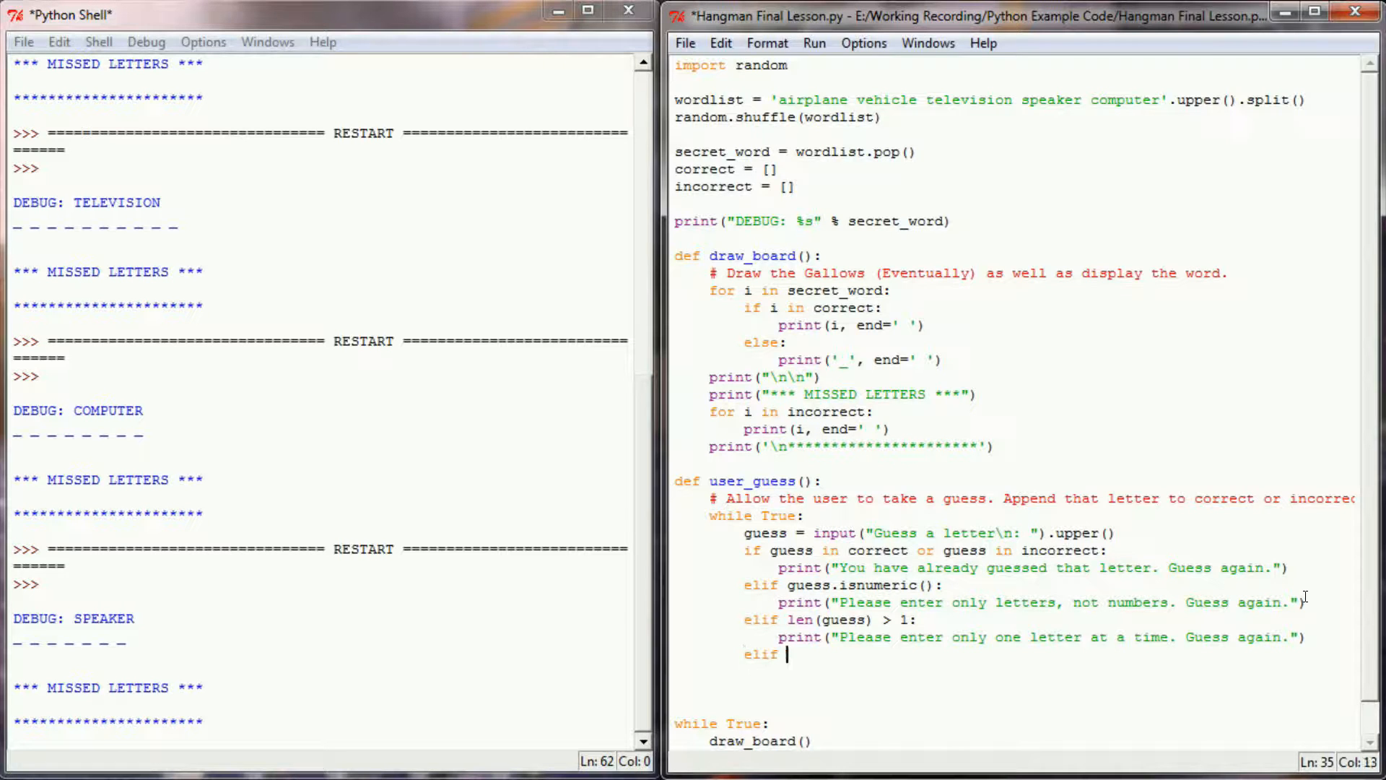
text(len(guess)
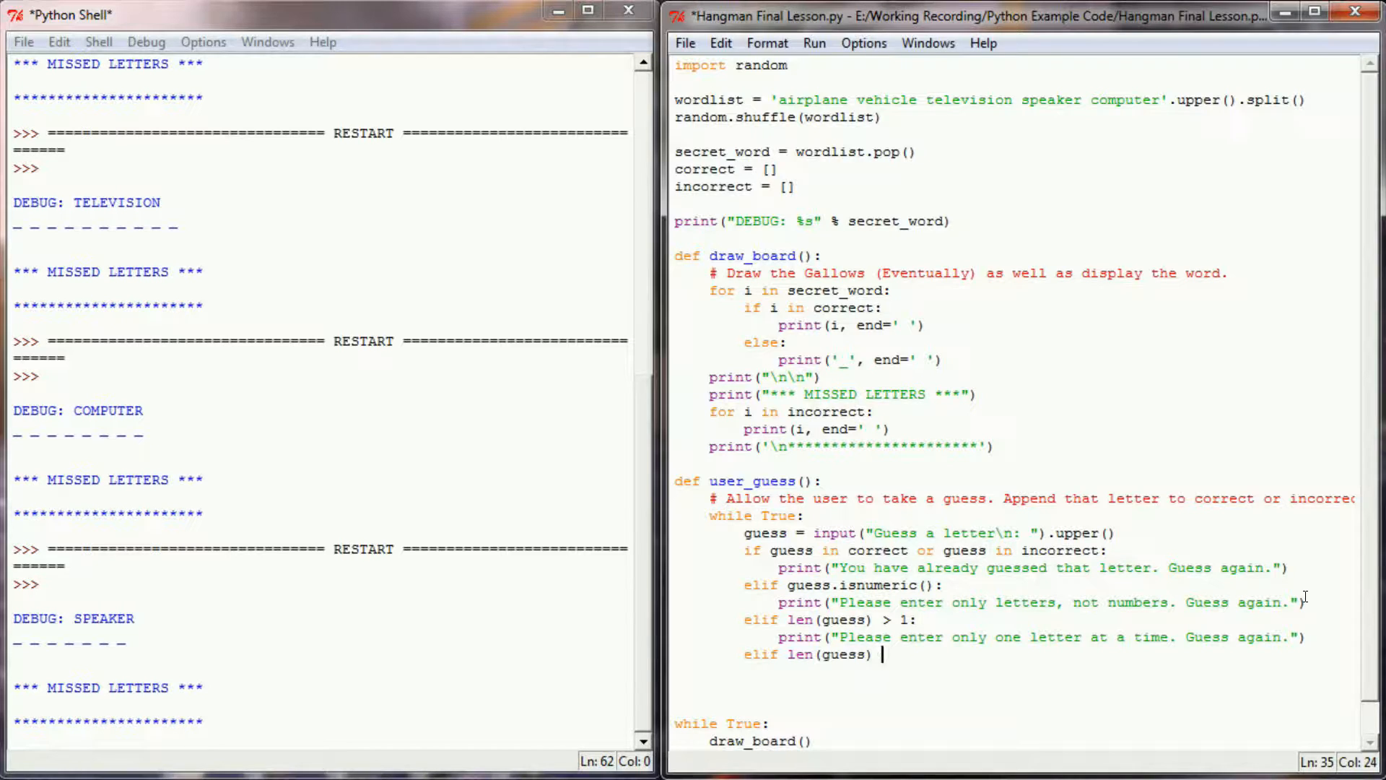
text(== 0:)
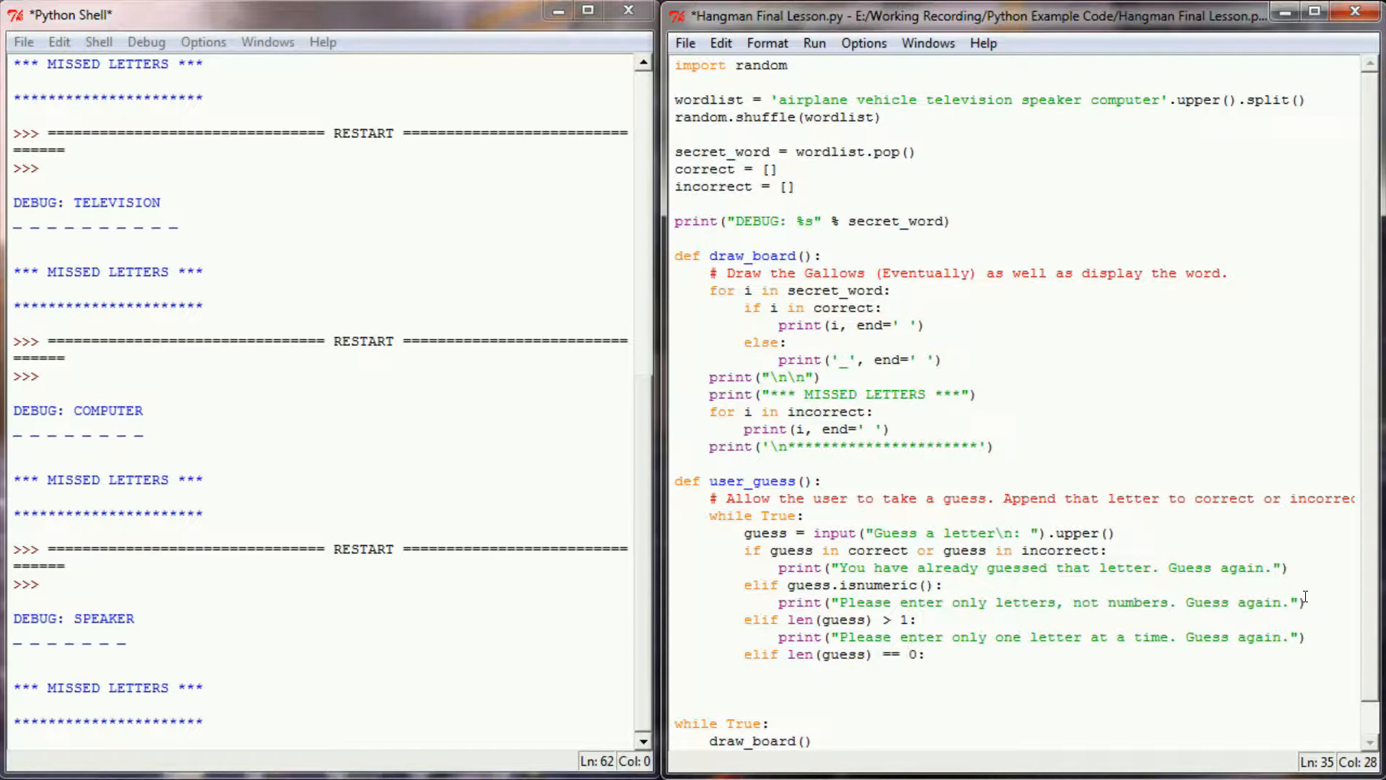
text(print("Please enter you)
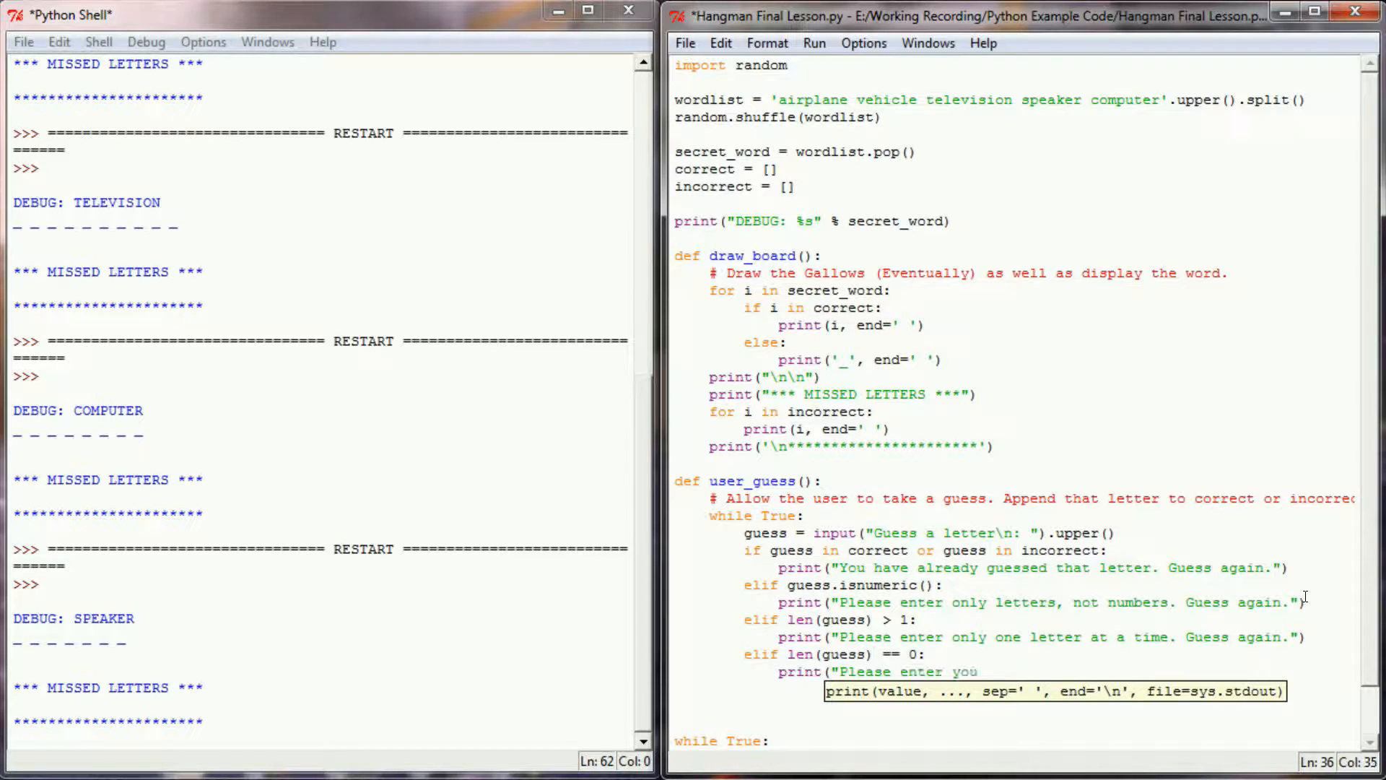
text(r selection.")
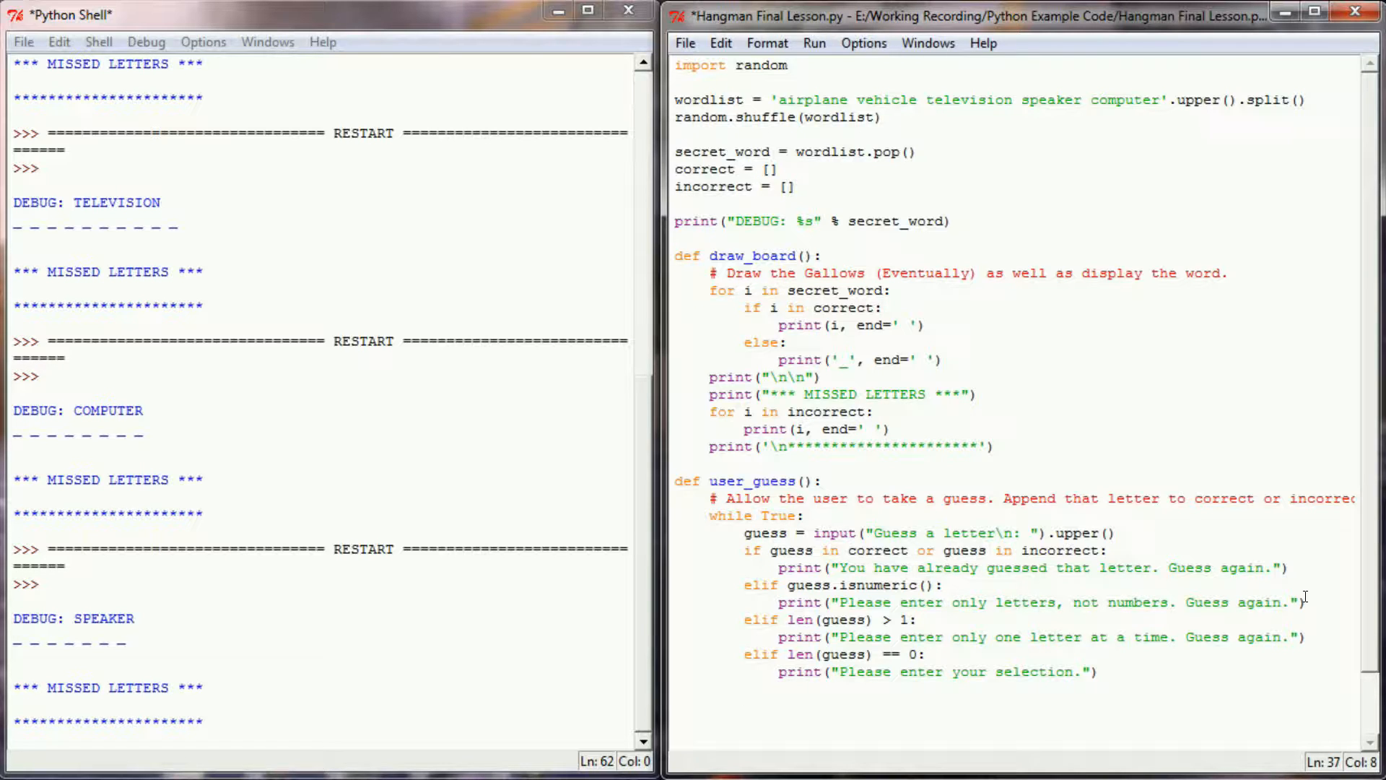
text(else:)
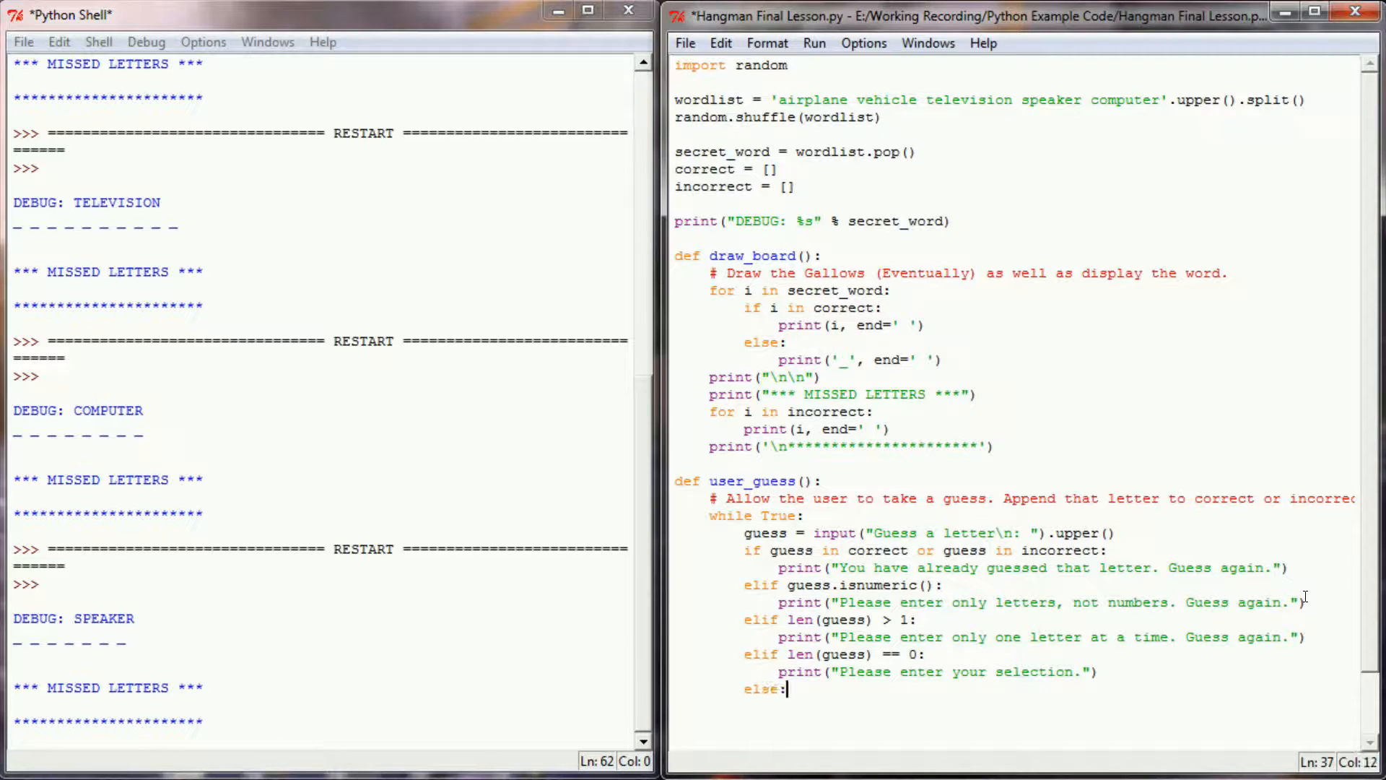
text(break)
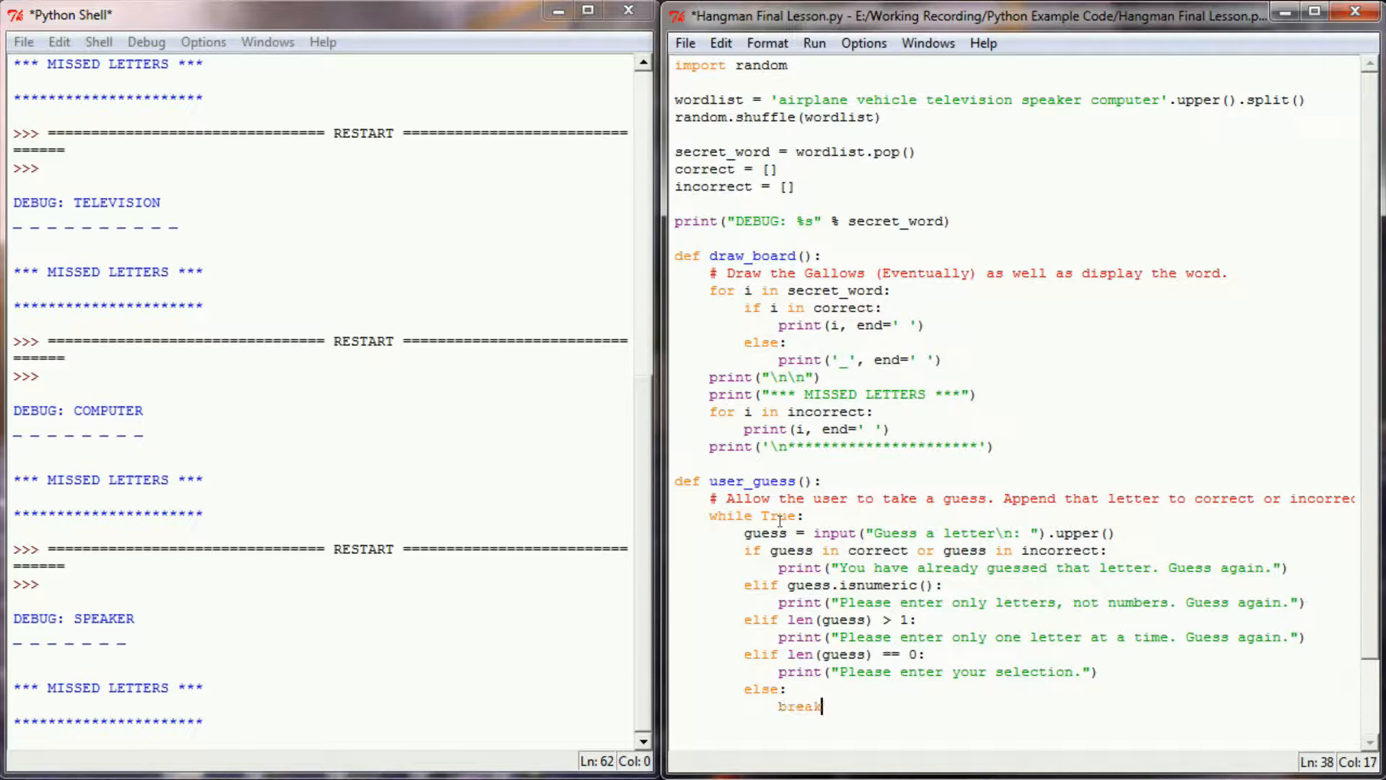
key(enter)
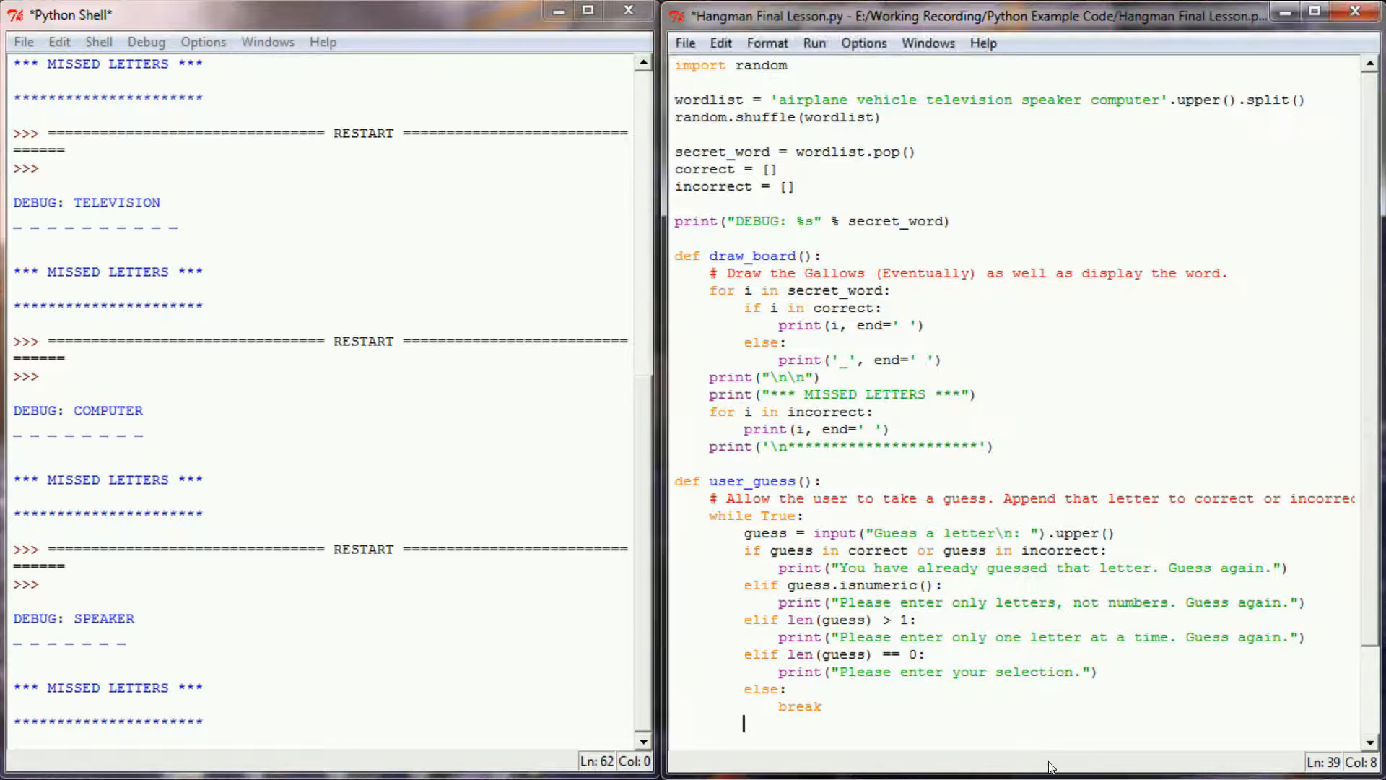
key(Return)
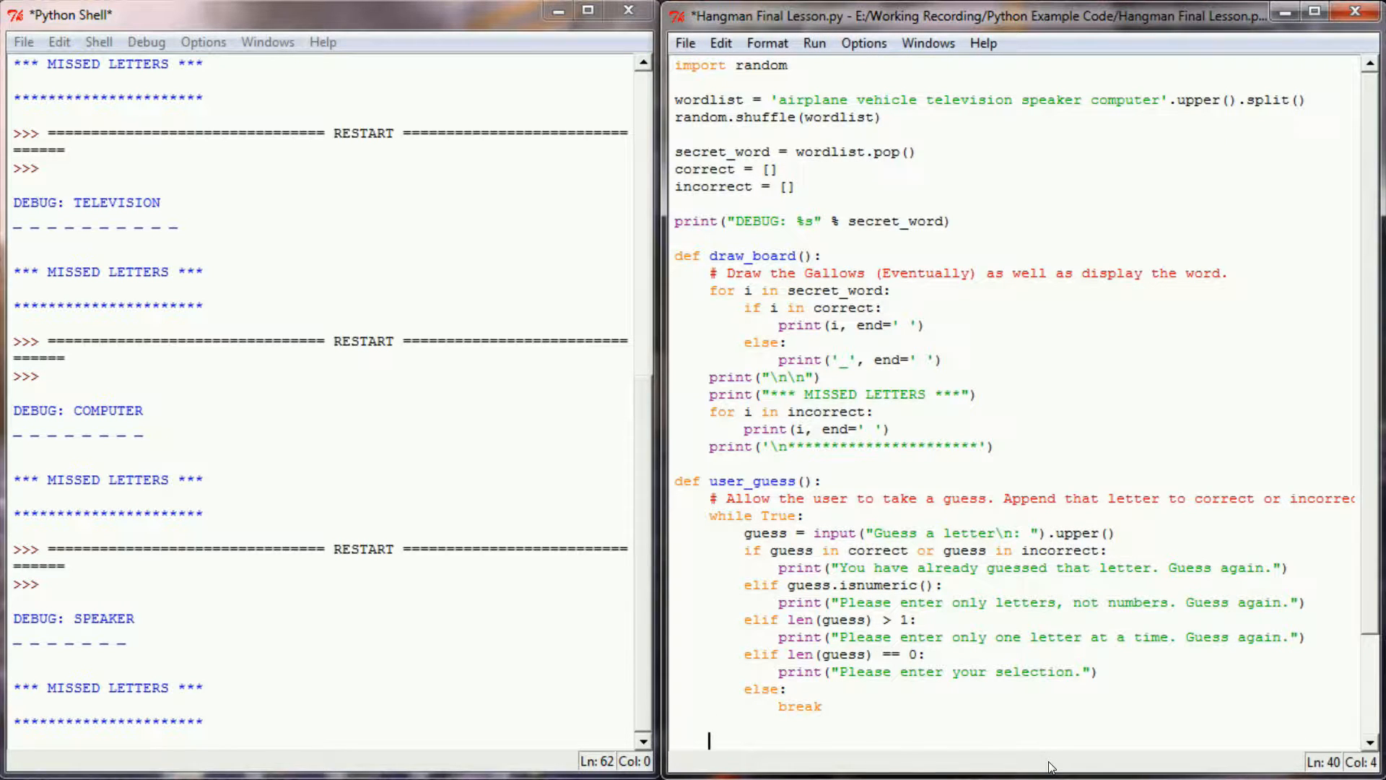
Step: After the loop, append guess to correct if in secret_word, else to incorrect
scroll(down, 3)
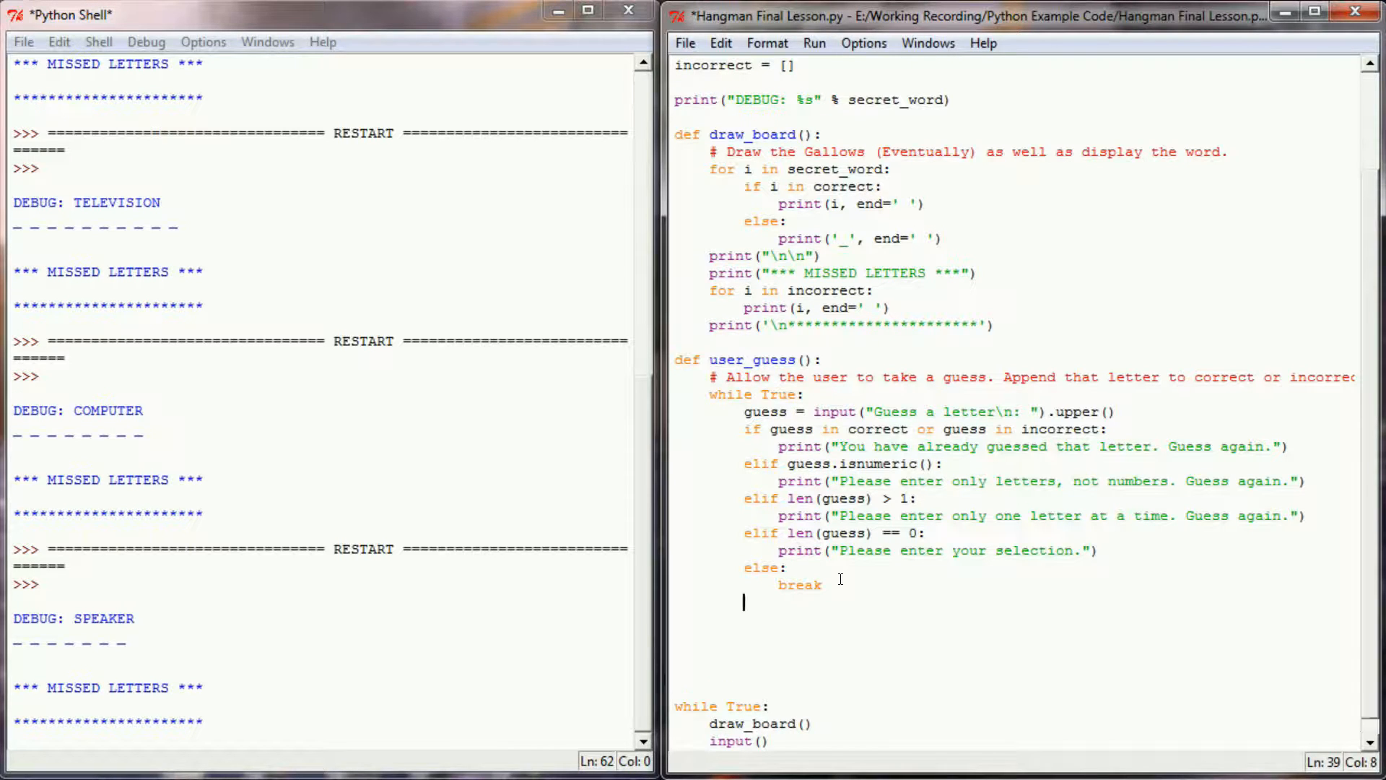
text(if gue)
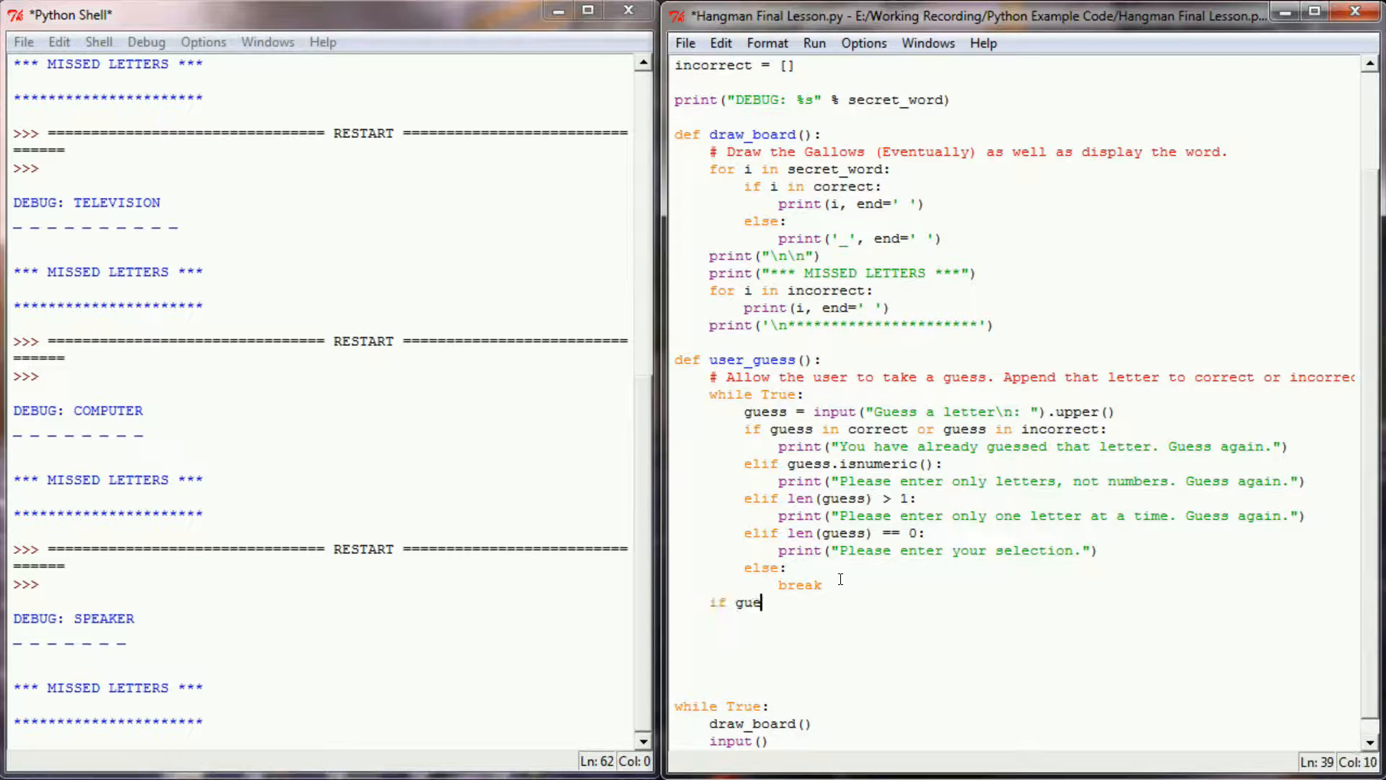
text(ss in secret)
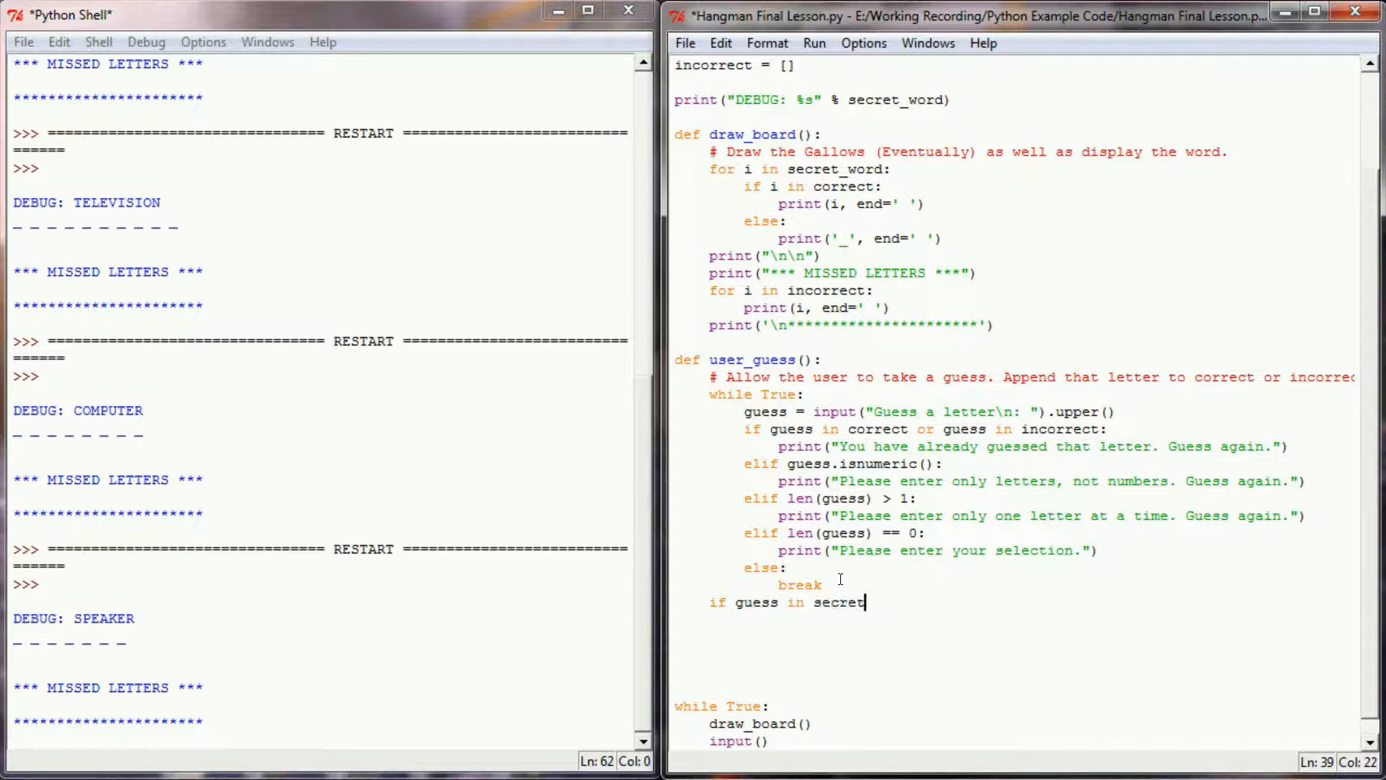
text(_word:)
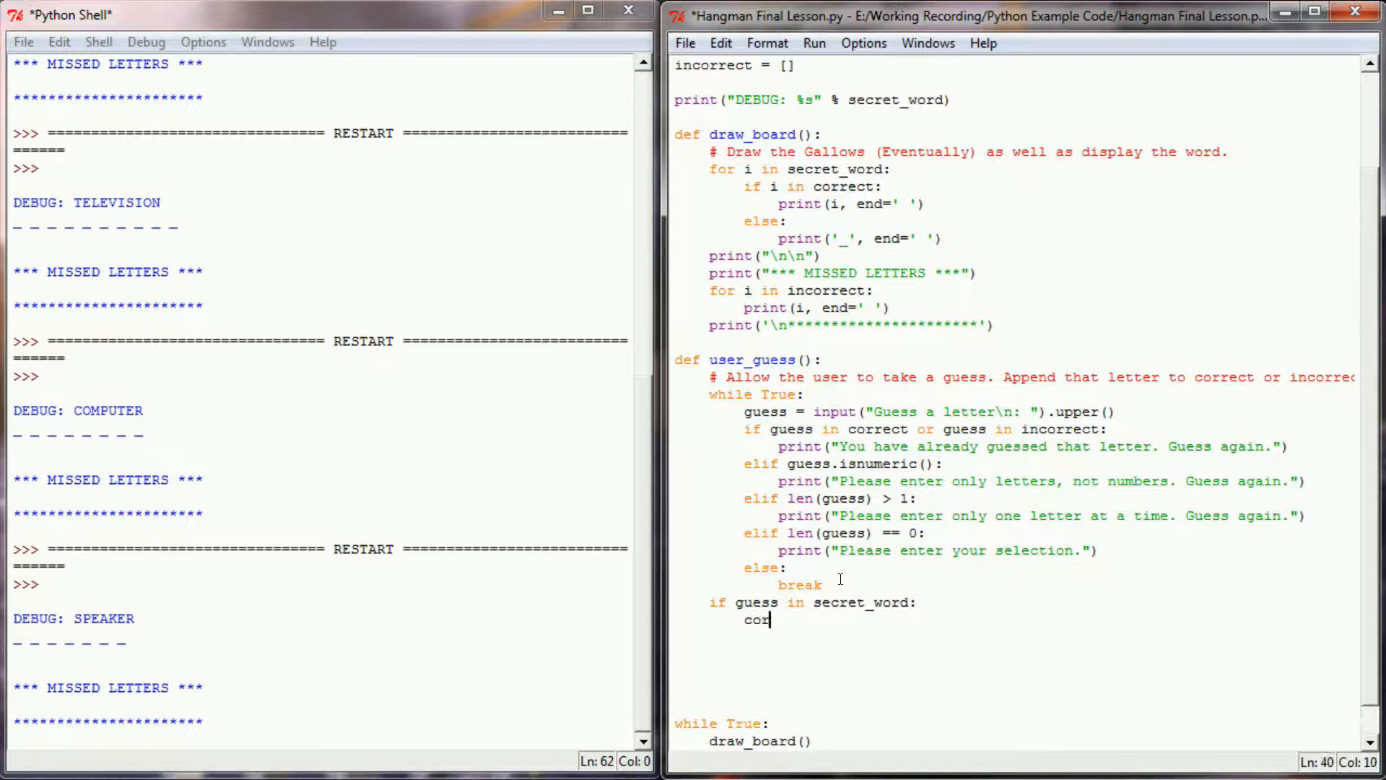
text(rect.append()
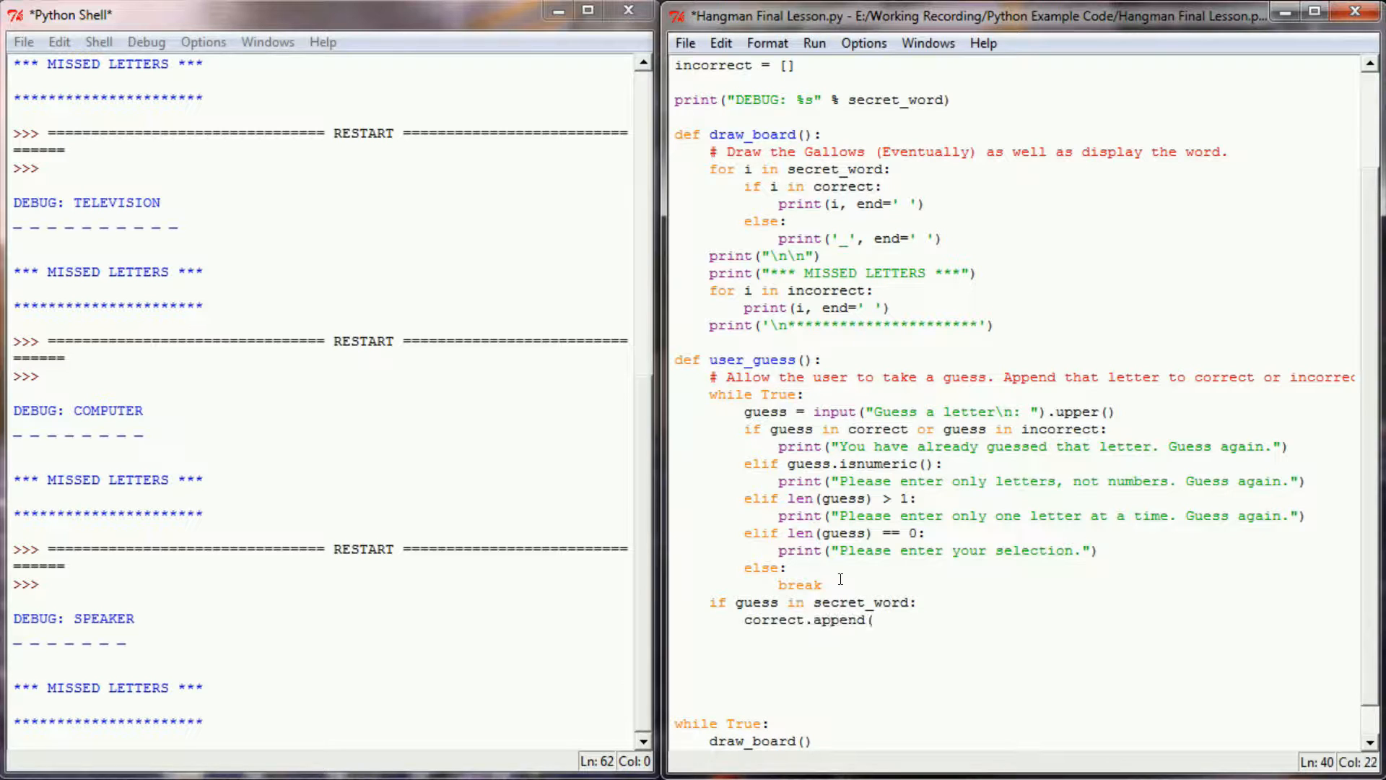
text(guess)
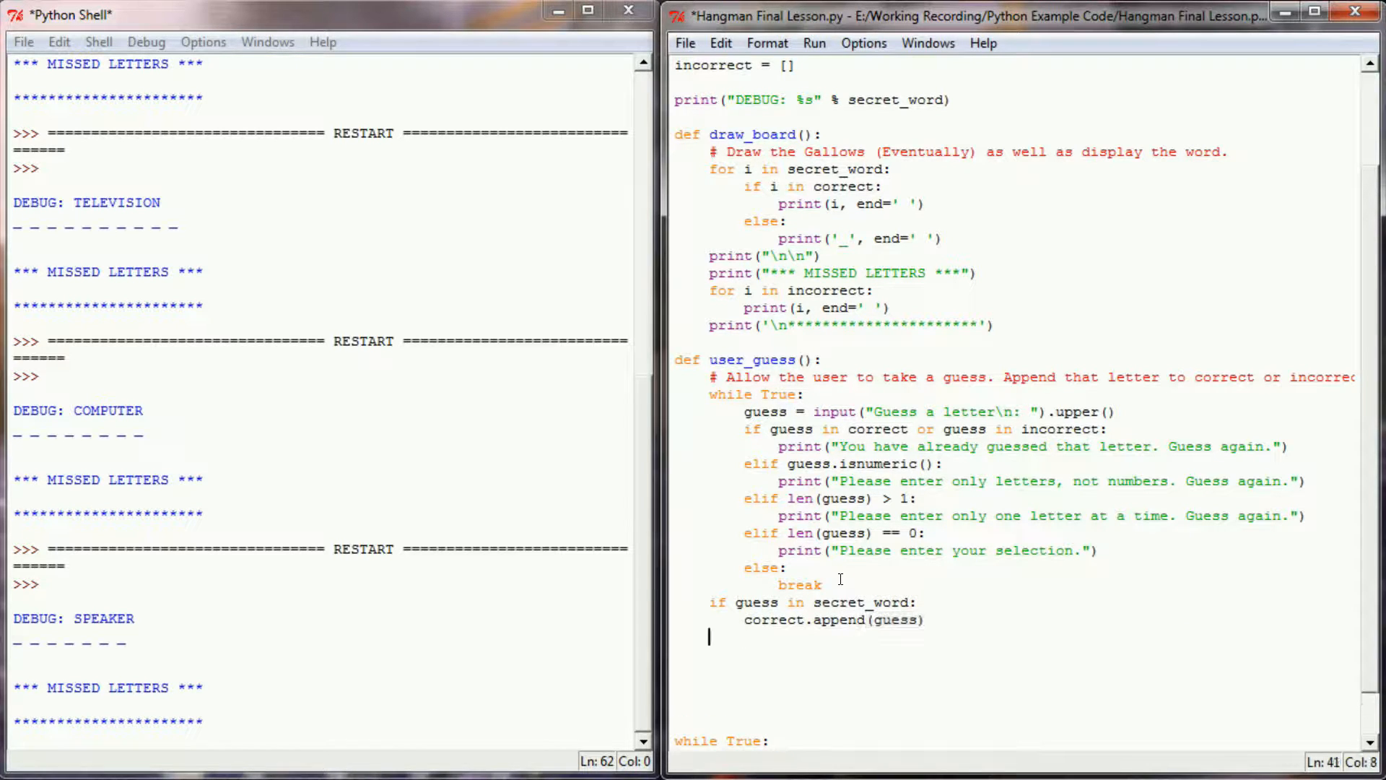
text(else:)
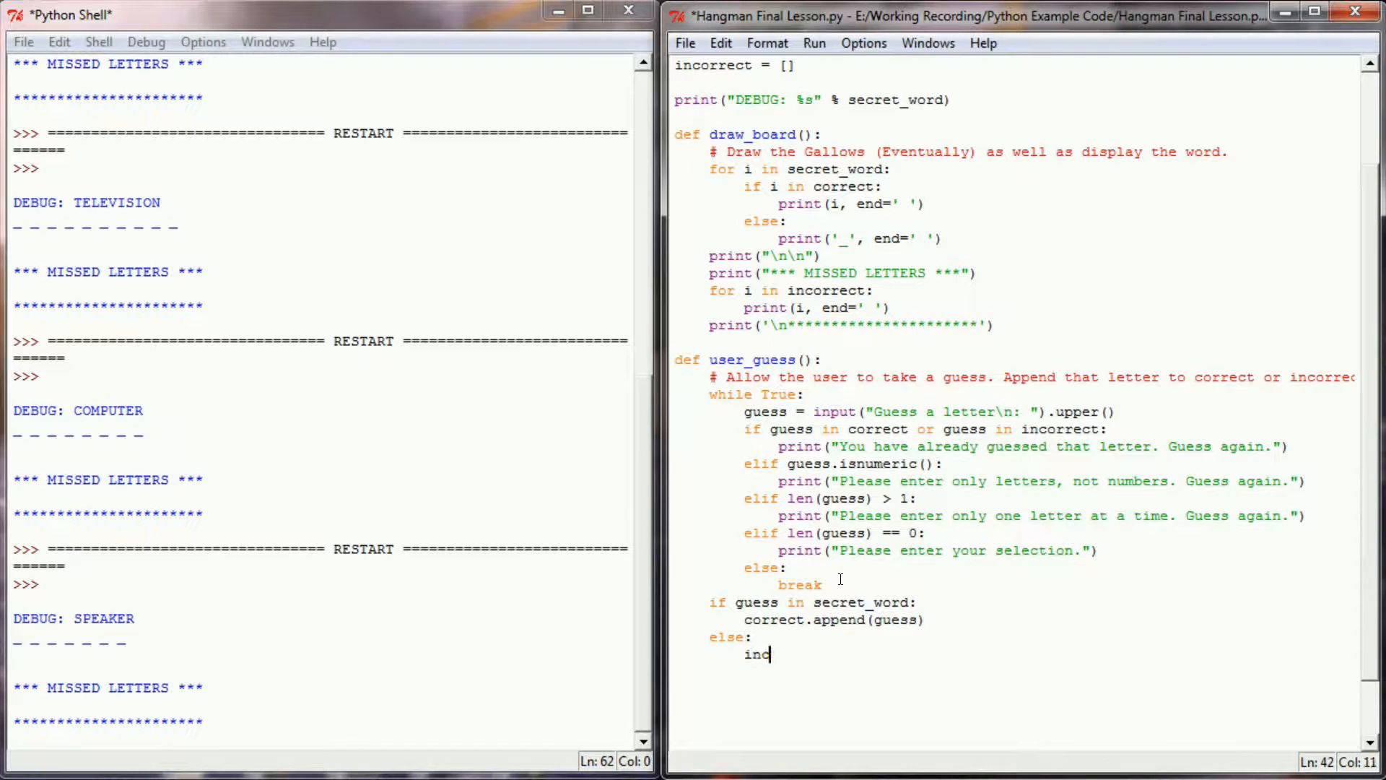
text(orrect.append)
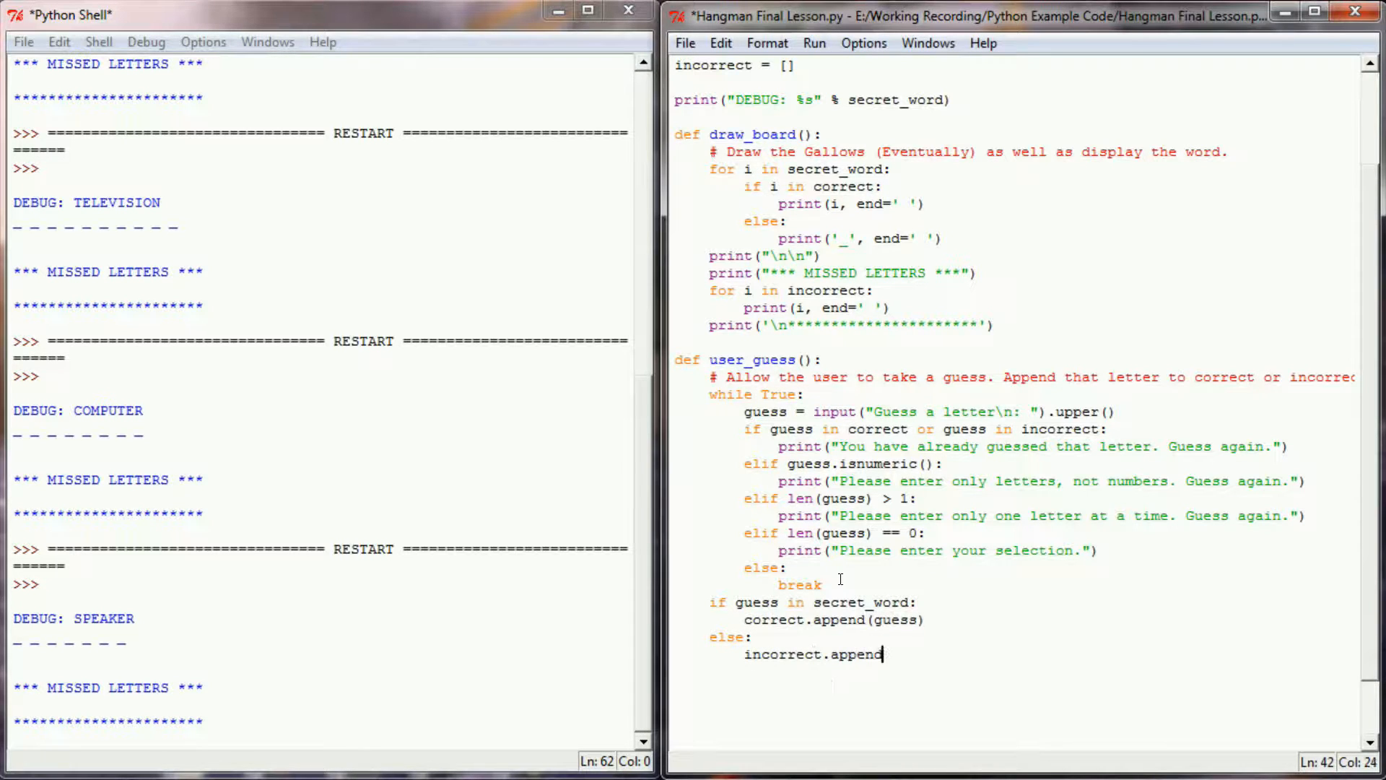
text((guess)
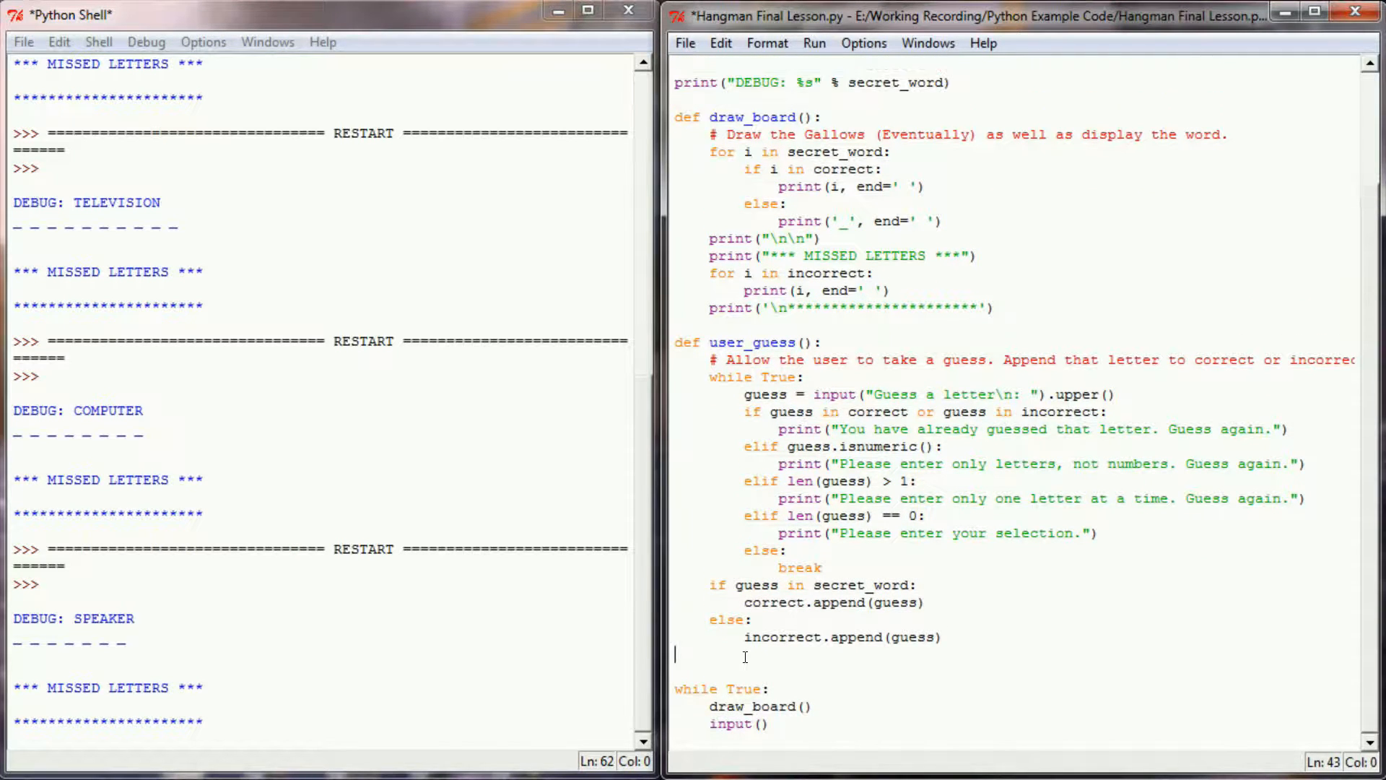
mouse_move(863, 661)
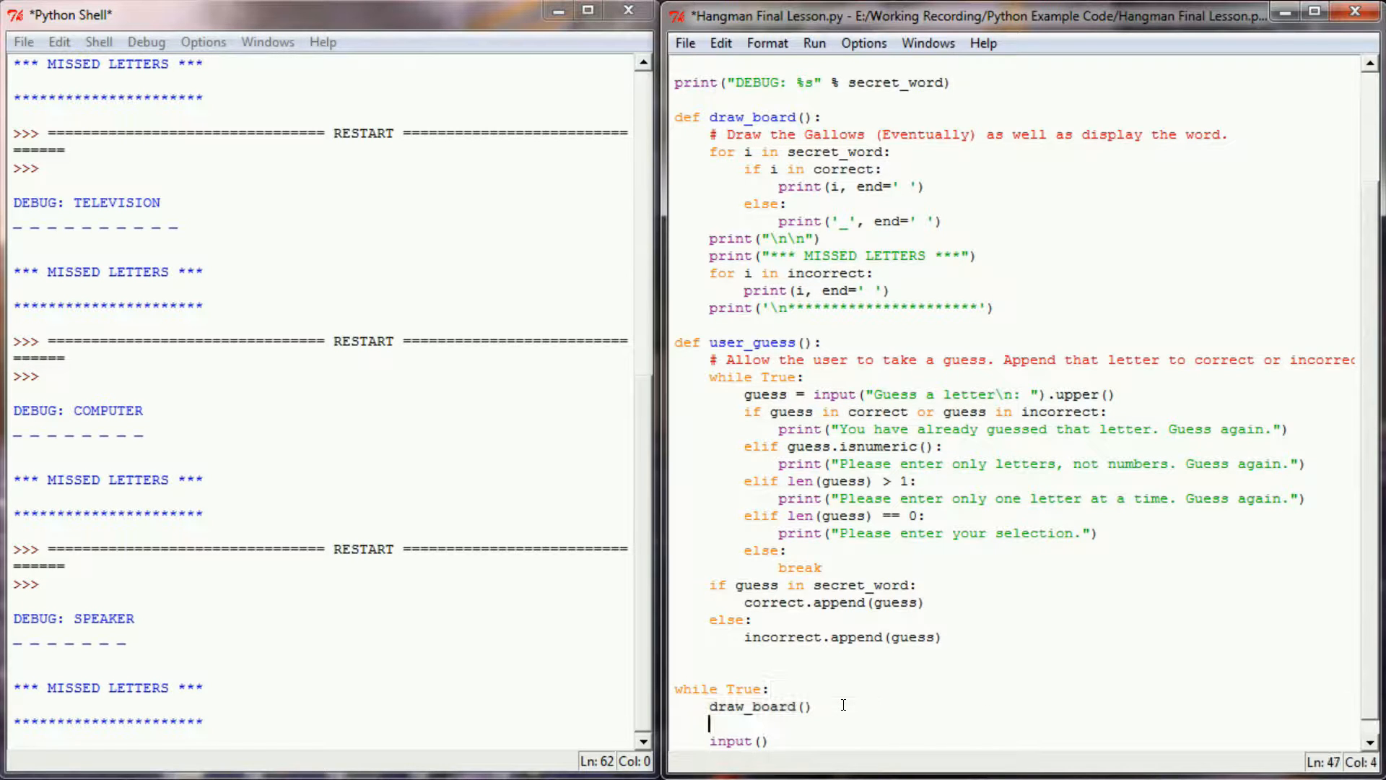
Step: Replace the main loop's input() with a call to user_guess()
text(user_guess())
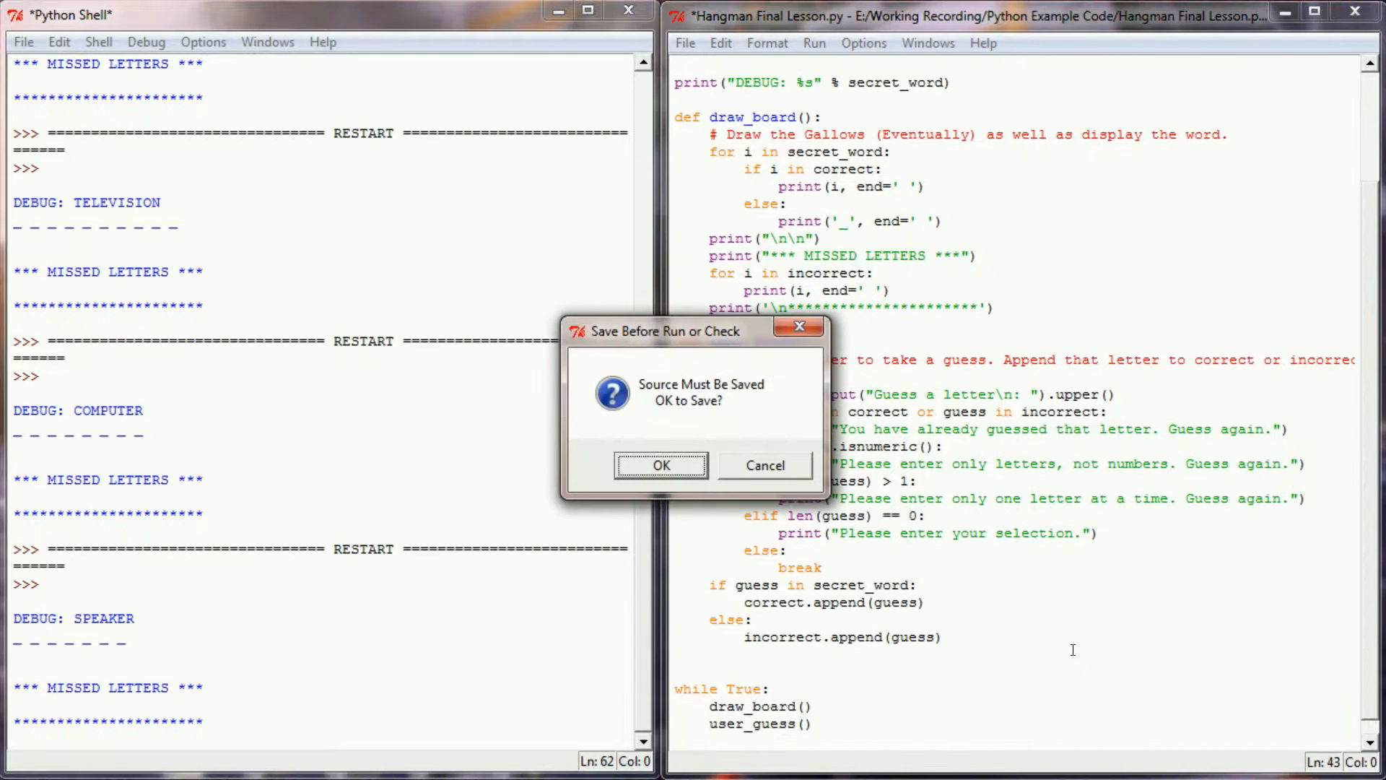
Step: Save and run the game, then guess x, p and e in the shell
click(660, 465)
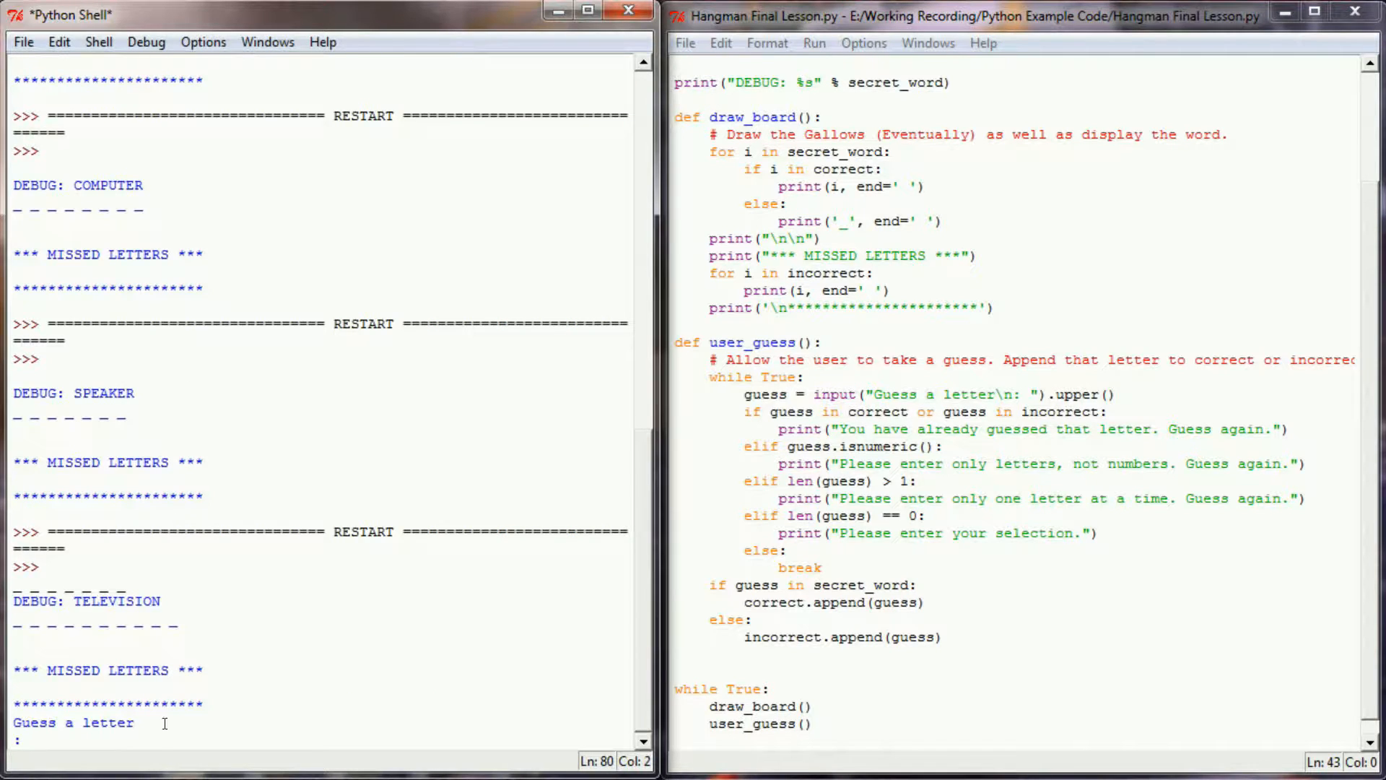
text(x)
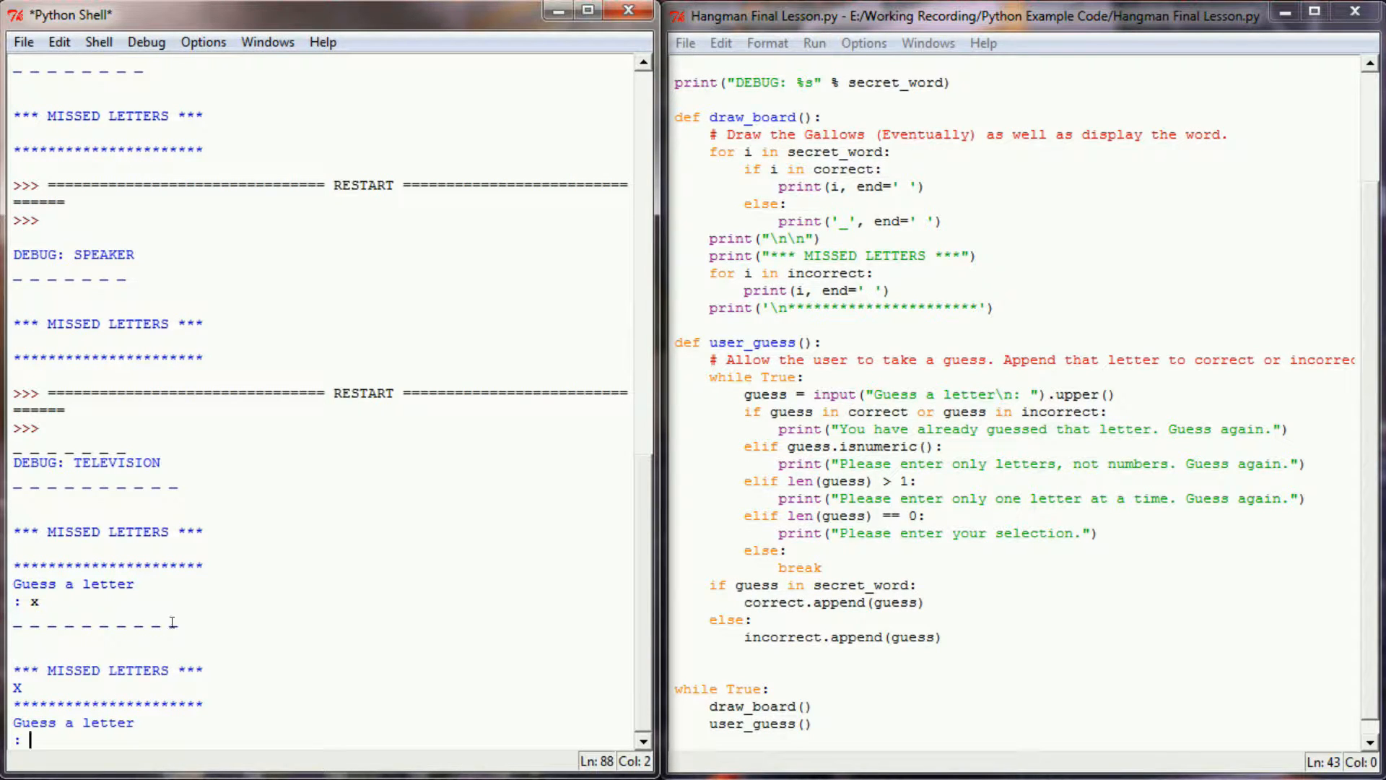
drag(115, 617, 182, 616)
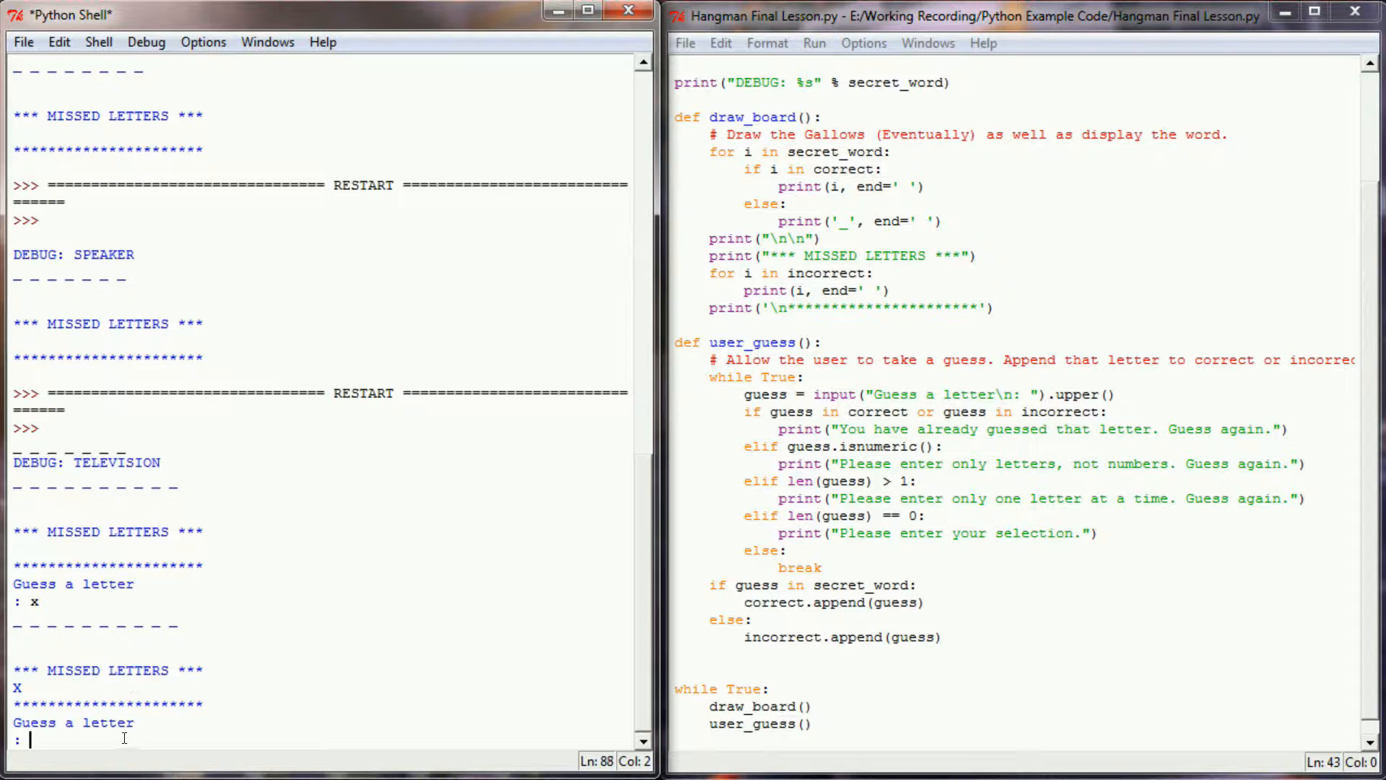
text(p)
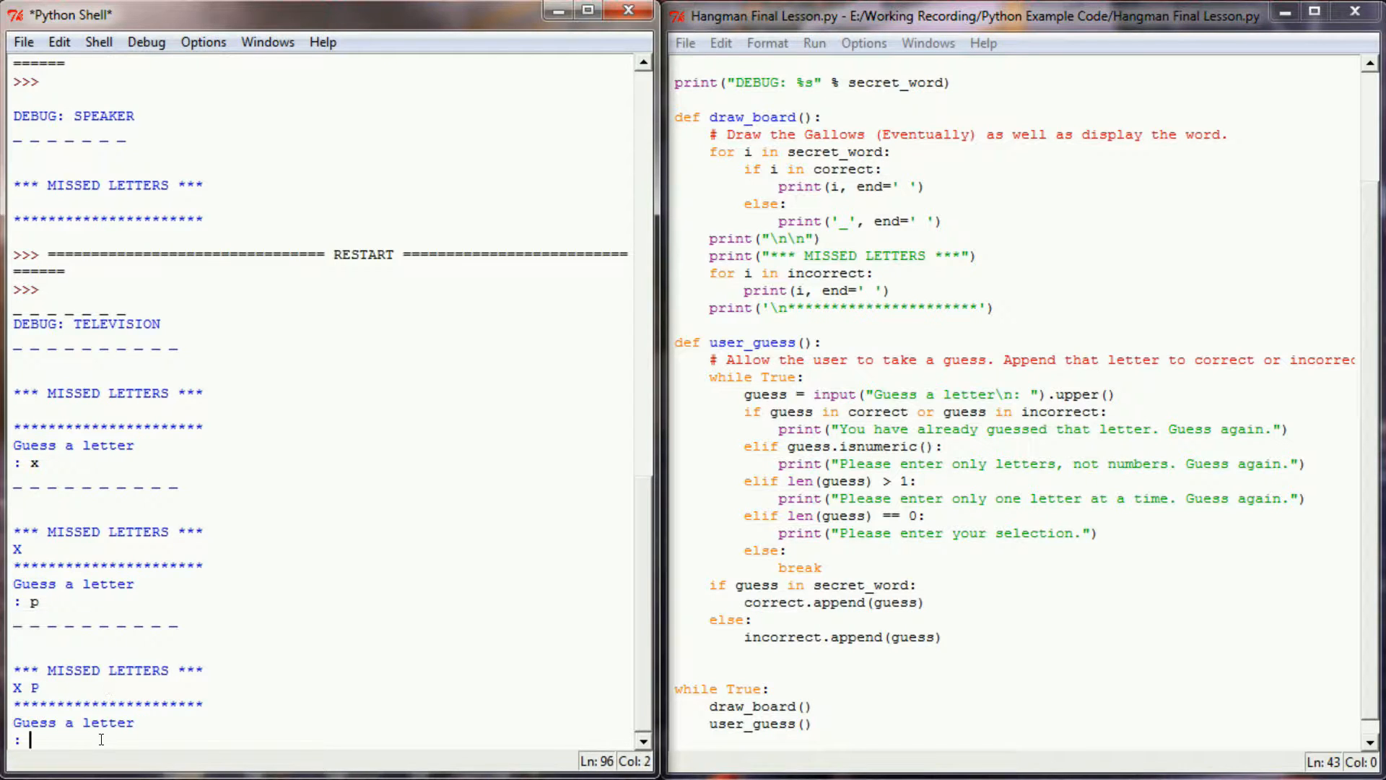
text(e)
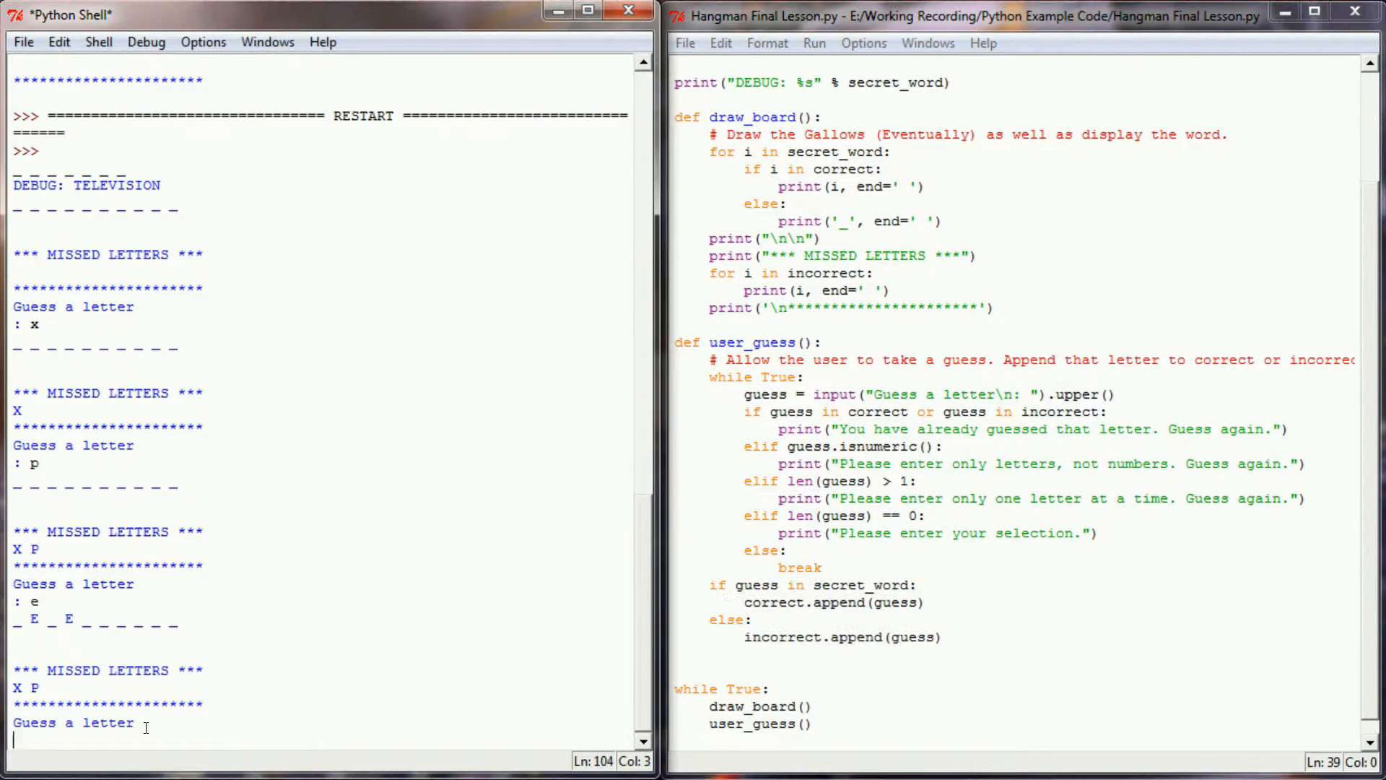
Step: Guess t, u, v, o and y in the shell toward revealing TELEVISION
text(t)
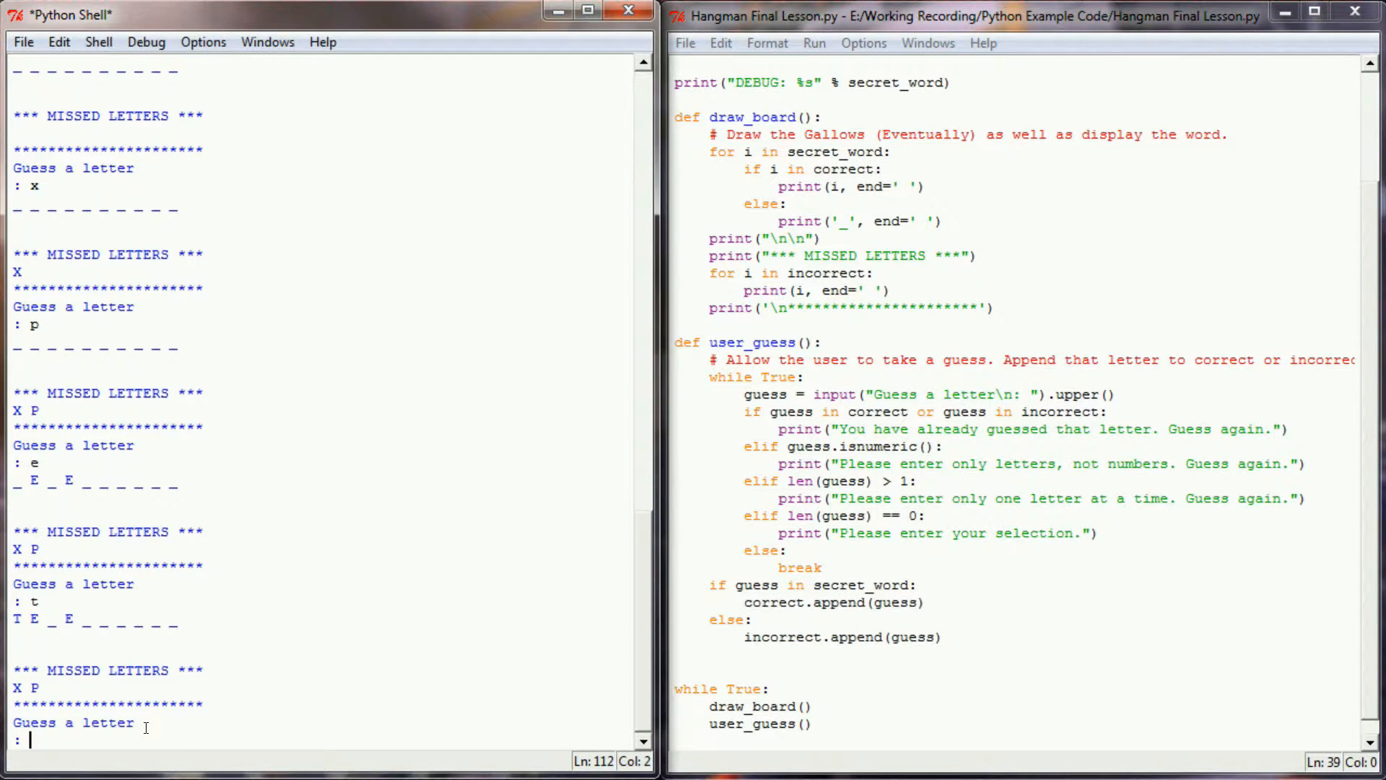
text(u)
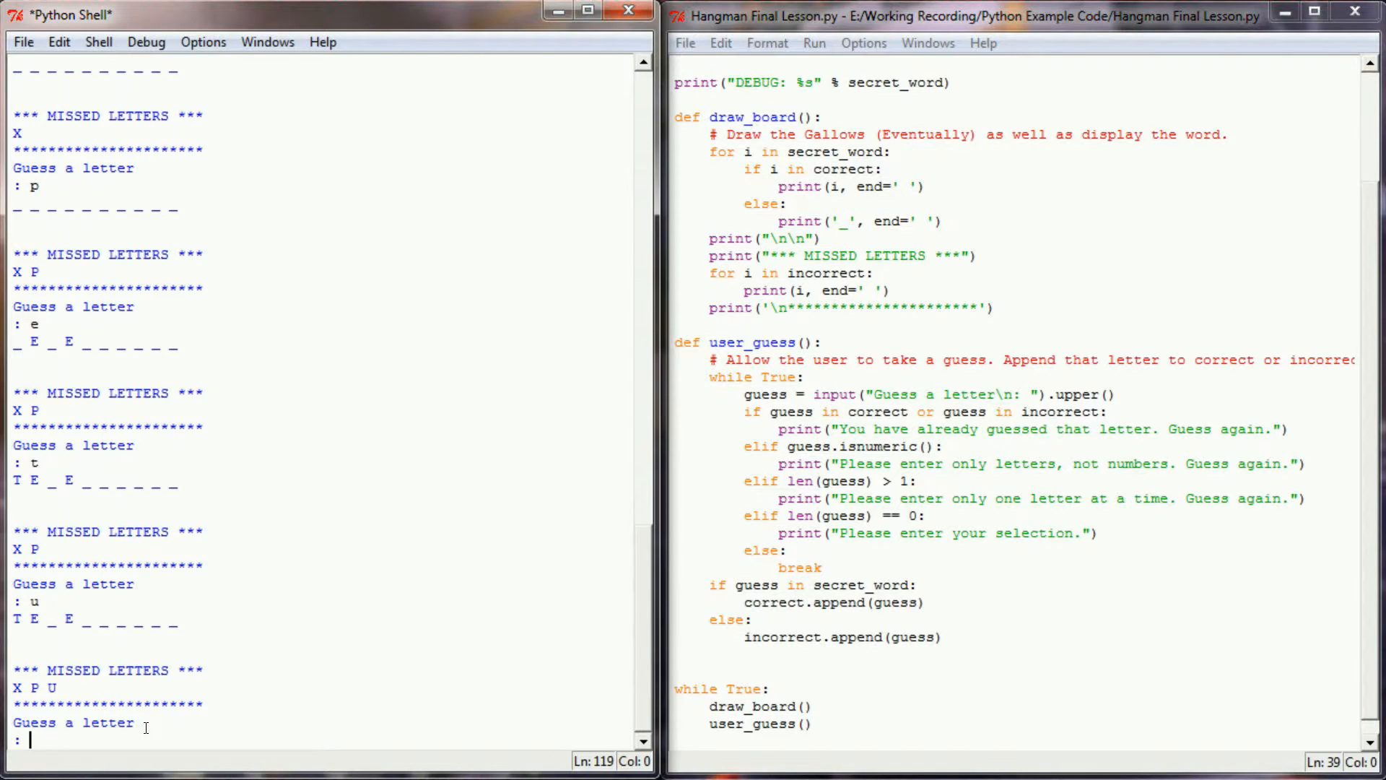
text(v)
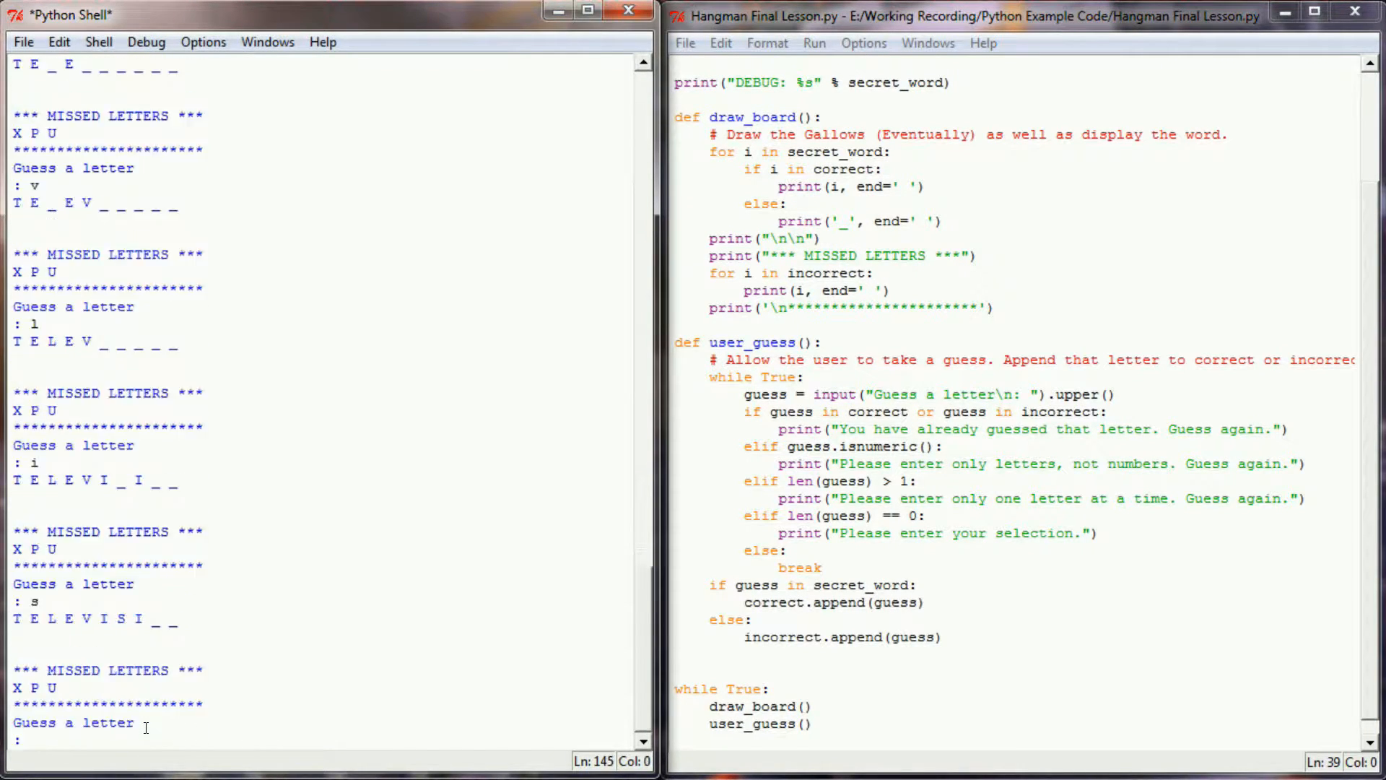
text(o)
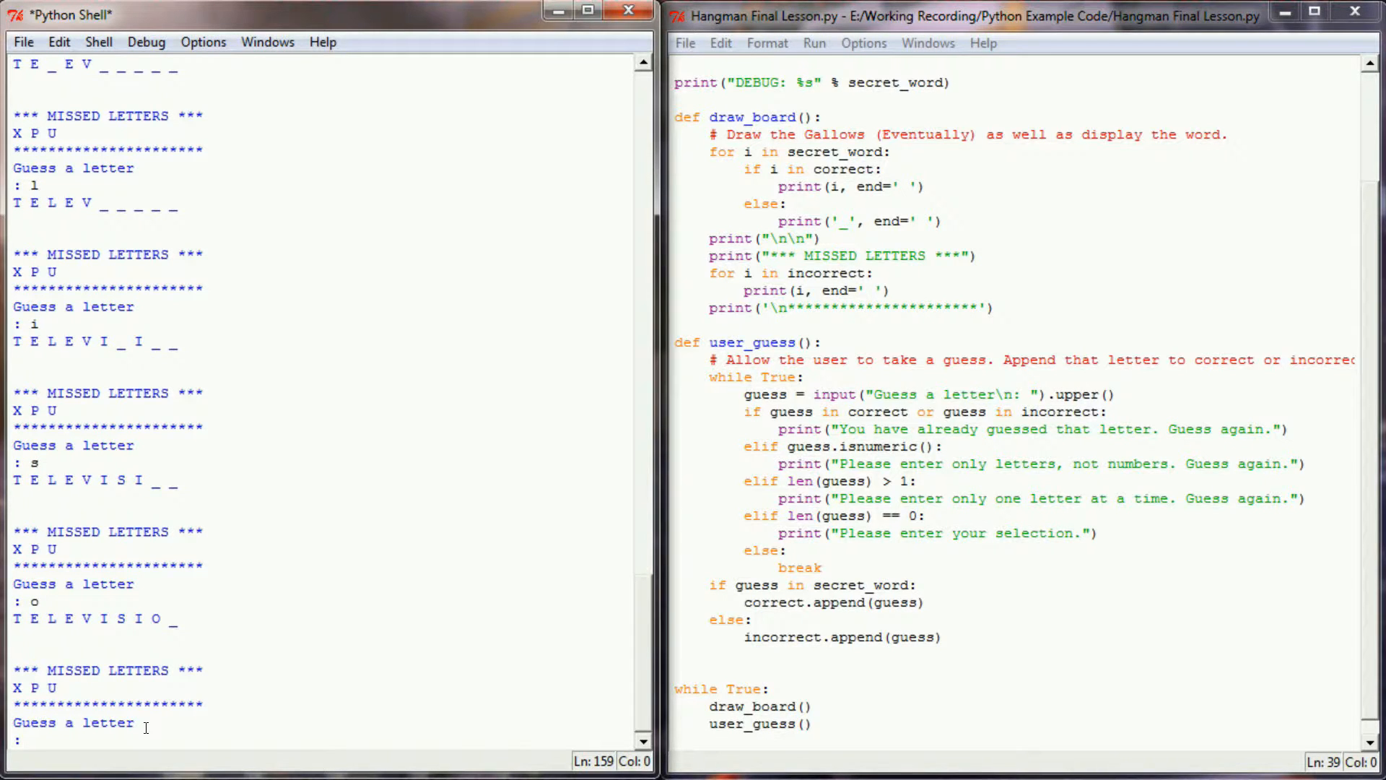
text(y)
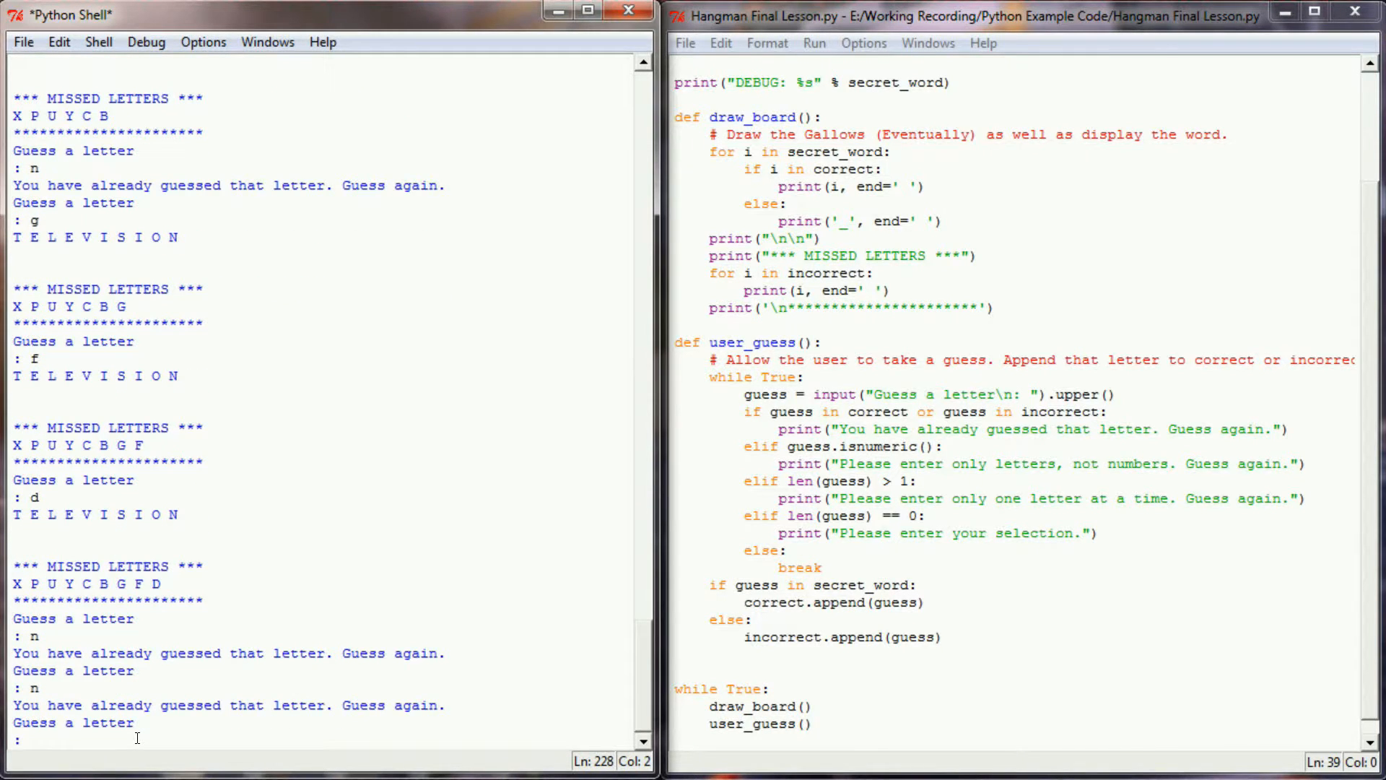
Step: Enter 7, pj and an empty guess to trigger the warnings, then stop the game with Ctrl+C
text(7)
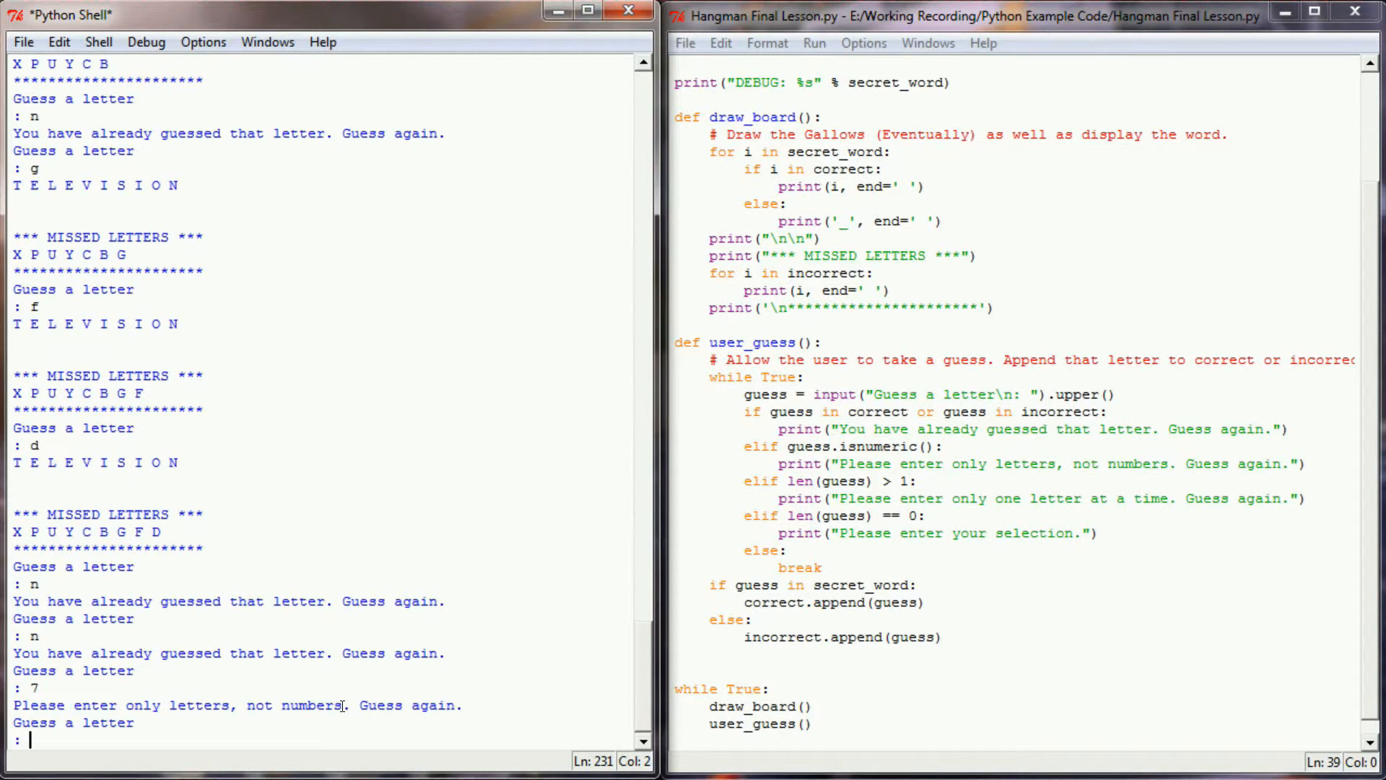
text(pj)
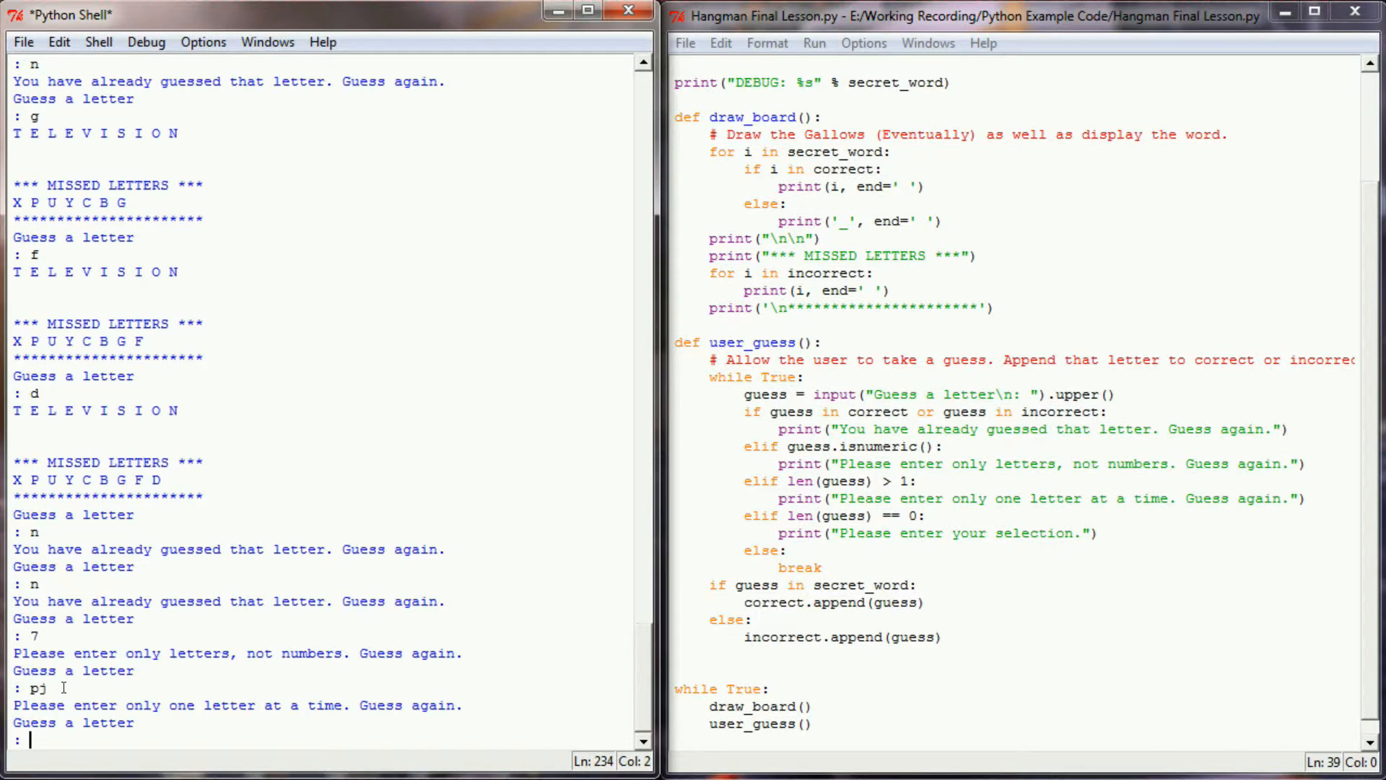
drag(130, 704, 341, 704)
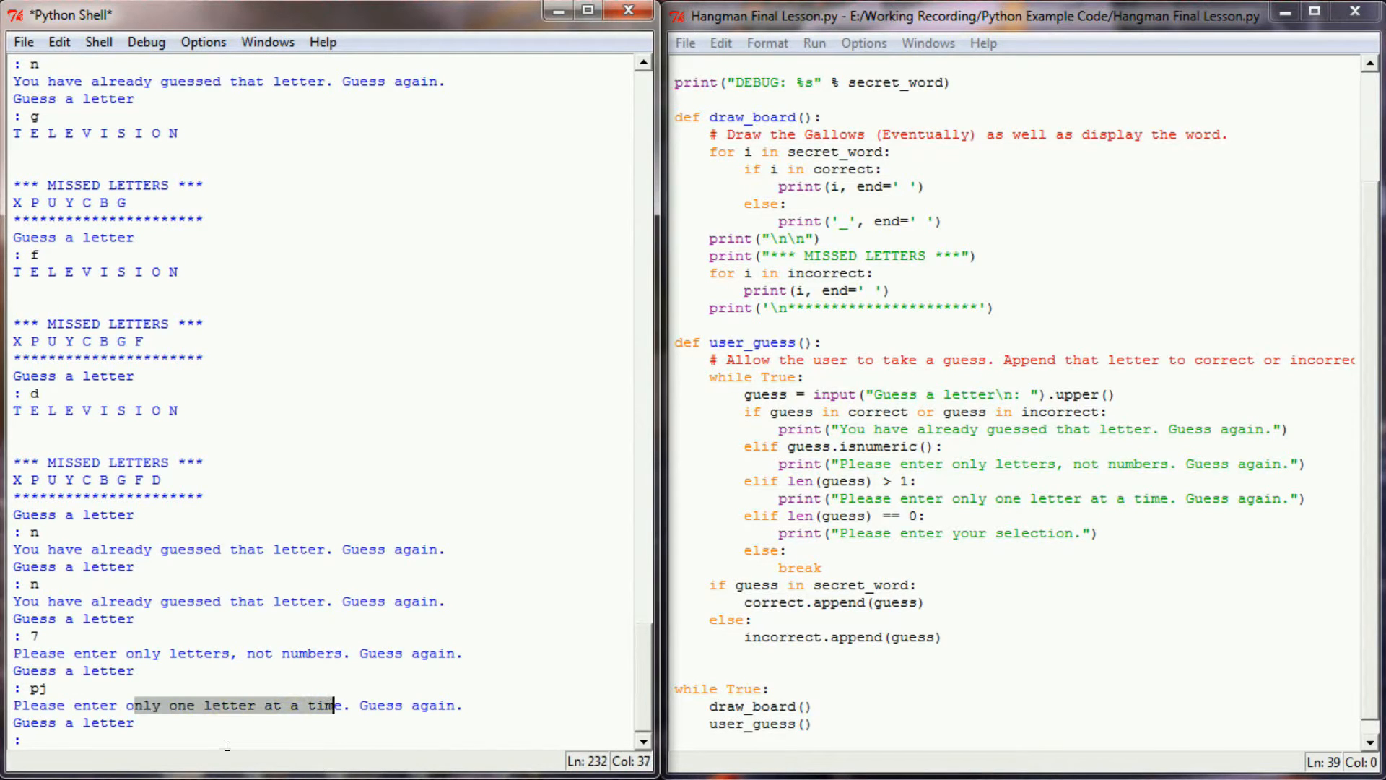
key(enter)
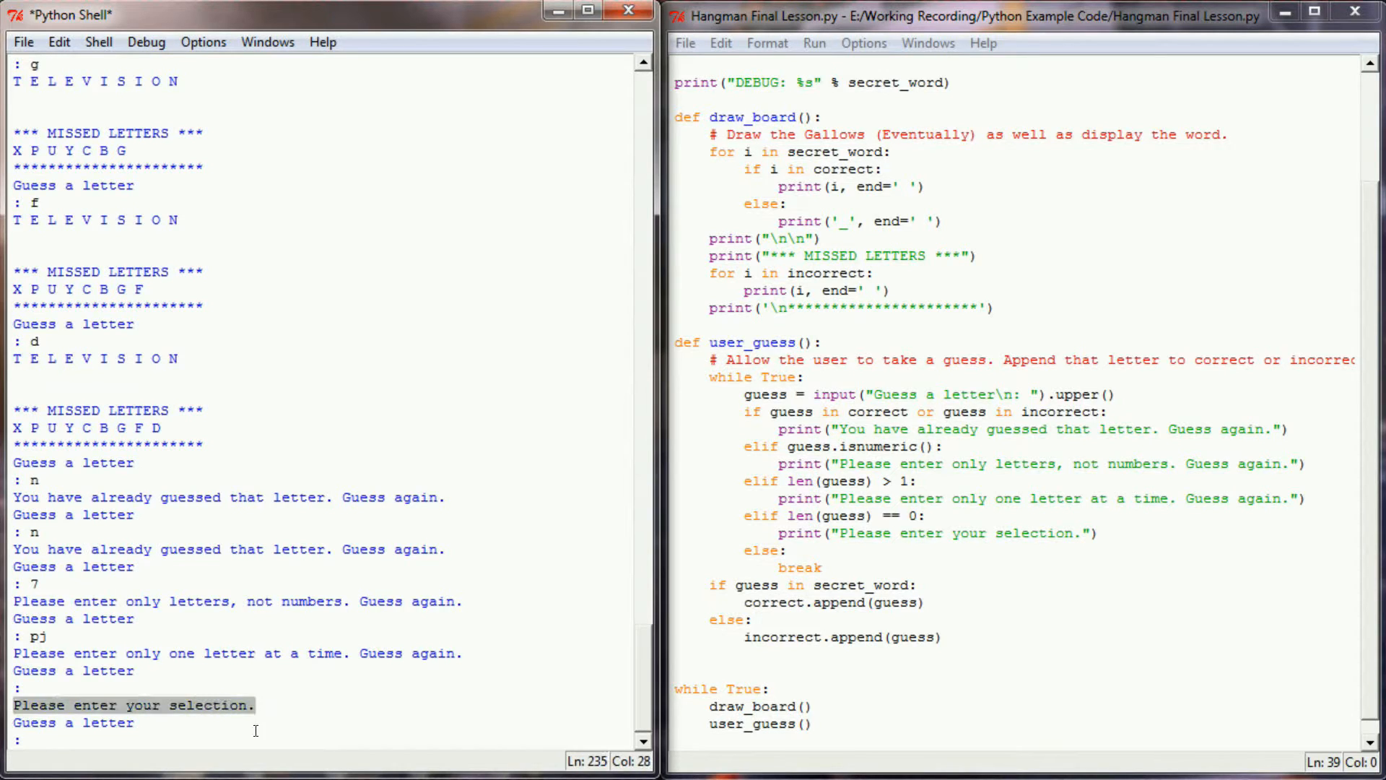
drag(785, 551, 917, 585)
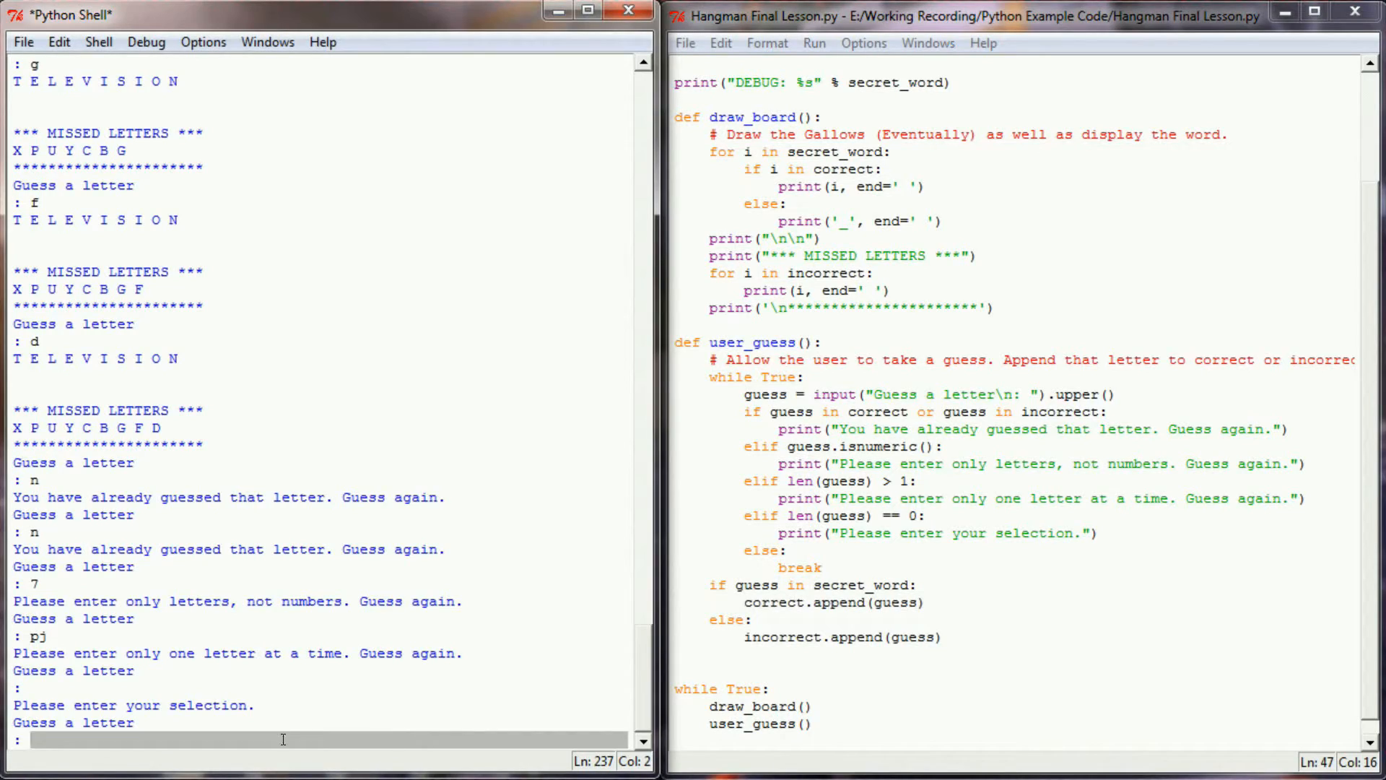
key(ctrl+c)
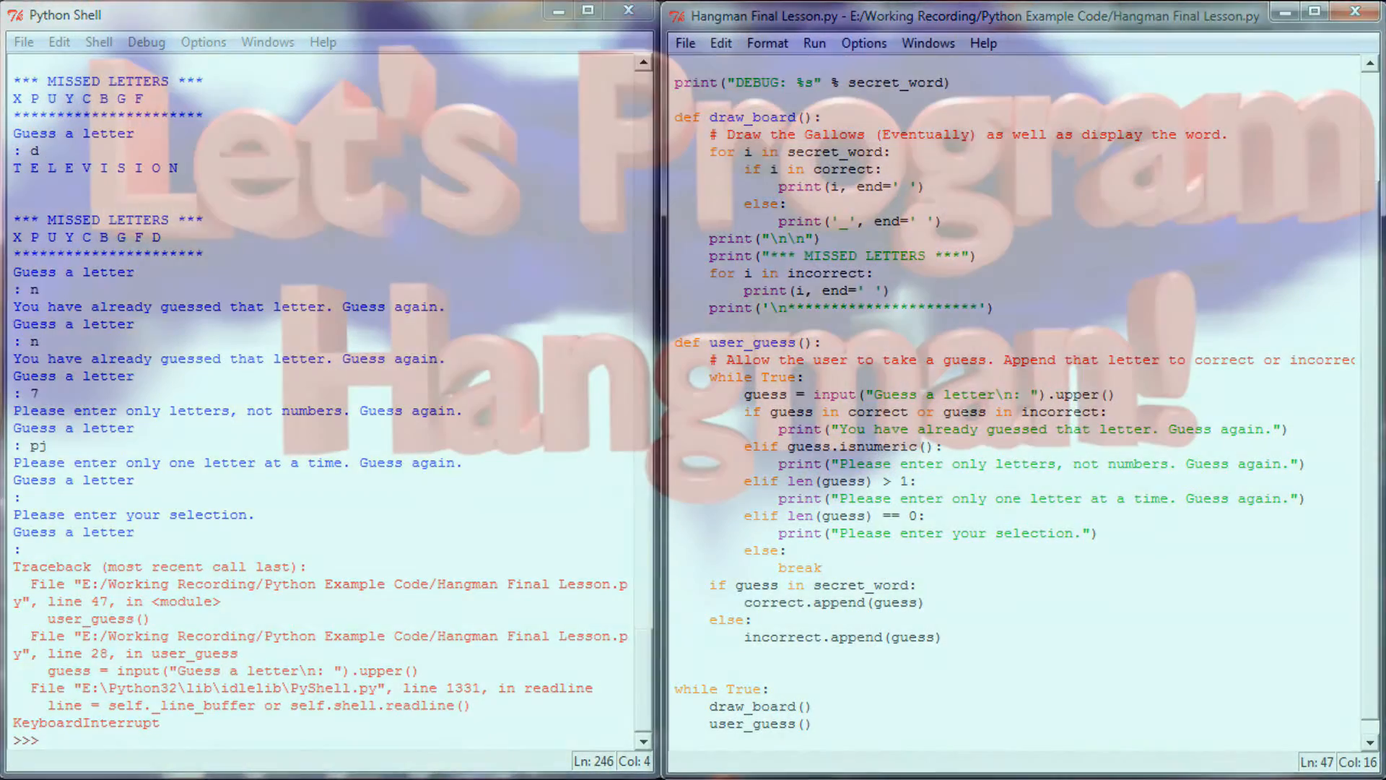